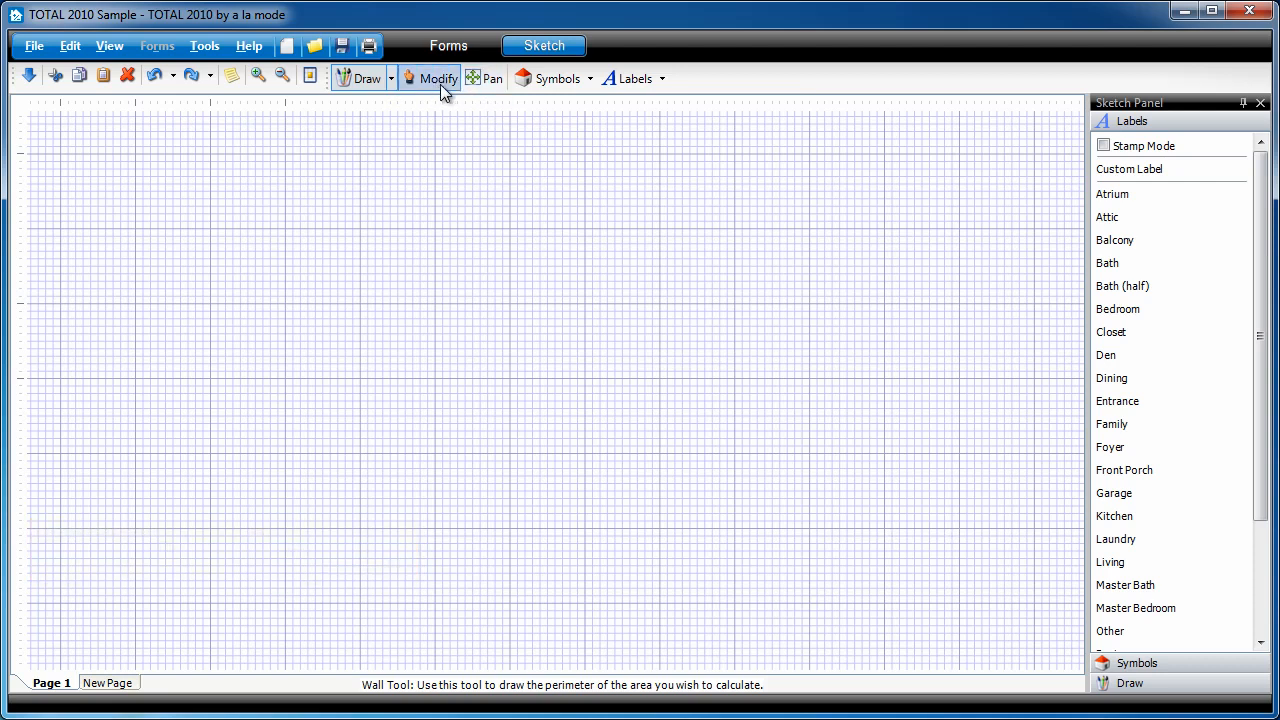
mouse_move(504, 116)
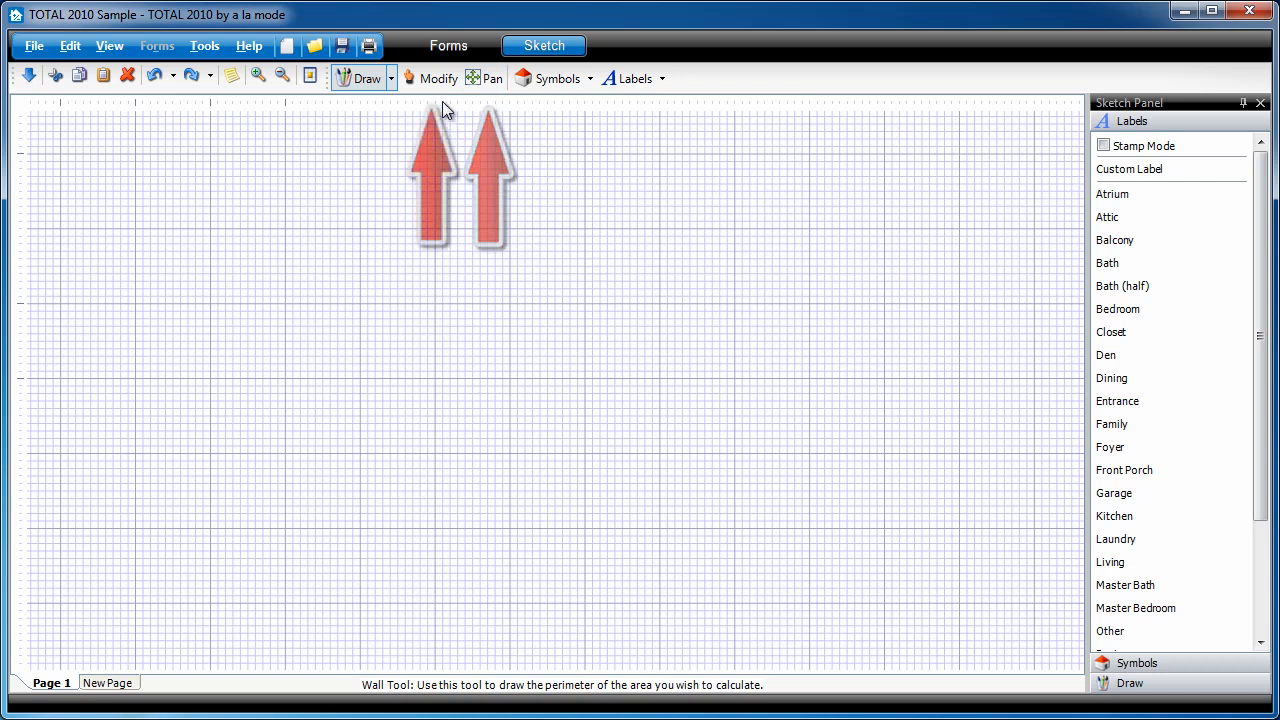
Start the outline with the Draw tool by dragging the first 15 ft wall across the grid
click(436, 78)
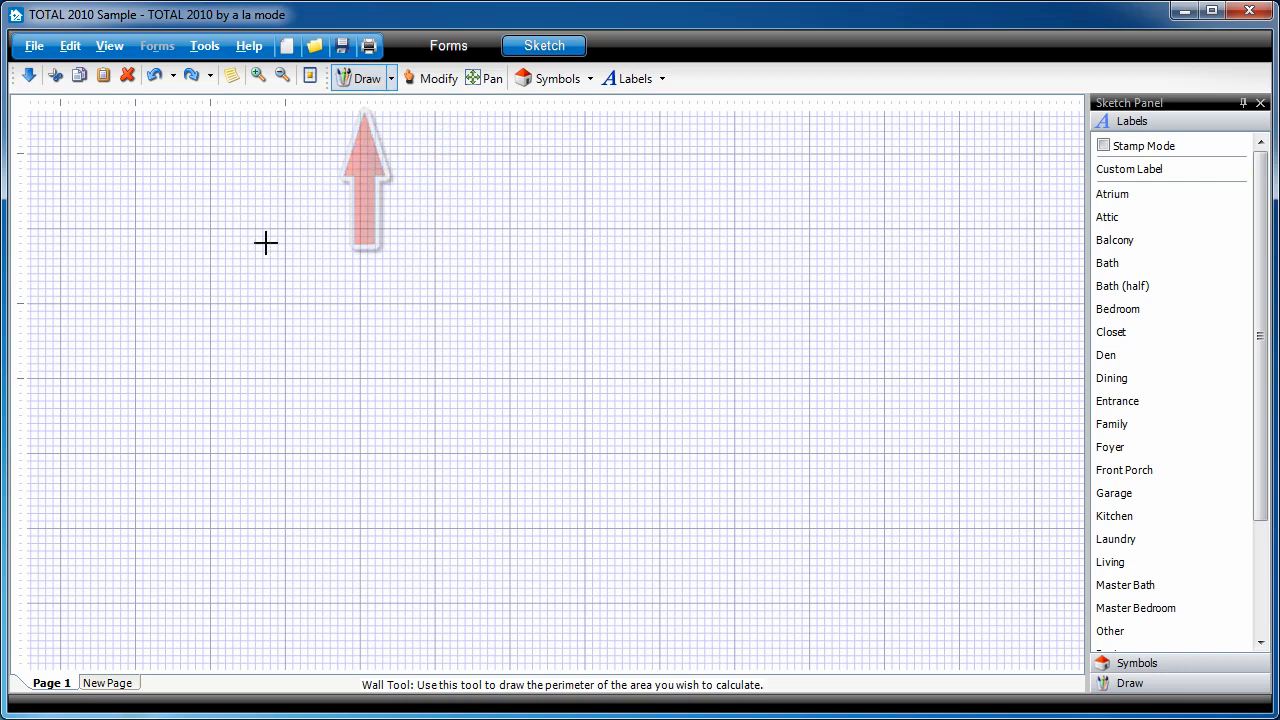
click(266, 244)
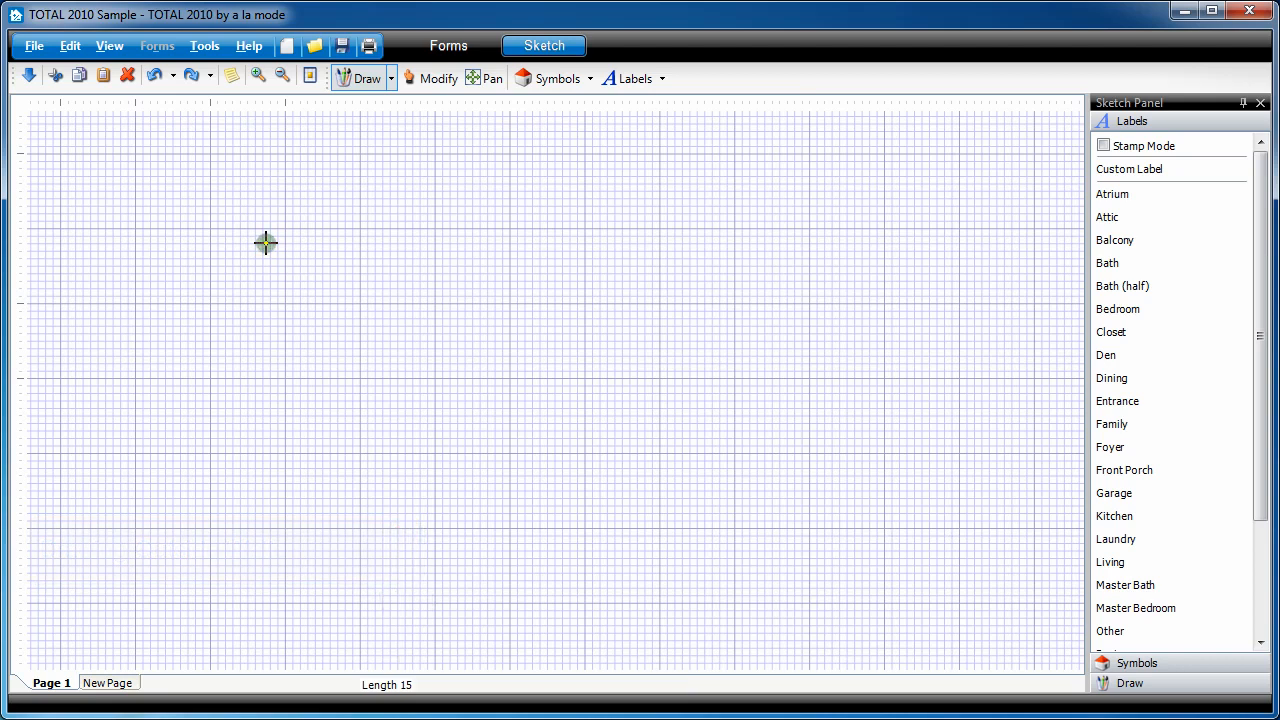
drag(264, 244, 380, 244)
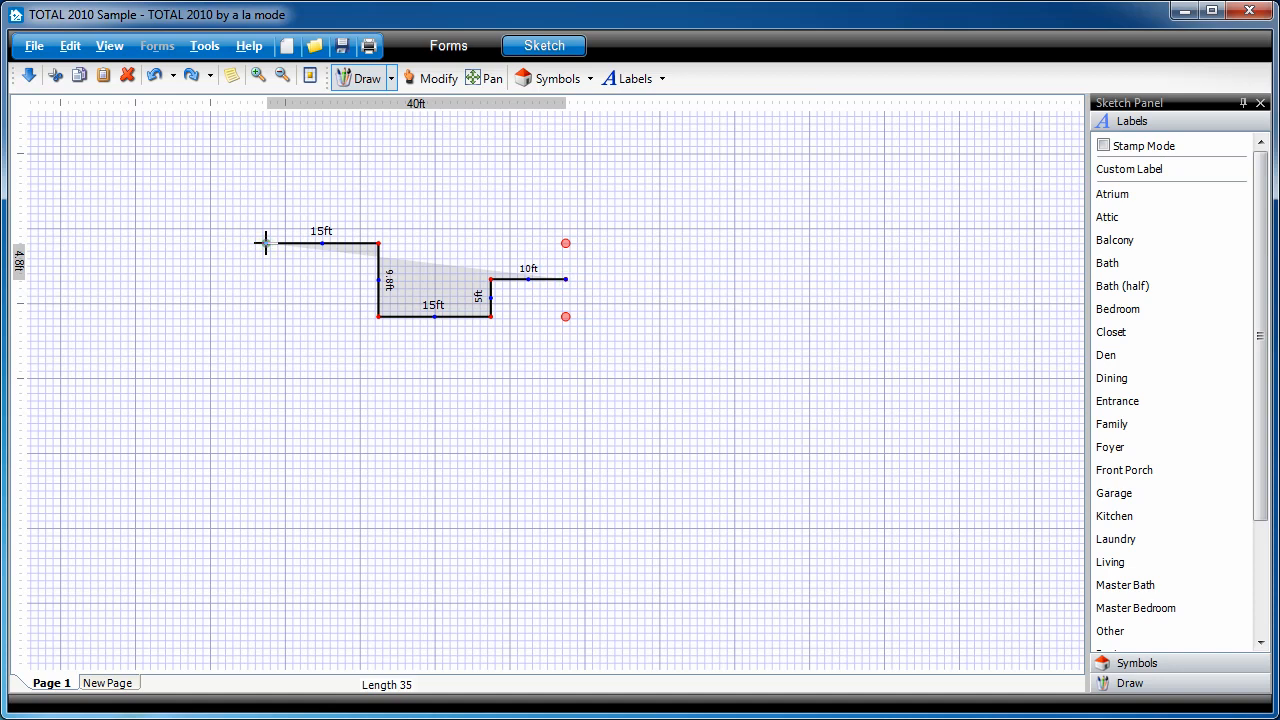
Extend the outline downward with a 5 ft angled wall and a 6 ft vertical wall
drag(564, 280, 564, 540)
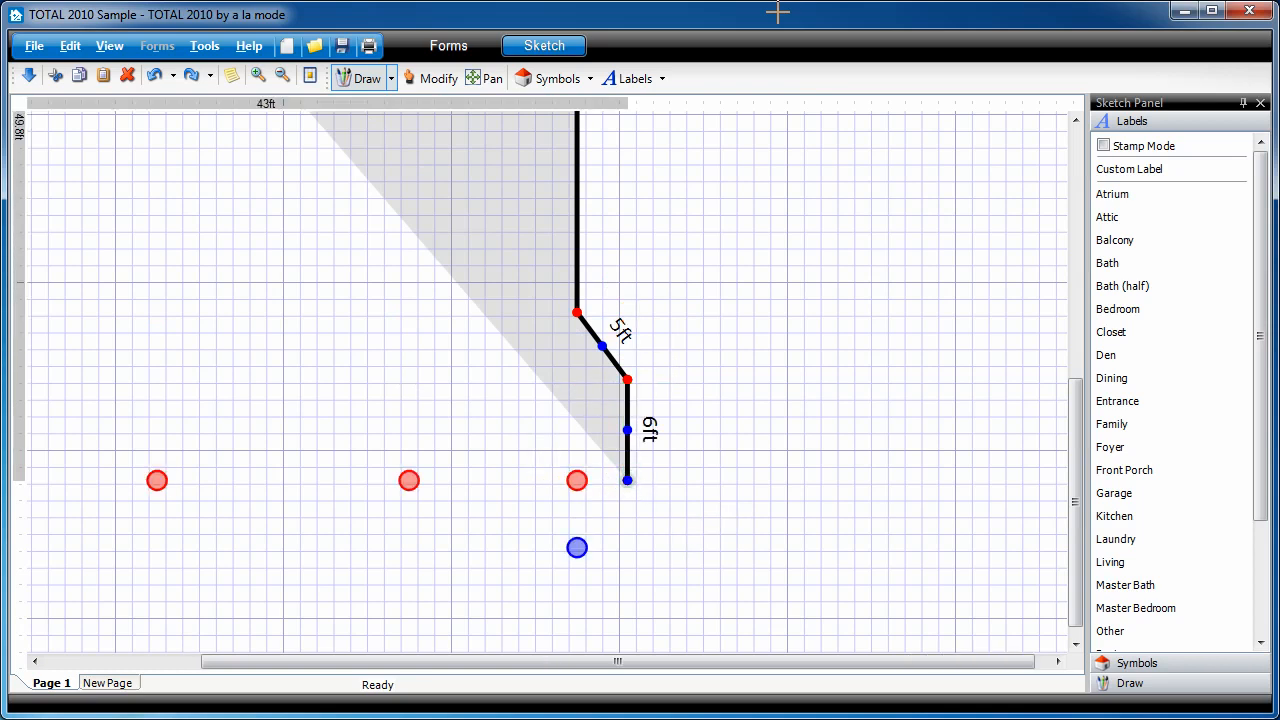
Add another 5 ft diagonal, a 10 ft vertical wall, and begin a wall heading left
click(156, 480)
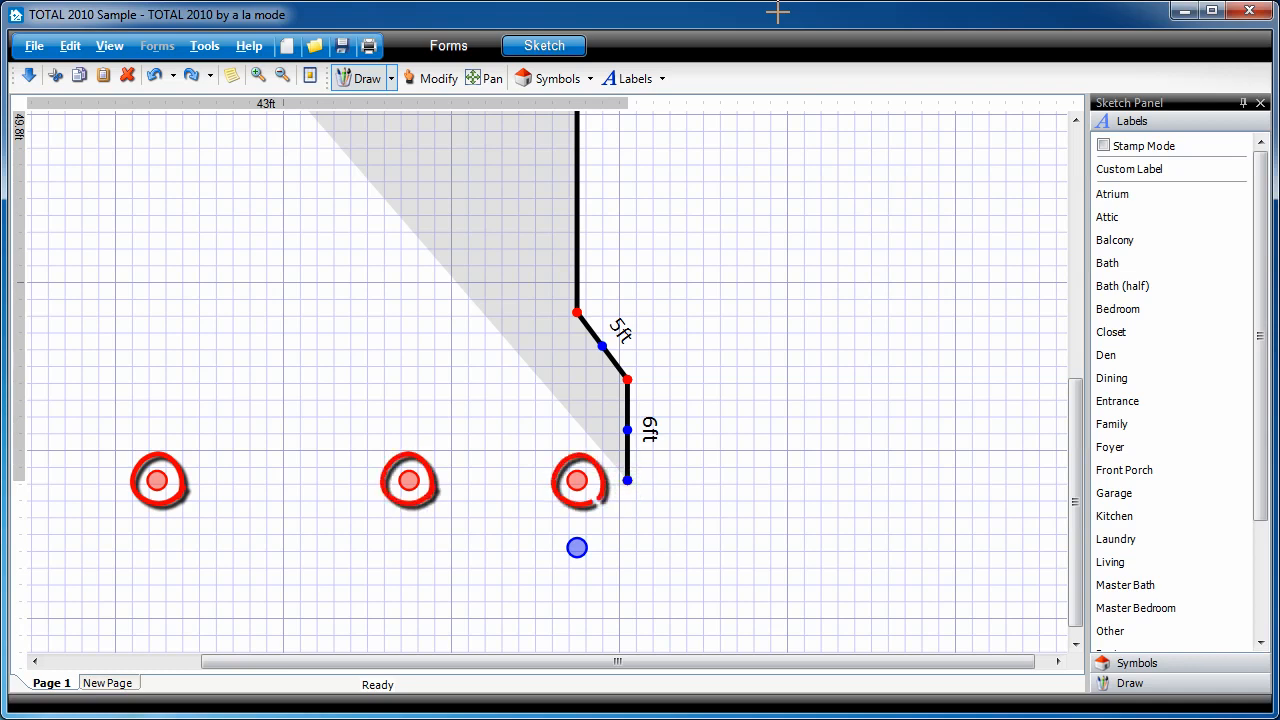
click(576, 548)
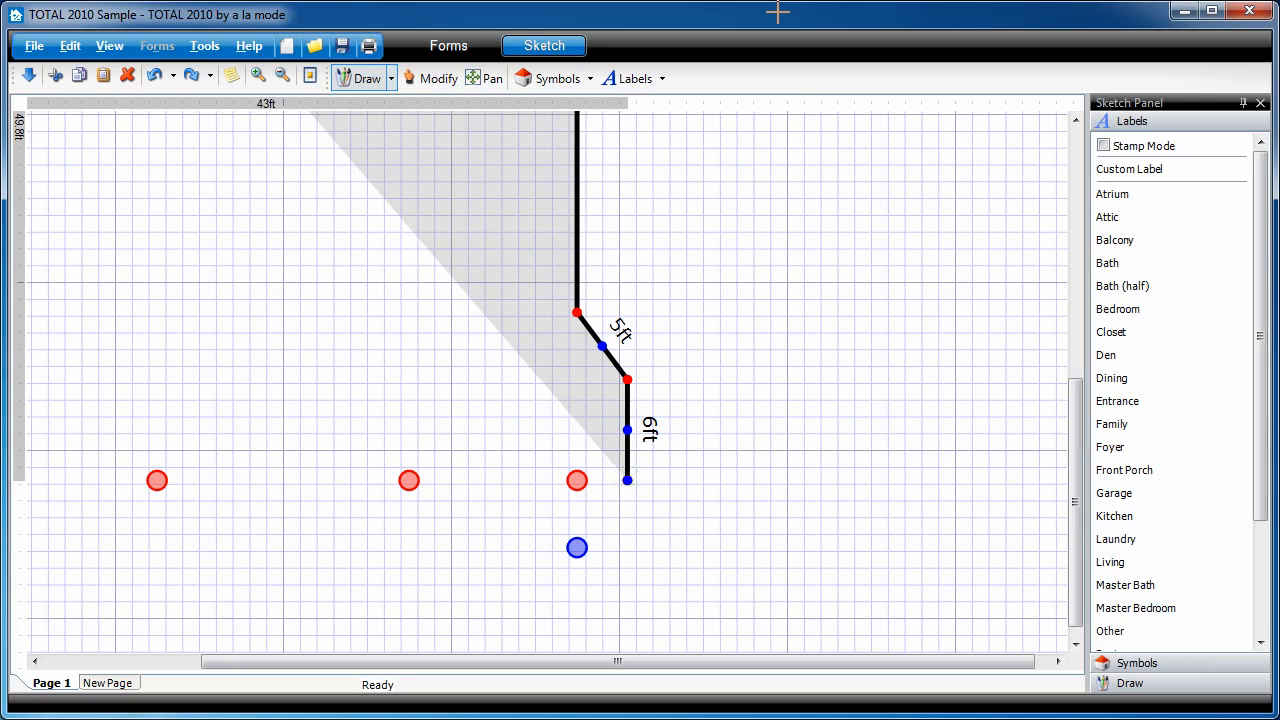
click(628, 480)
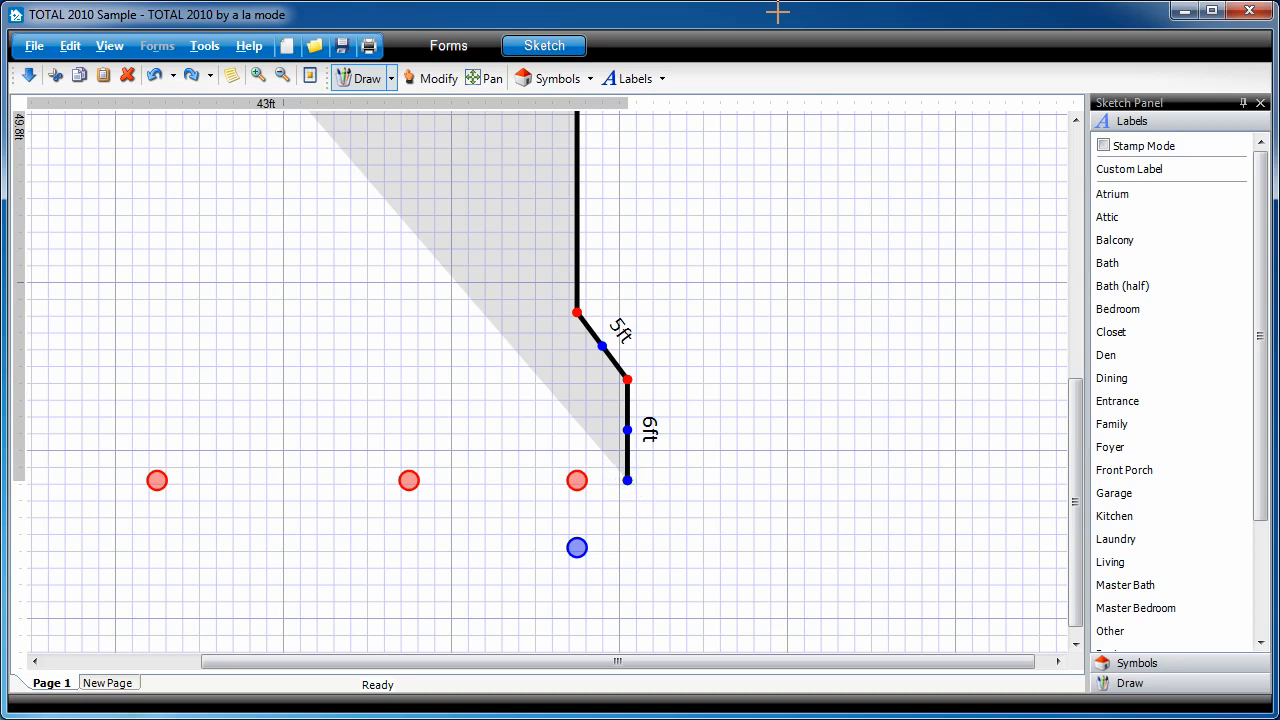
click(628, 480)
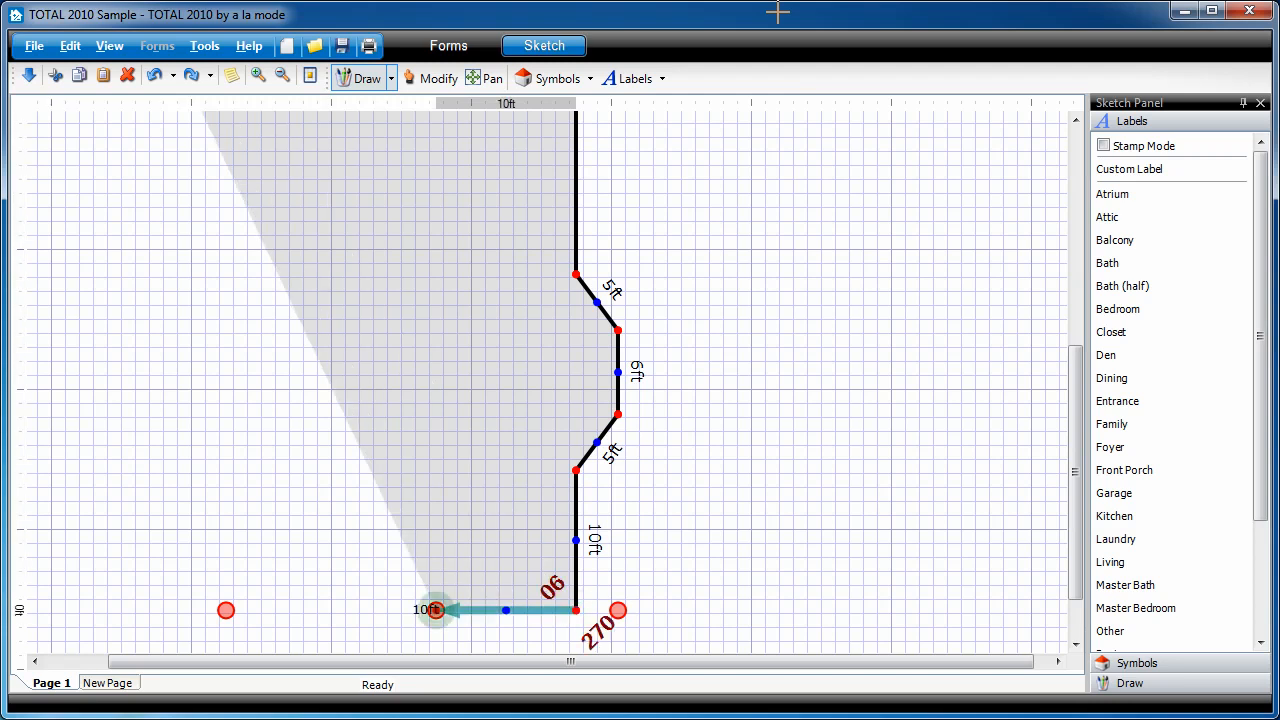
Draw the 25 ft bottom wall and the 15 ft wall rising on the left
drag(436, 610, 224, 610)
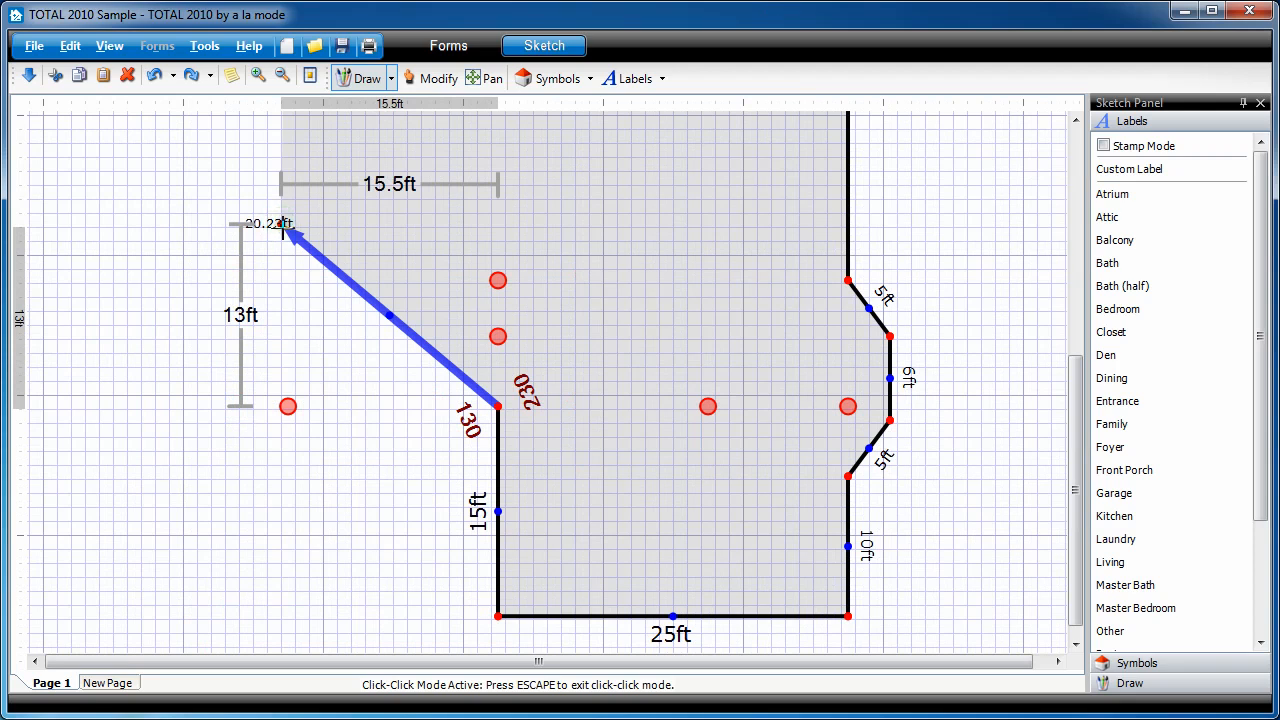
Shape the angled wall from the 15 ft wall's top, adjusting it toward 20 ft and setting its corner
click(284, 224)
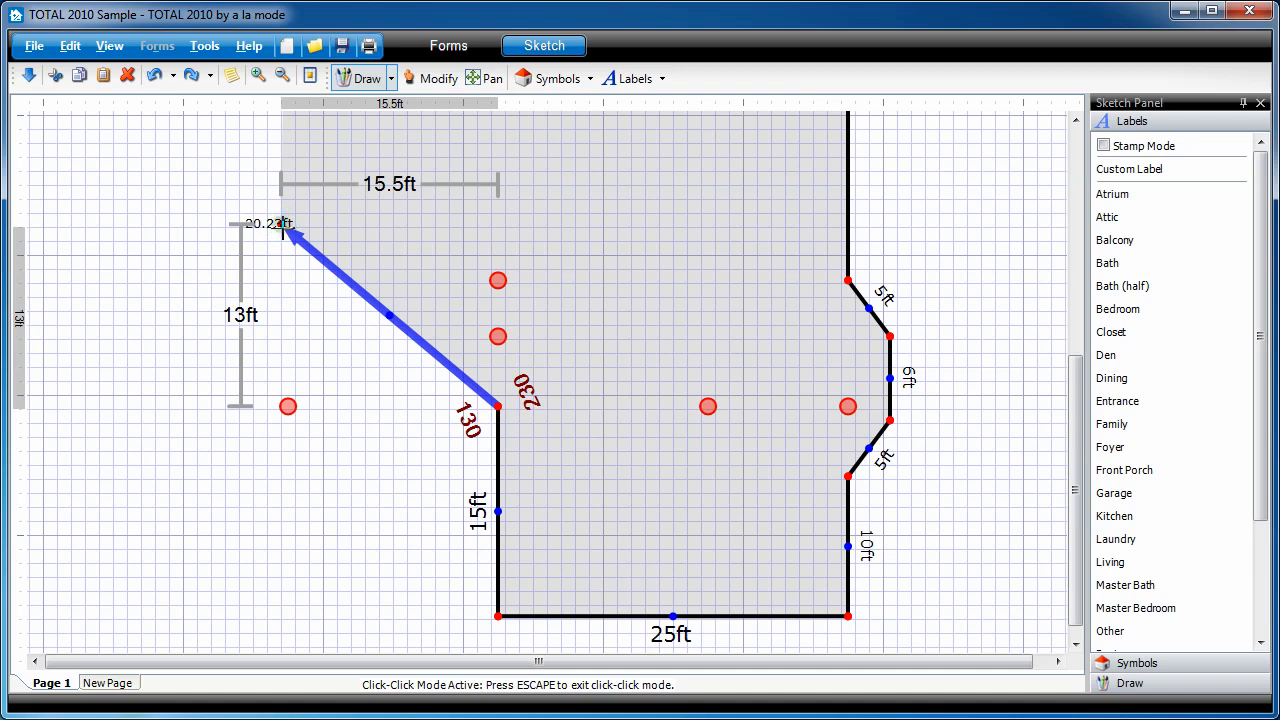
click(284, 224)
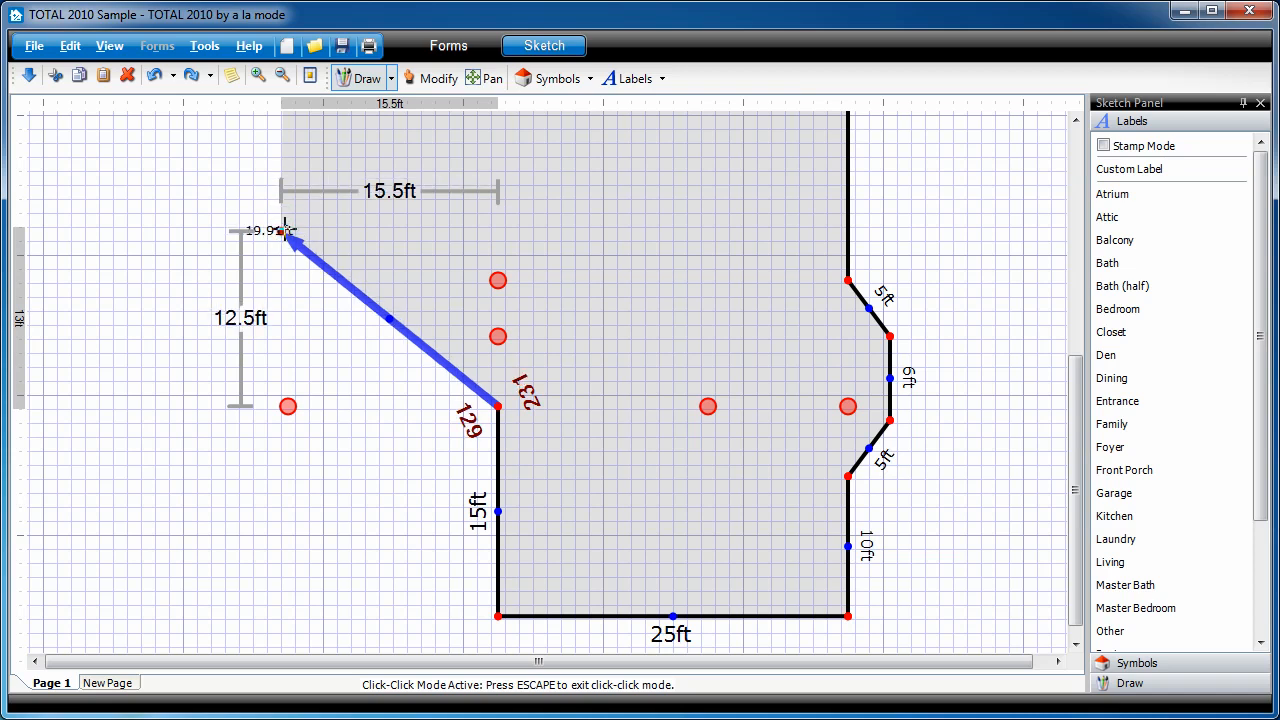
drag(290, 236, 290, 230)
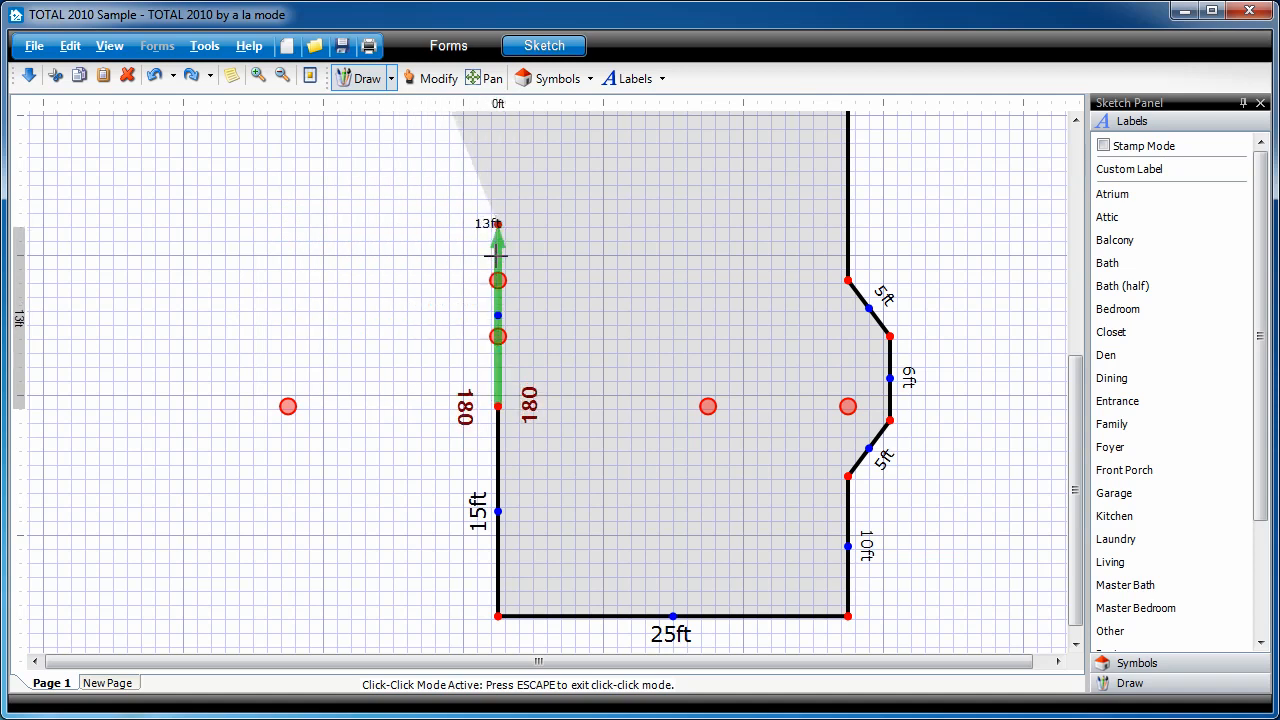
drag(498, 250, 498, 280)
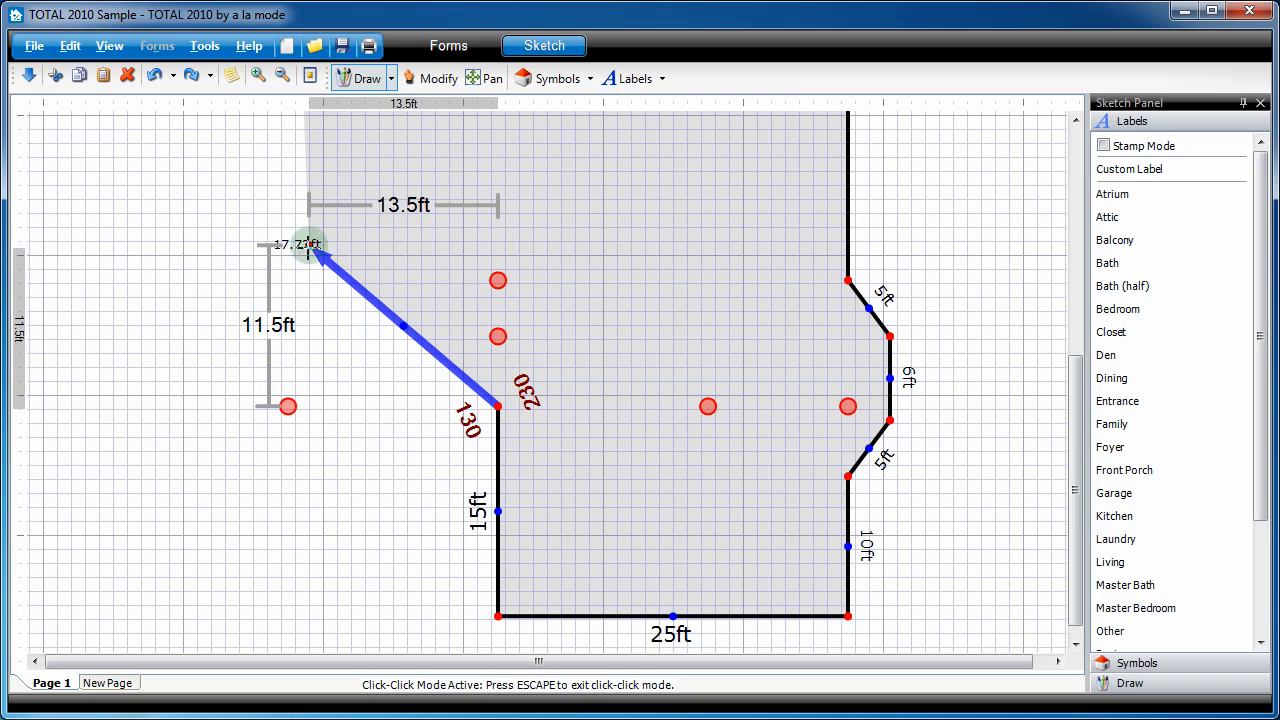
drag(316, 248, 300, 232)
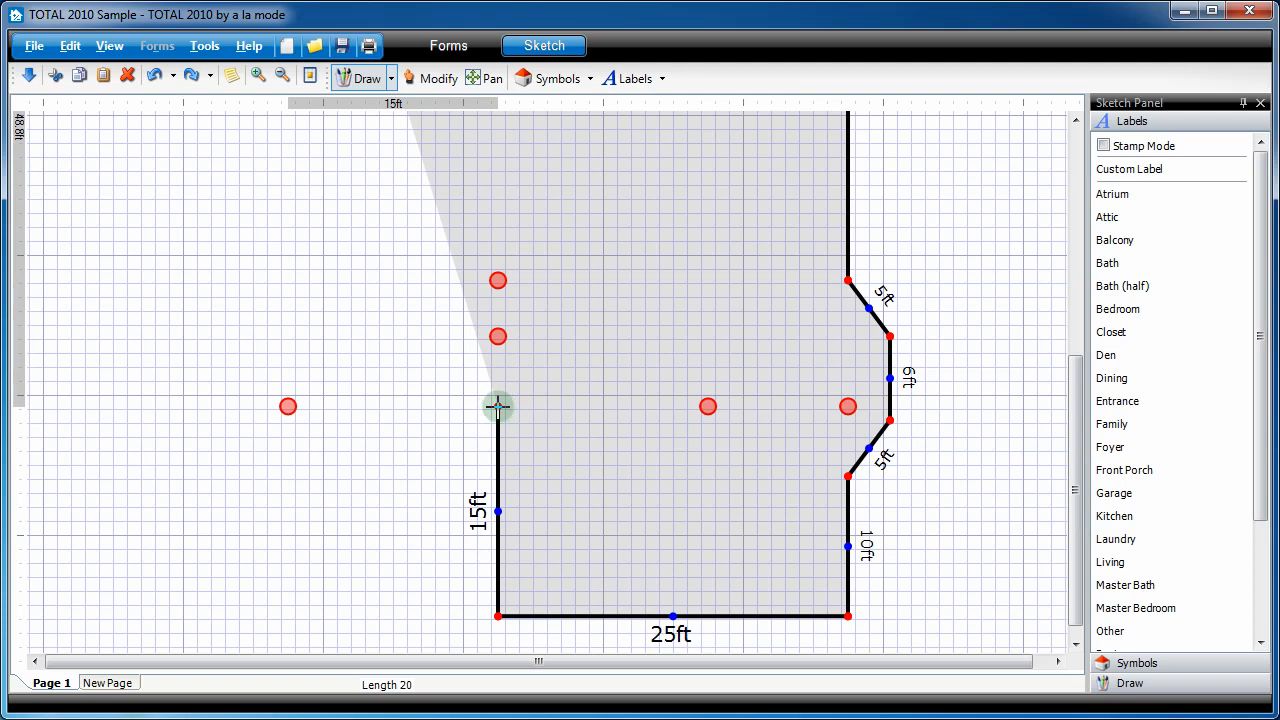
click(498, 406)
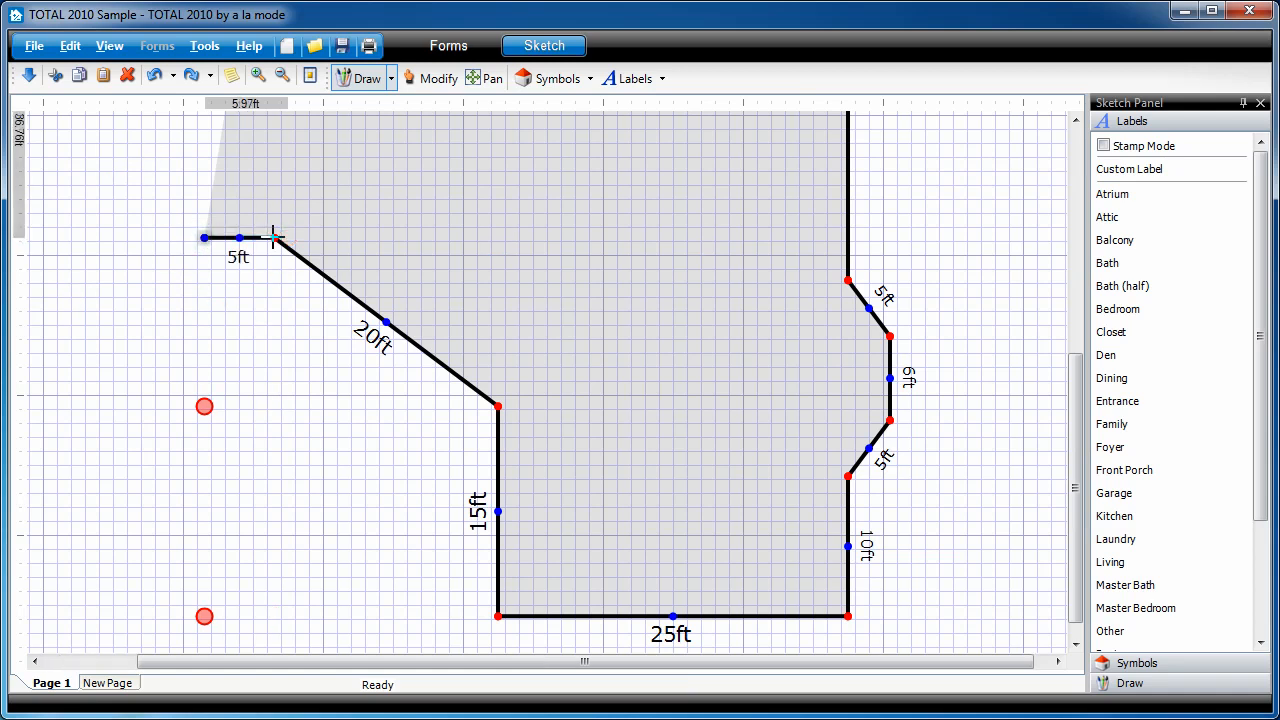
Finish the 5 ft wall back at the start point, closing the floor-plan shape
click(204, 238)
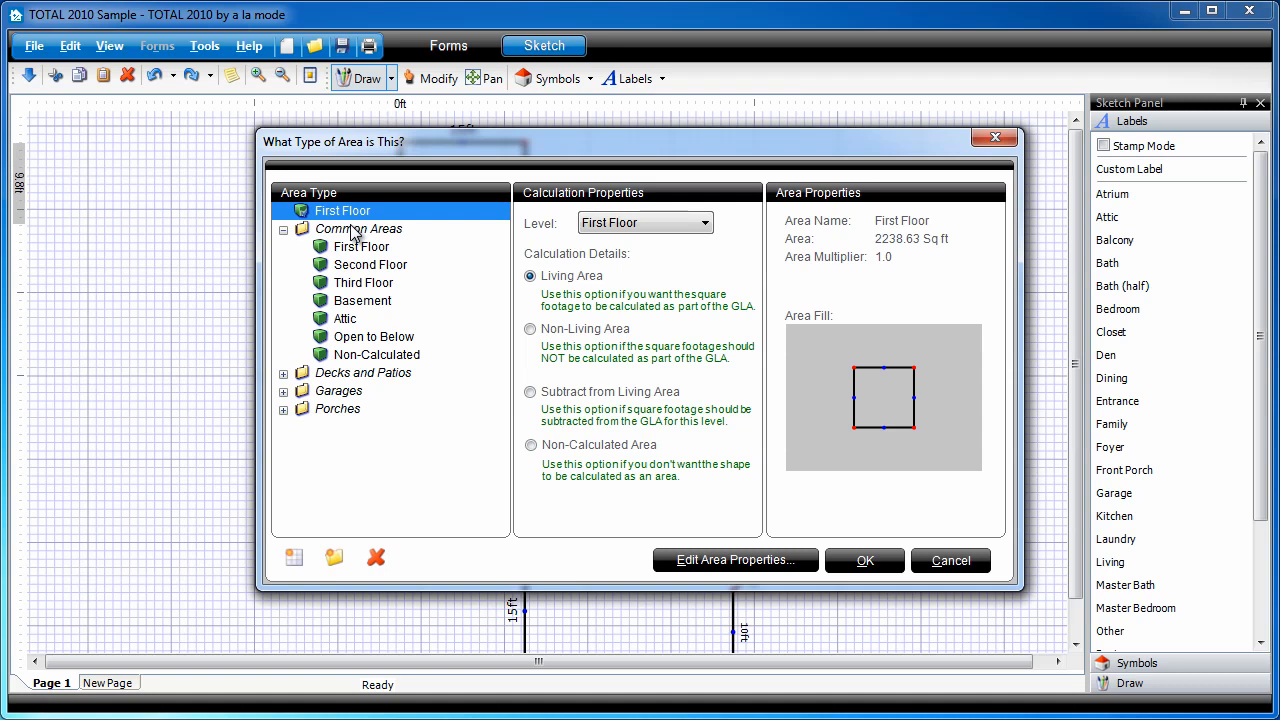
Classify the closed shape as a First Floor living area of 2238.63 sq ft
click(864, 560)
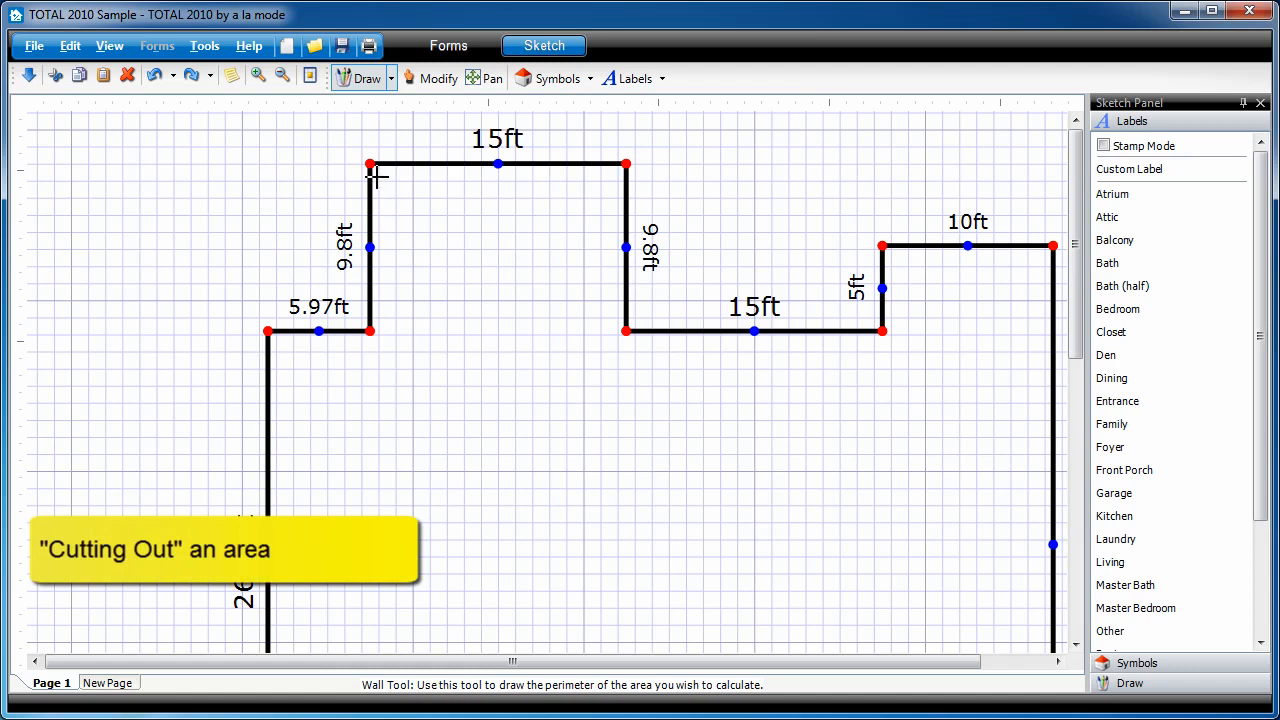
mouse_move(616, 186)
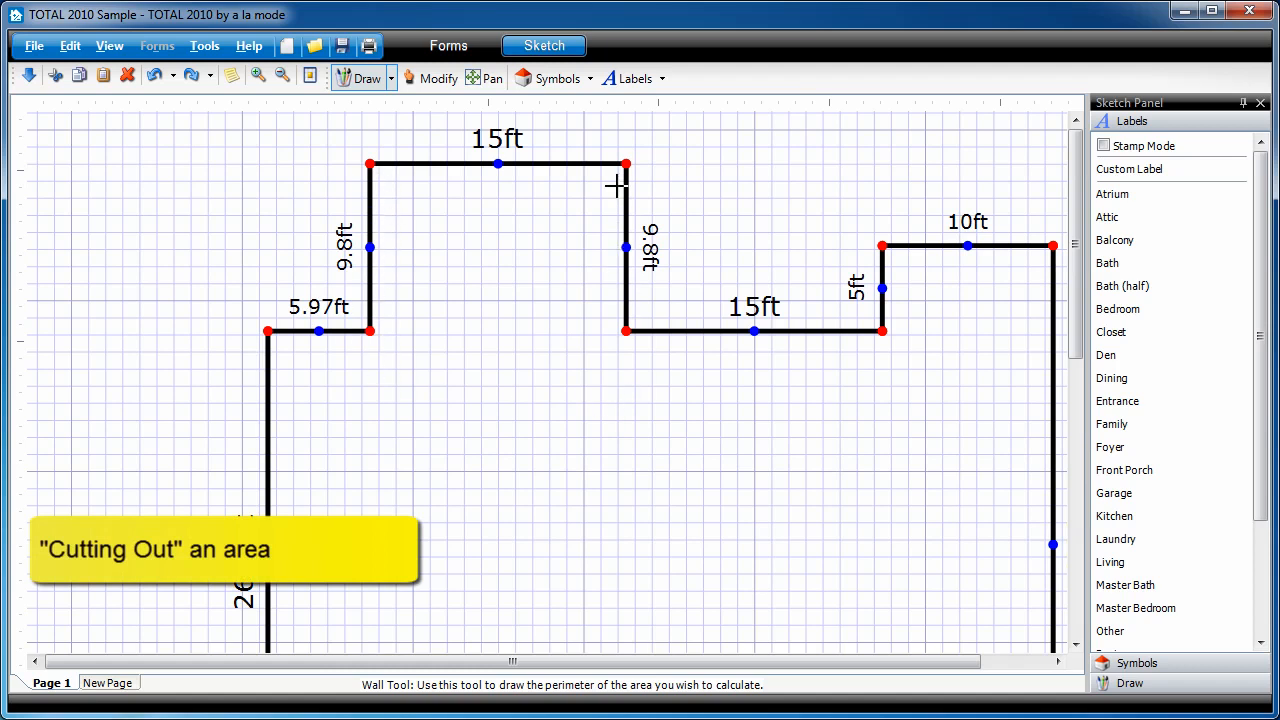
mouse_move(384, 360)
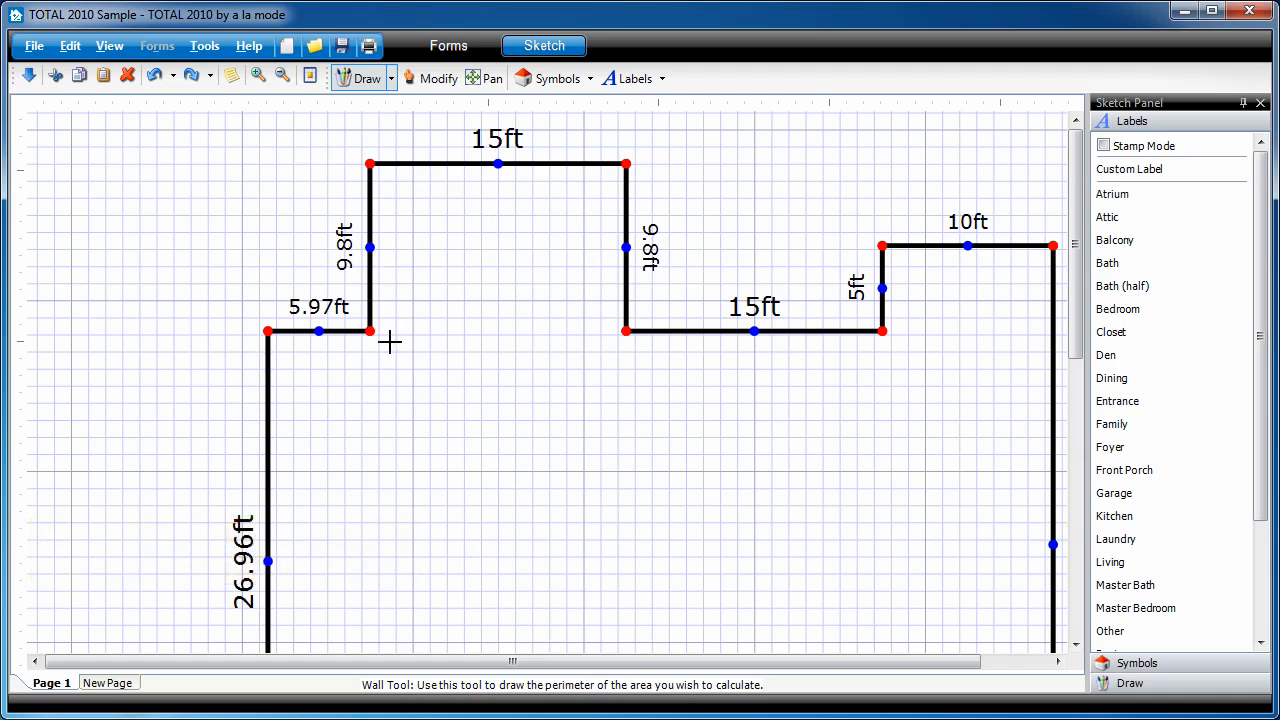
mouse_move(508, 376)
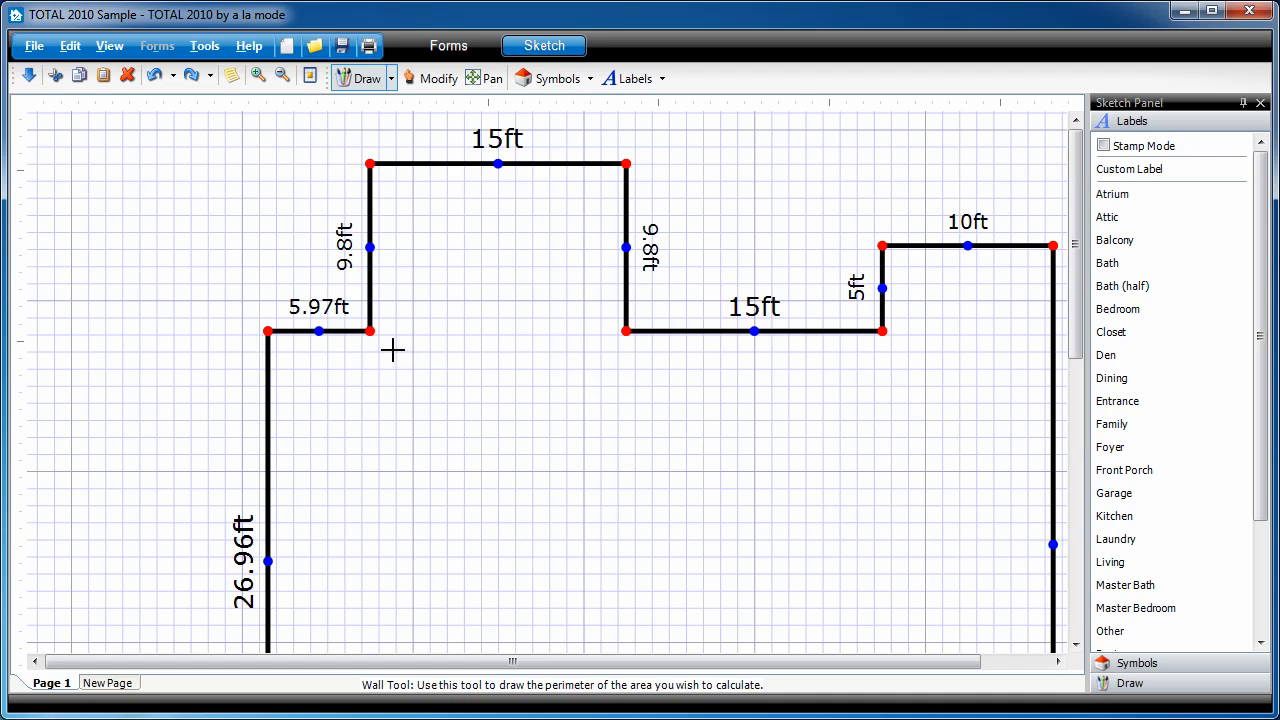
mouse_move(394, 348)
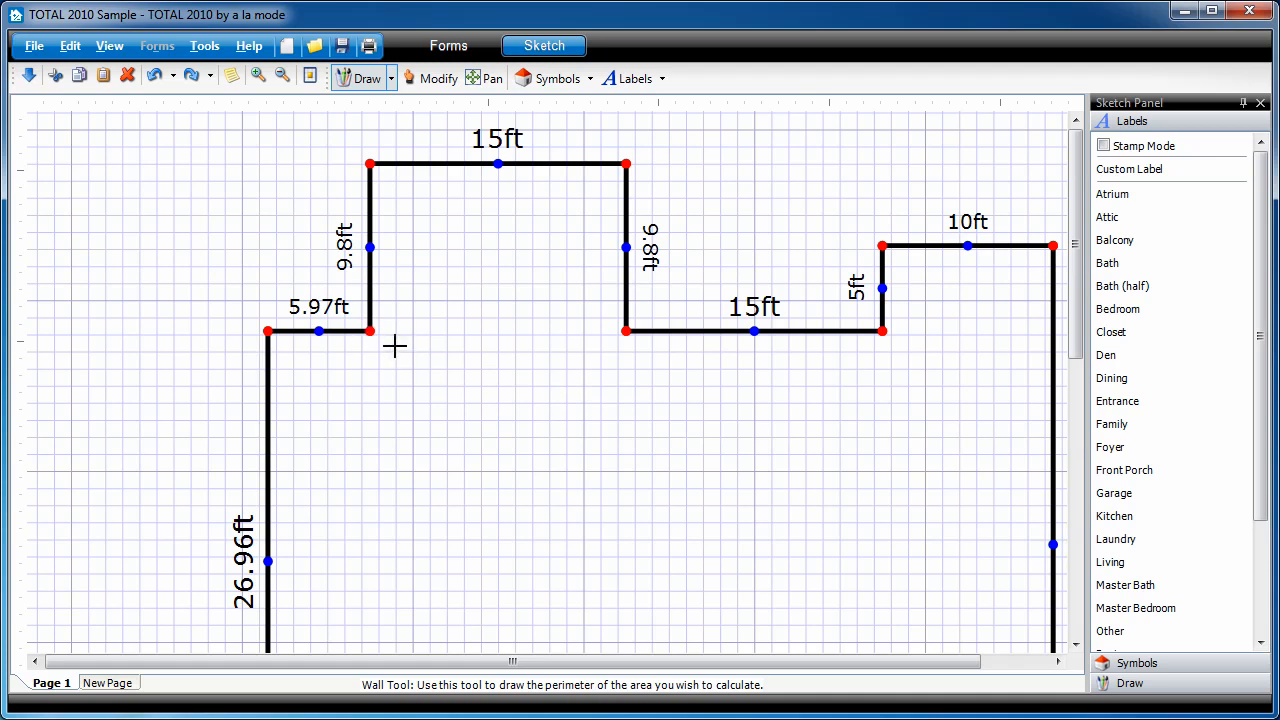
mouse_move(392, 344)
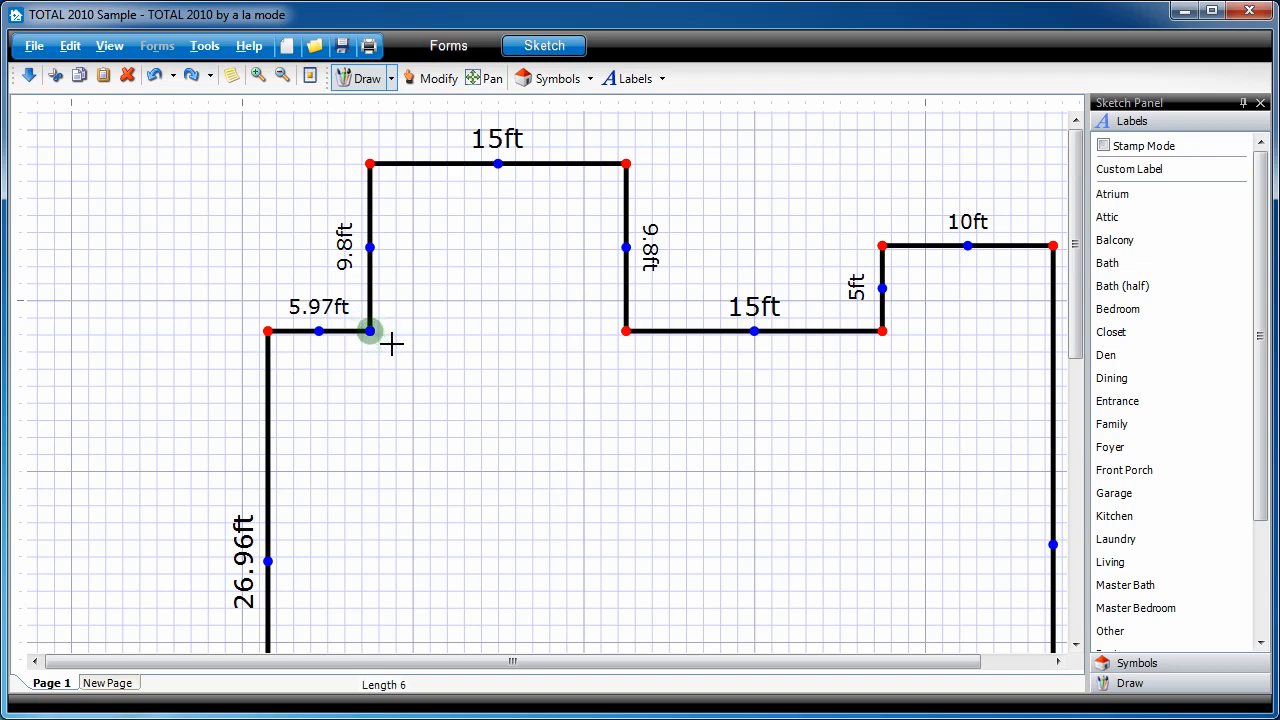
Draw a 6 ft wall down and a 15 ft wall across below the raised section
drag(368, 332, 368, 432)
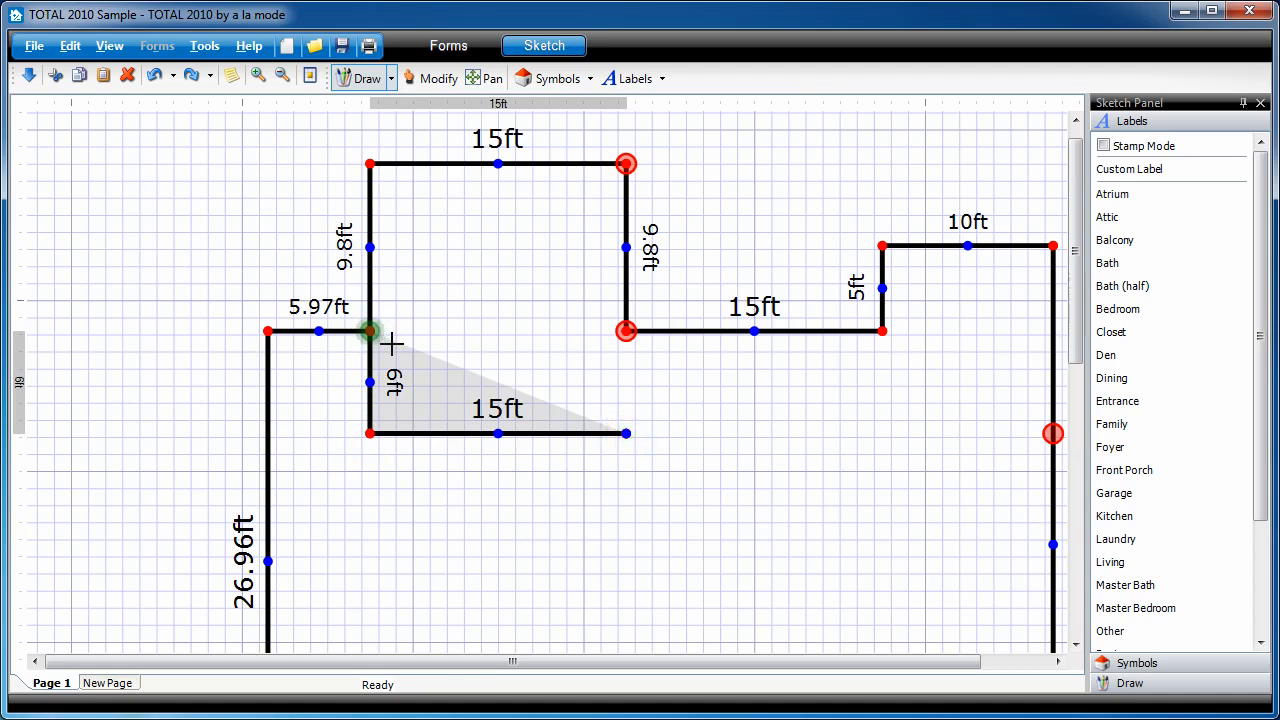
drag(370, 330, 624, 330)
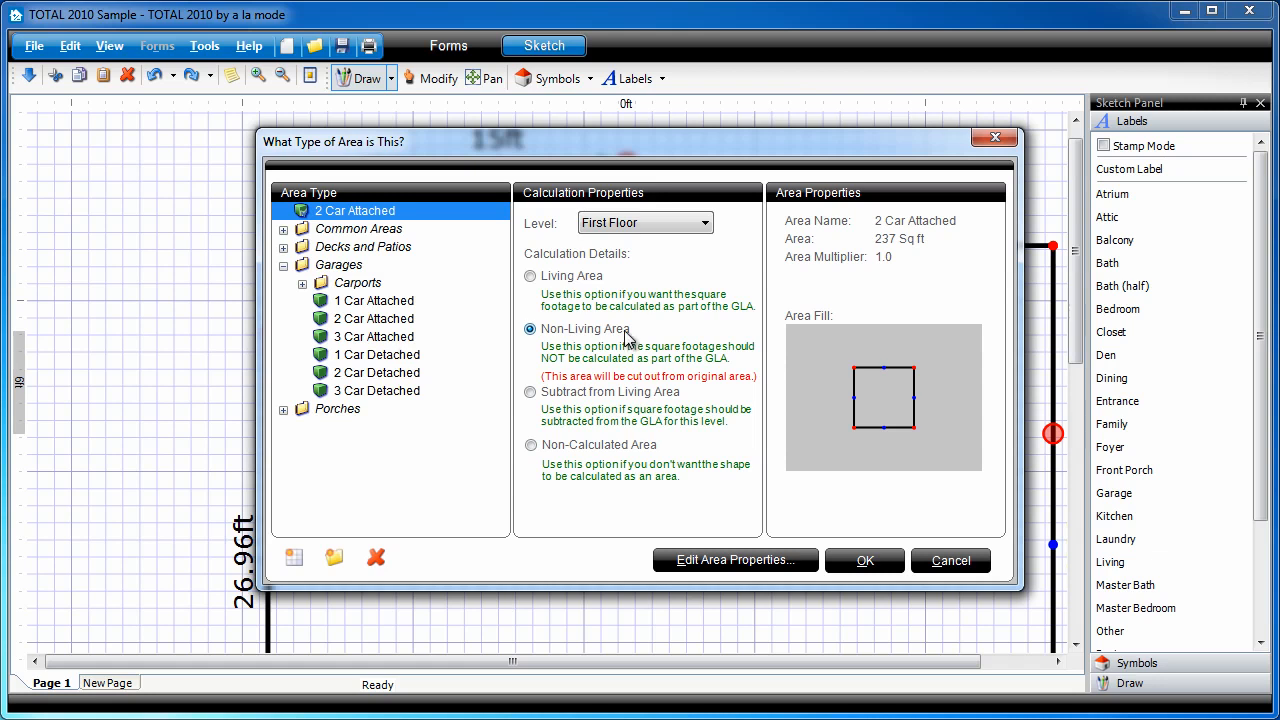
mouse_move(604, 344)
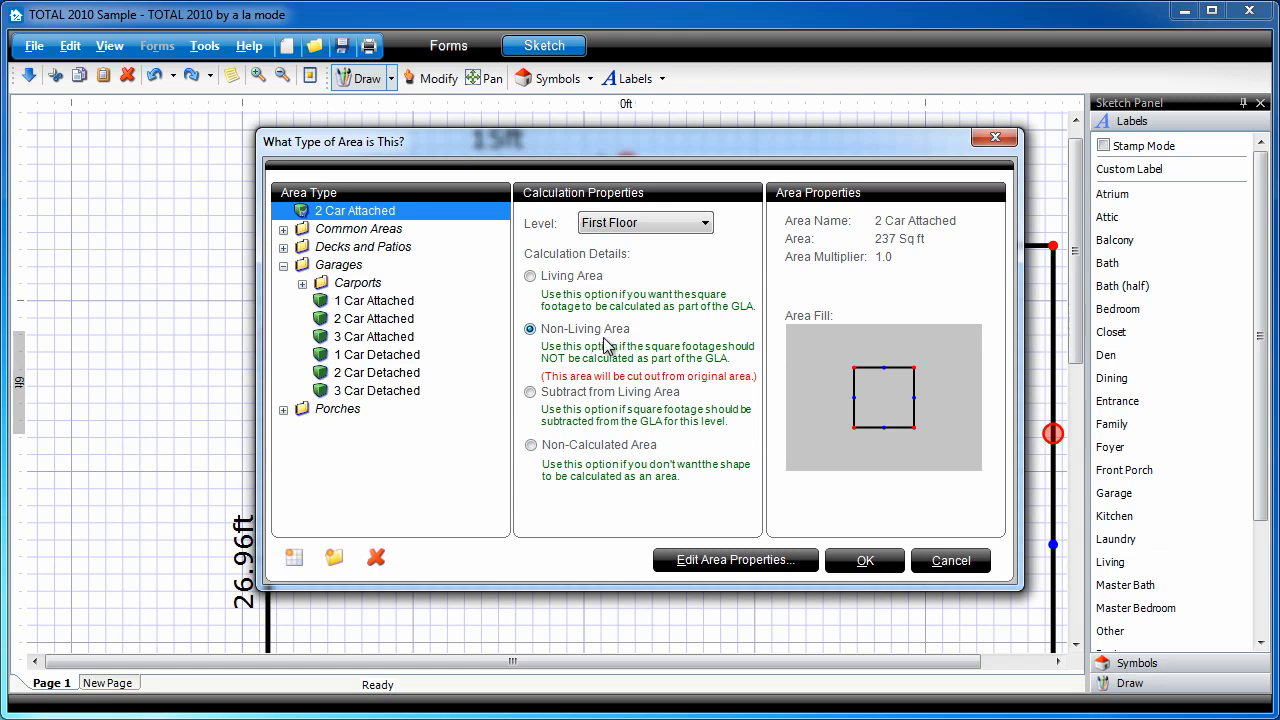
mouse_move(716, 390)
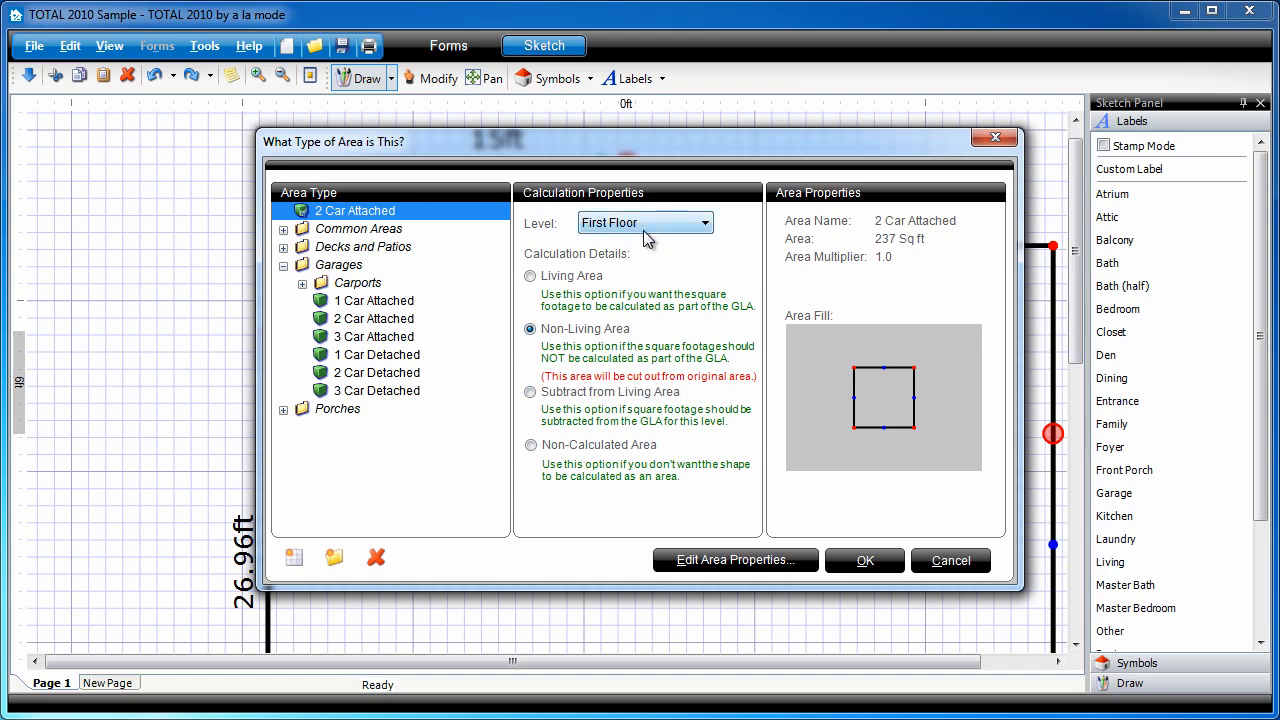
mouse_move(688, 336)
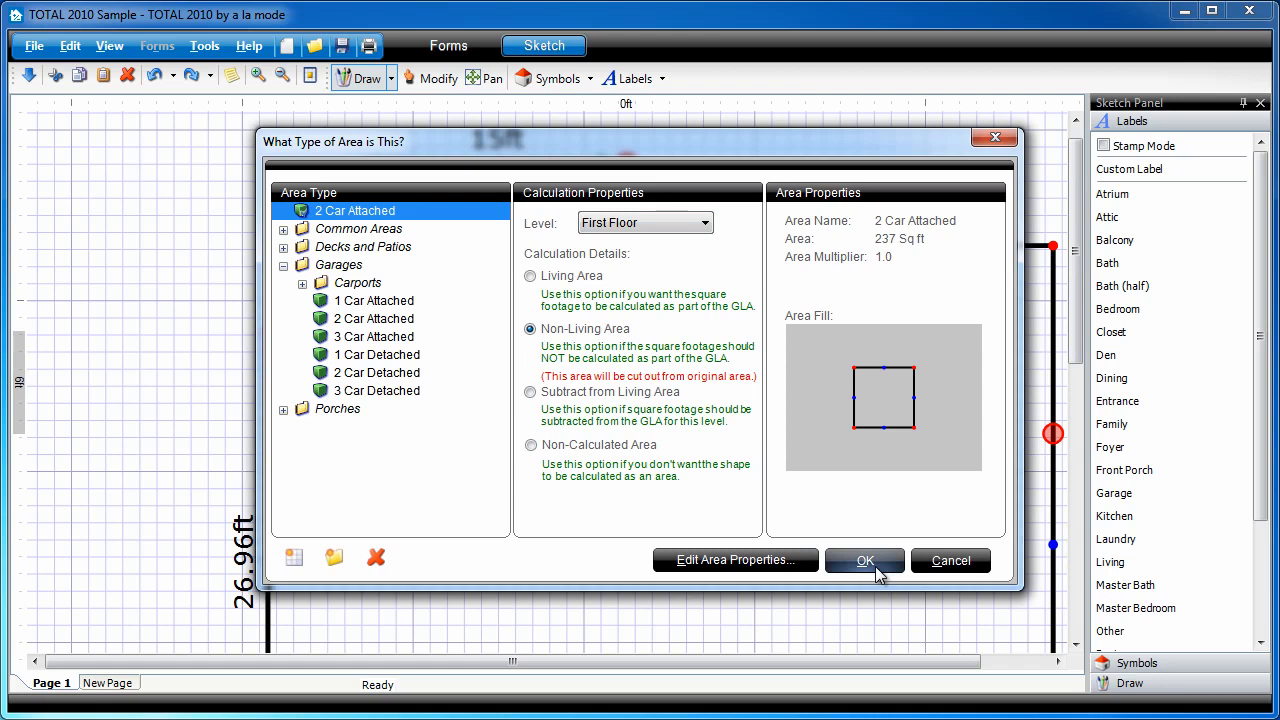
Confirm the cut-out as a 2 Car Attached non-living area of 237 sq ft
click(864, 560)
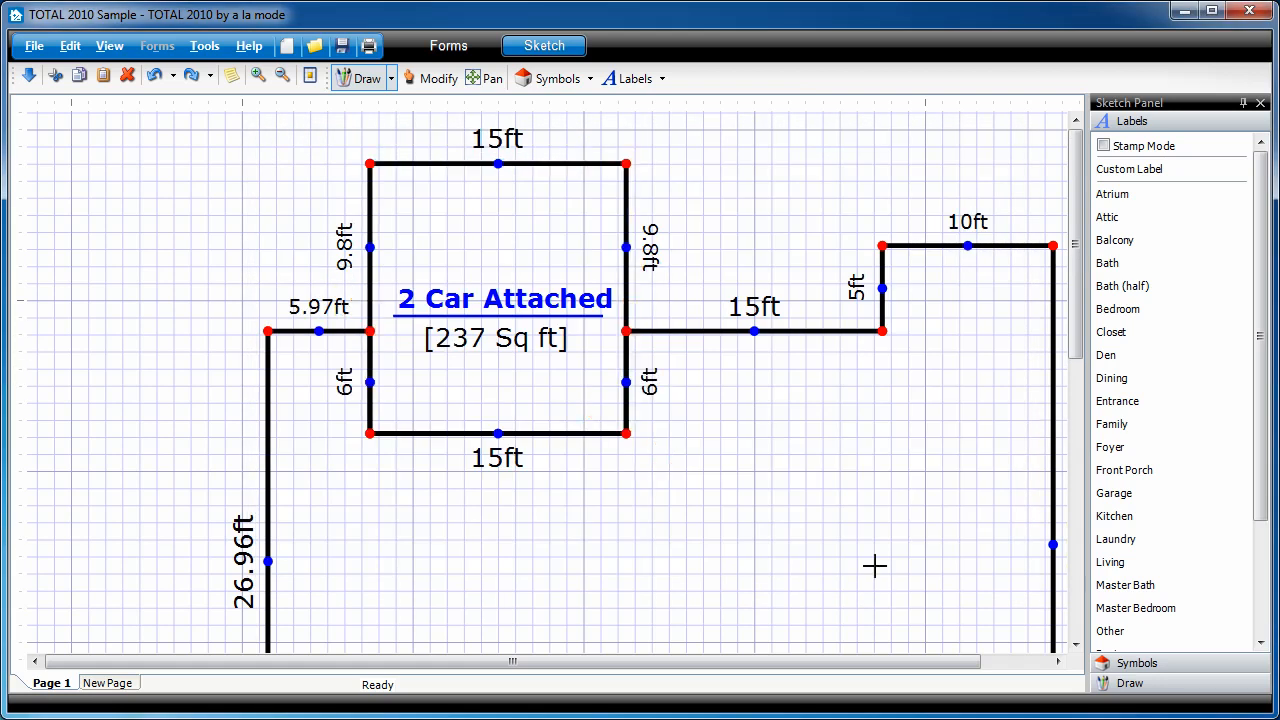
mouse_move(438, 78)
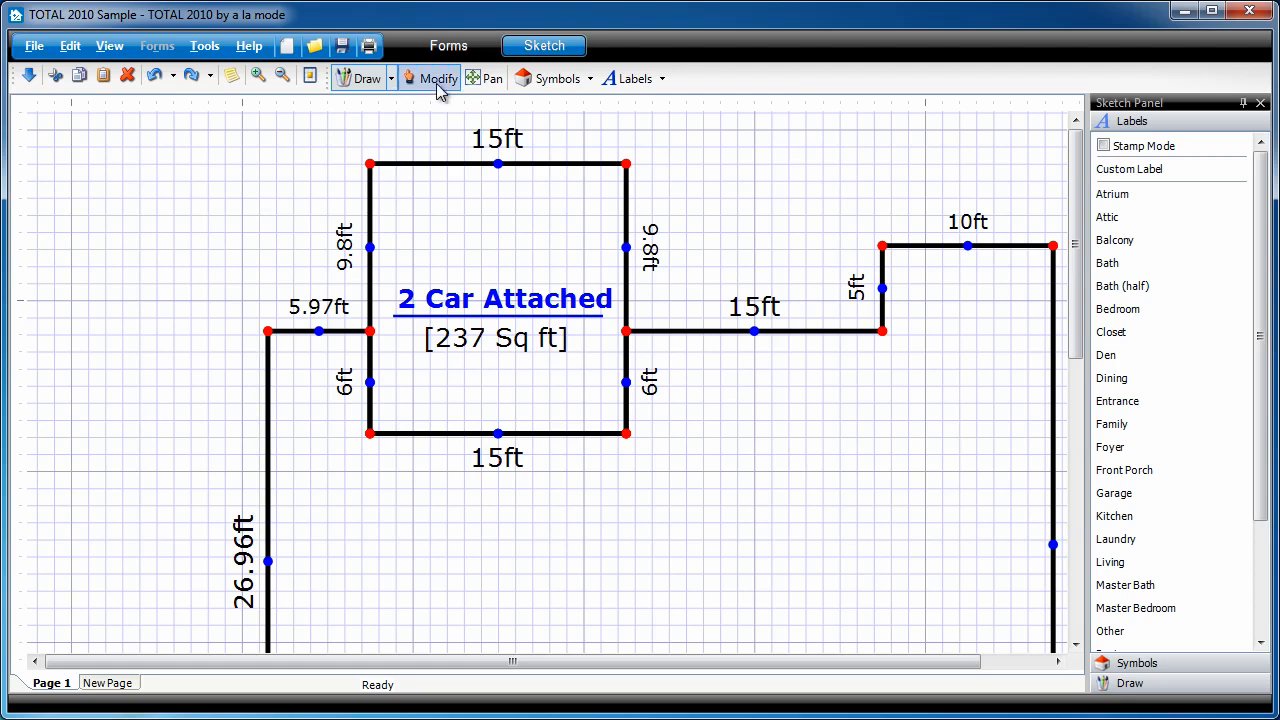
click(438, 78)
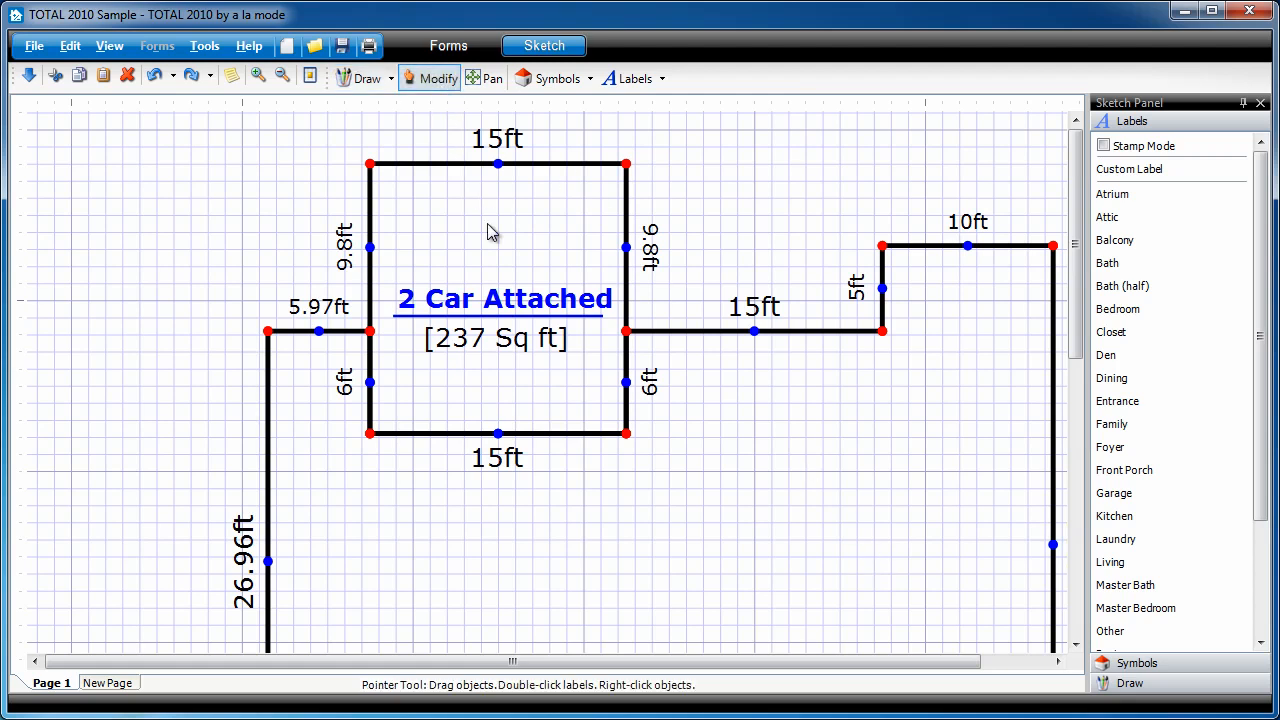
mouse_move(700, 164)
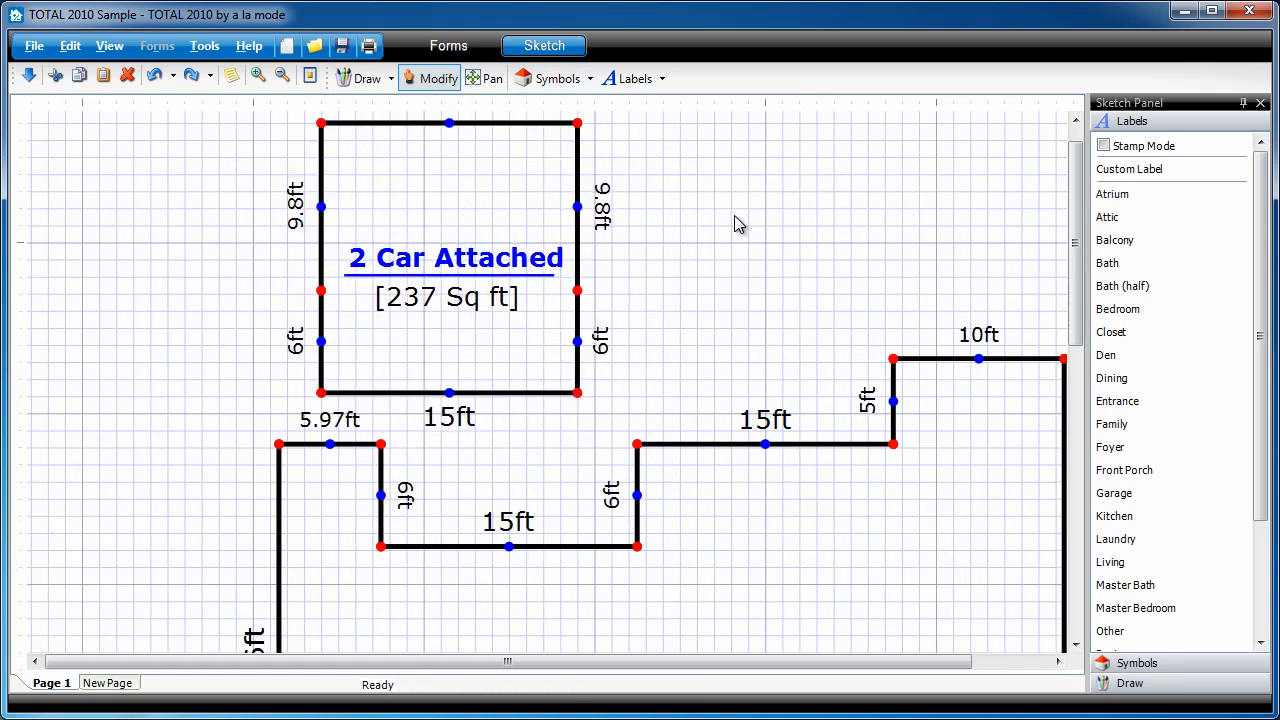
mouse_move(464, 180)
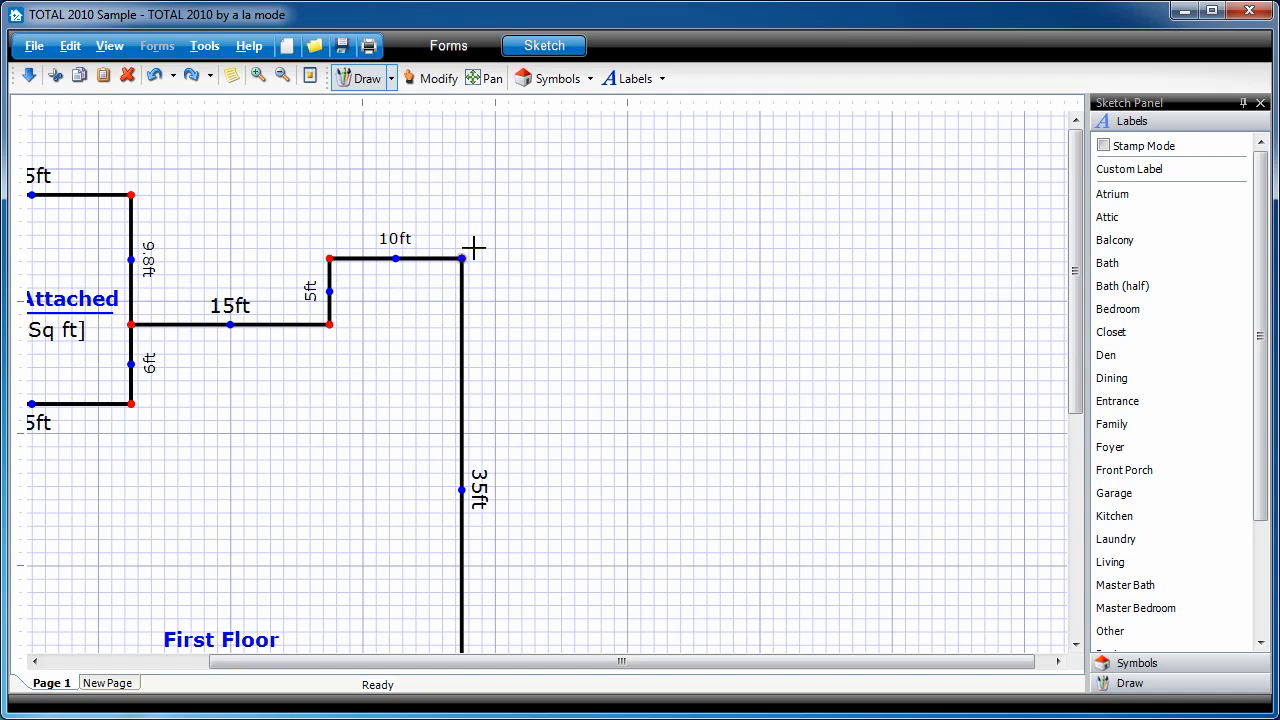
Draw a 10 ft wall from the upper corner, then a 15.78 ft edge bent into an arc
drag(460, 258, 590, 258)
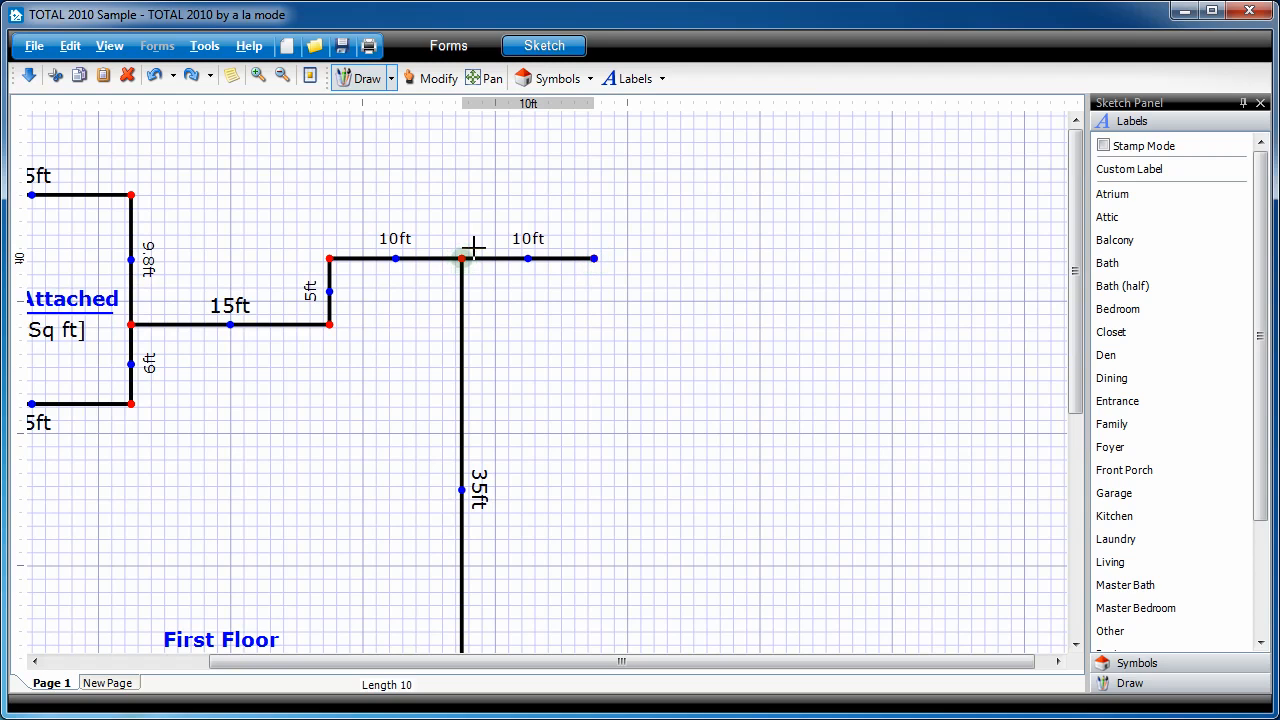
drag(596, 258, 596, 390)
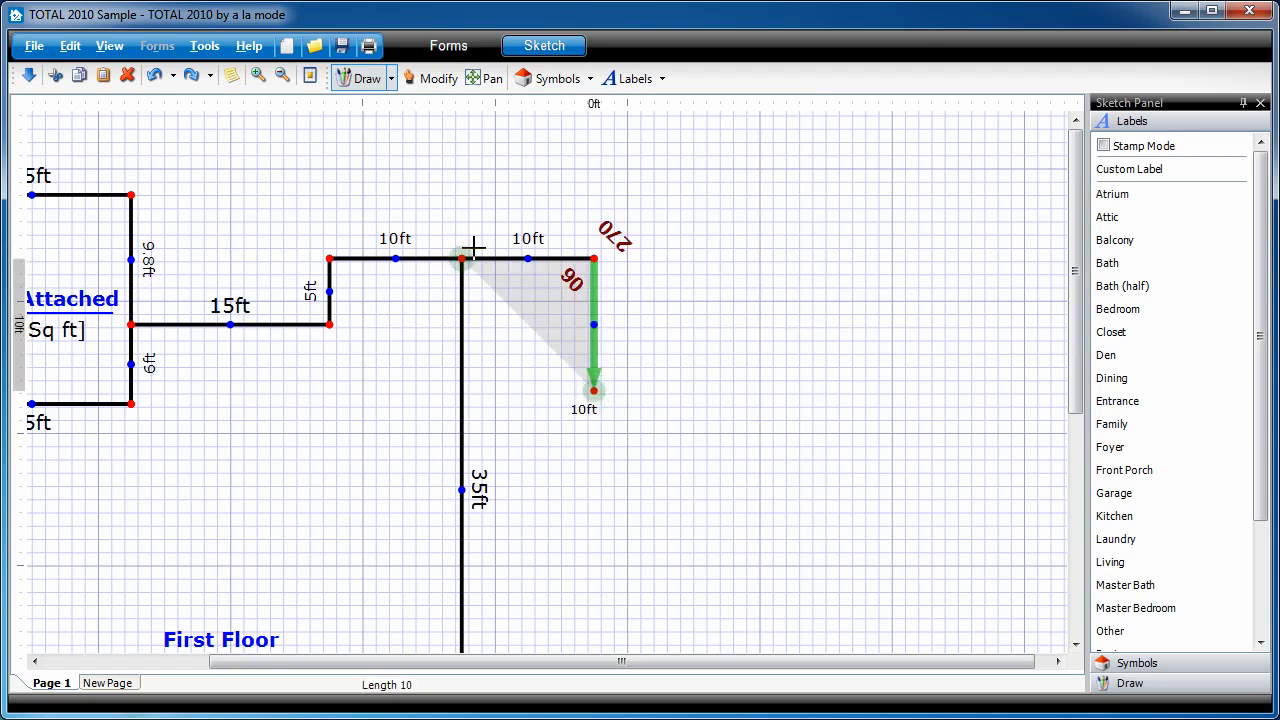
drag(594, 390, 724, 390)
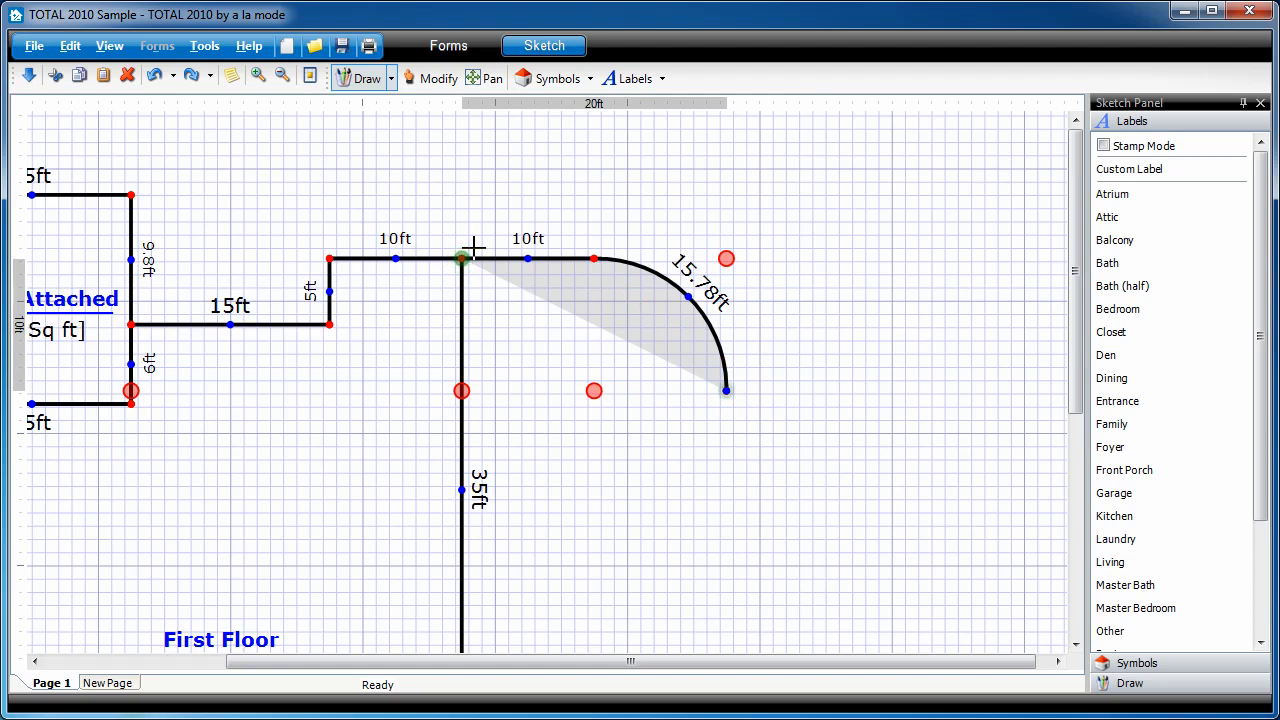
Undo the arc and continue the patio outline to close it for a Concrete Patio area
click(724, 390)
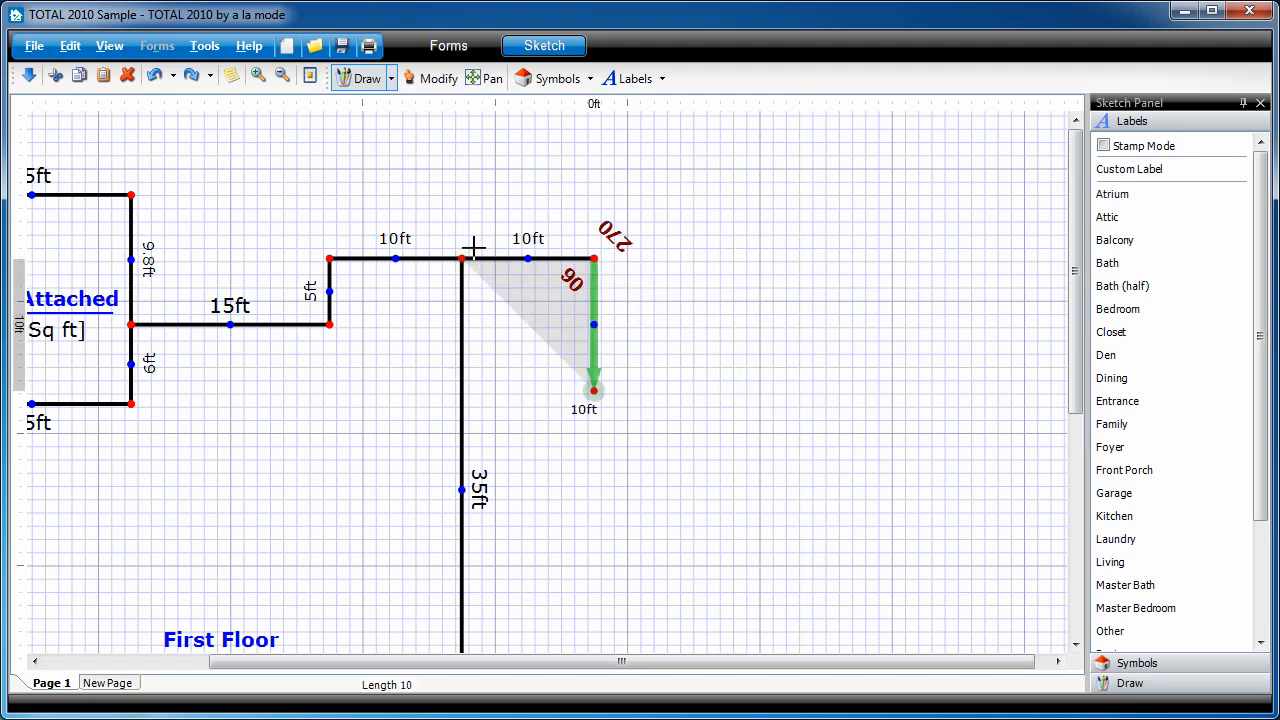
drag(594, 390, 724, 390)
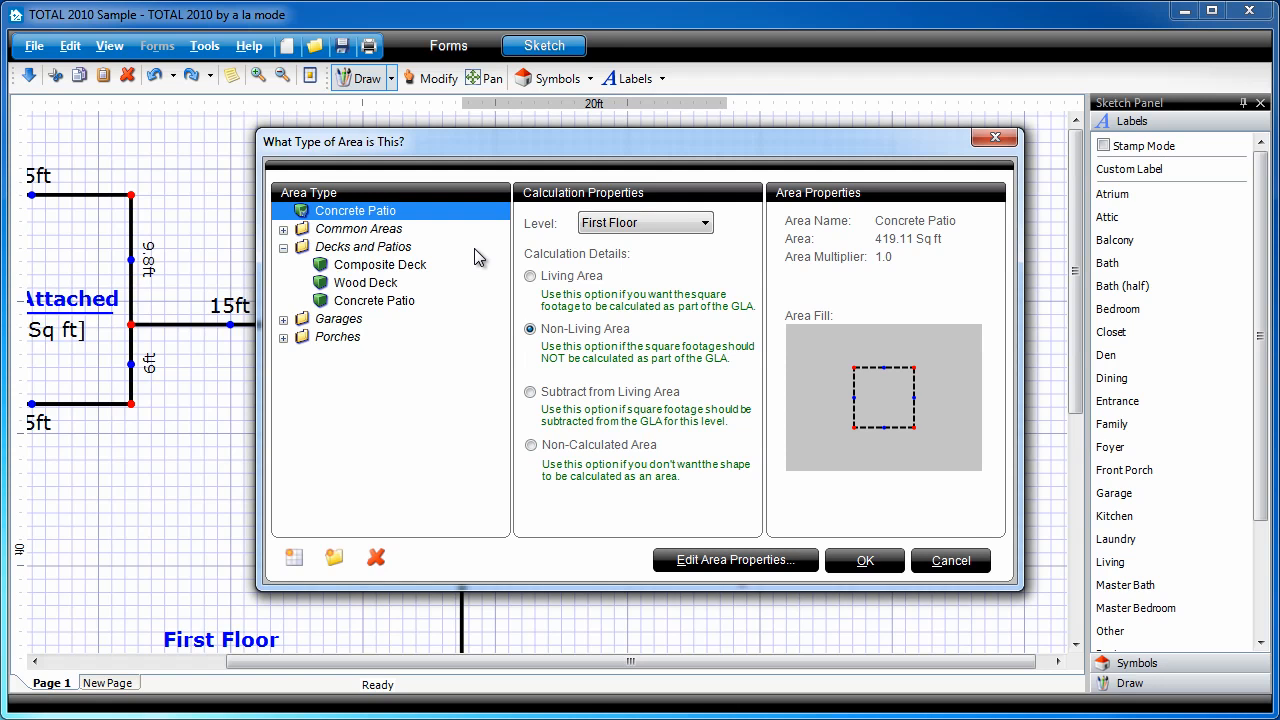
Close the patio outline at its start and confirm it as a 390 sq ft Concrete Patio
click(864, 560)
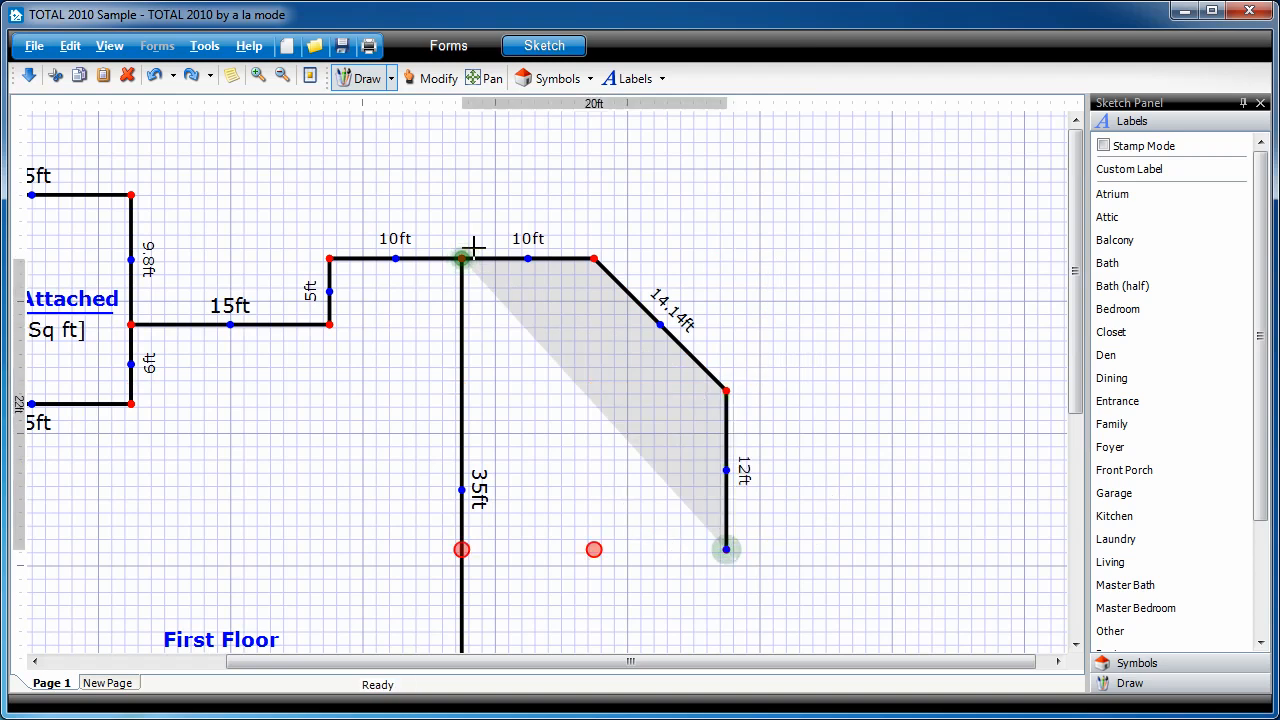
drag(724, 548, 460, 548)
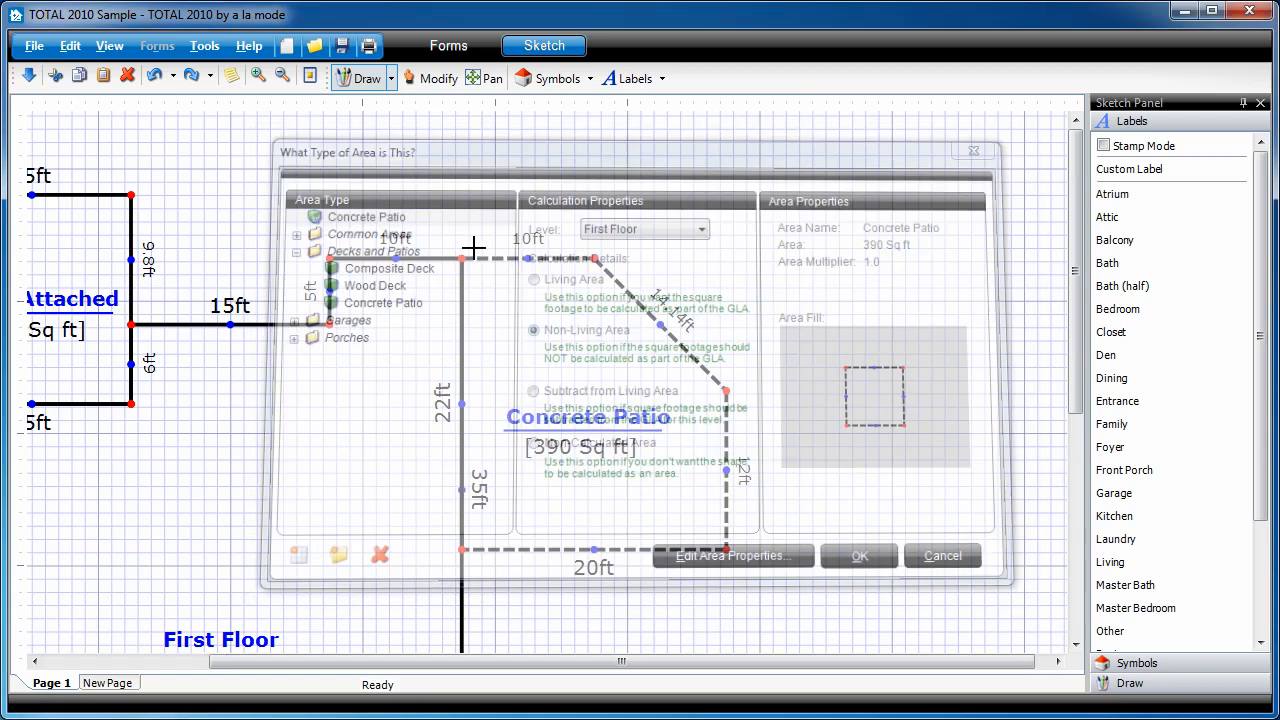
click(858, 556)
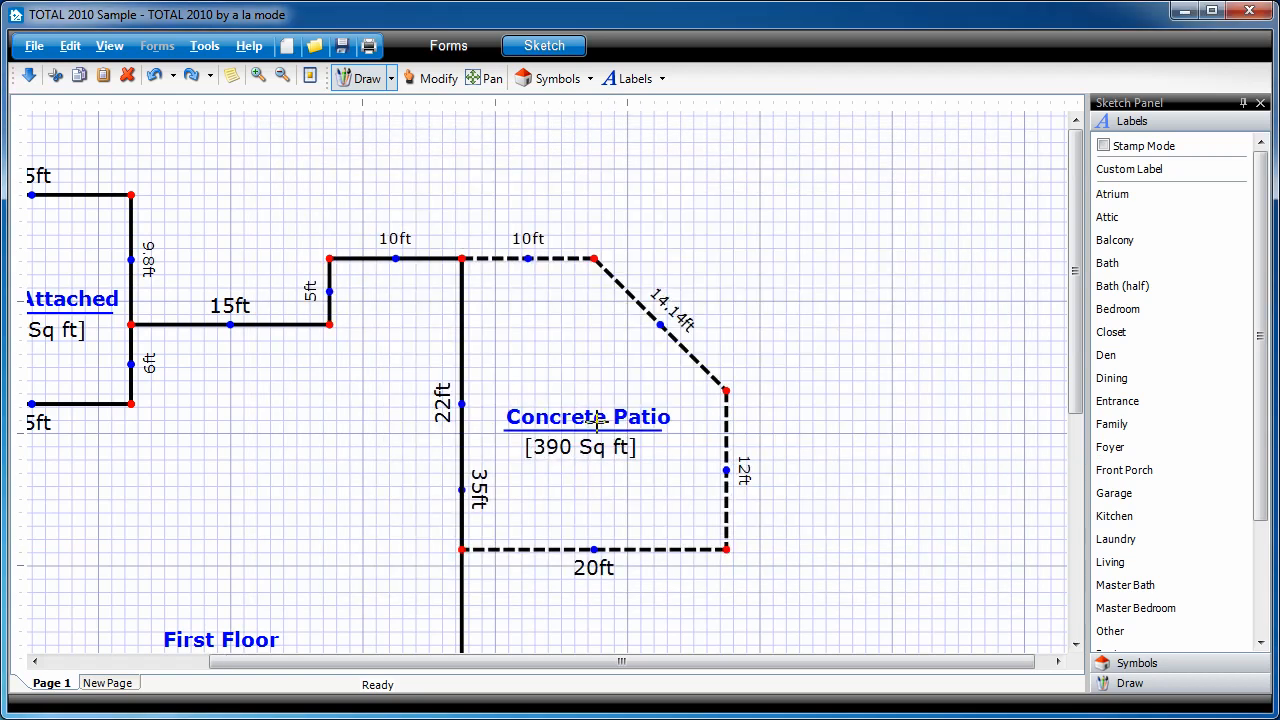
Switch to the Modify tool to reshape the patio's diagonal edge into an arc
click(436, 78)
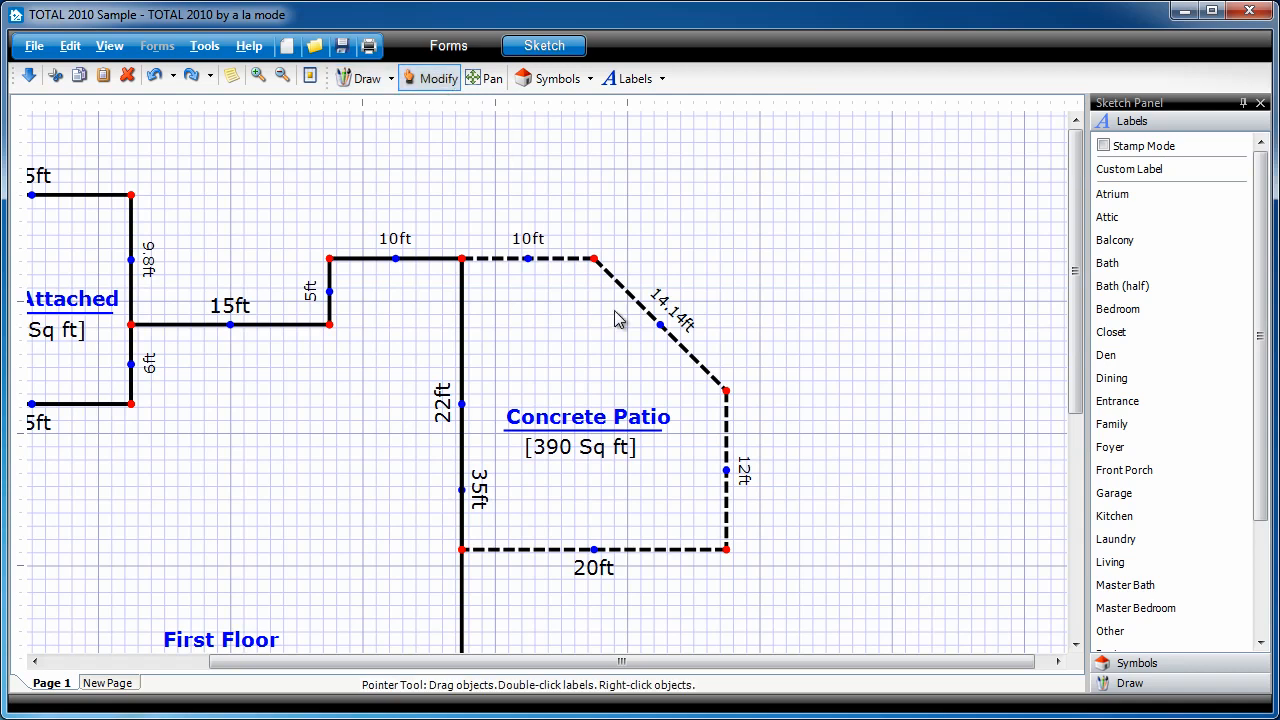
mouse_move(660, 336)
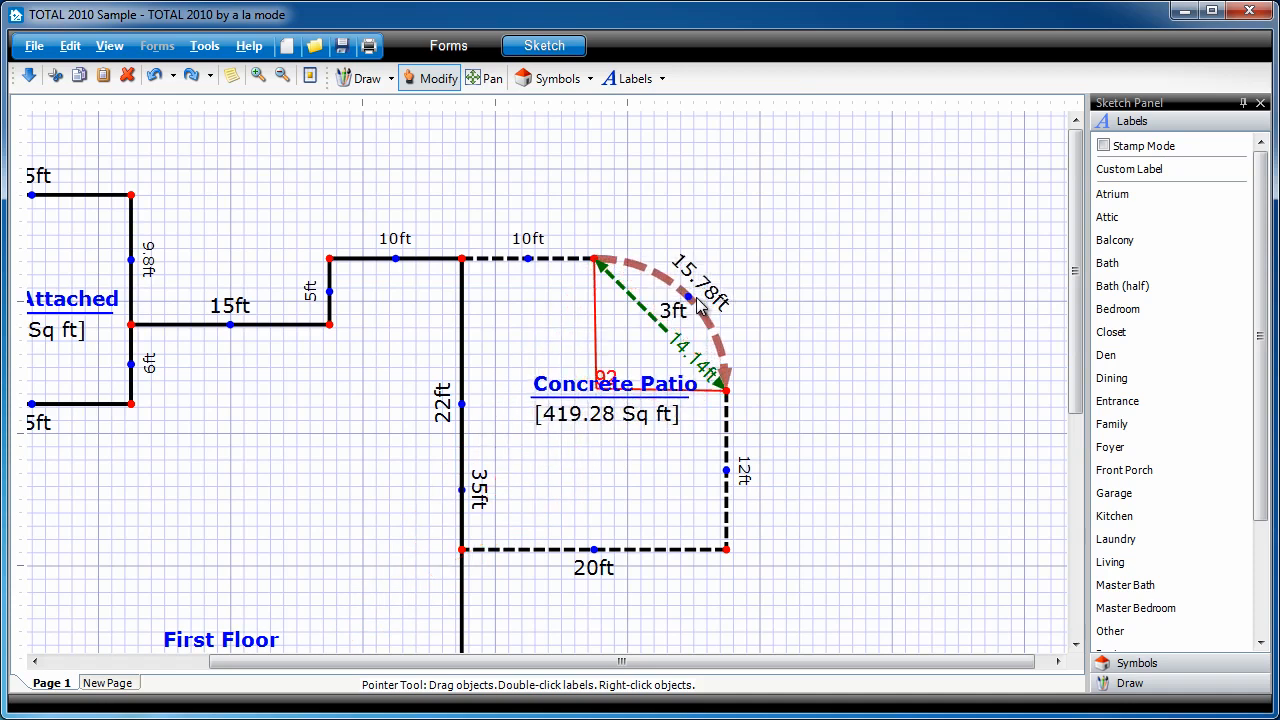
mouse_move(636, 370)
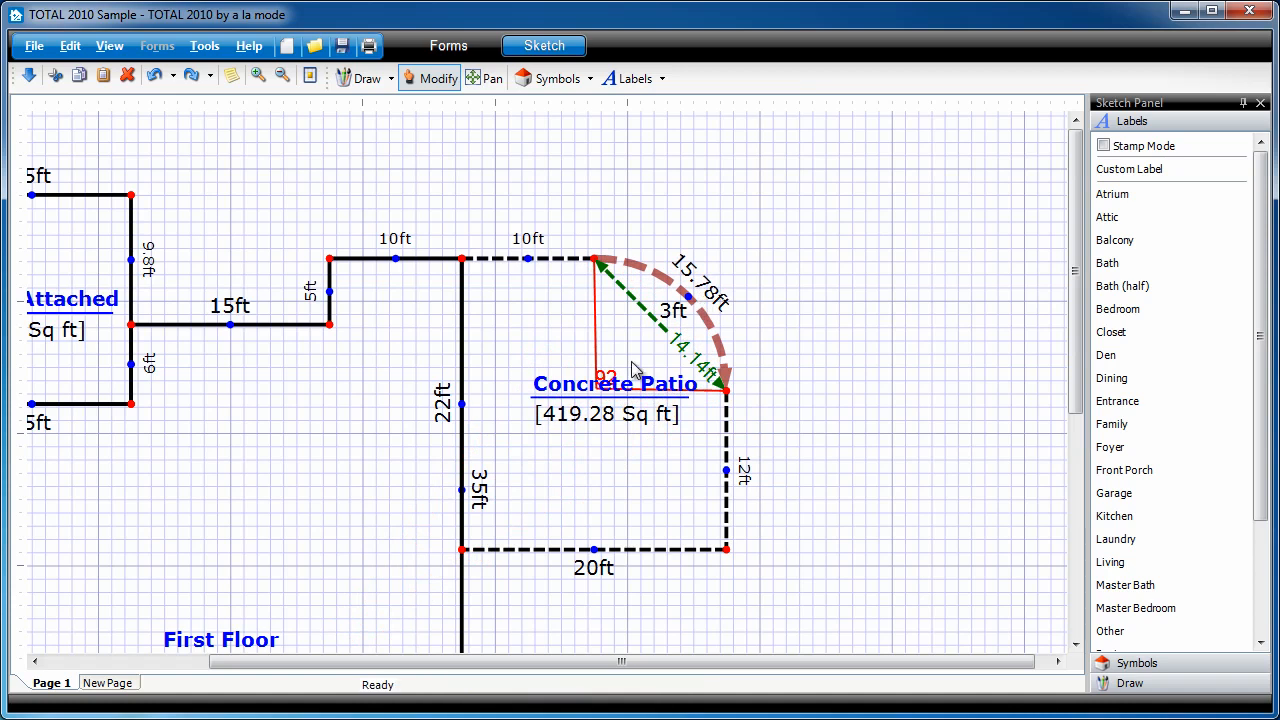
mouse_move(750, 298)
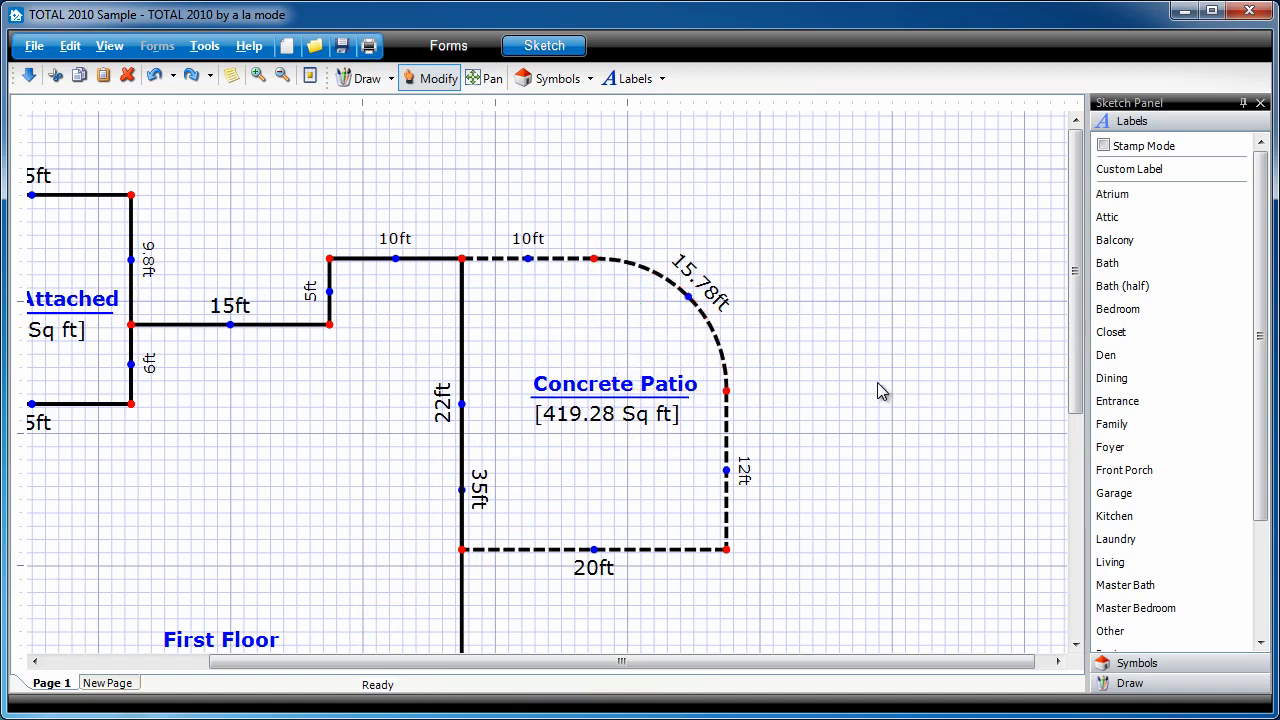
mouse_move(720, 336)
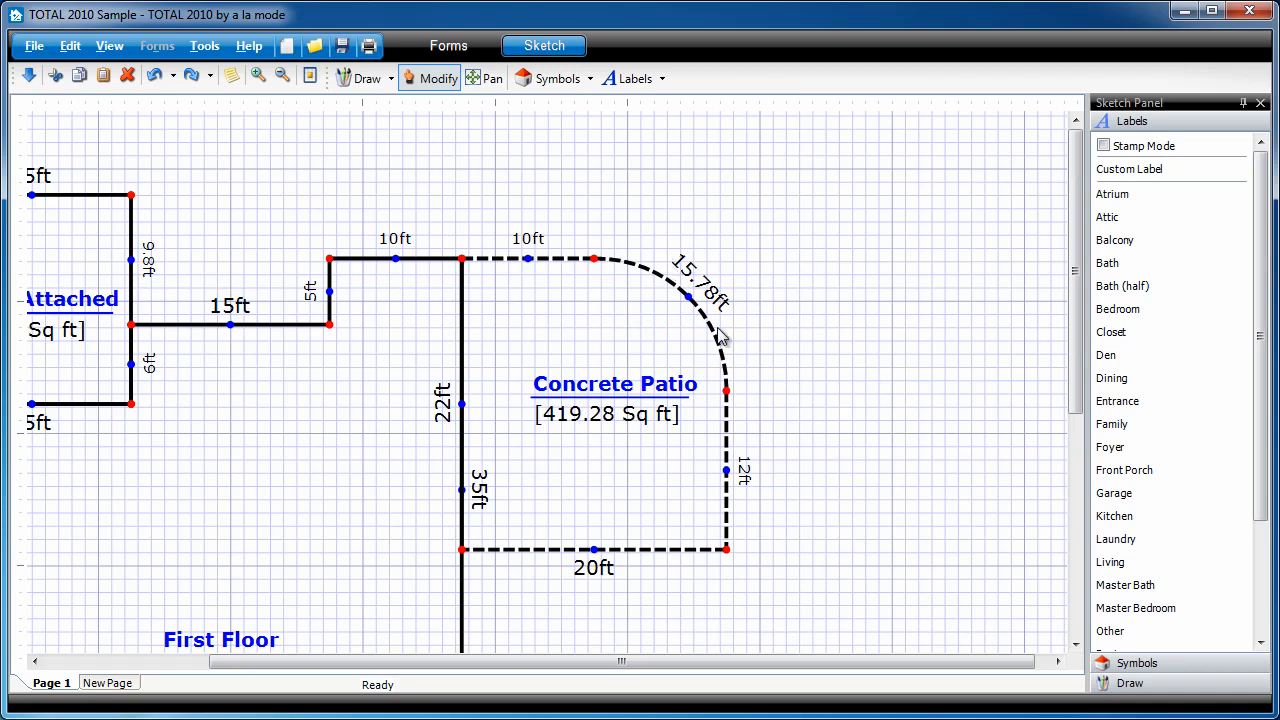
mouse_move(696, 304)
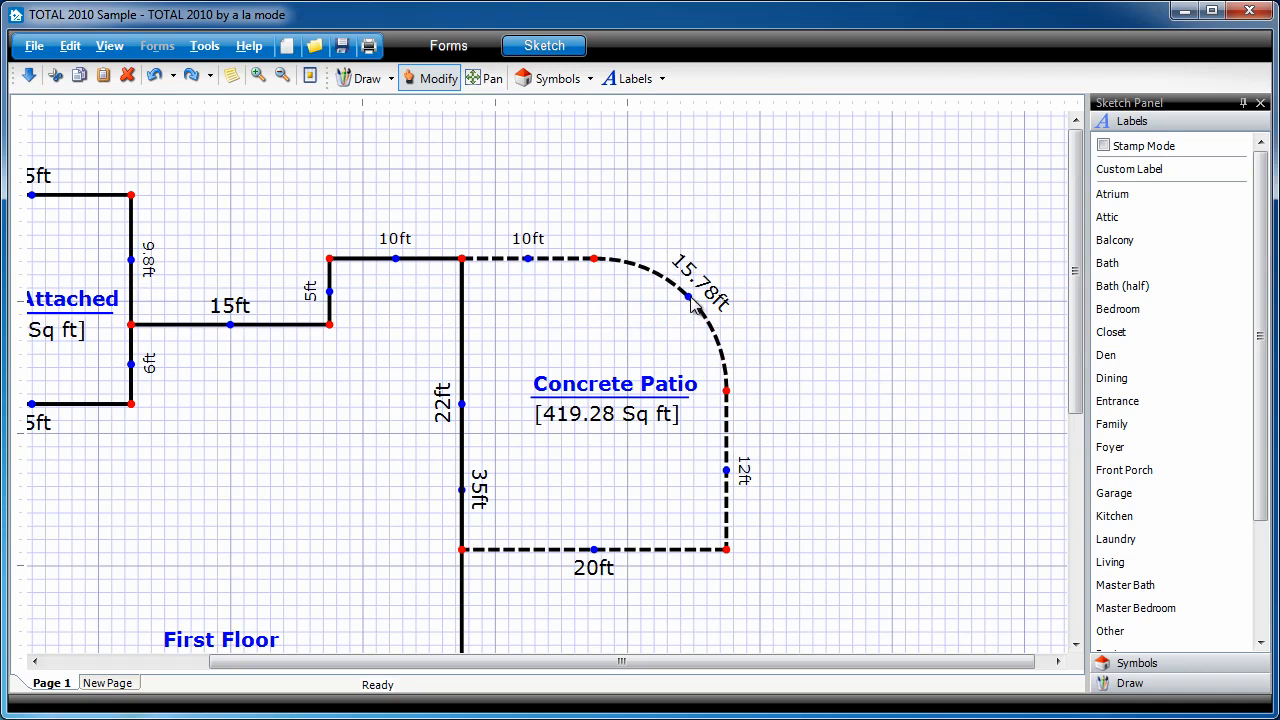
mouse_move(668, 310)
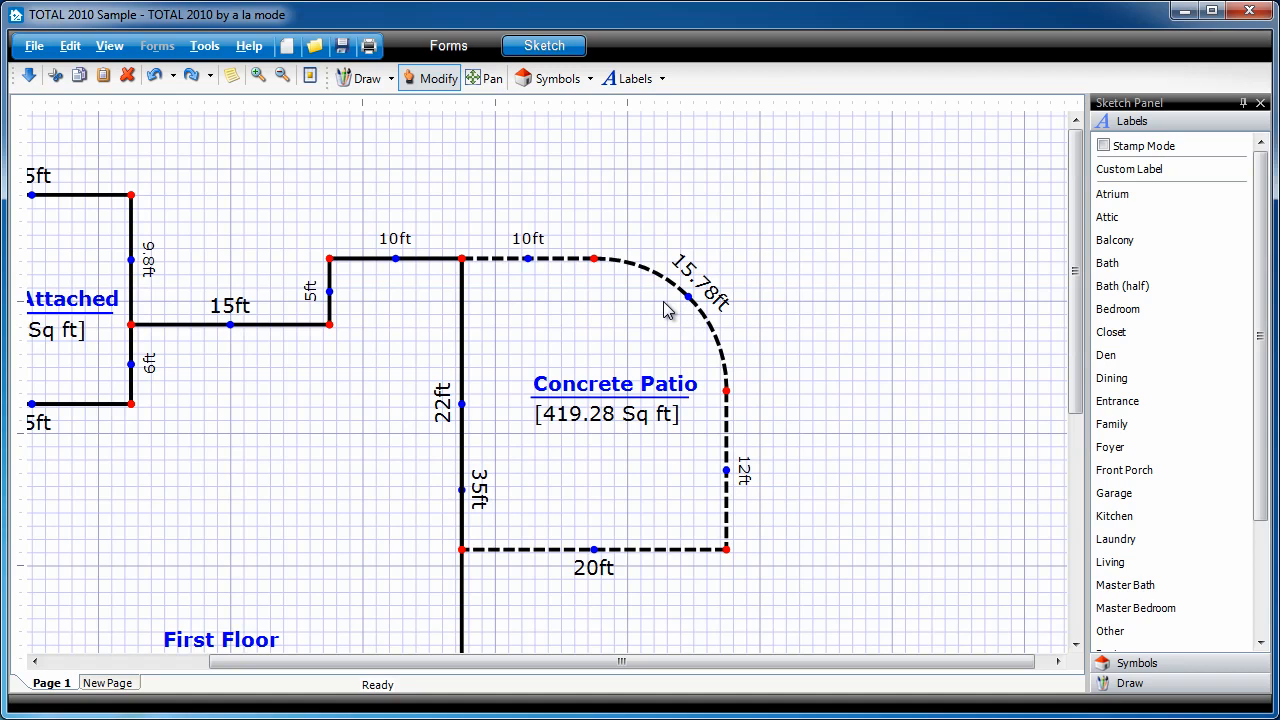
mouse_move(504, 290)
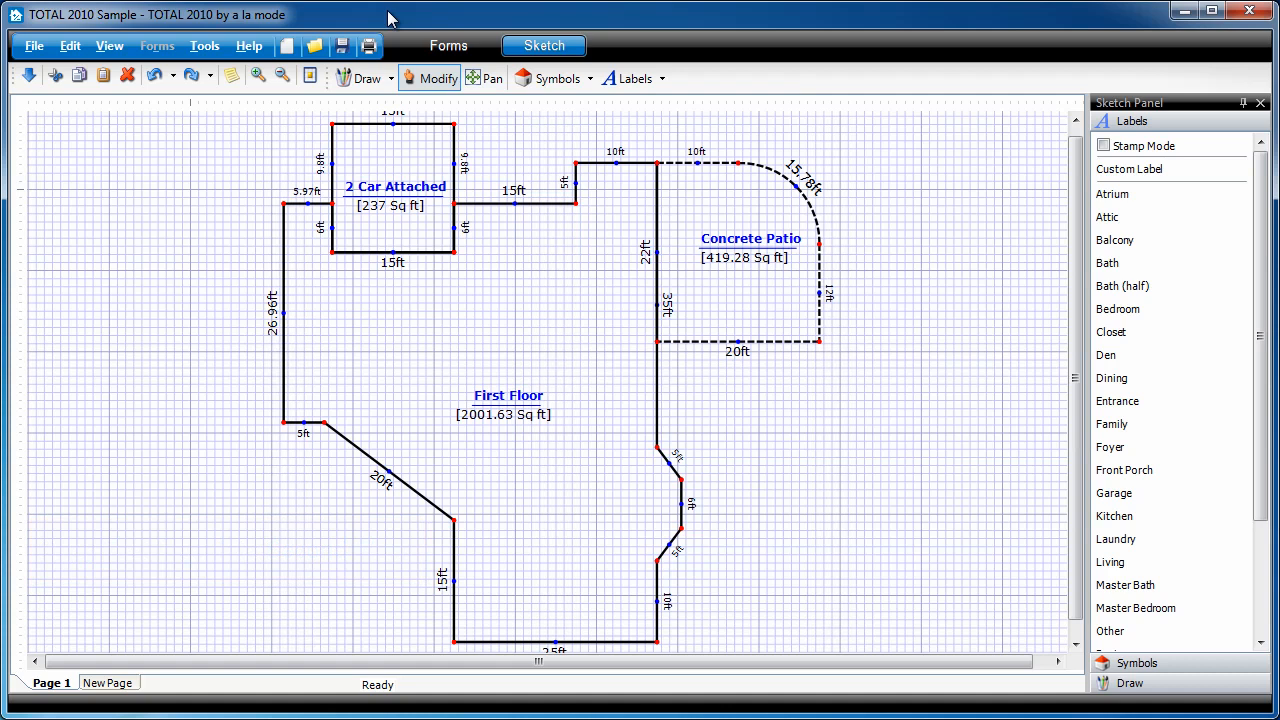
mouse_move(384, 72)
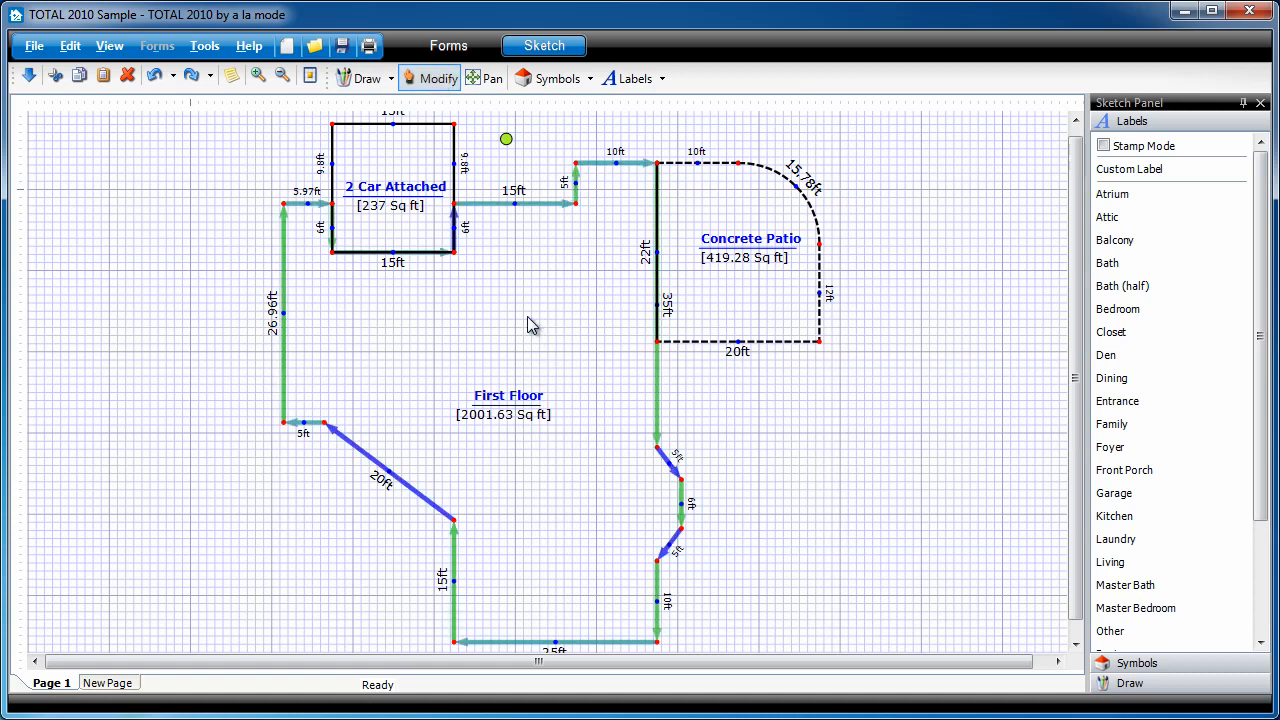
Copy the First Floor outline and add a second blank page to the sketch
right_click(532, 324)
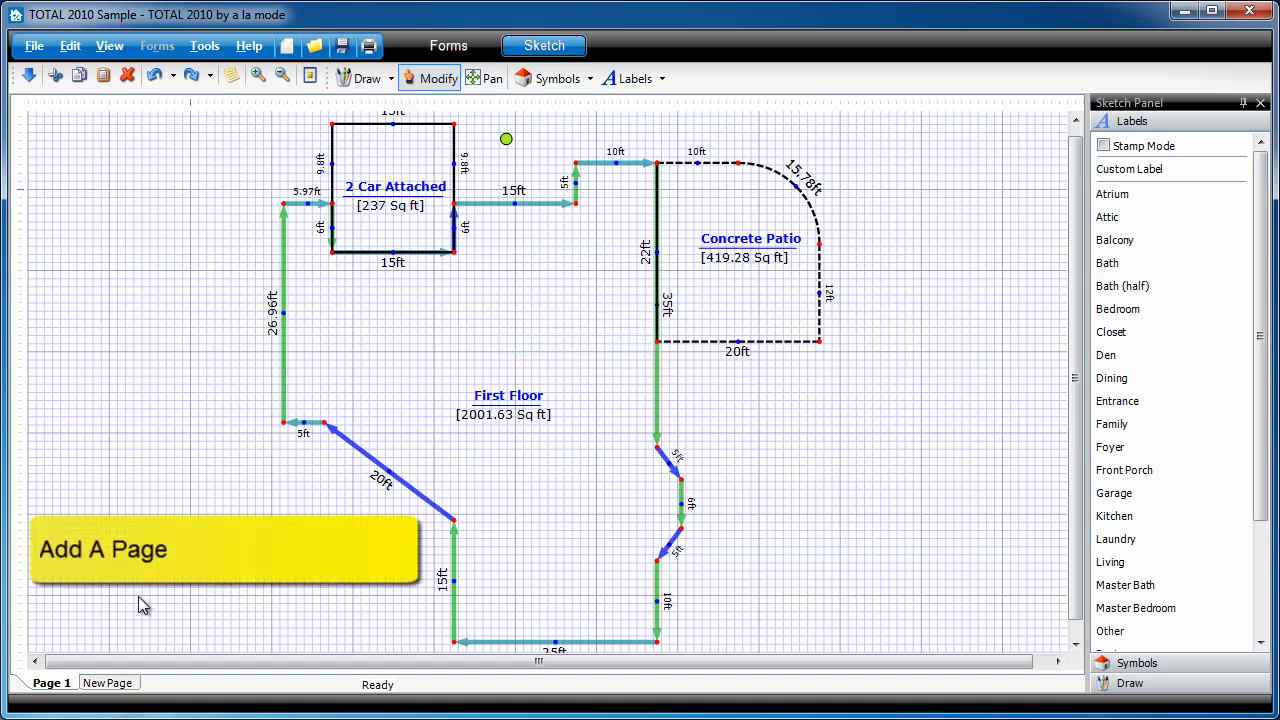
click(108, 682)
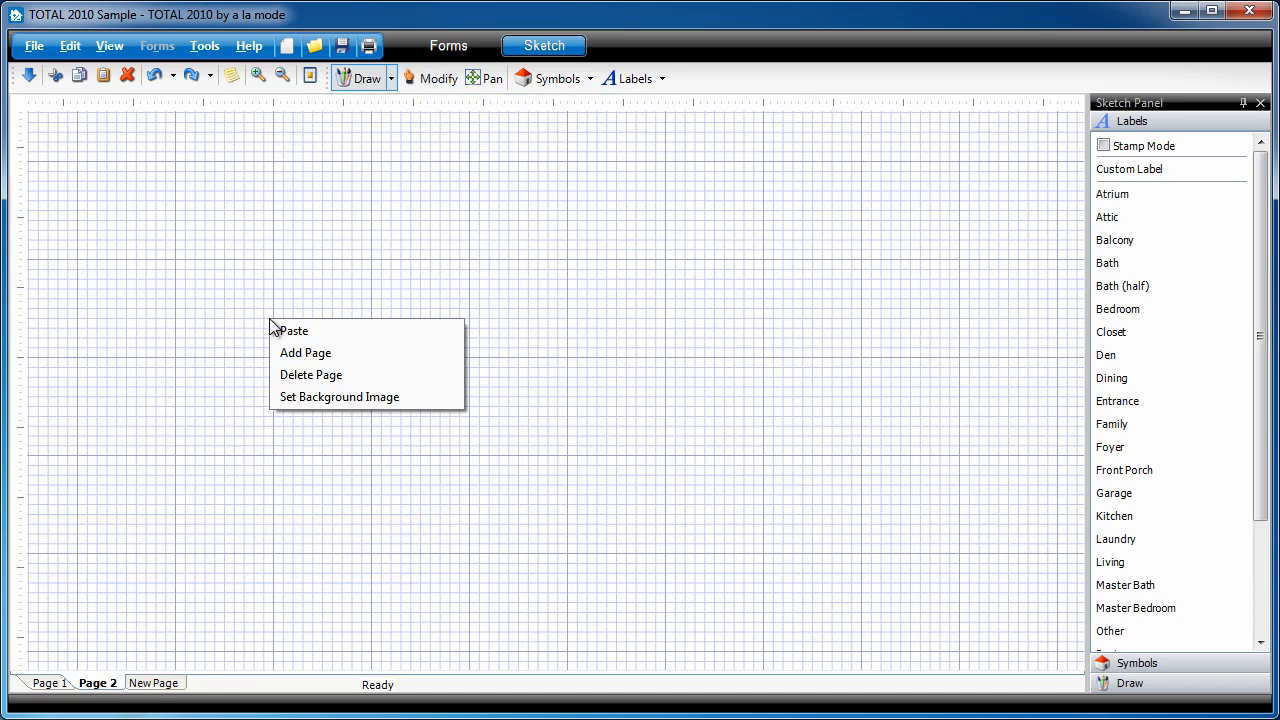
Paste the outline onto Page 2 and reclassify its area as Second Floor, 2001.63 sq ft
click(294, 330)
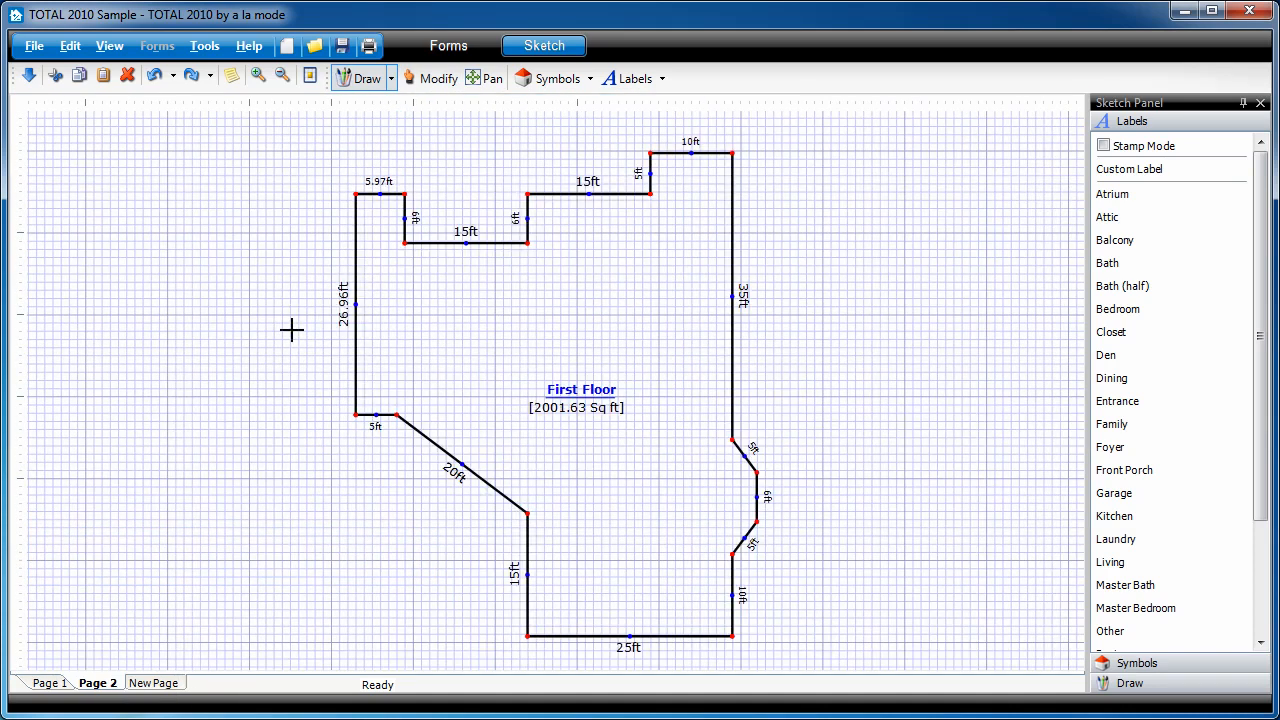
mouse_move(656, 382)
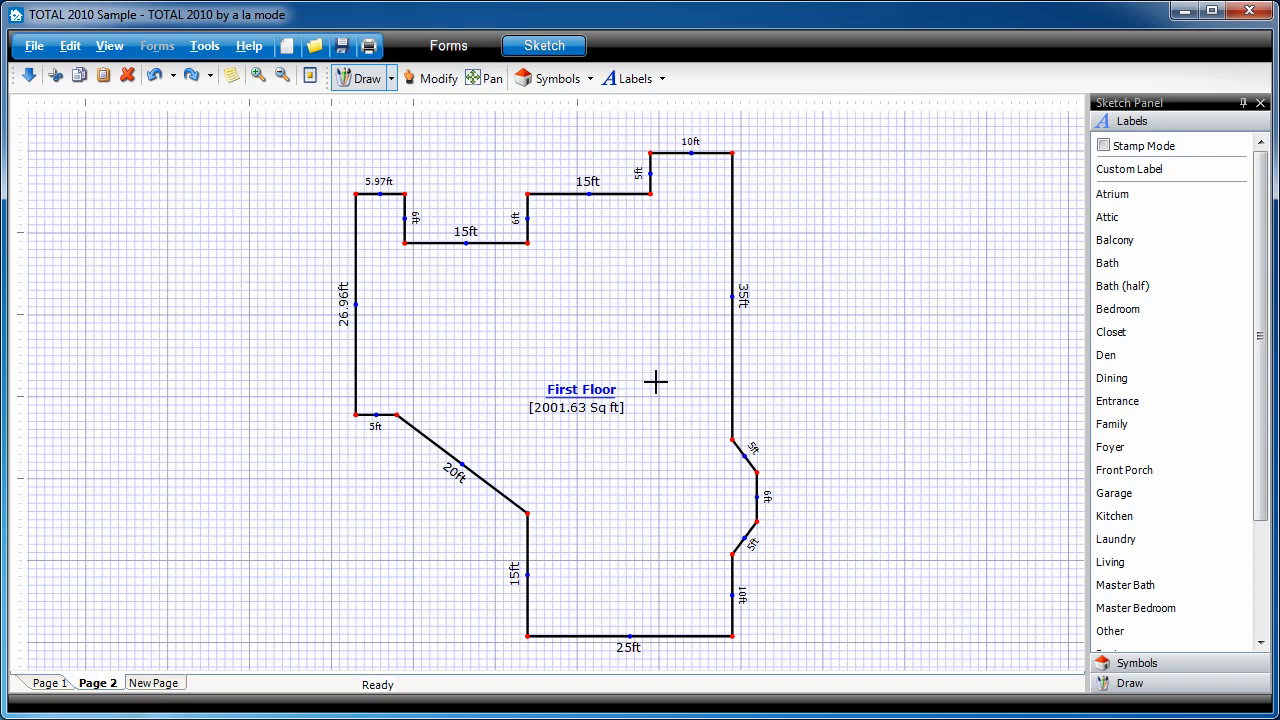
mouse_move(568, 424)
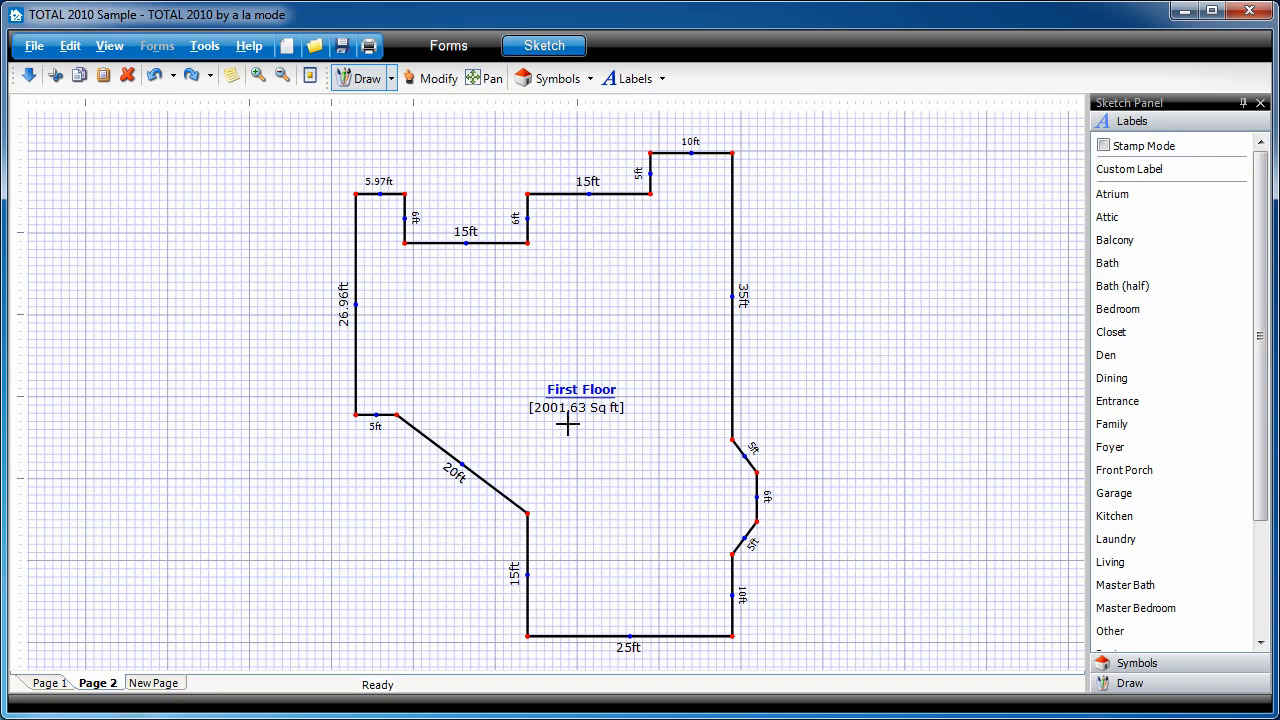
mouse_move(556, 436)
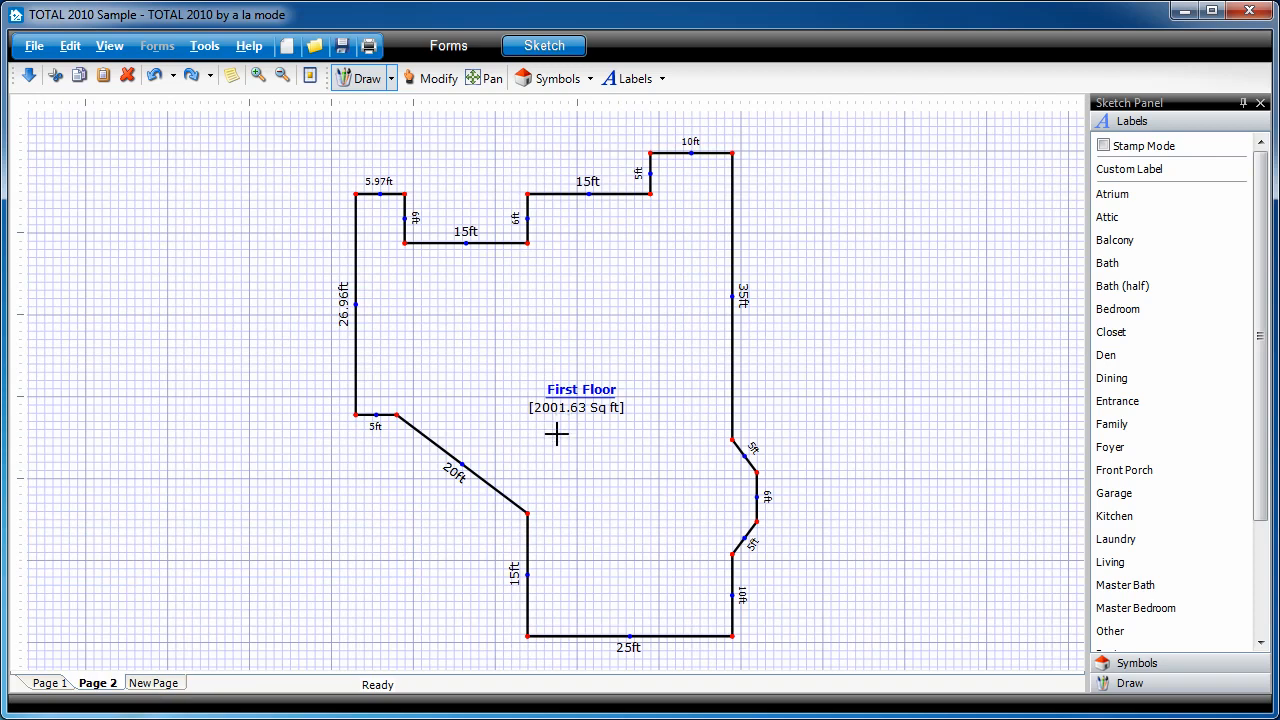
click(436, 78)
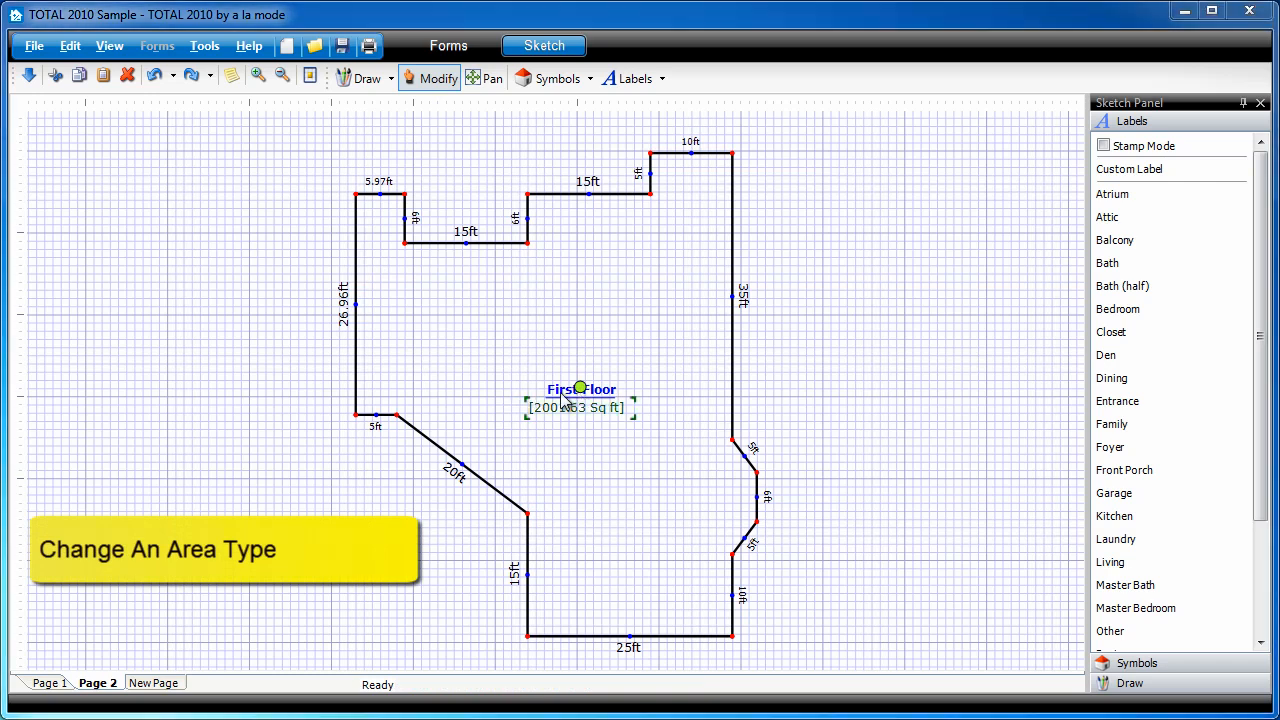
double_click(580, 388)
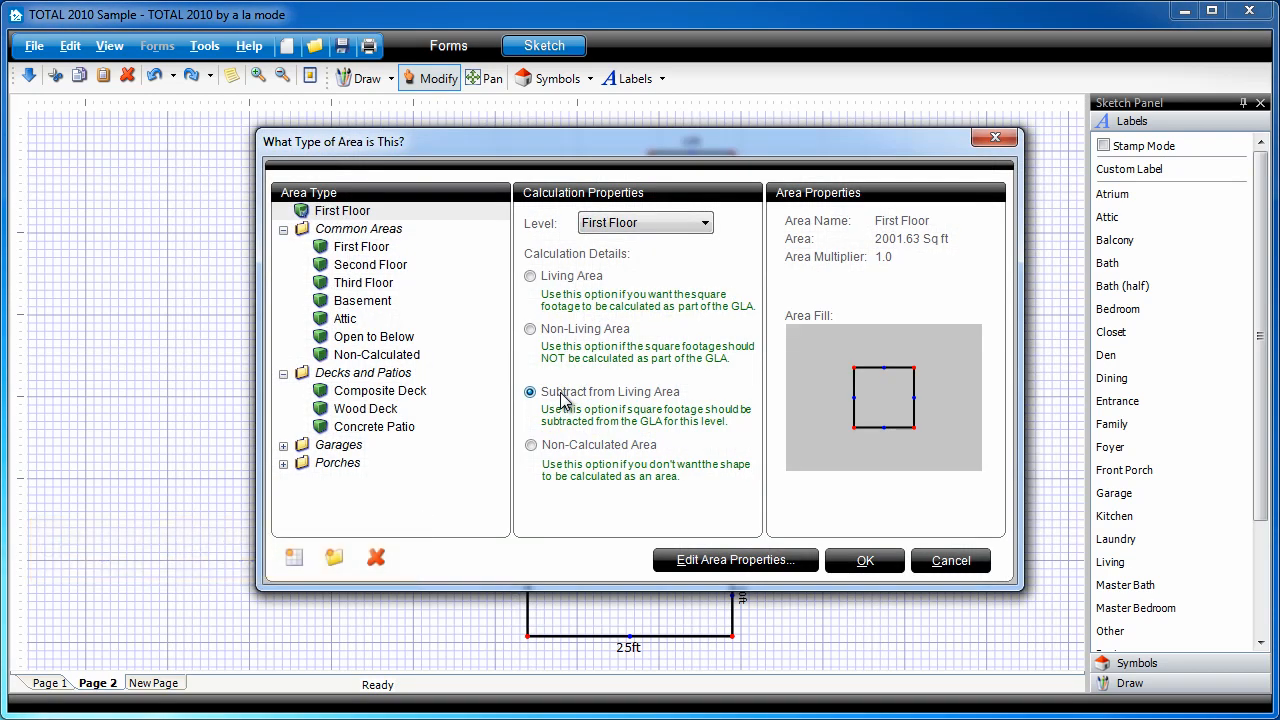
click(364, 264)
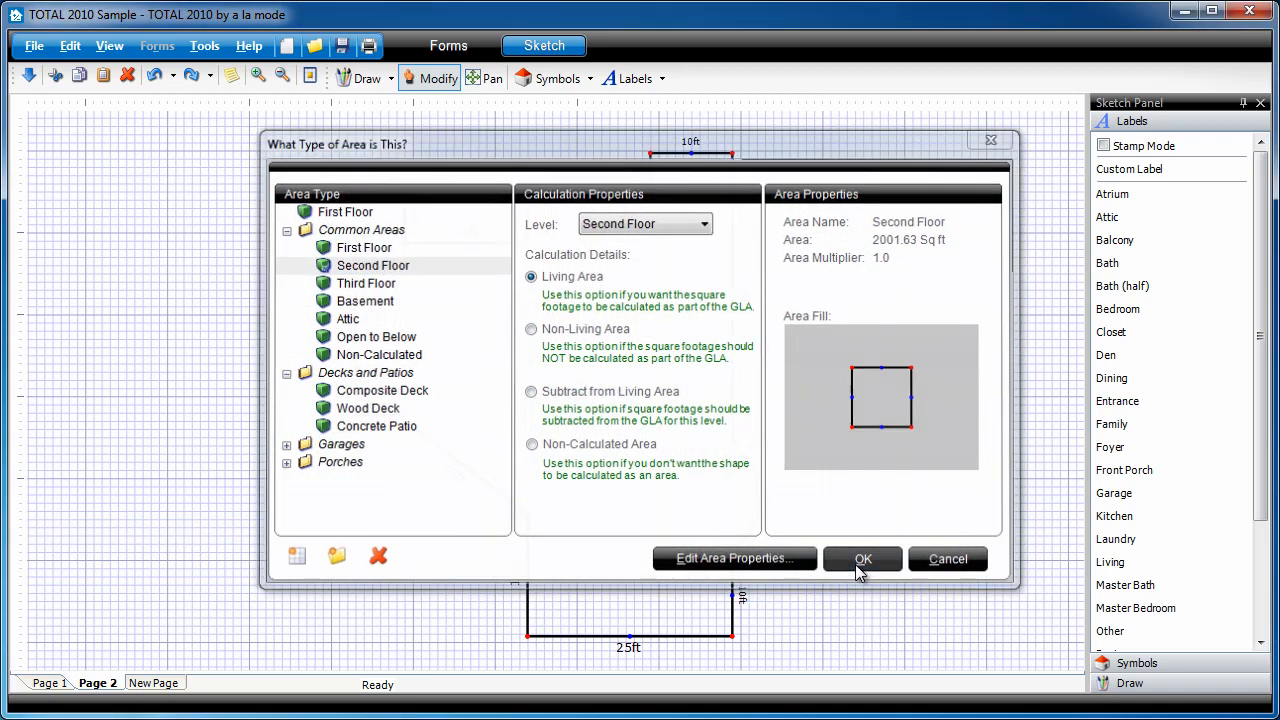
click(862, 558)
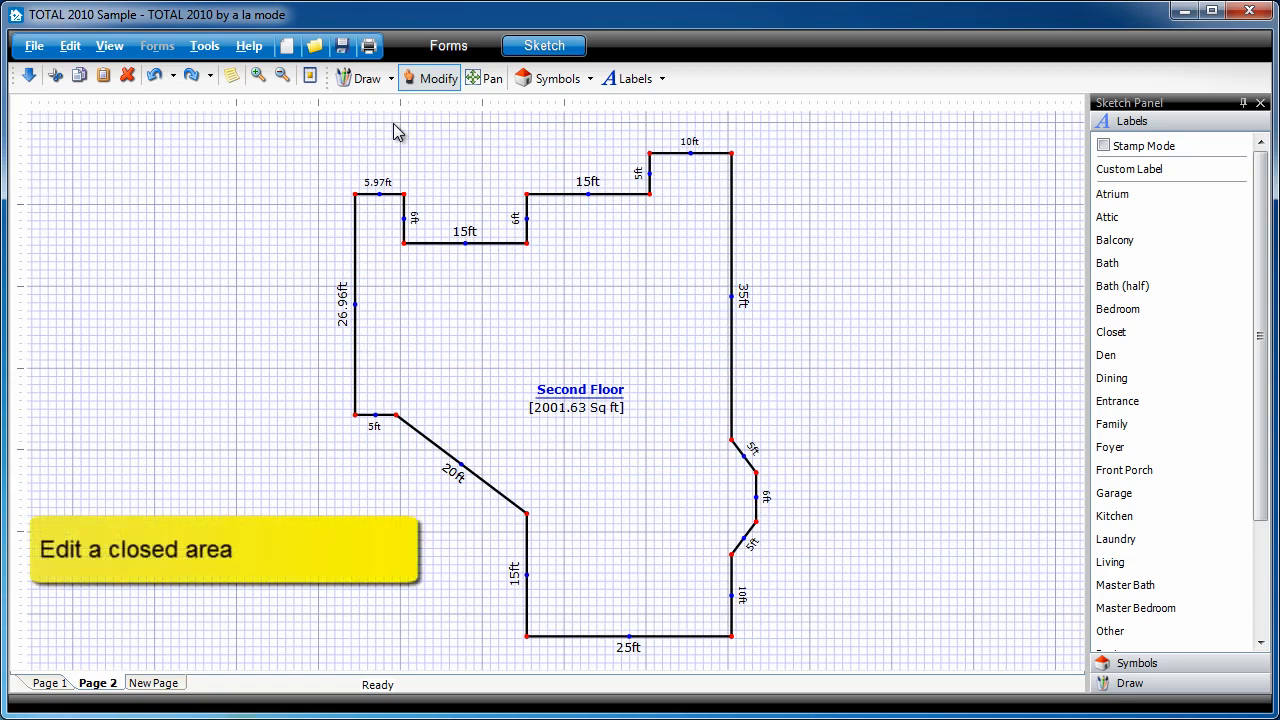
mouse_move(392, 152)
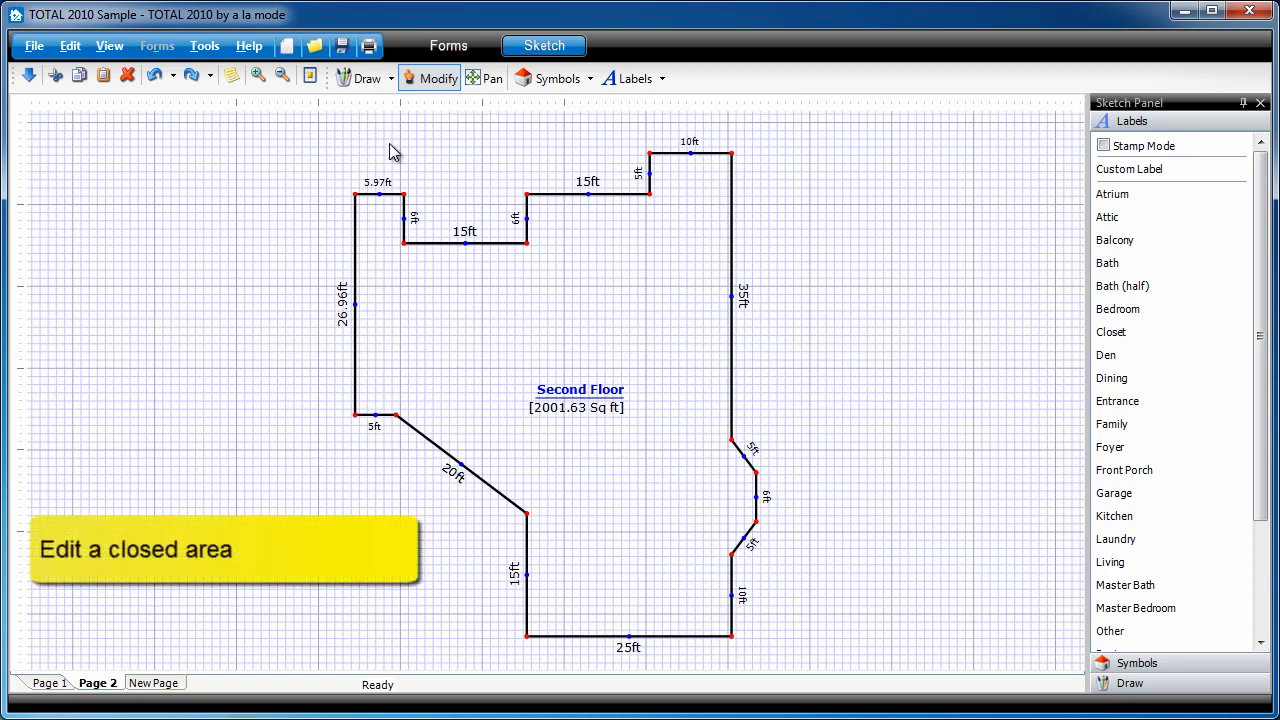
mouse_move(532, 220)
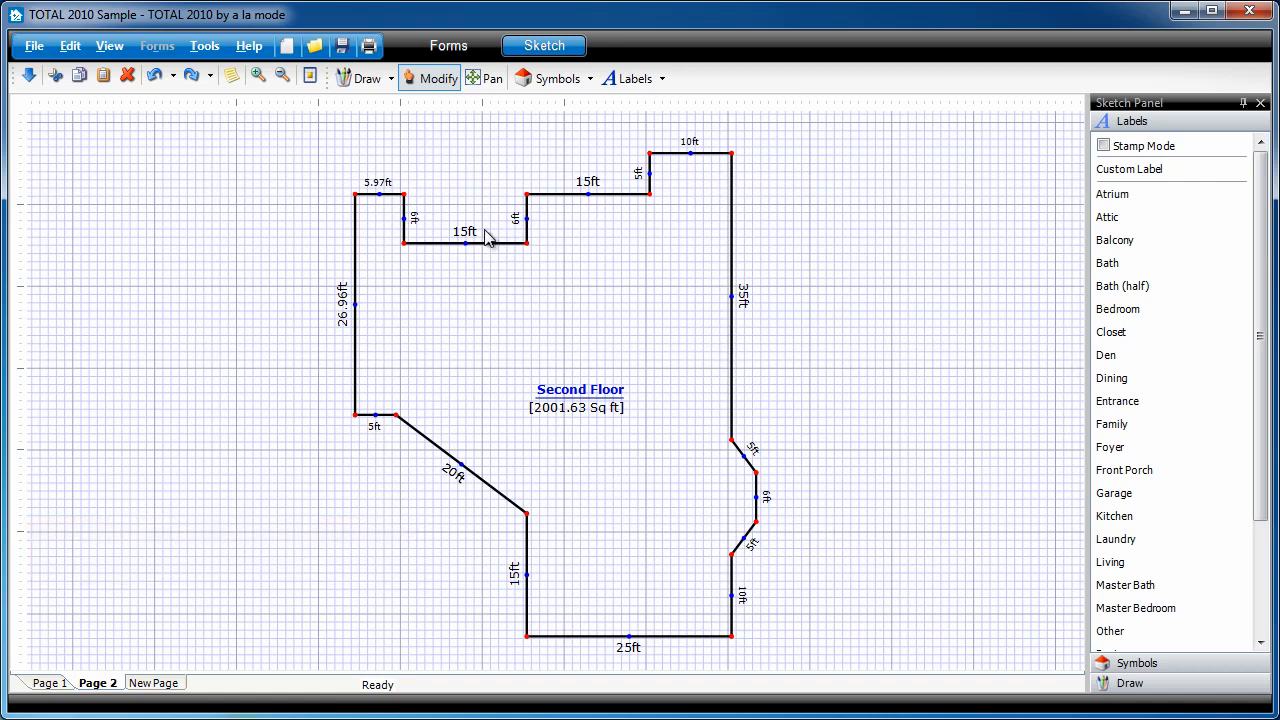
mouse_move(520, 220)
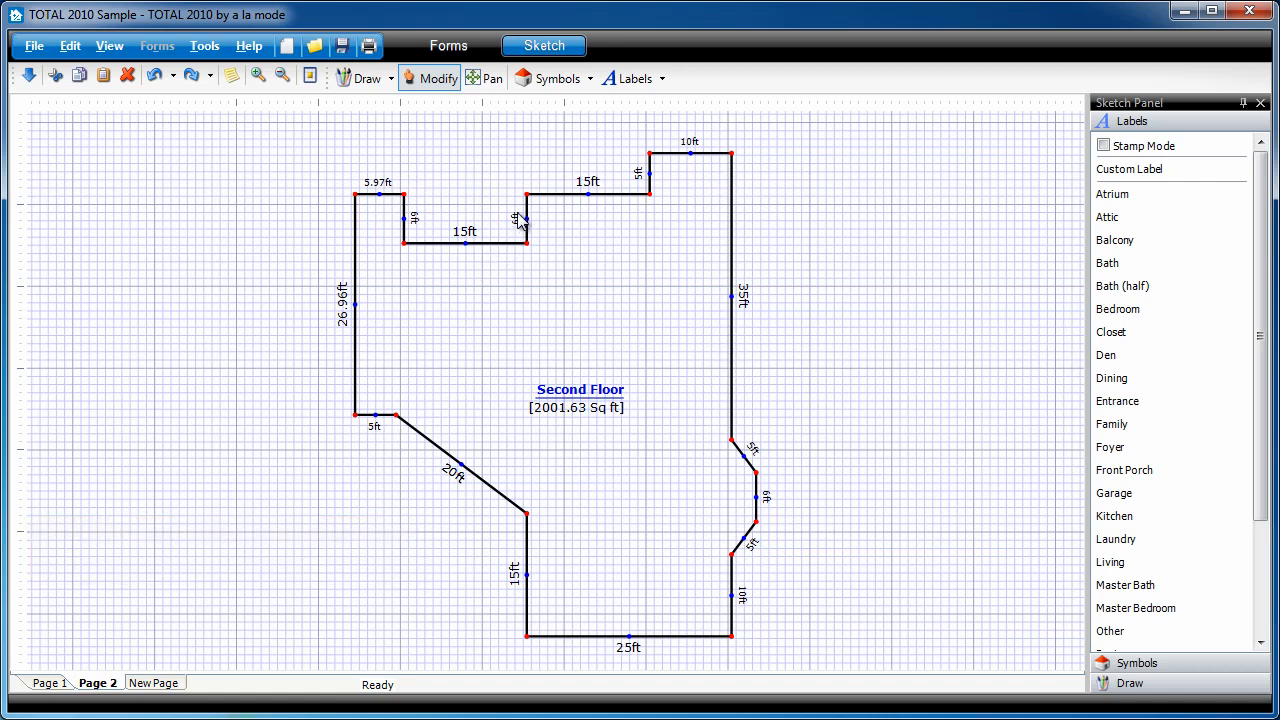
mouse_move(532, 522)
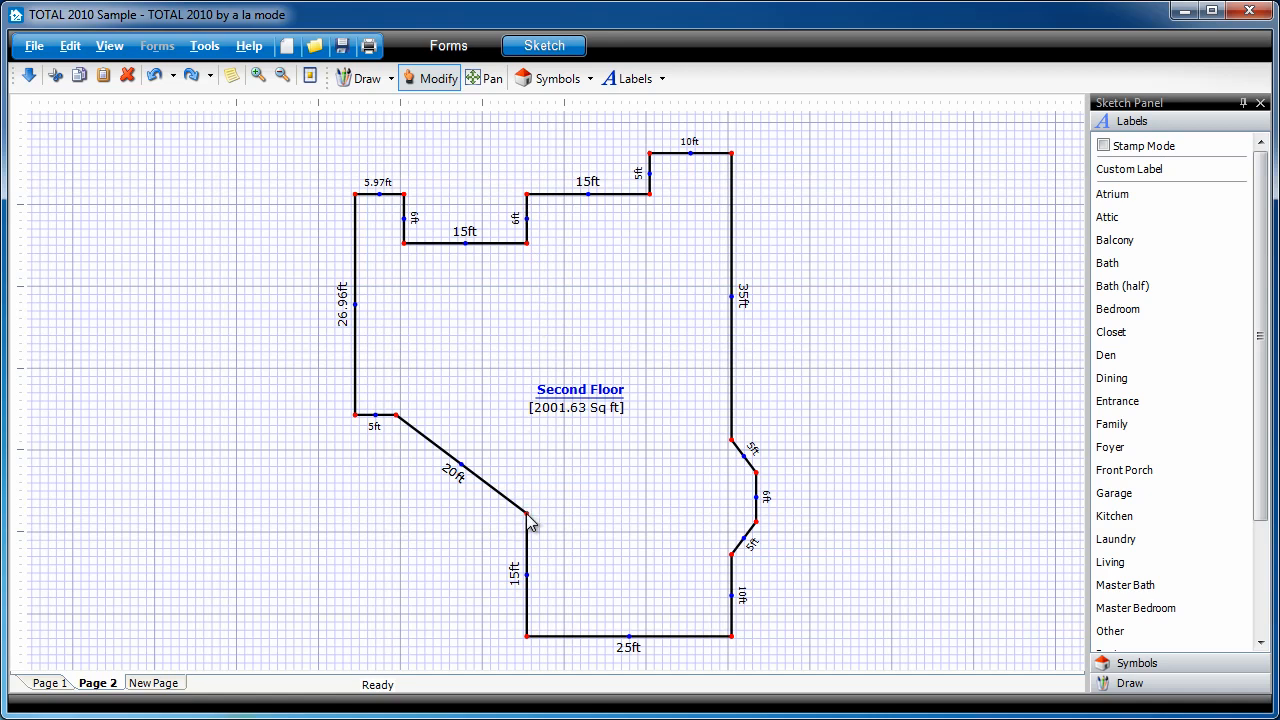
mouse_move(530, 210)
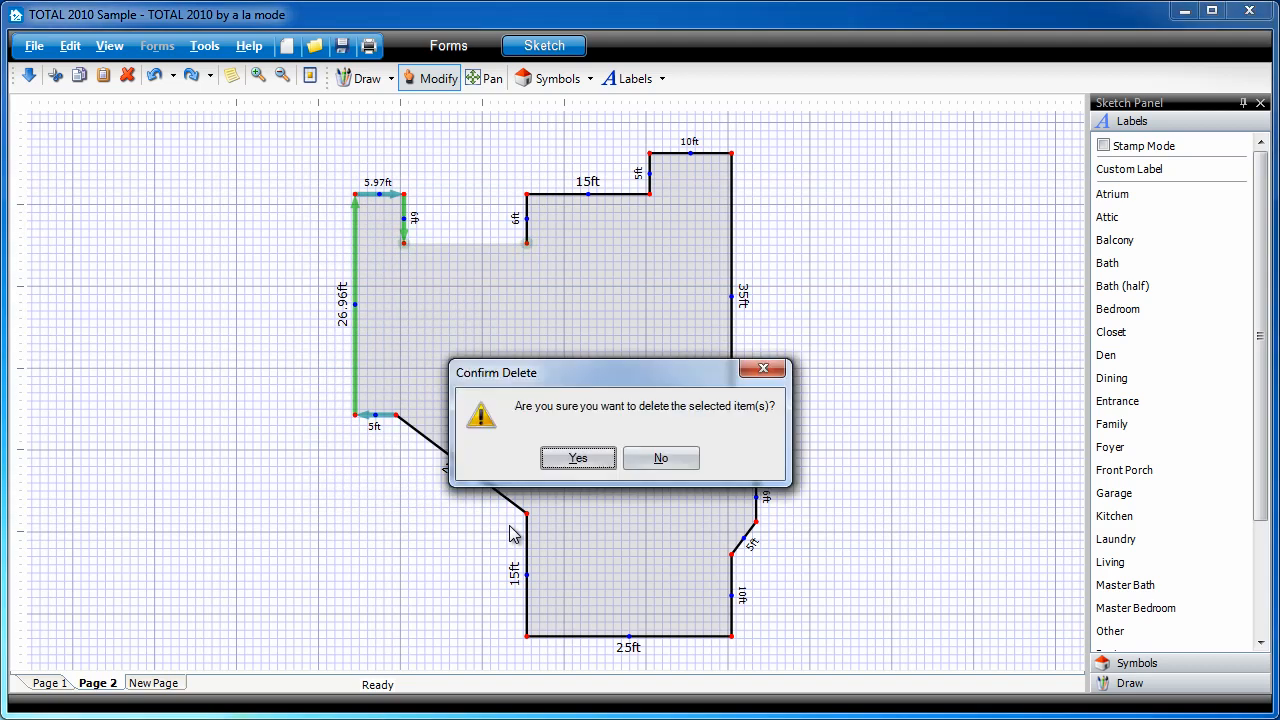
Confirm deleting the left-side walls of the Second Floor outline
click(576, 456)
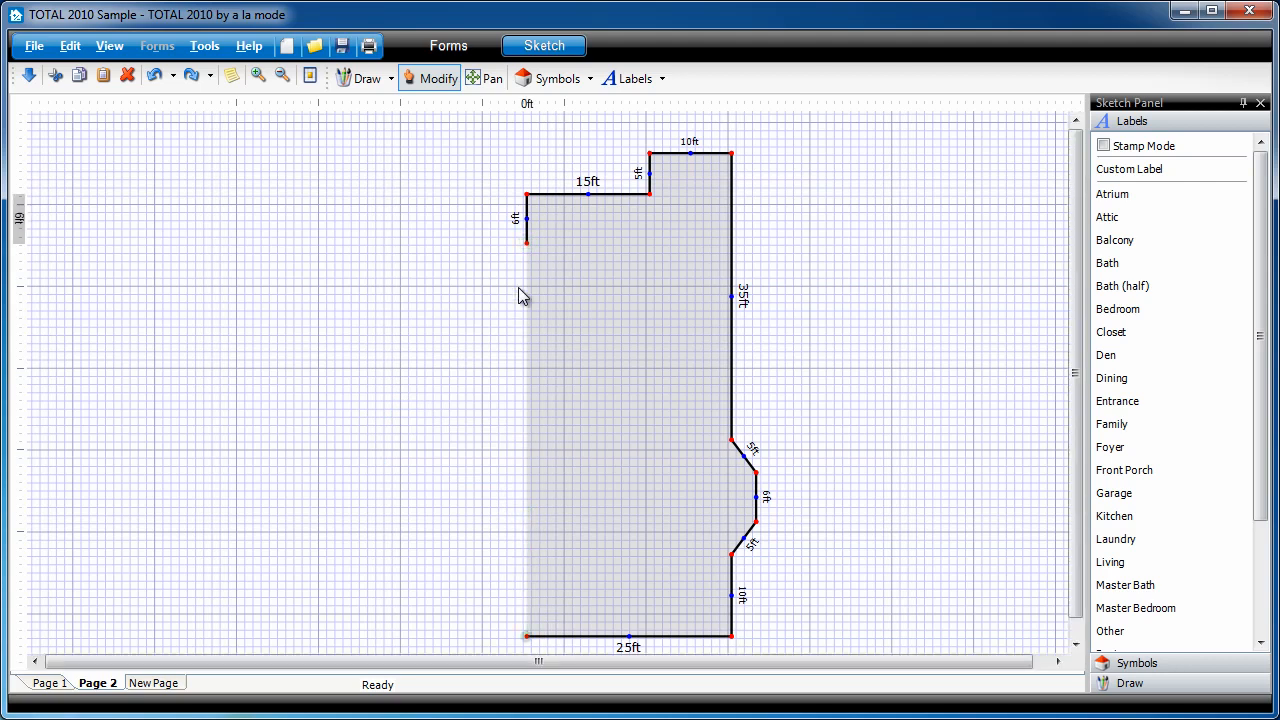
Draw a straight left wall closing the outline as a 1430 sq ft Second Floor
click(528, 196)
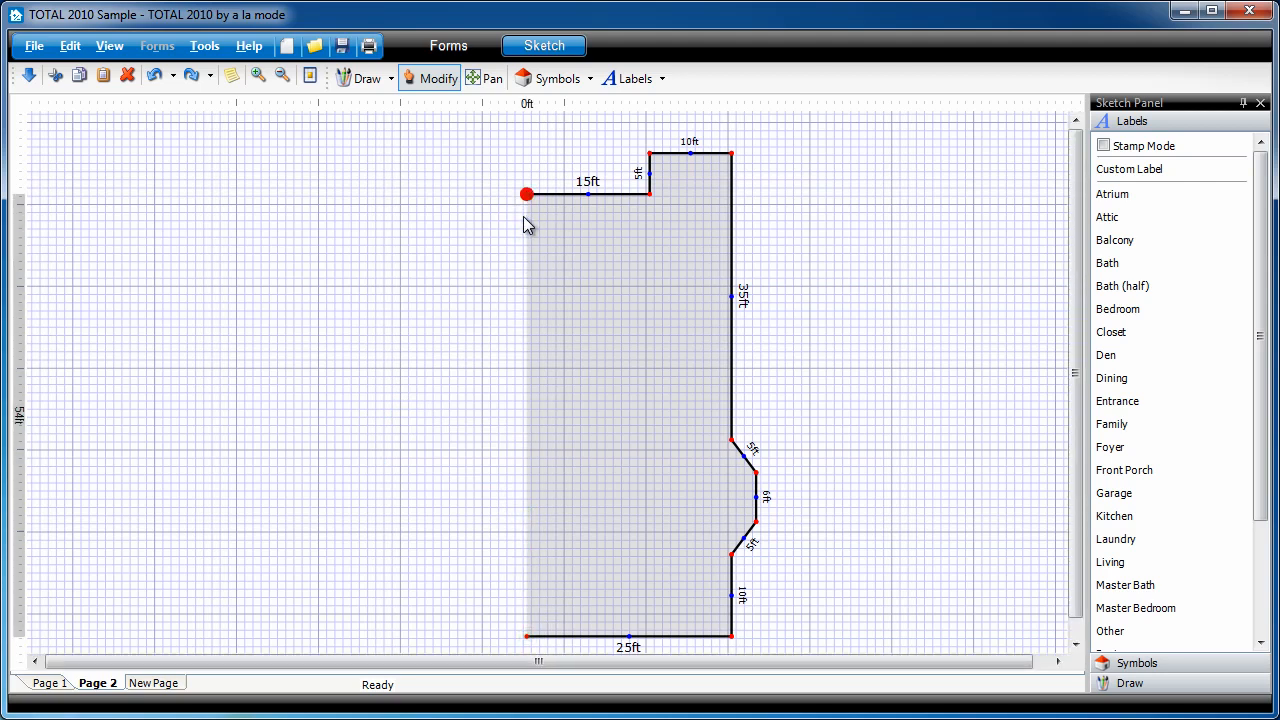
click(366, 78)
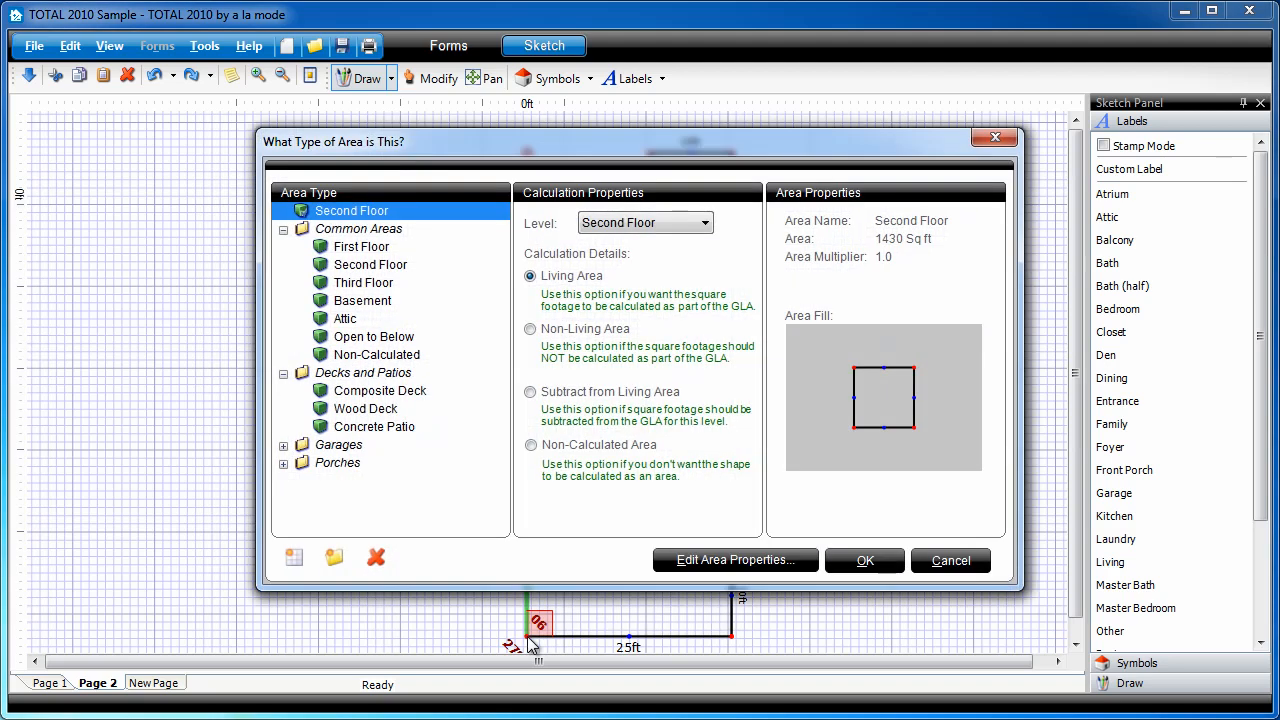
click(864, 560)
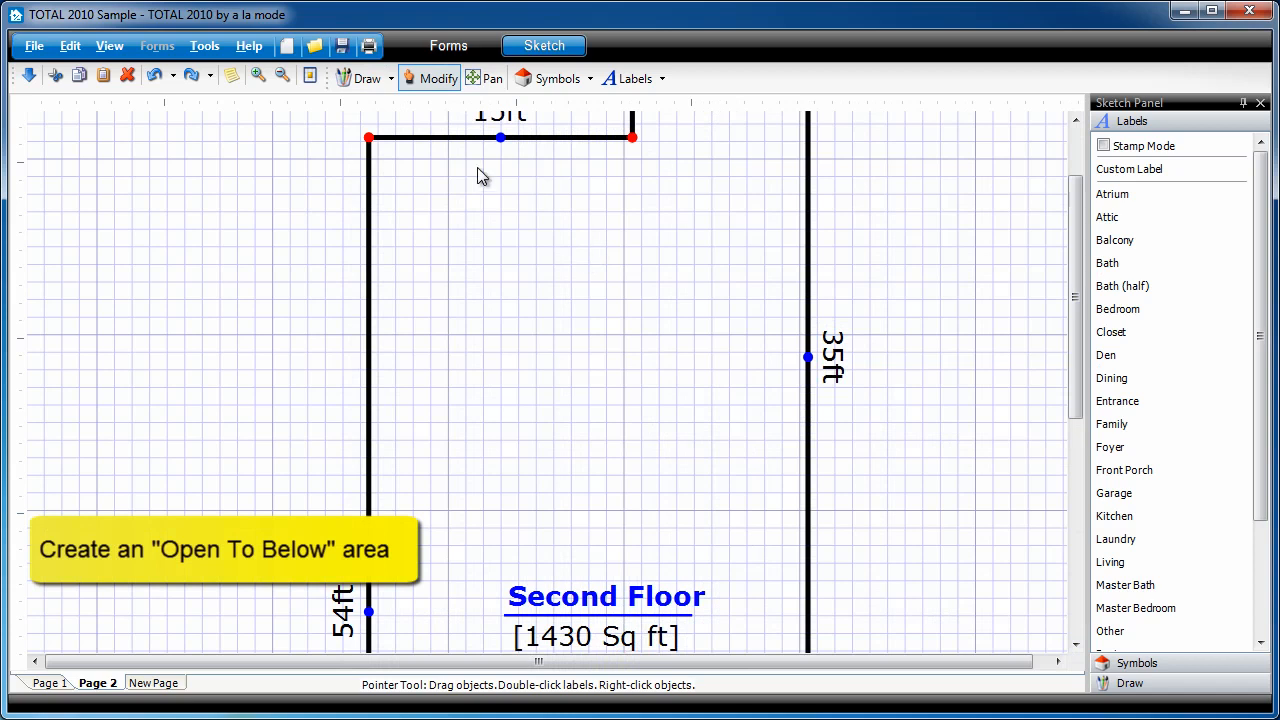
Draw a 5 by 10 ft Open to Below area subtracting 50 sq ft, then return to Page 1
click(368, 78)
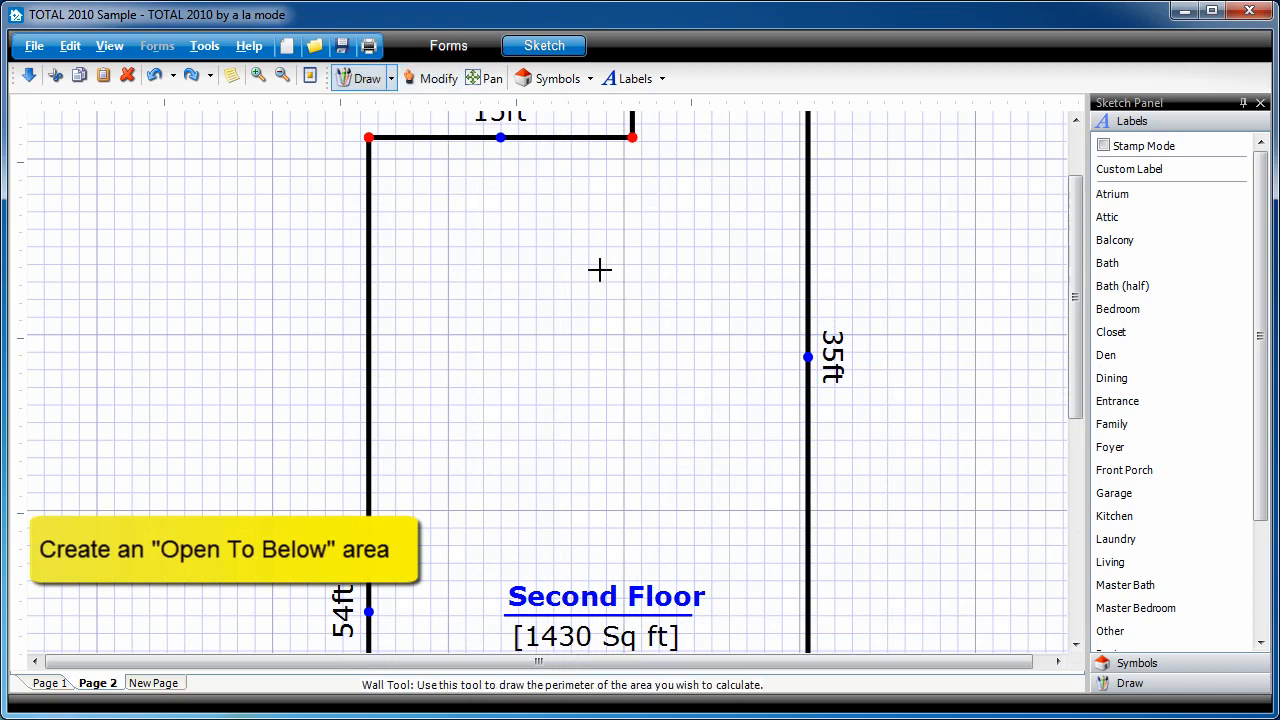
click(600, 272)
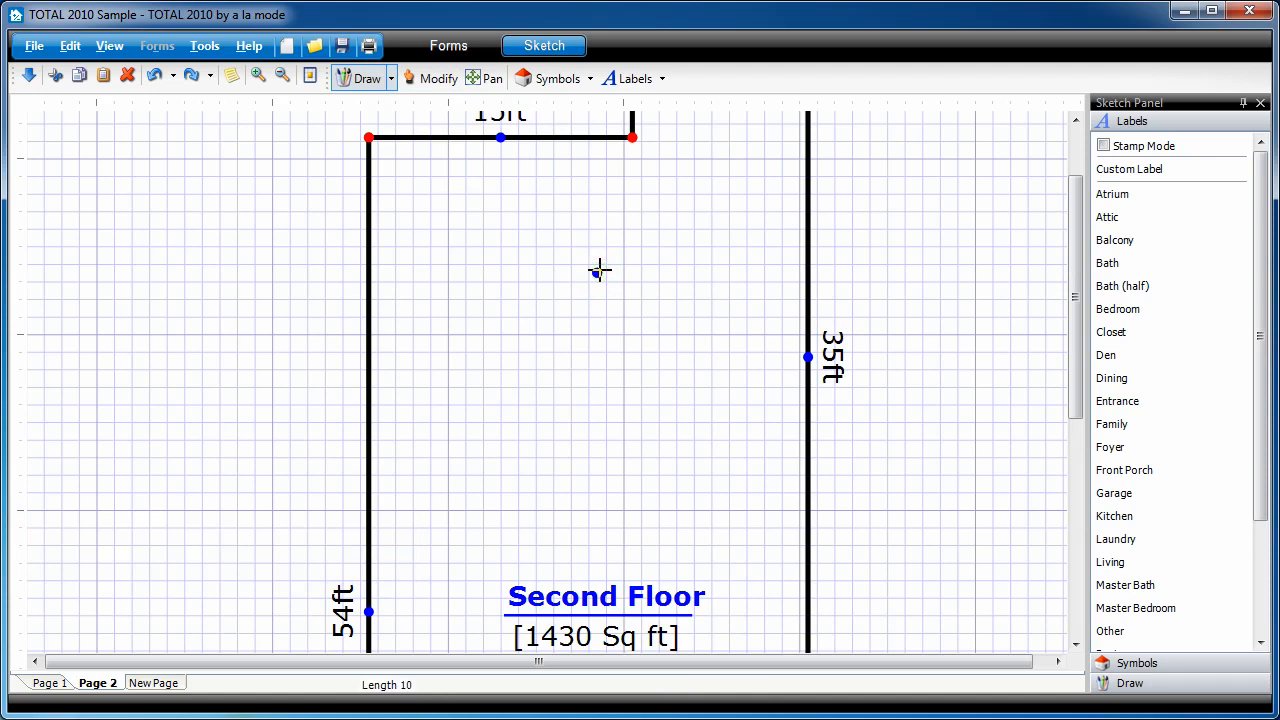
drag(596, 272, 596, 448)
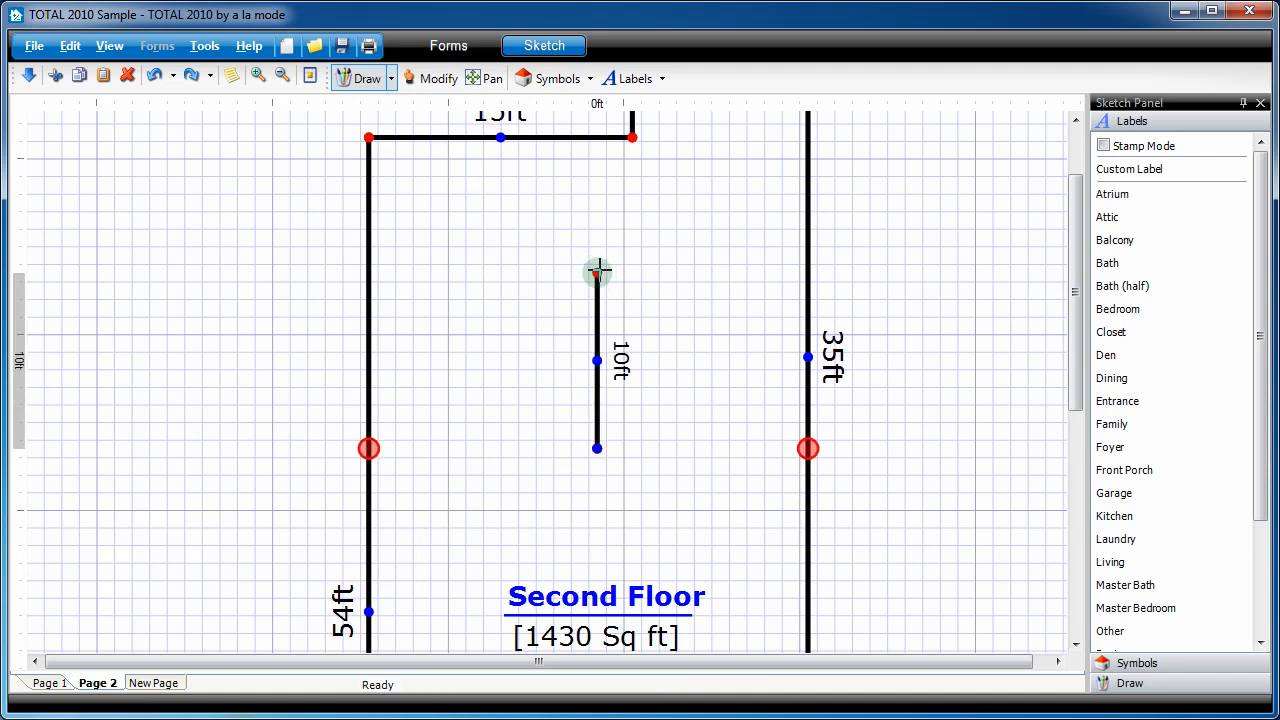
drag(596, 448, 684, 448)
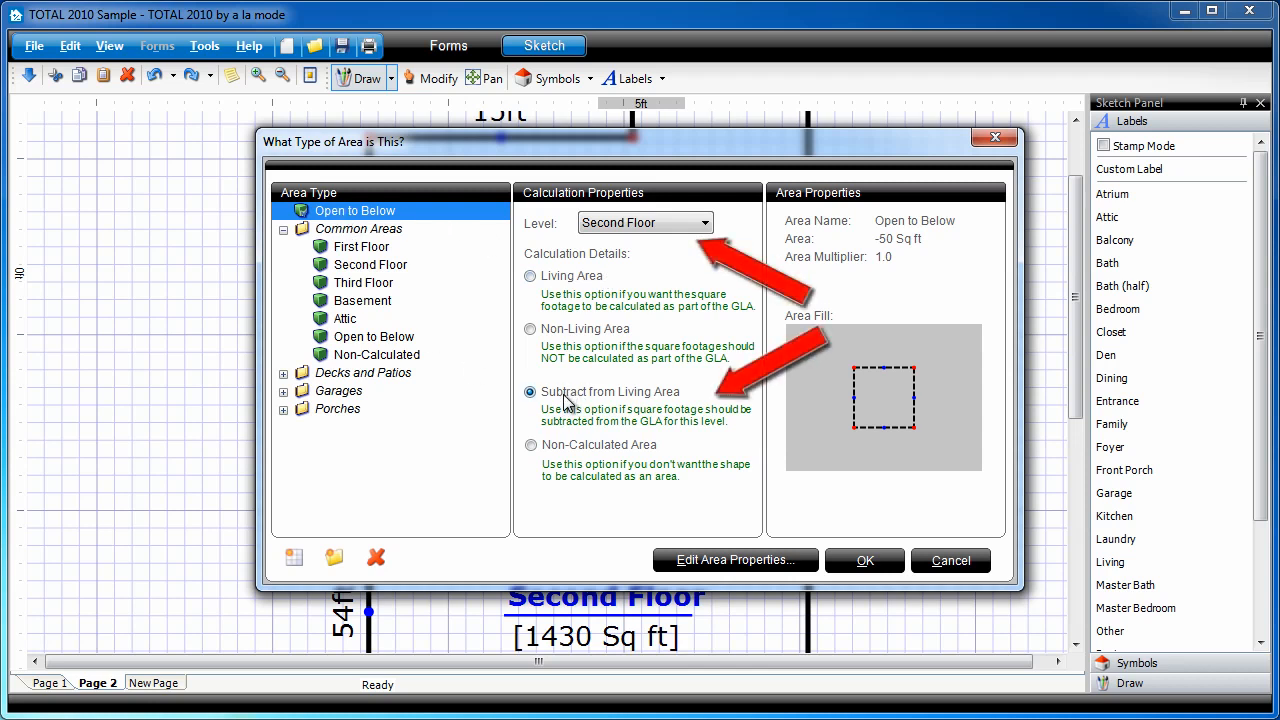
mouse_move(616, 200)
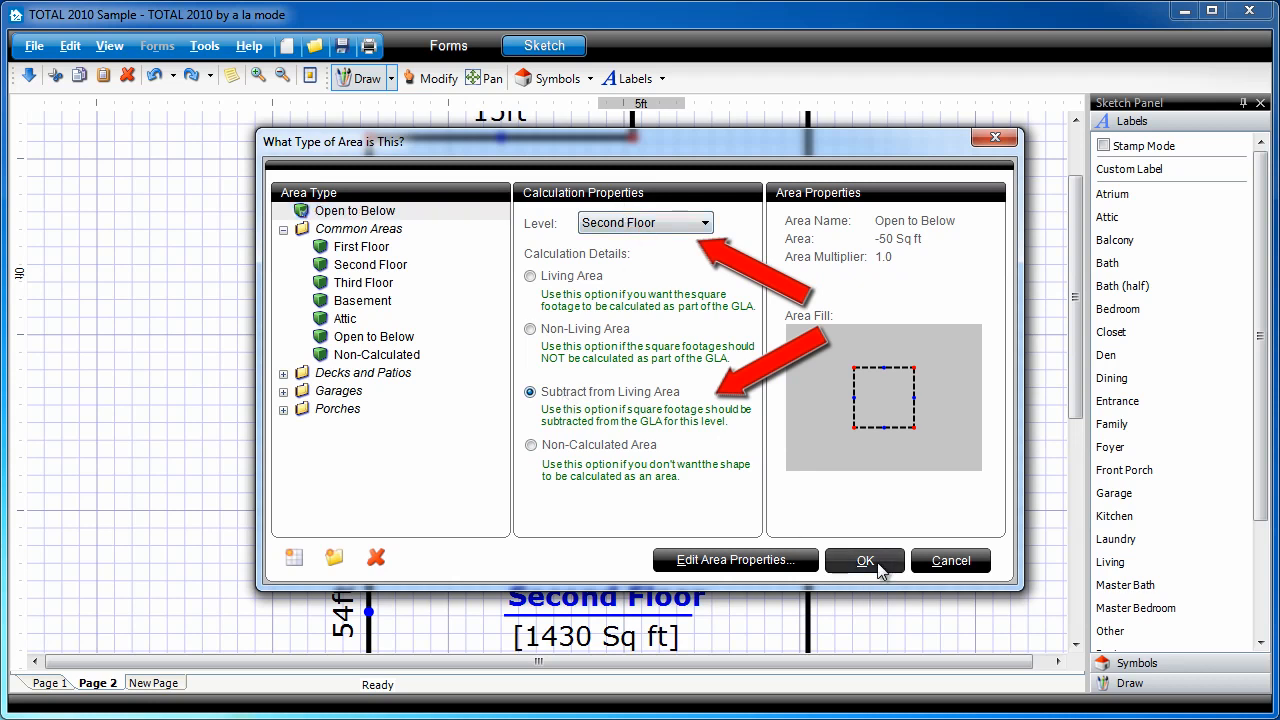
click(864, 560)
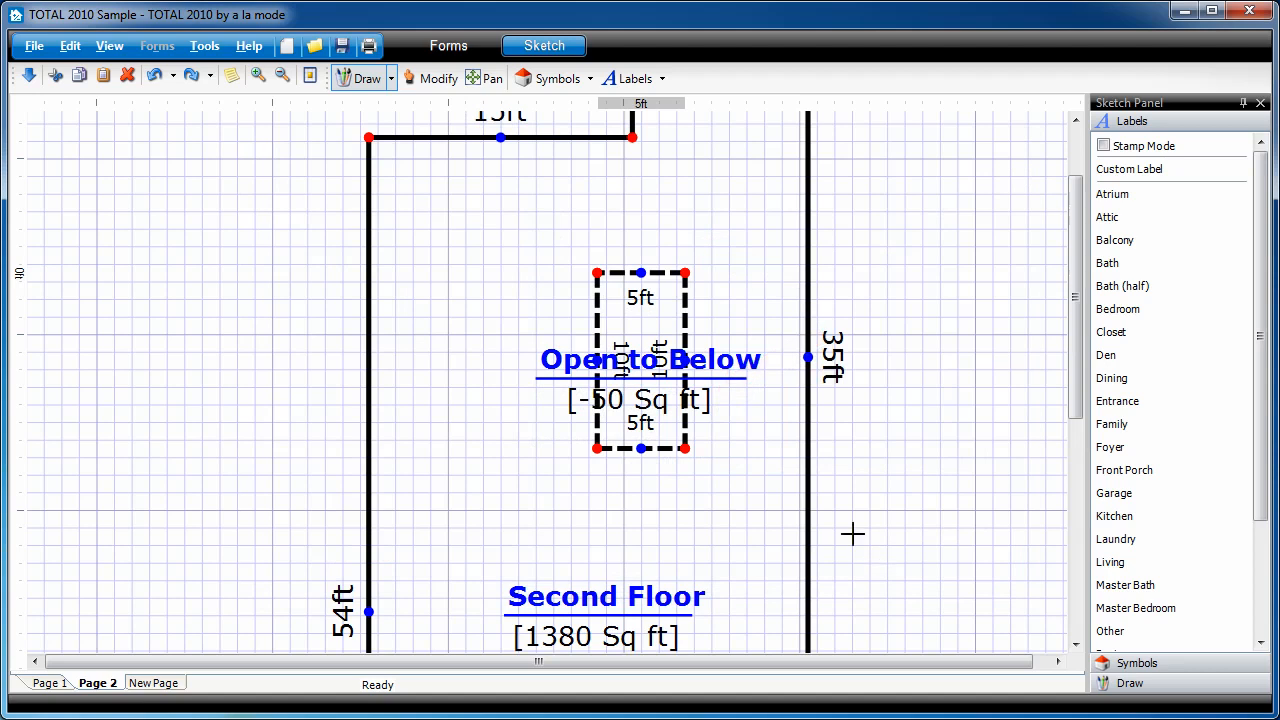
mouse_move(800, 472)
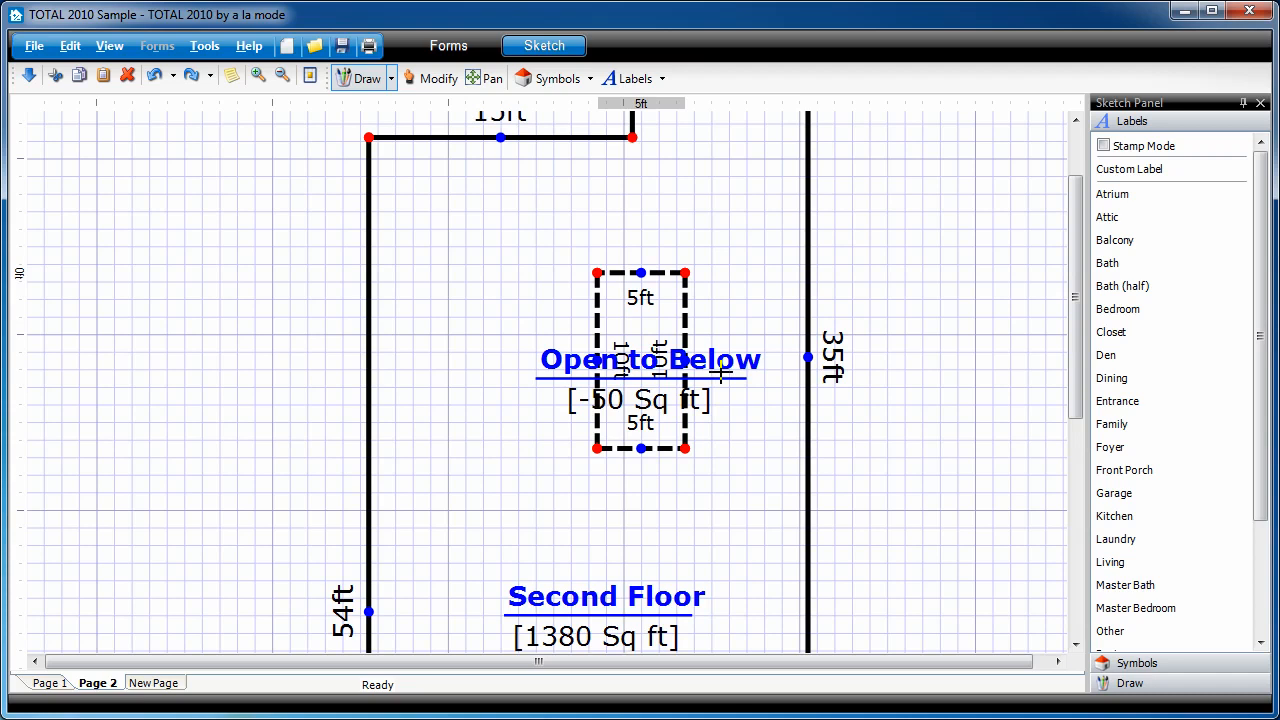
click(52, 682)
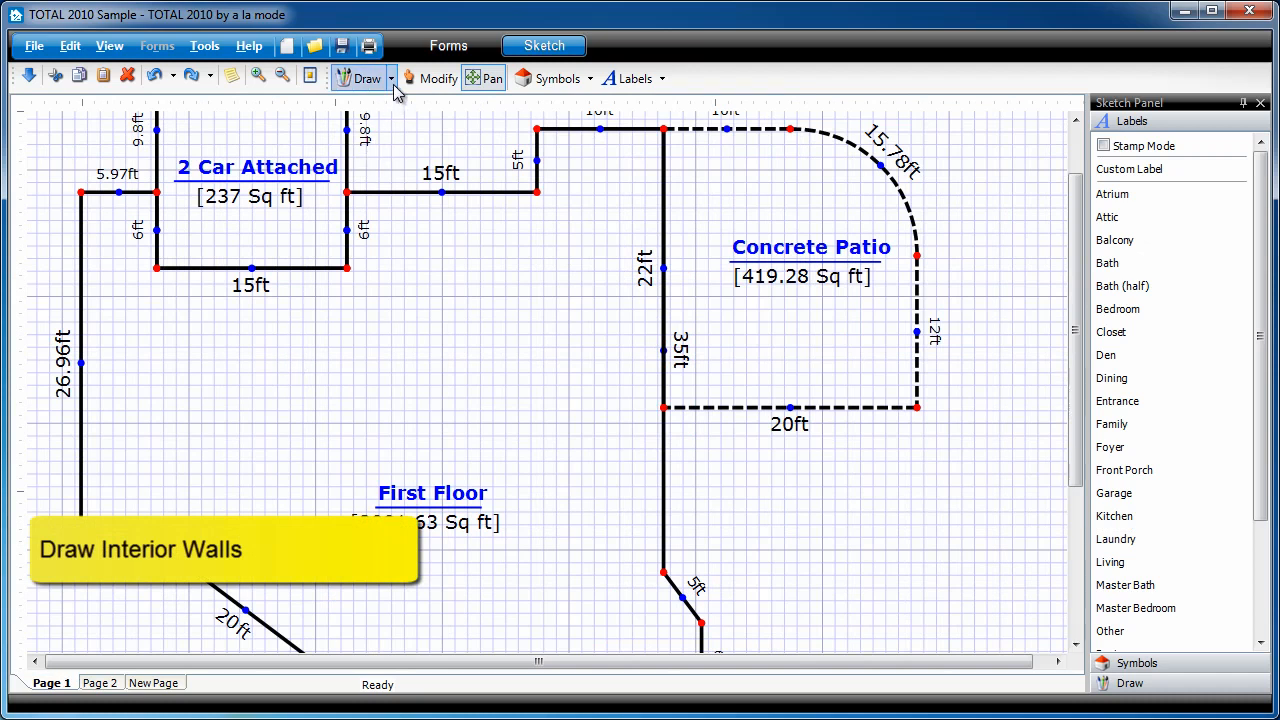
Draw interior walls partitioning the First Floor beside the garage and patio
click(364, 78)
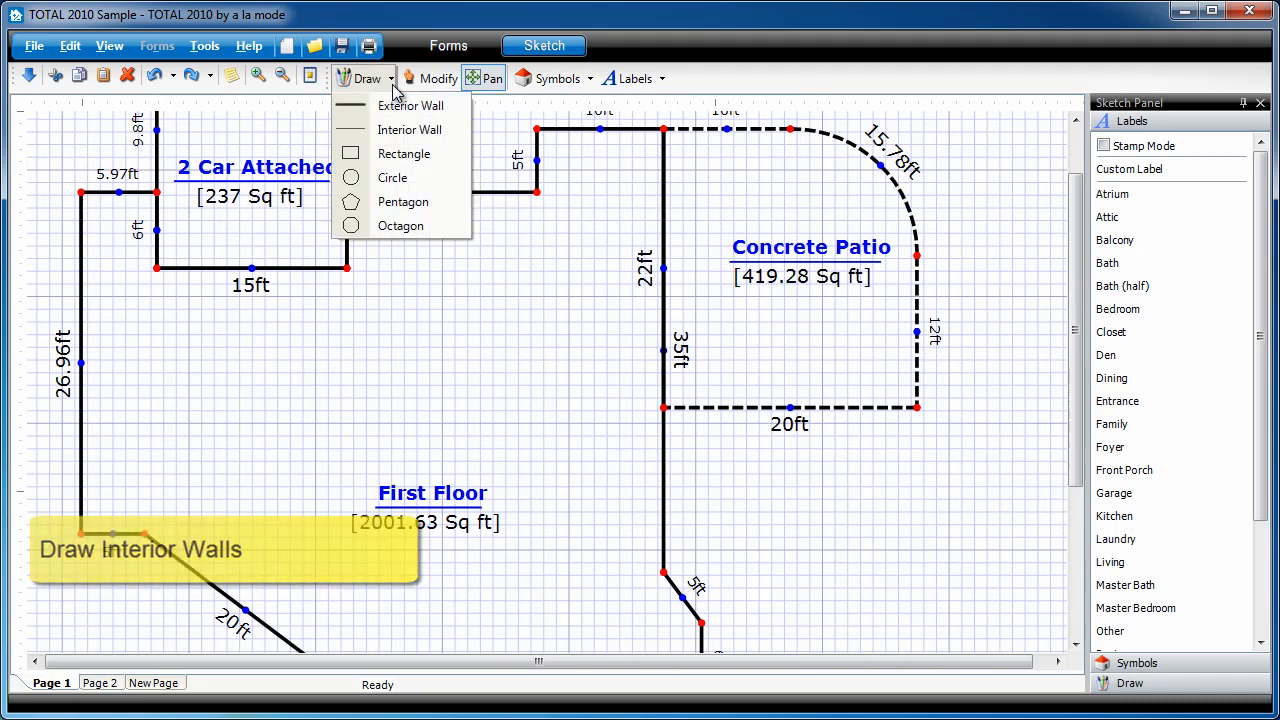
click(408, 128)
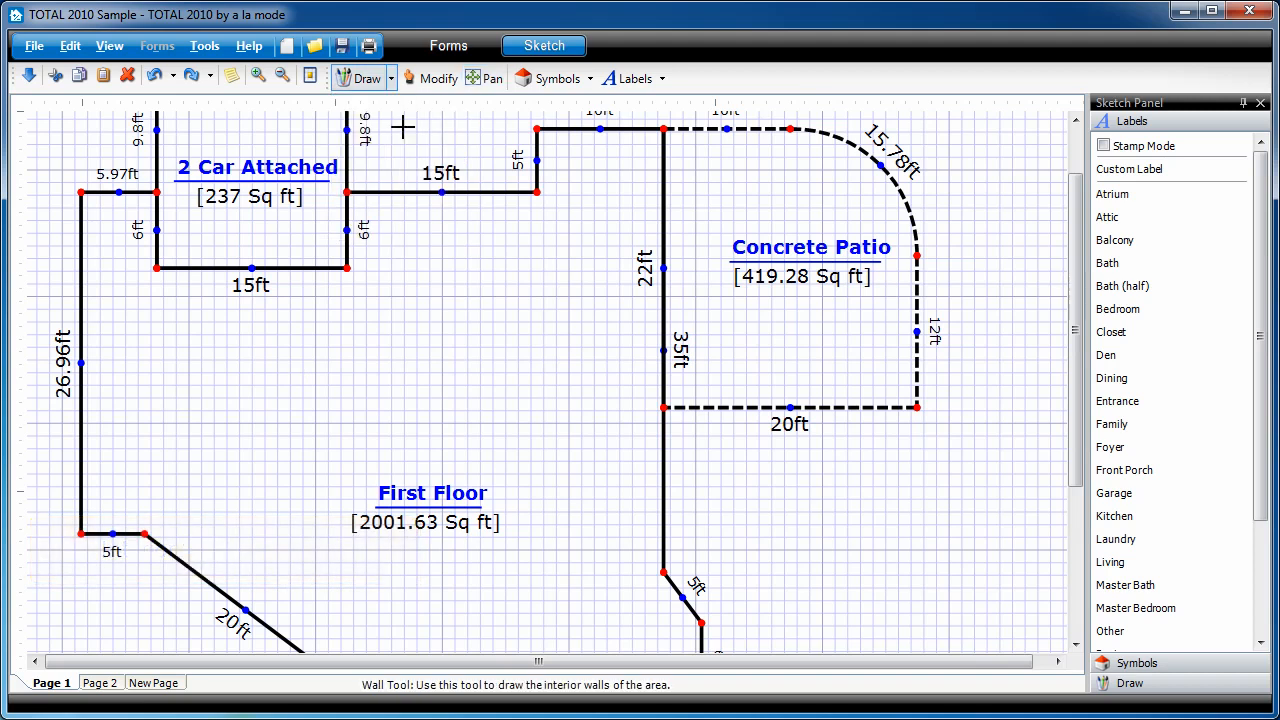
mouse_move(484, 192)
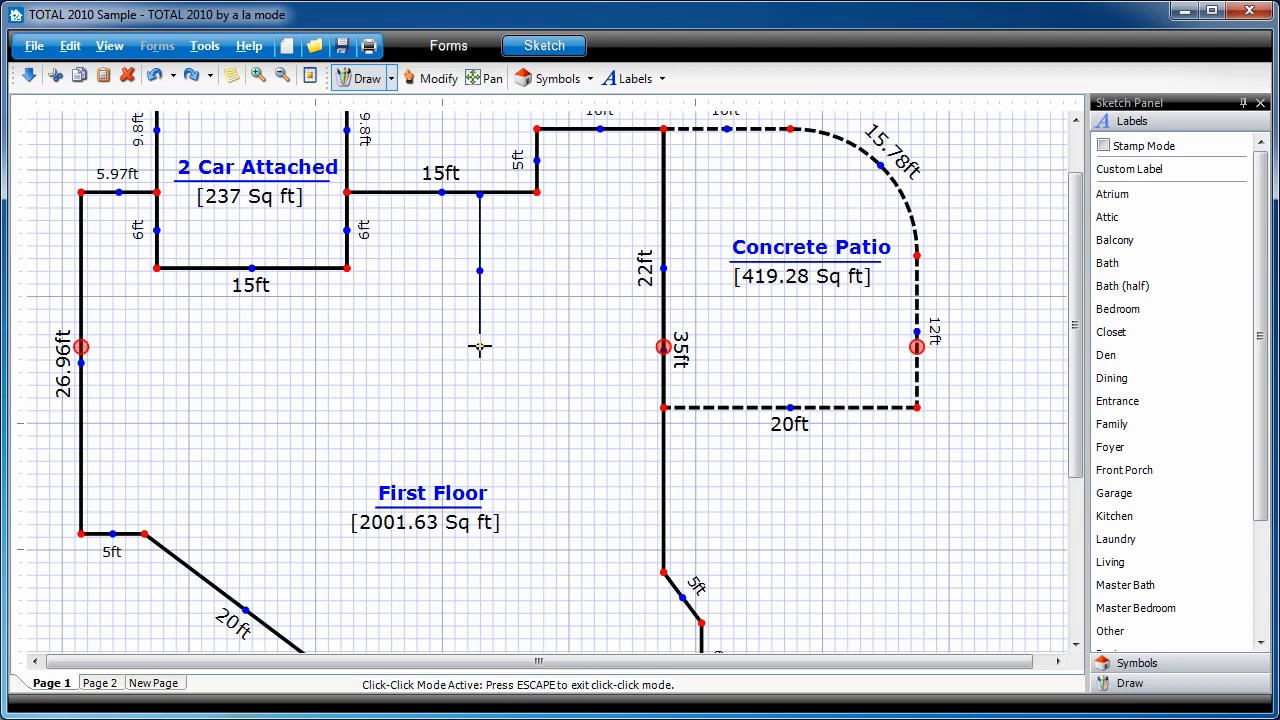
click(664, 348)
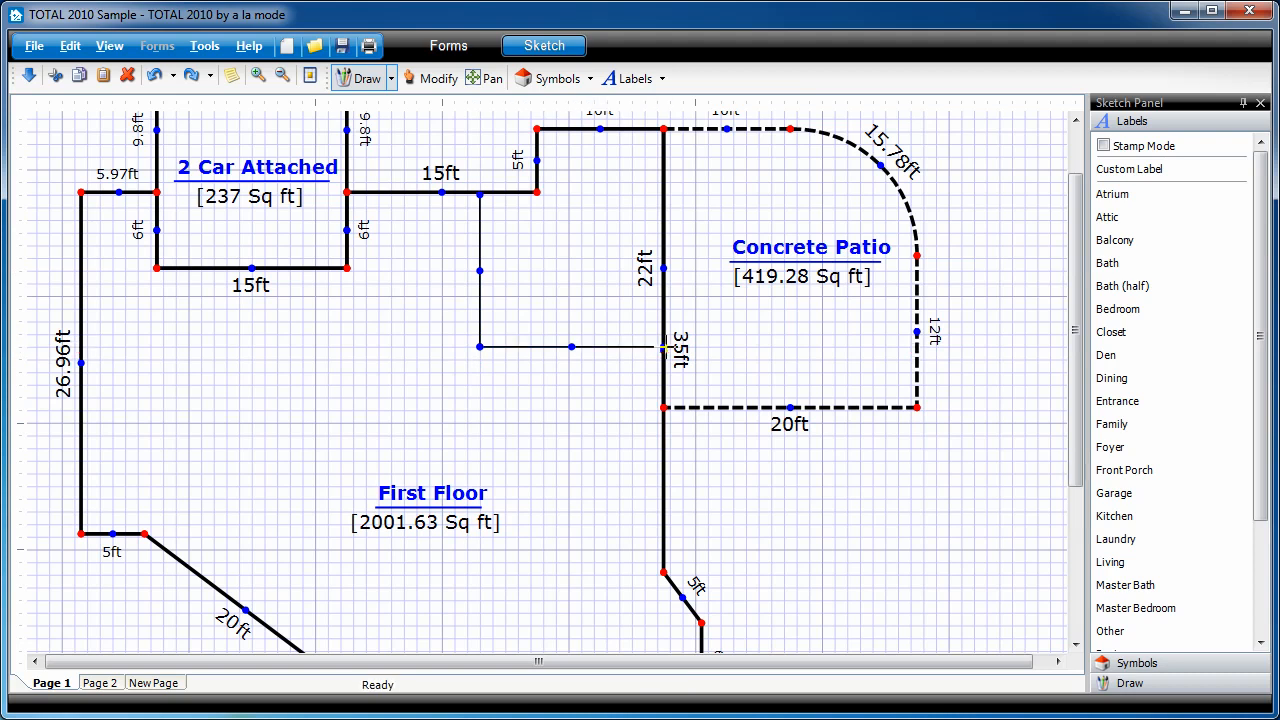
mouse_move(556, 442)
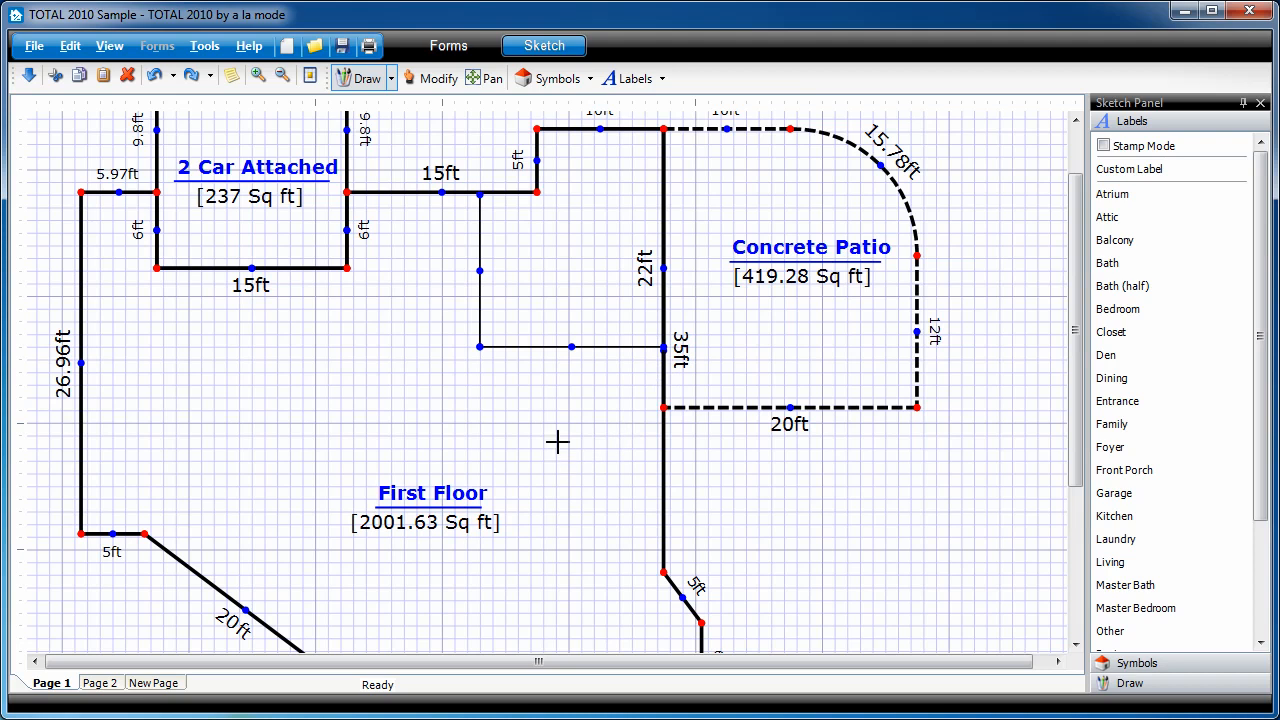
click(510, 348)
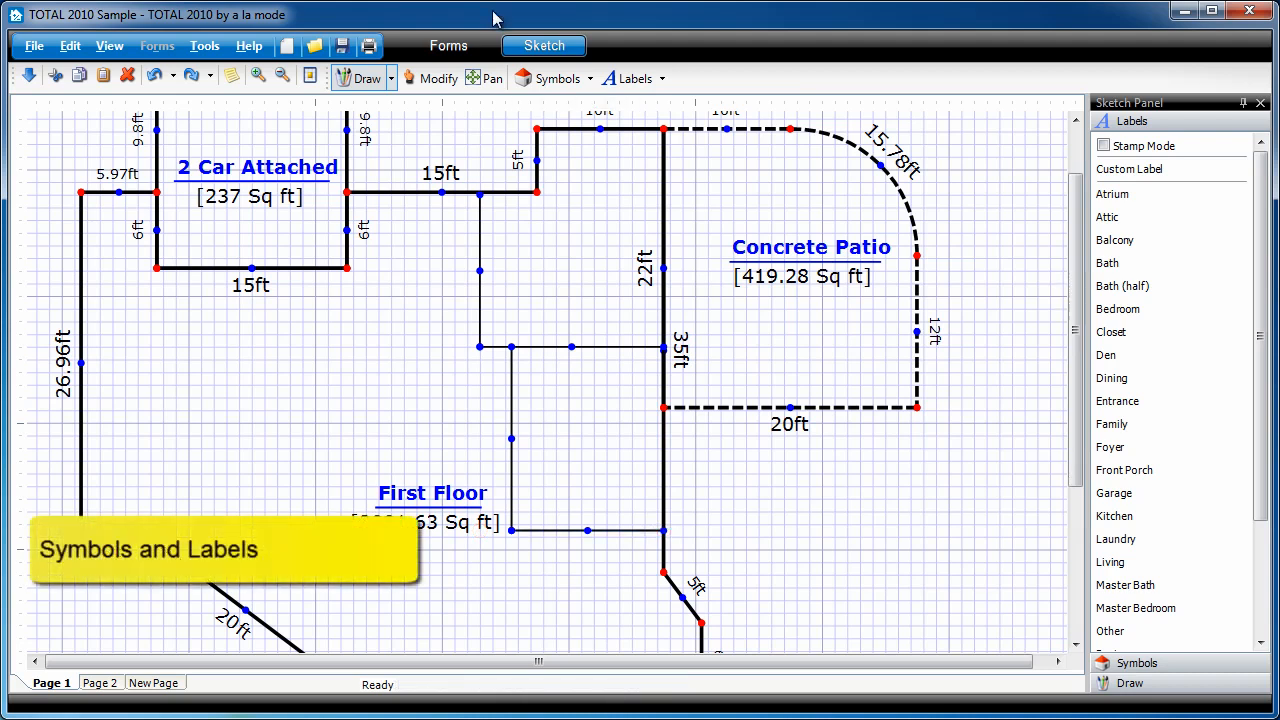
mouse_move(584, 60)
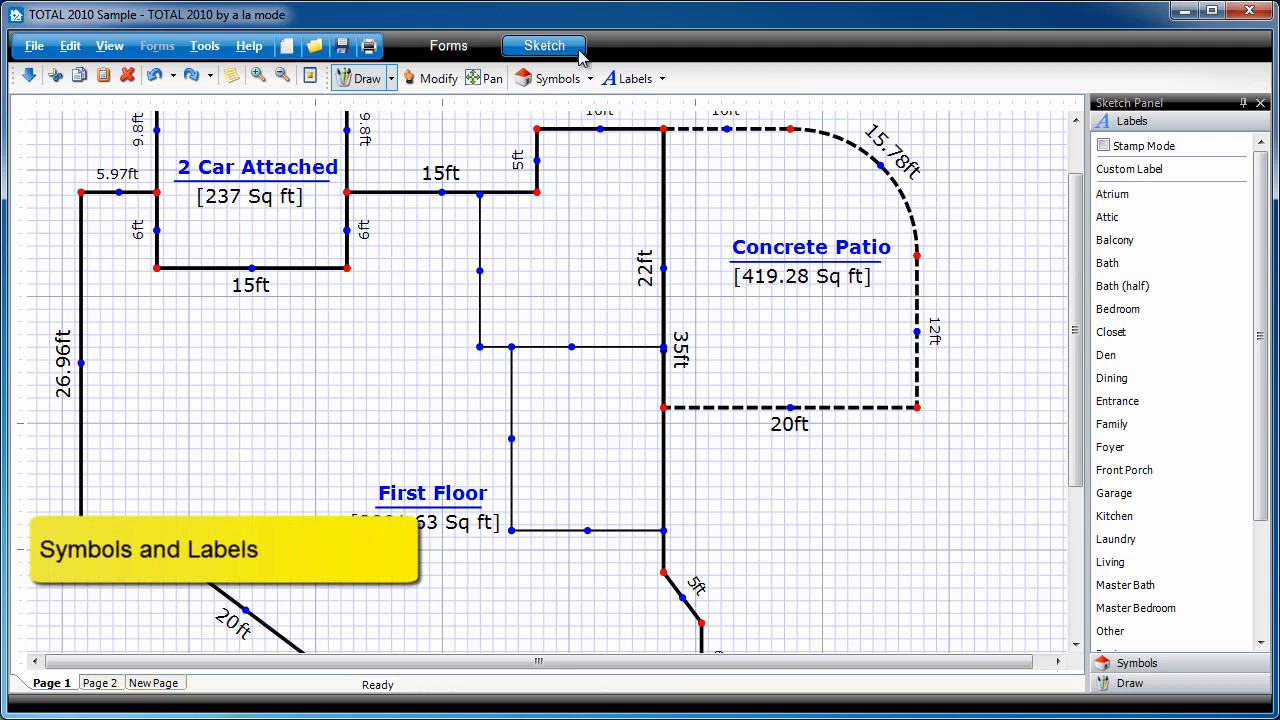
mouse_move(1150, 112)
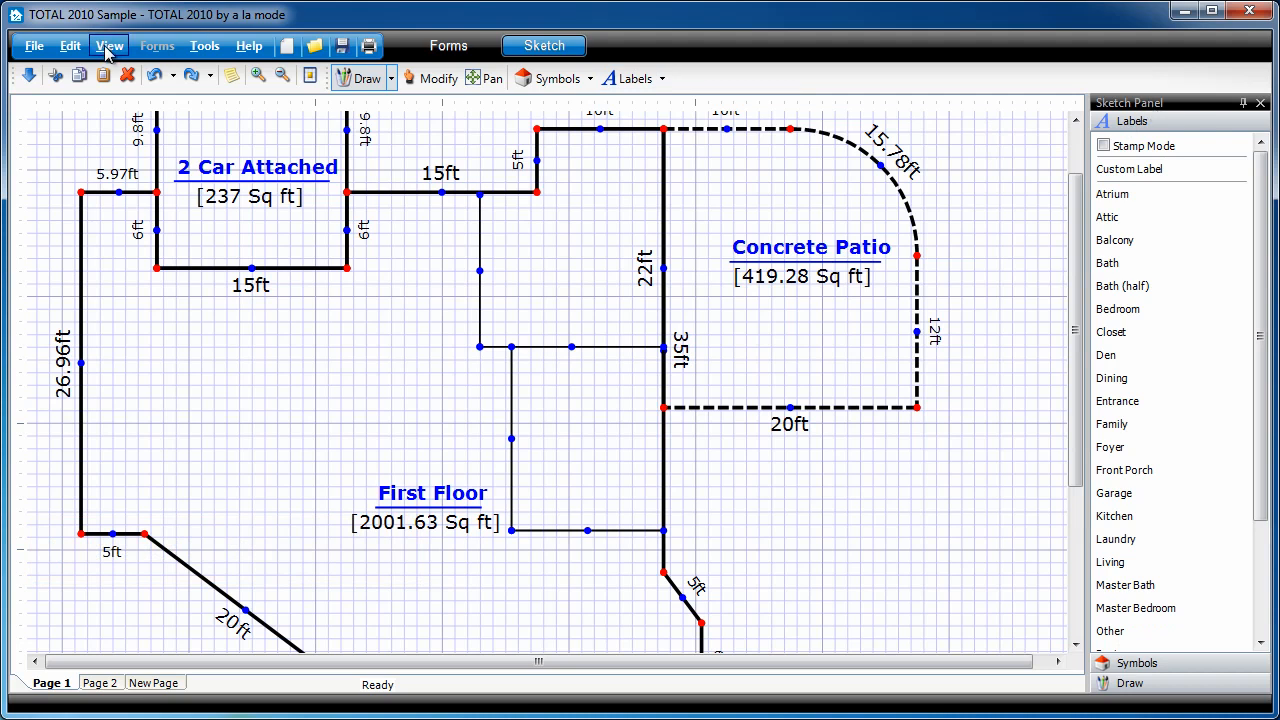
Place two door symbols from the Doors category onto the interior walls
click(108, 46)
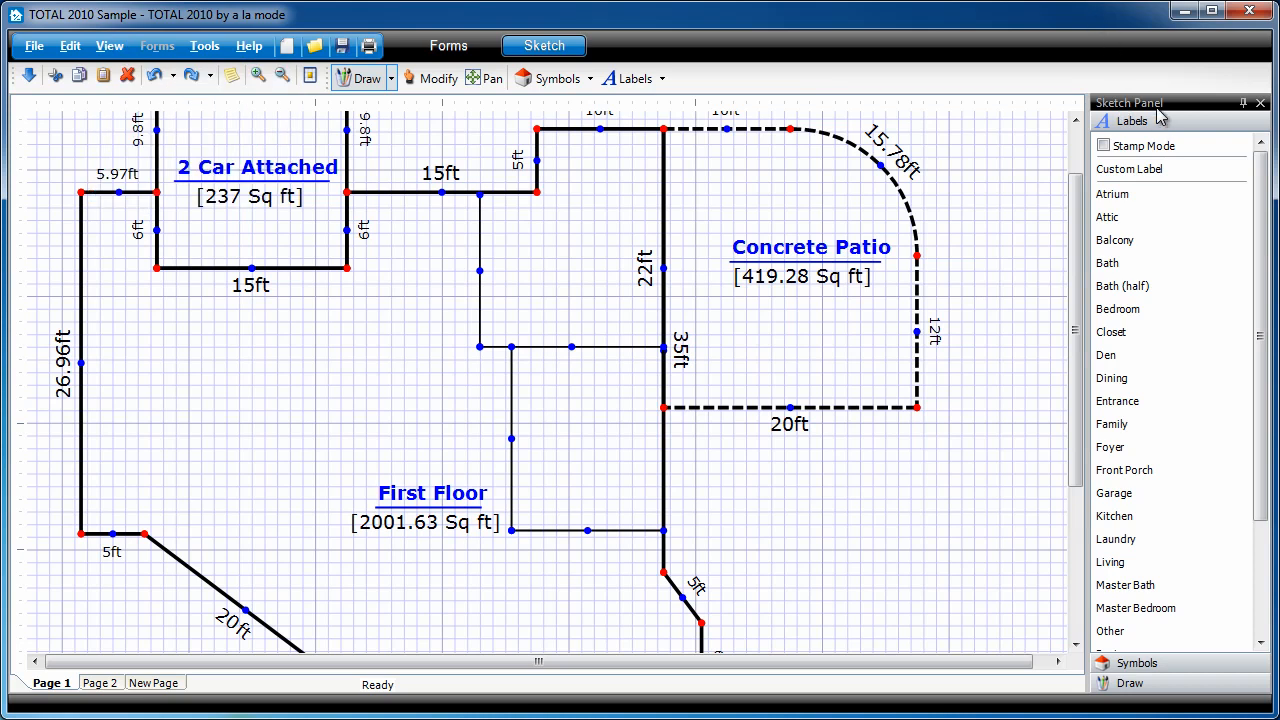
mouse_move(1208, 468)
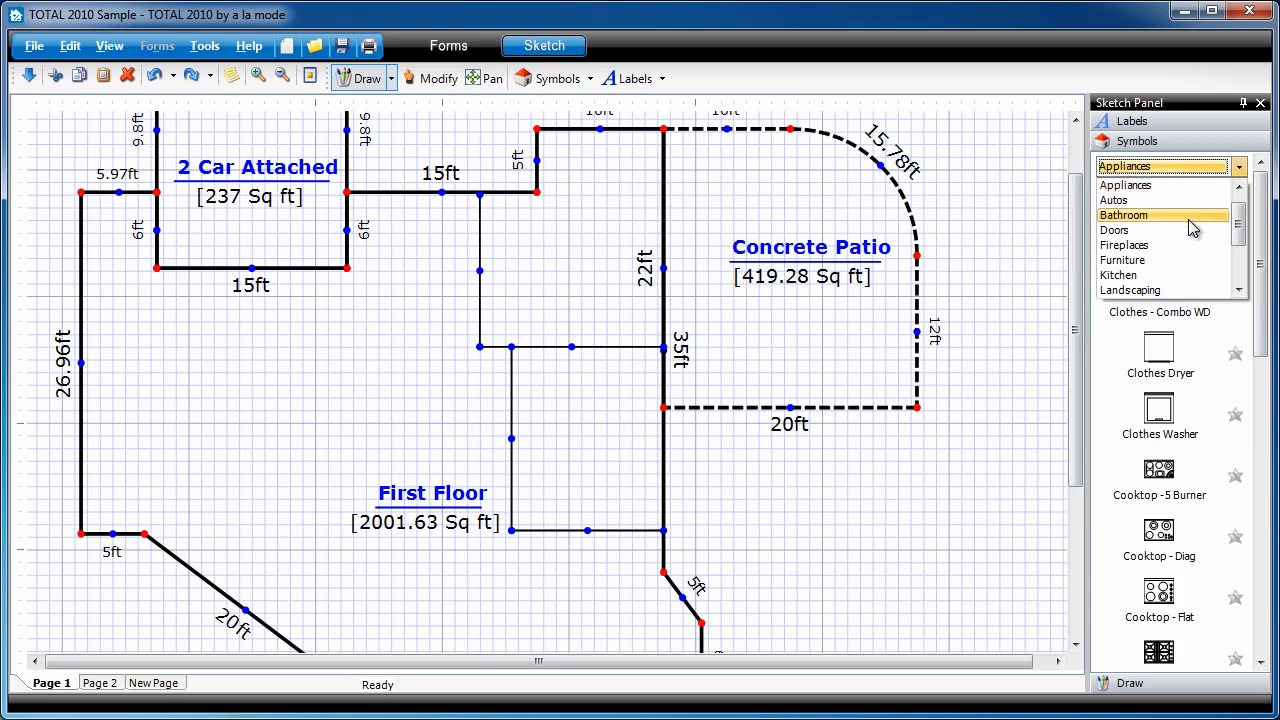
click(1114, 230)
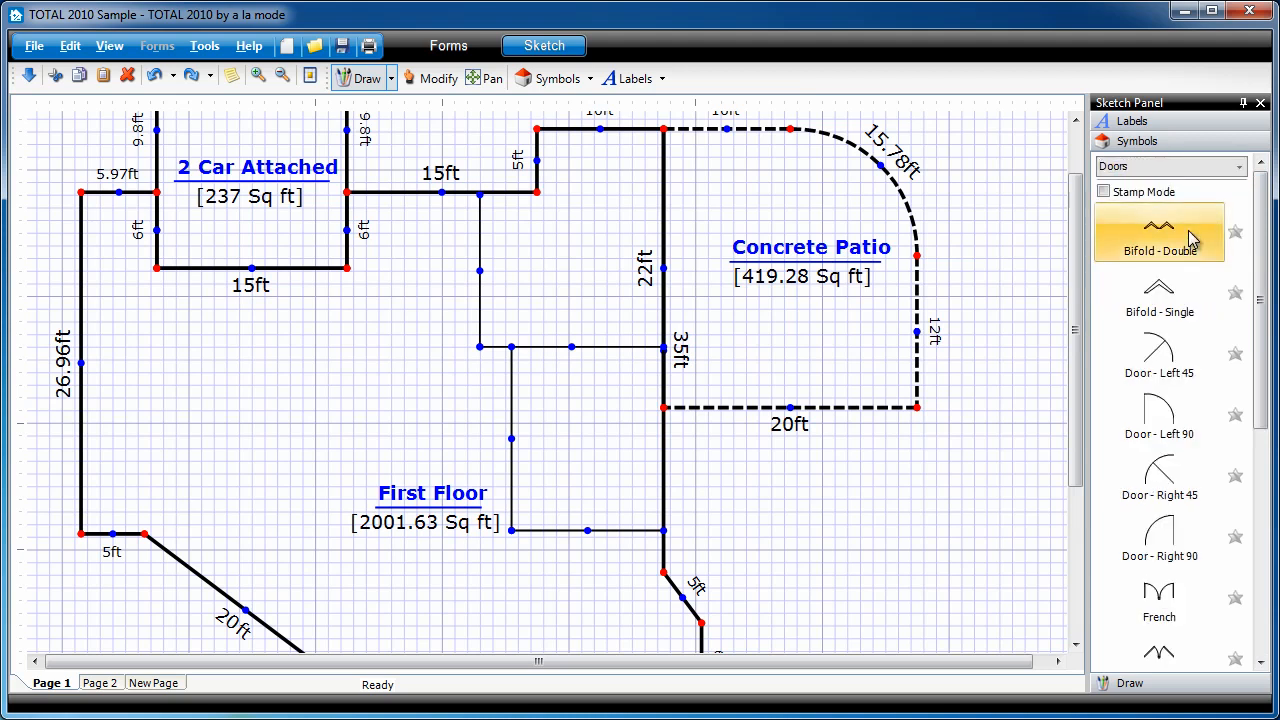
mouse_move(1160, 414)
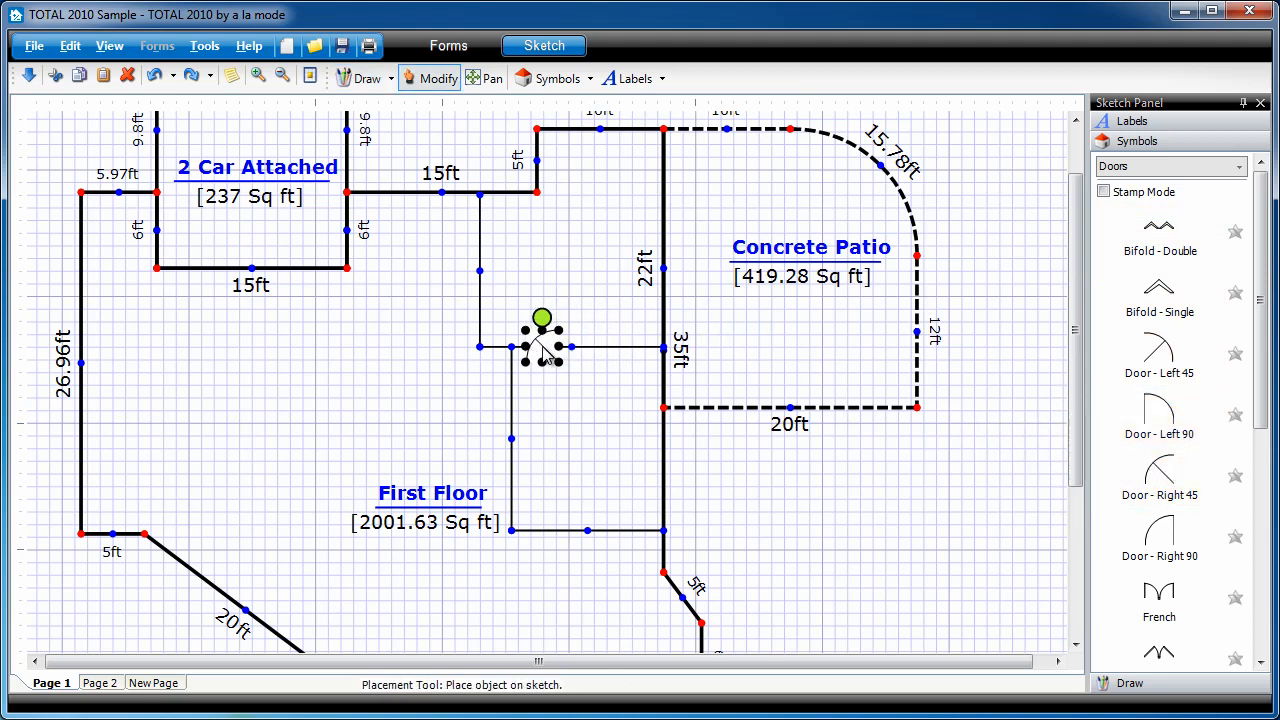
click(366, 78)
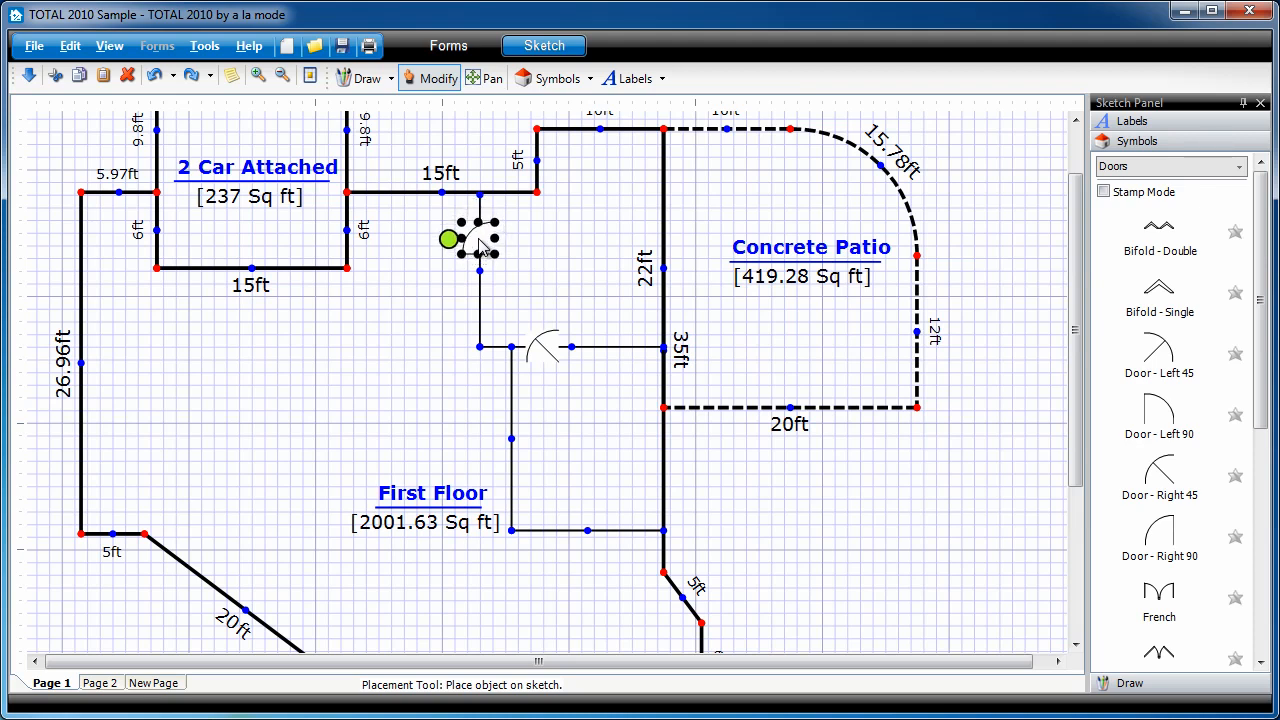
drag(470, 240, 460, 316)
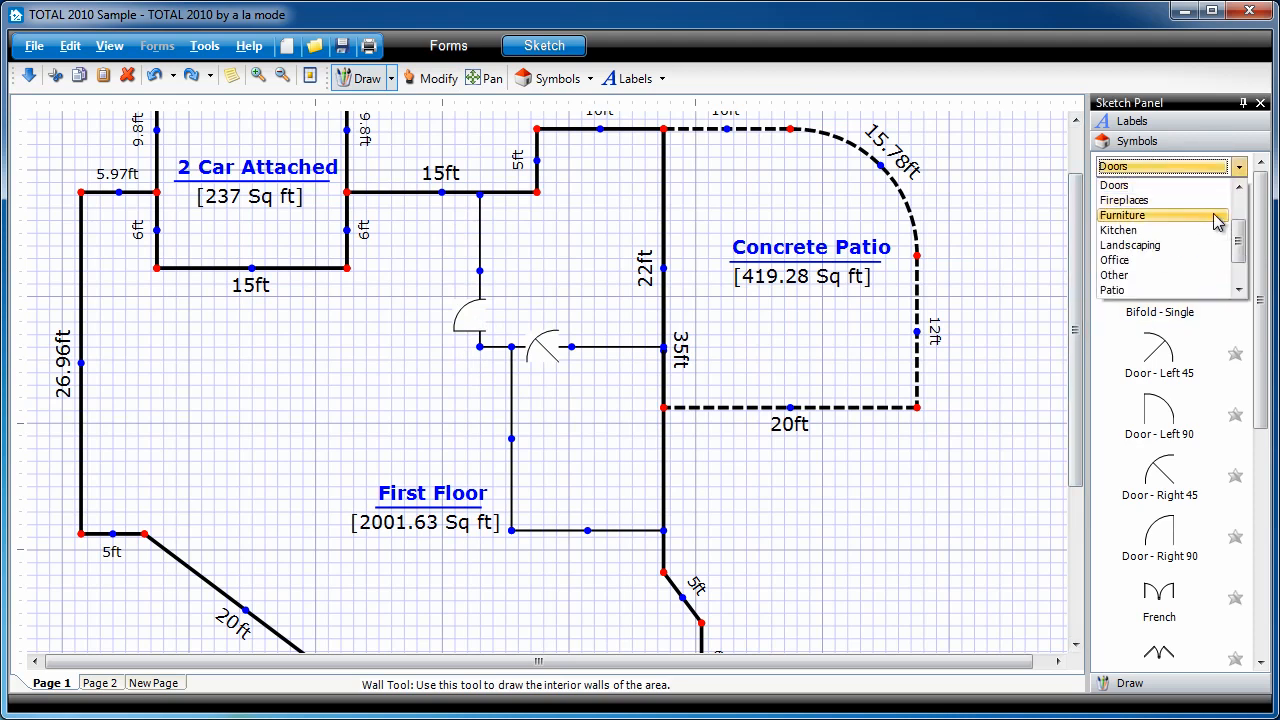
Place a Corner symbol from the Fireplaces category in the plan's lower-left corner
click(1124, 200)
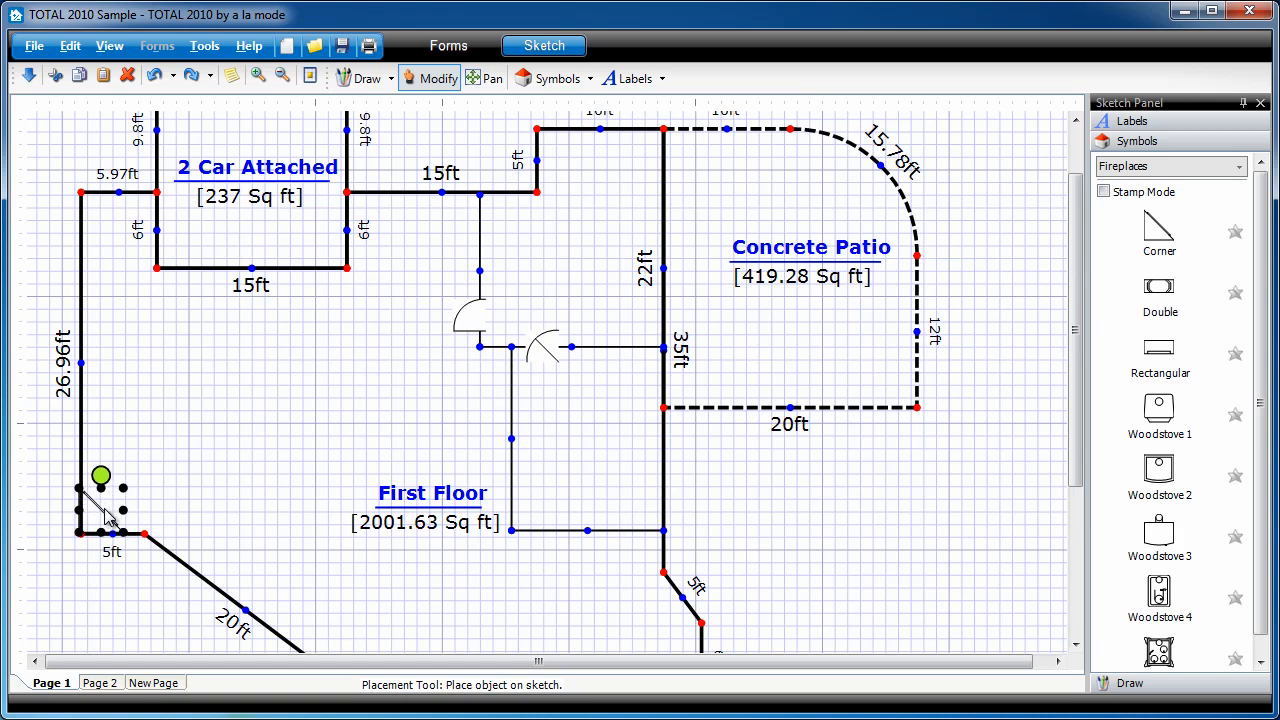
click(360, 78)
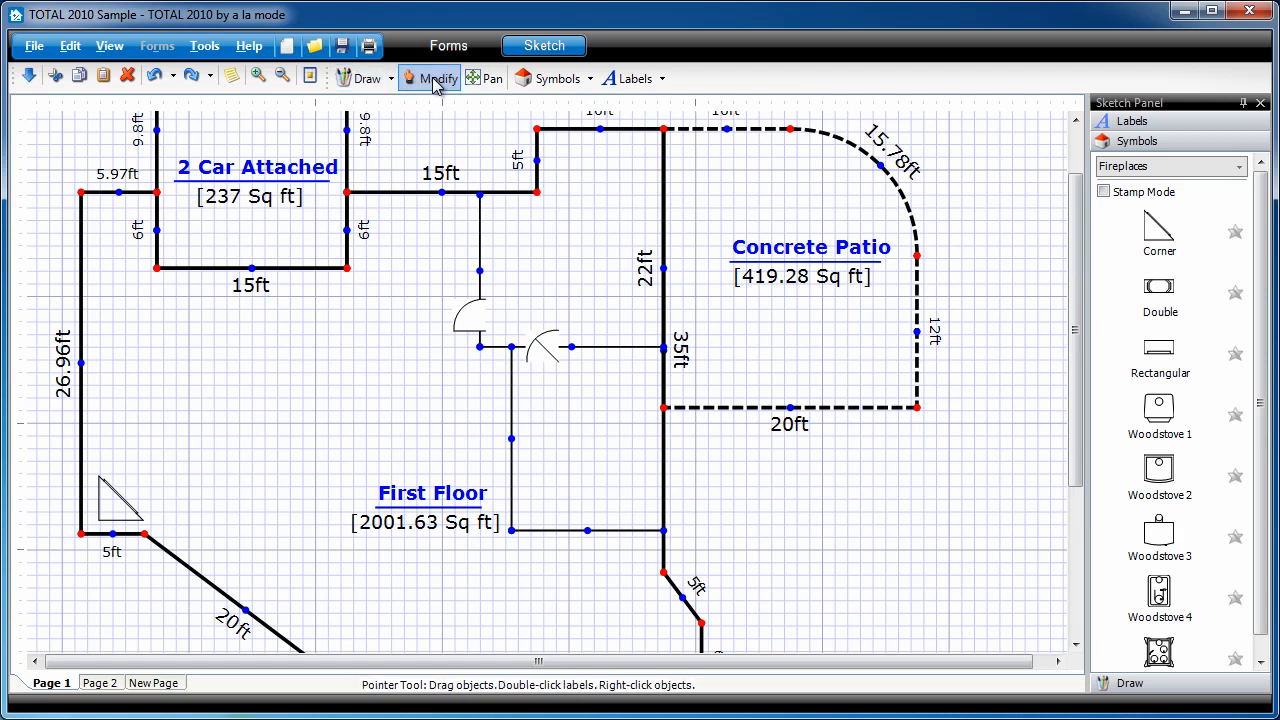
mouse_move(112, 510)
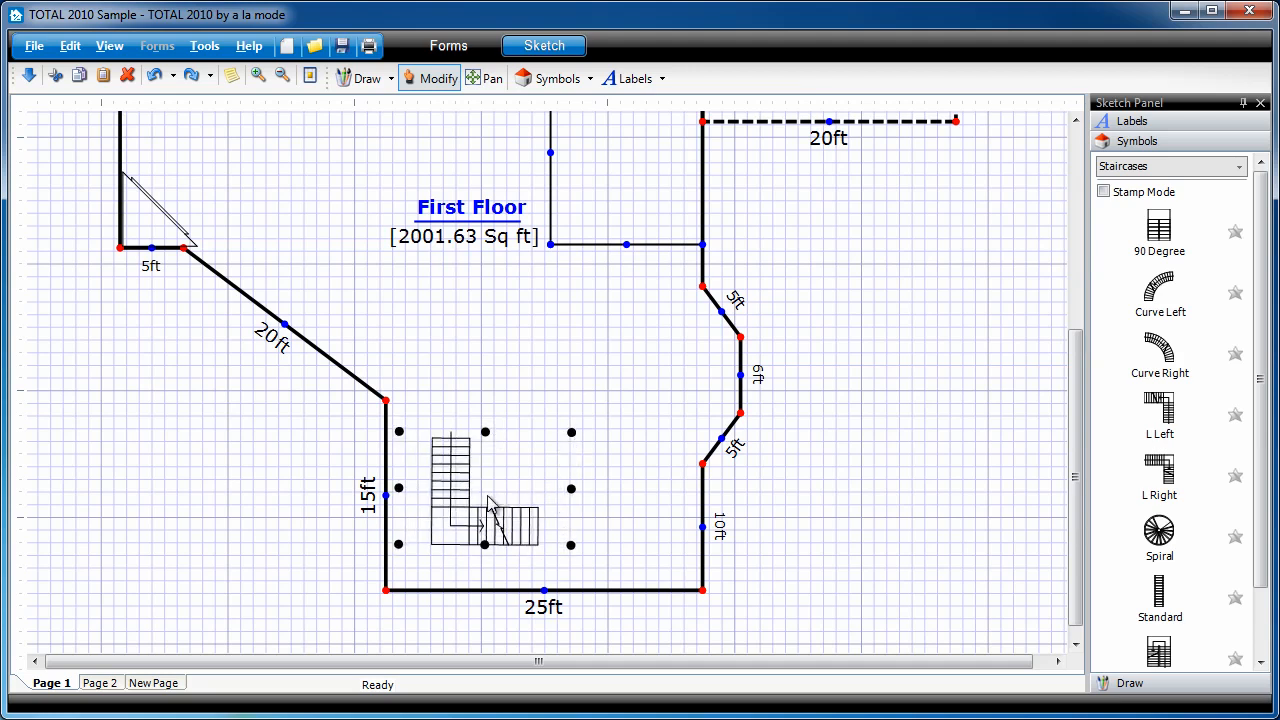
Move the staircase symbol into the lower room's corner beside the 15ft and 25ft walls
drag(484, 504, 440, 544)
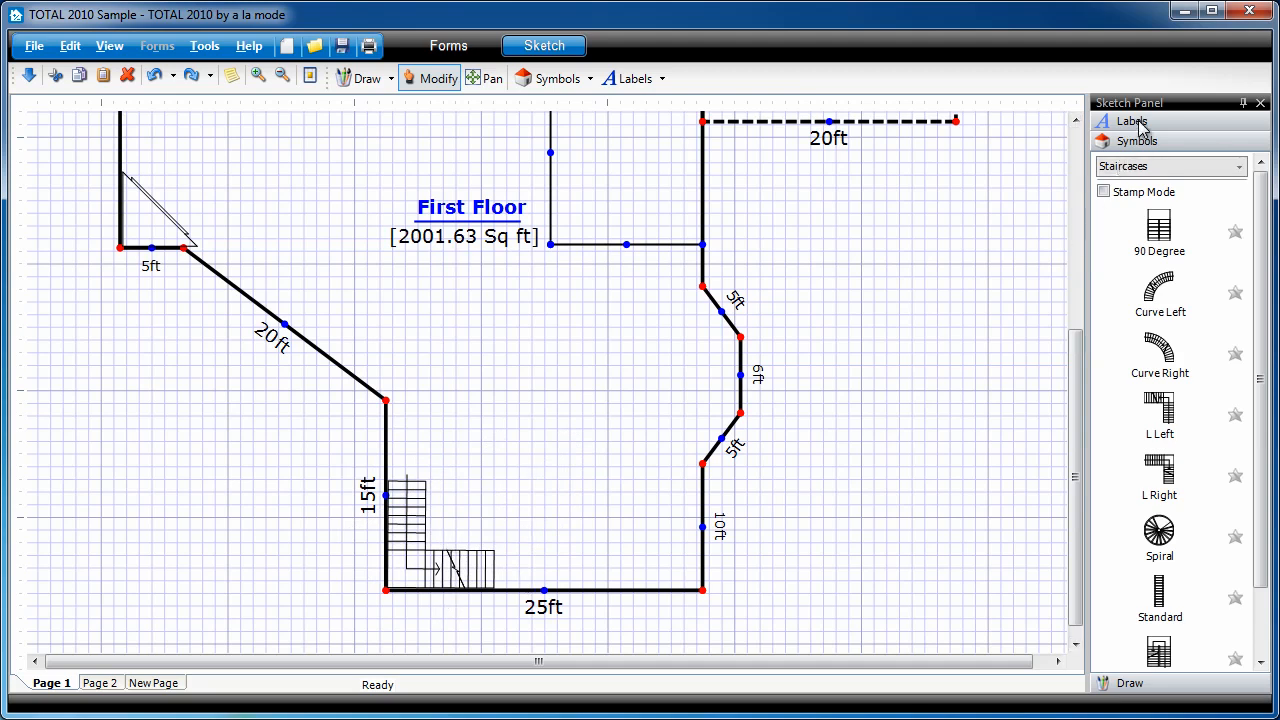
Stamp Bedroom labels into the first-floor rooms, then leave Stamp Mode
click(1132, 122)
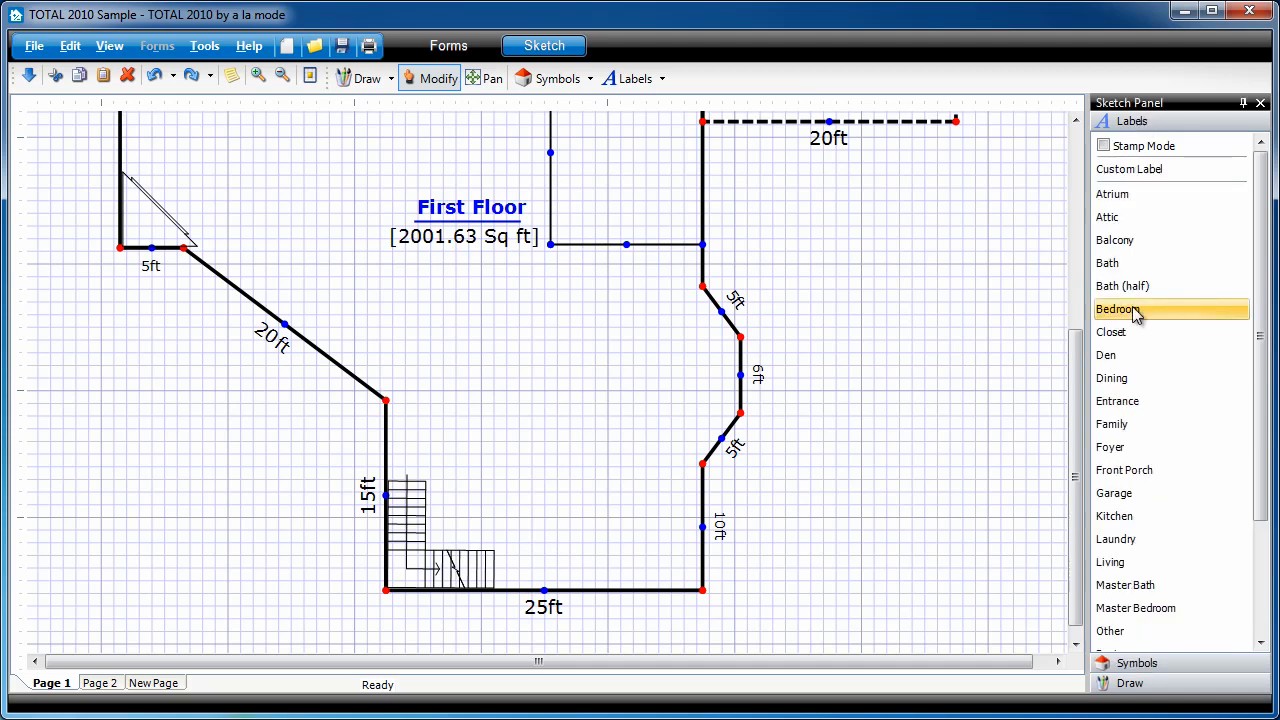
click(1116, 308)
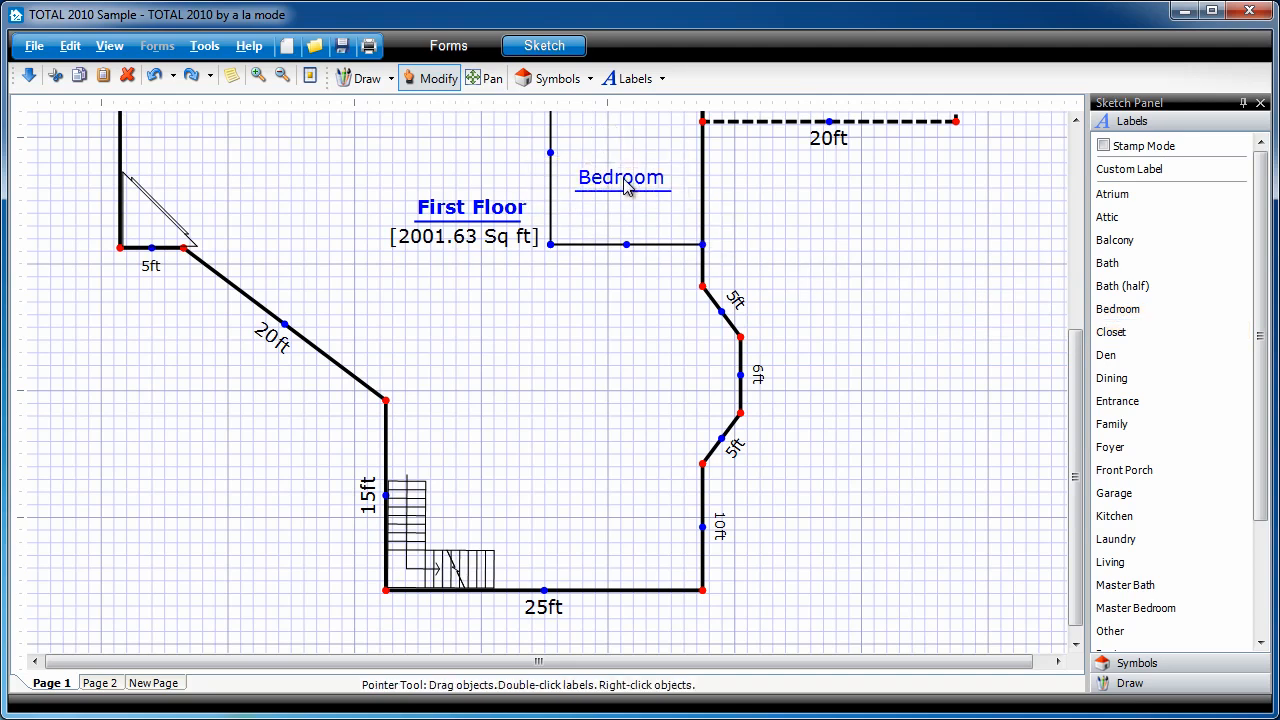
scroll(down, 3)
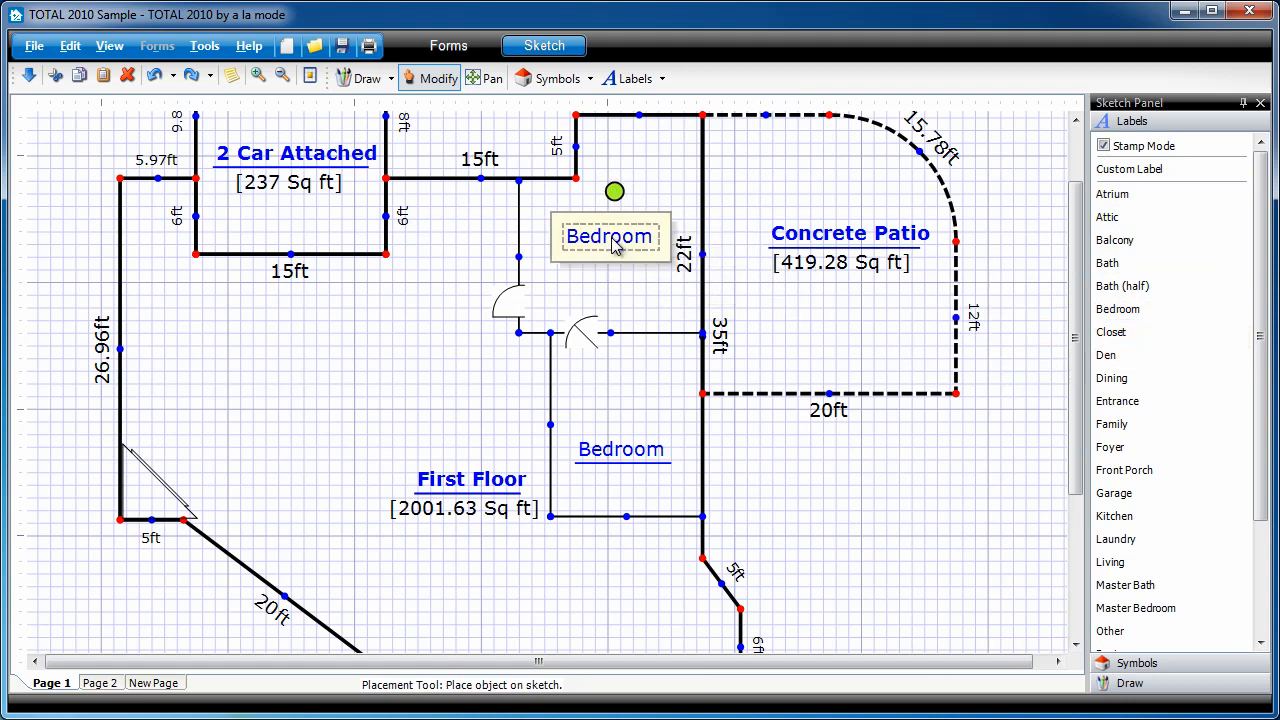
drag(610, 236, 632, 570)
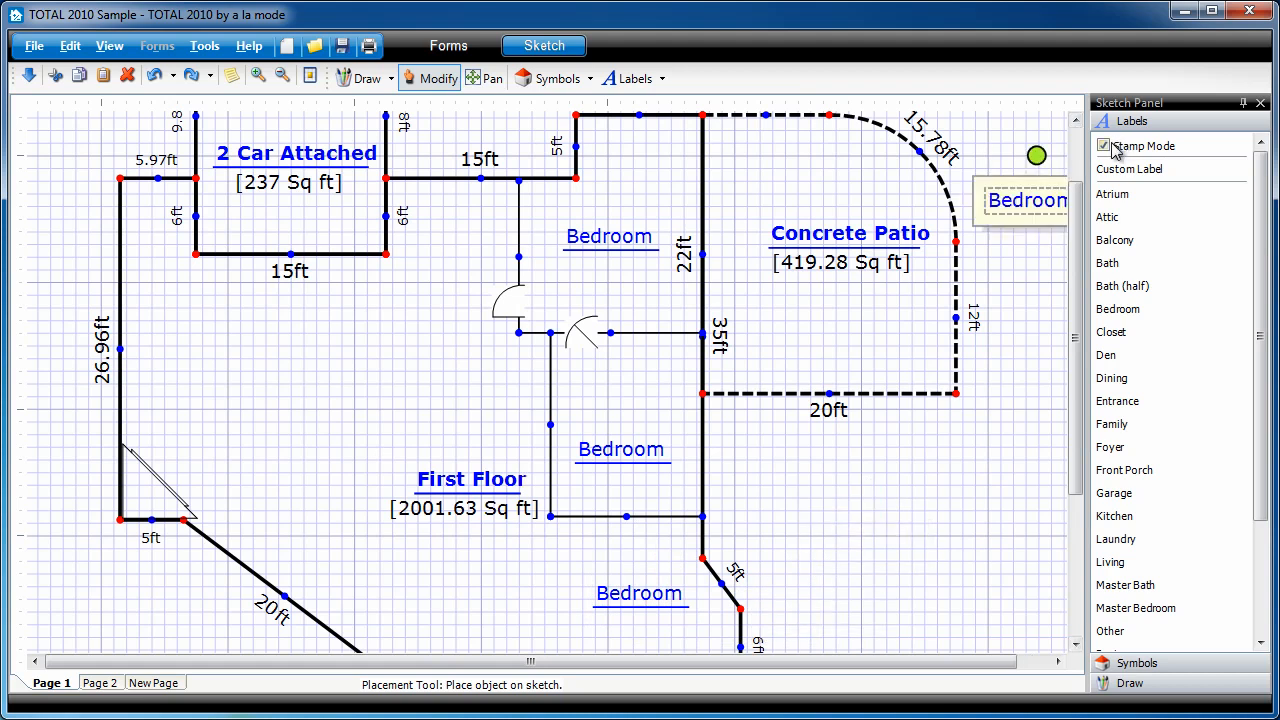
click(1104, 144)
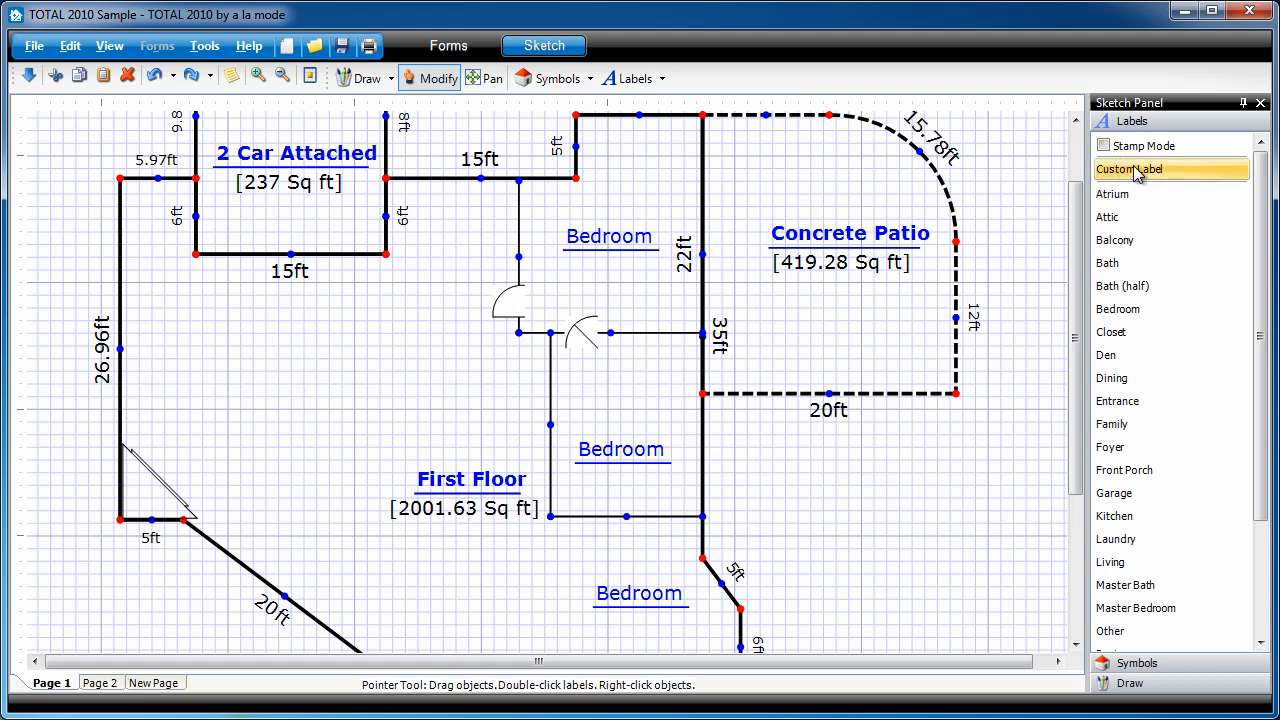
mouse_move(1164, 176)
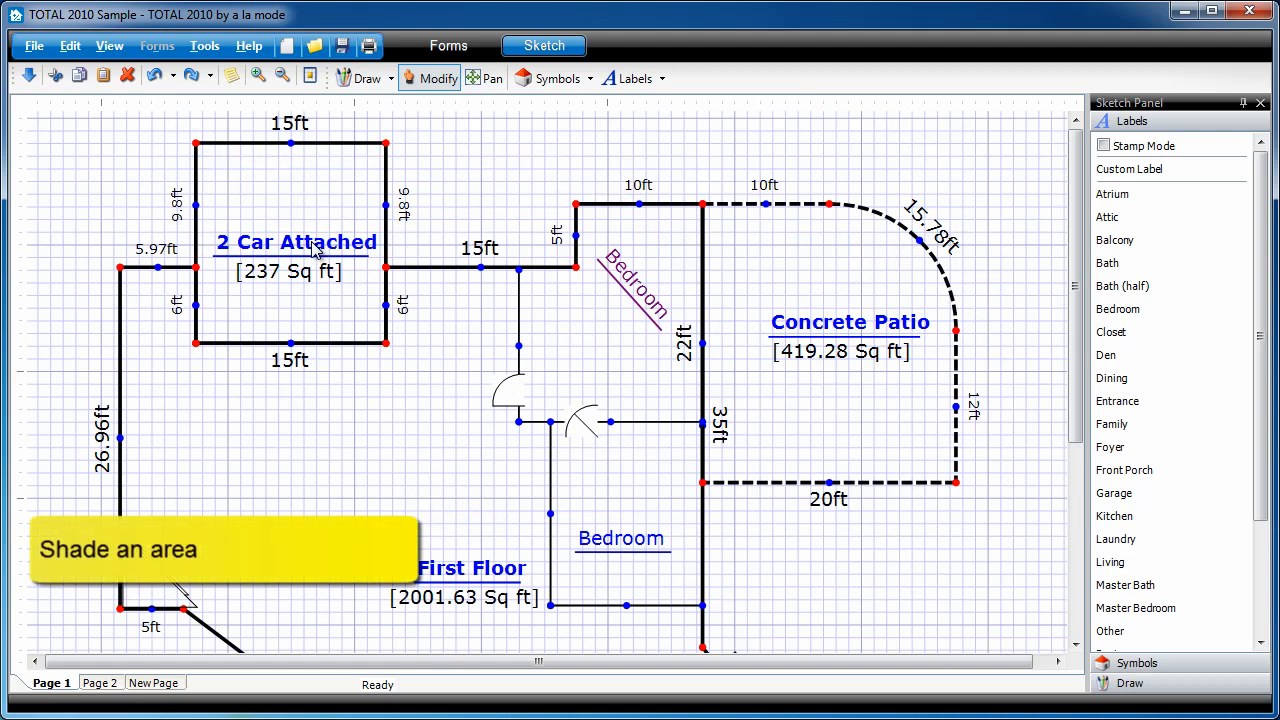
mouse_move(450, 156)
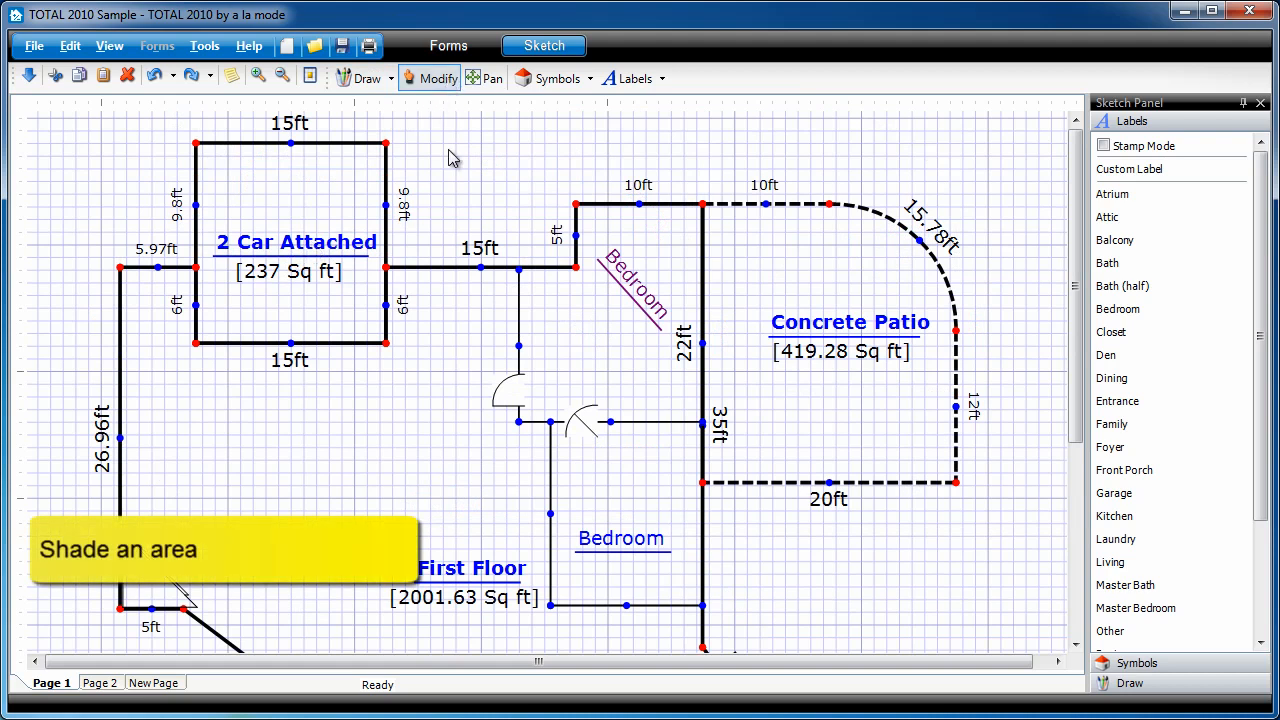
mouse_move(292, 262)
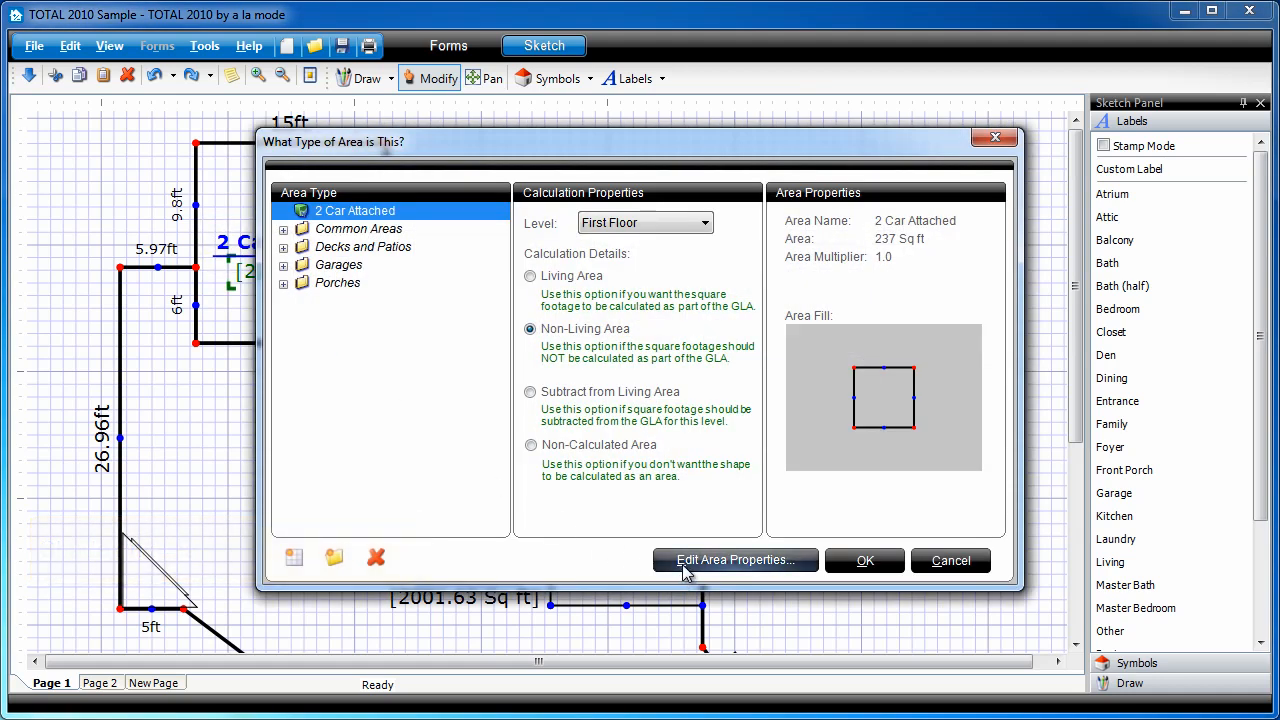
Give the 2 Car Attached area a grey foreground fill at 100% opacity
click(734, 560)
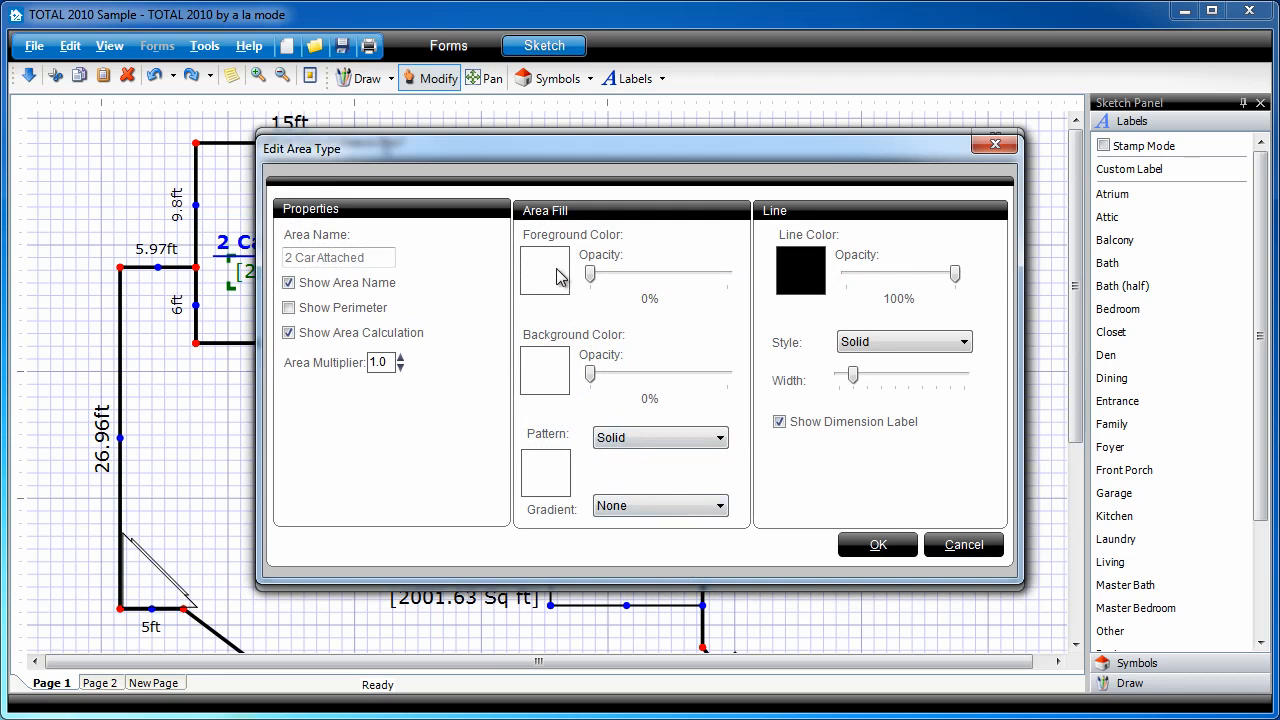
click(544, 272)
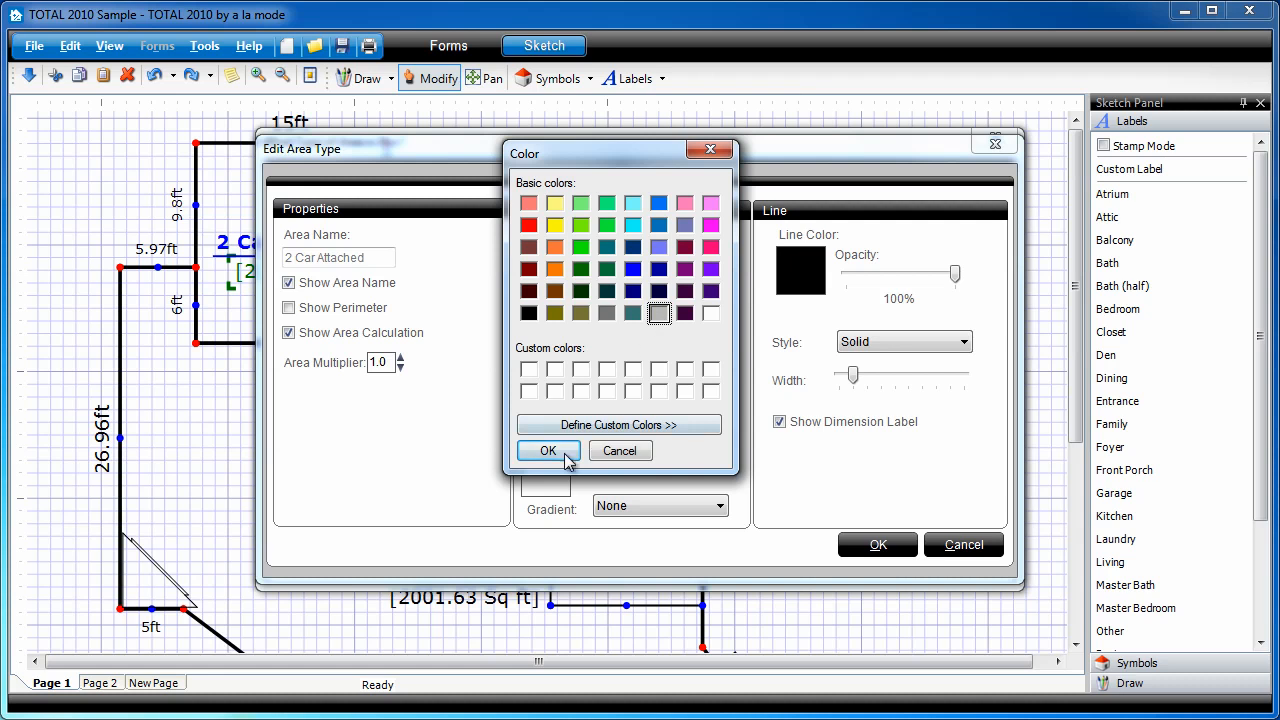
click(548, 450)
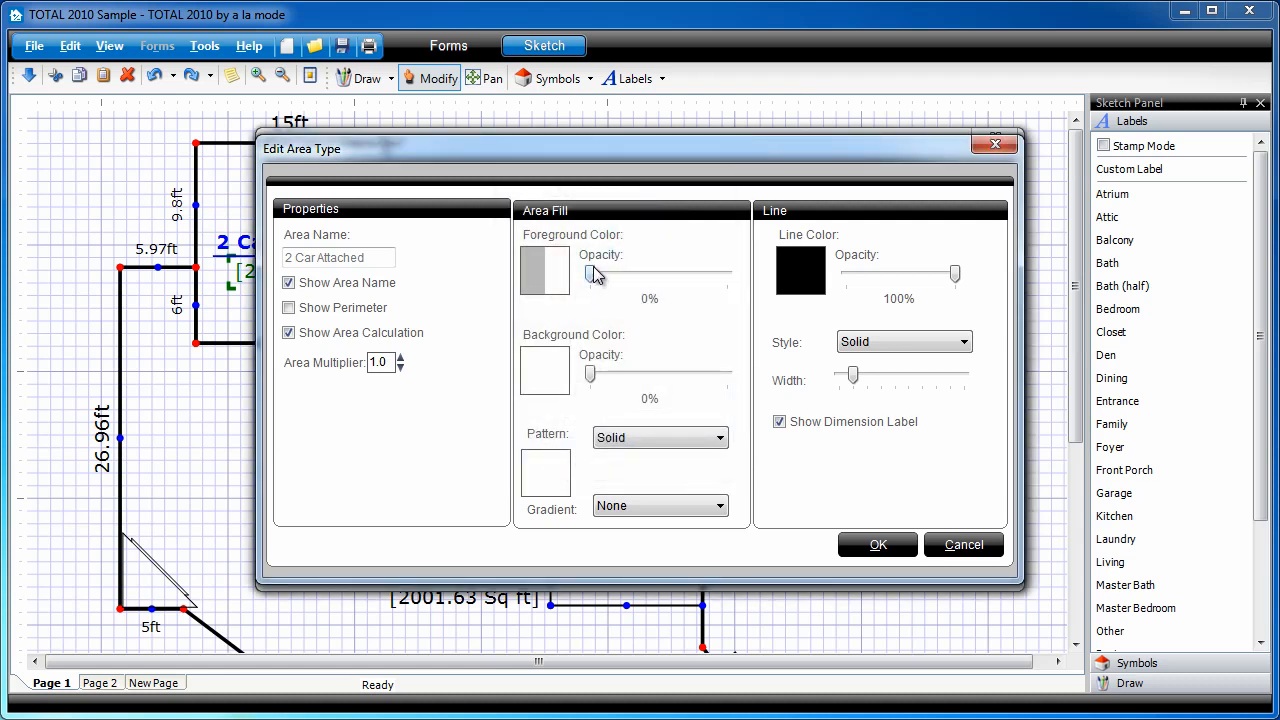
drag(588, 276, 728, 276)
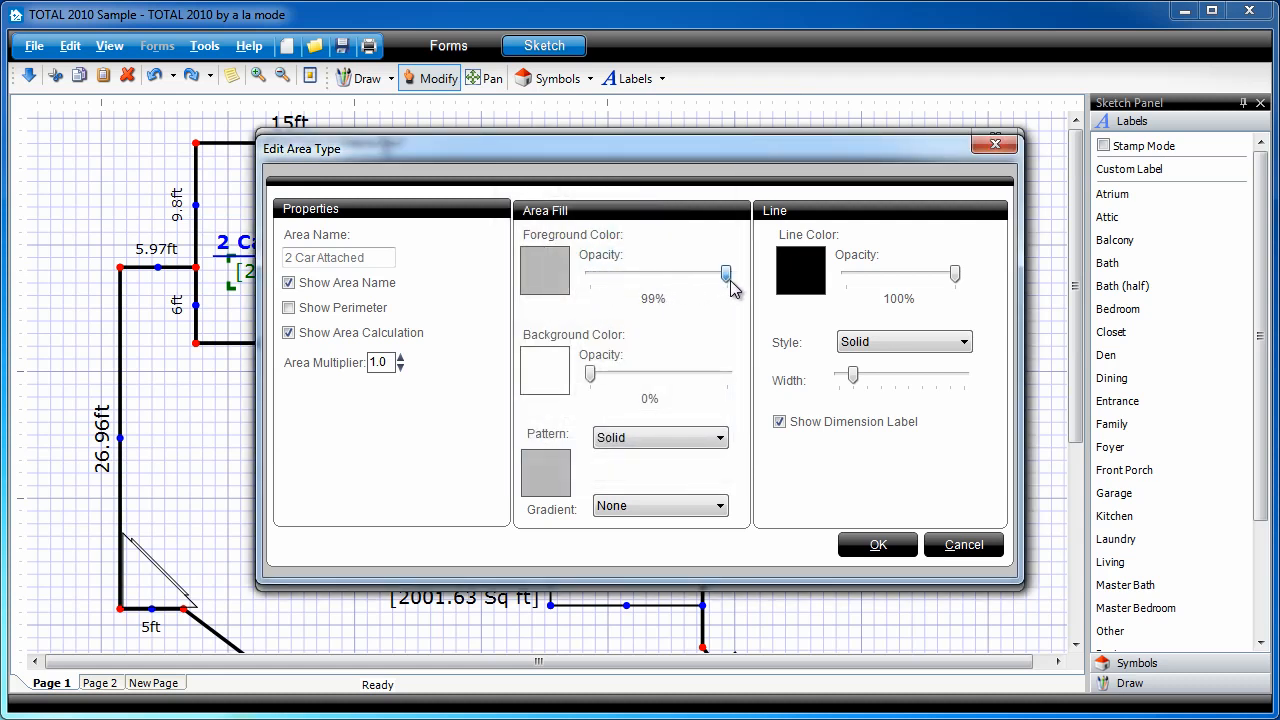
drag(726, 274, 728, 274)
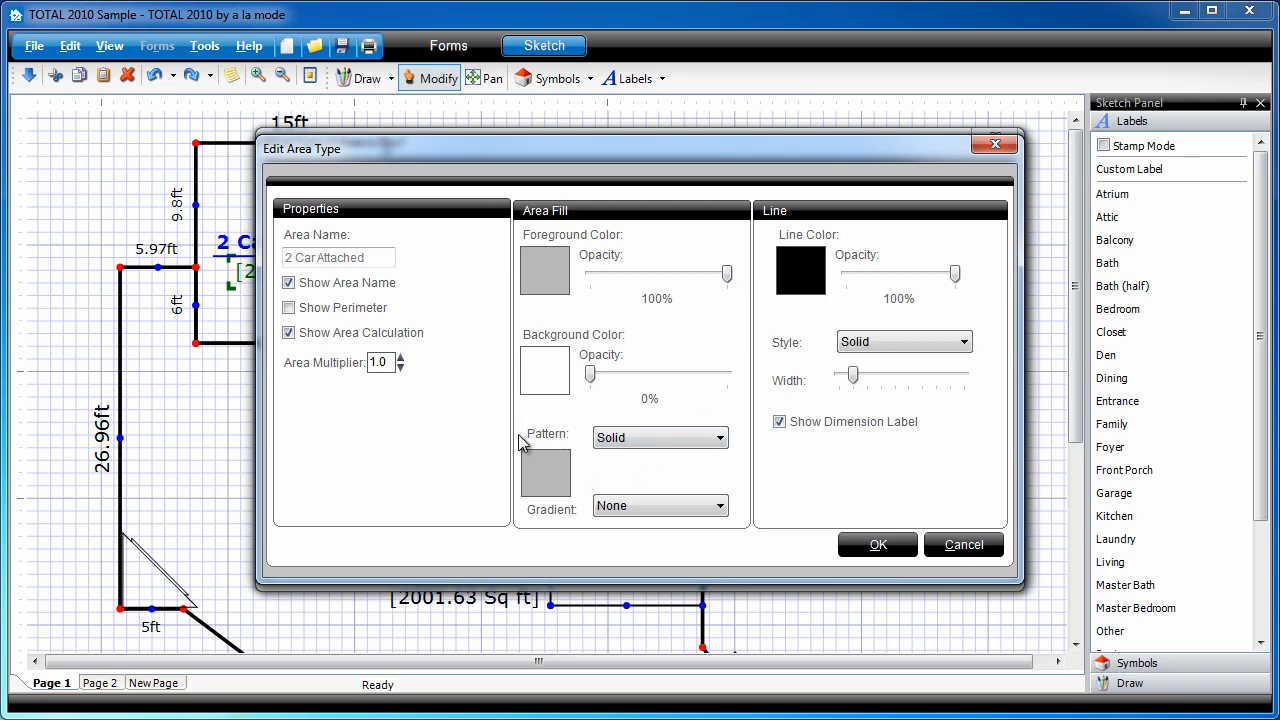
mouse_move(582, 450)
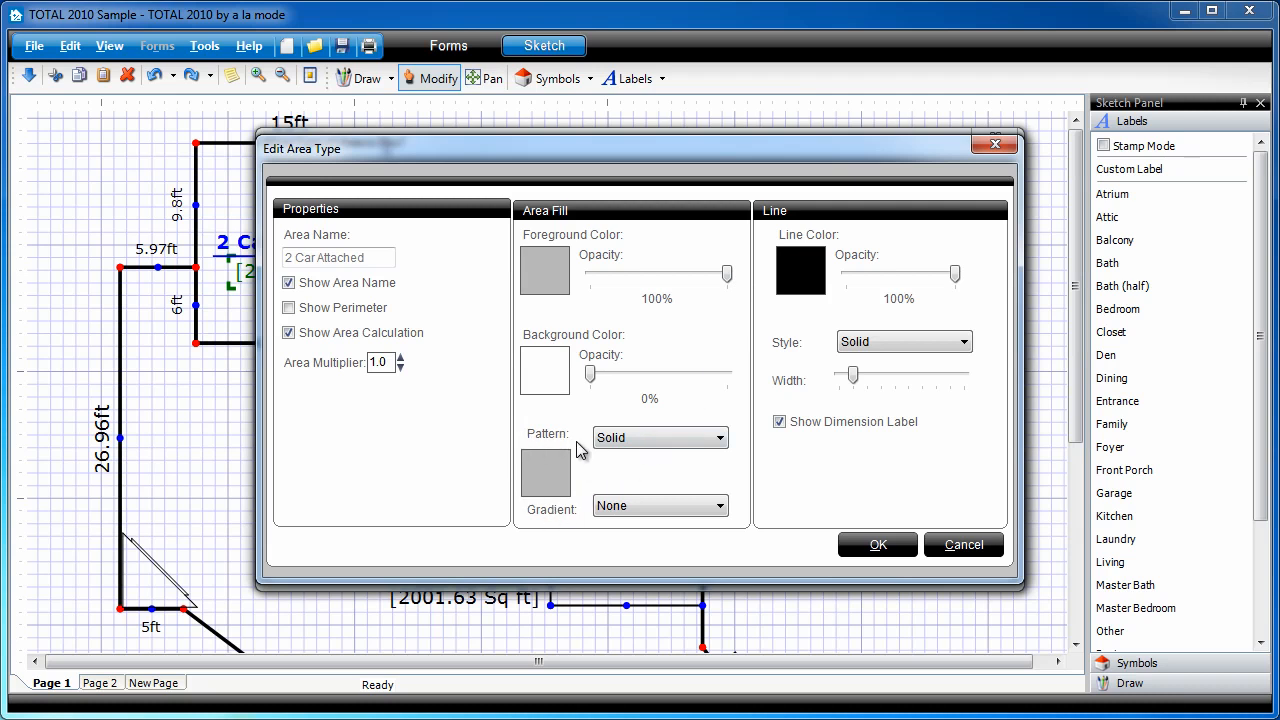
mouse_move(580, 448)
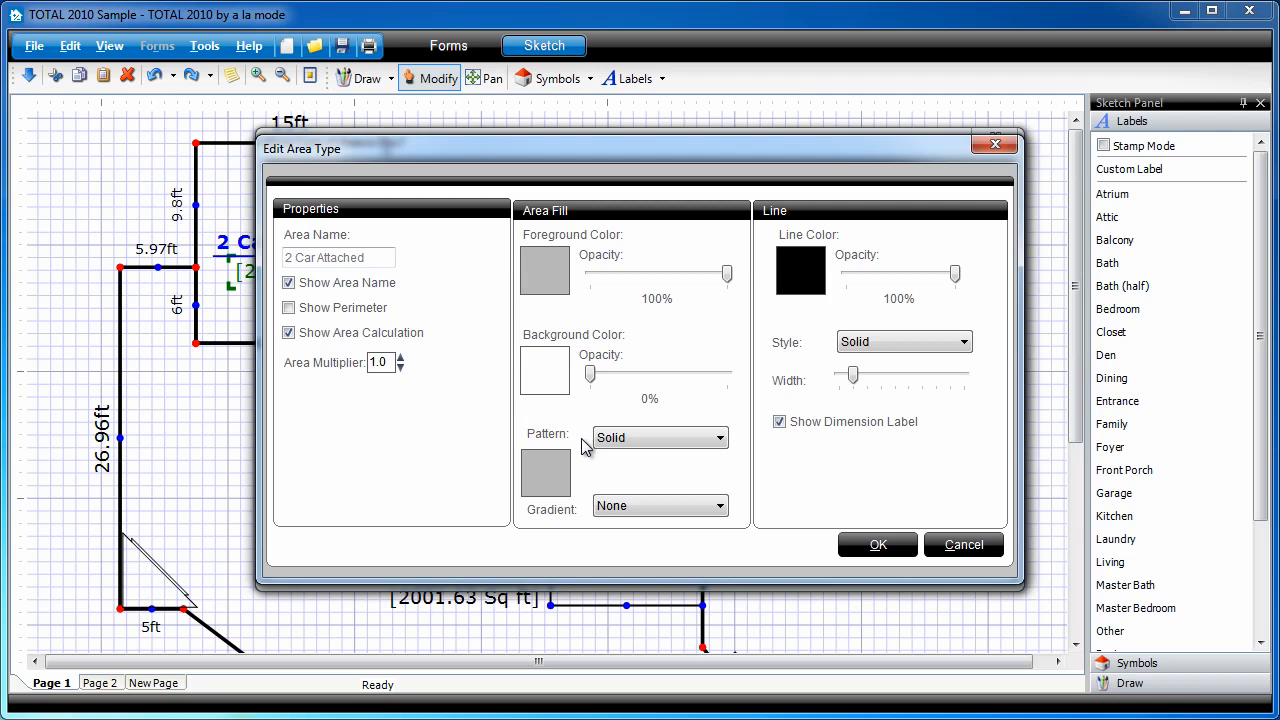
Apply a Downwards Diagonal gradient to the garage fill and return to the sketch
click(660, 504)
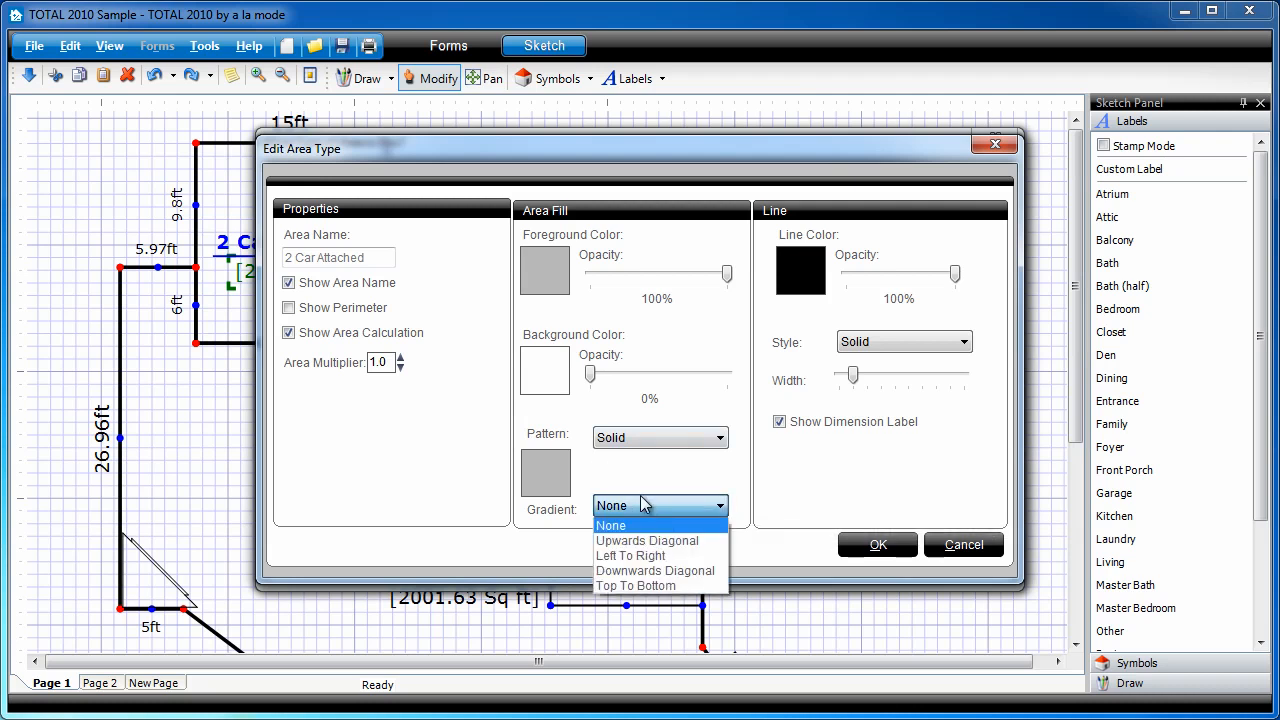
mouse_move(656, 570)
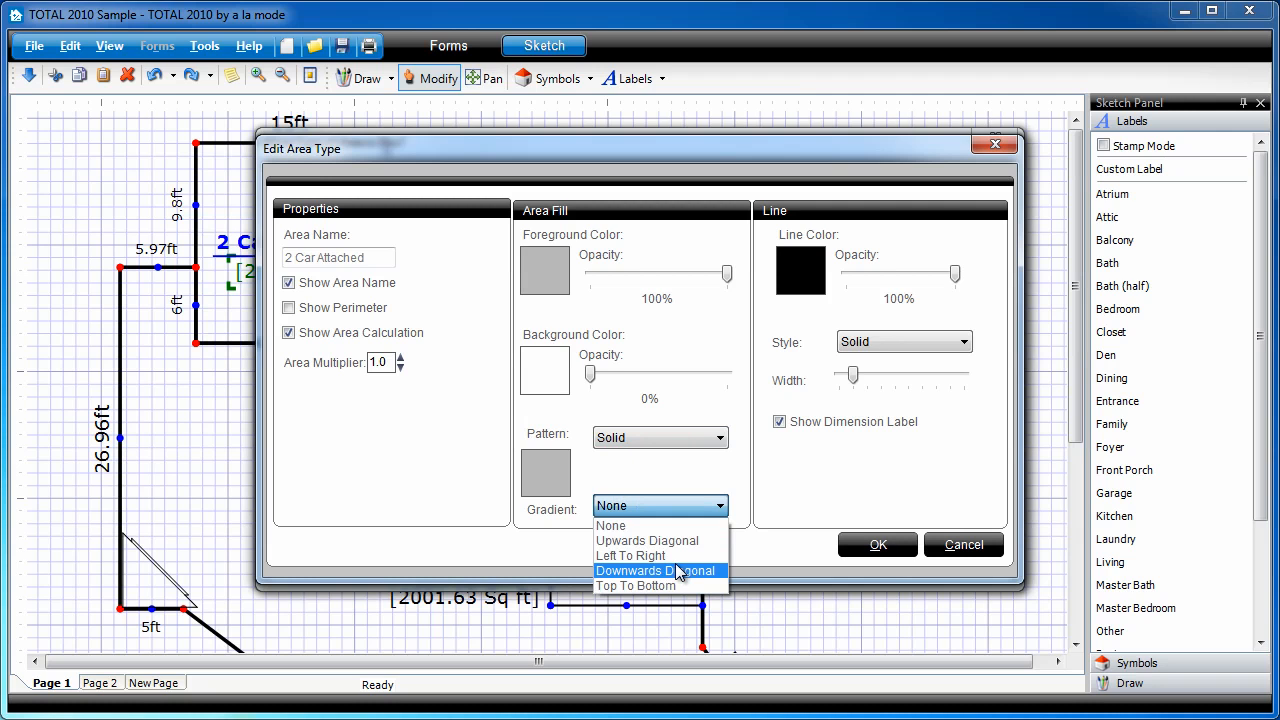
click(656, 570)
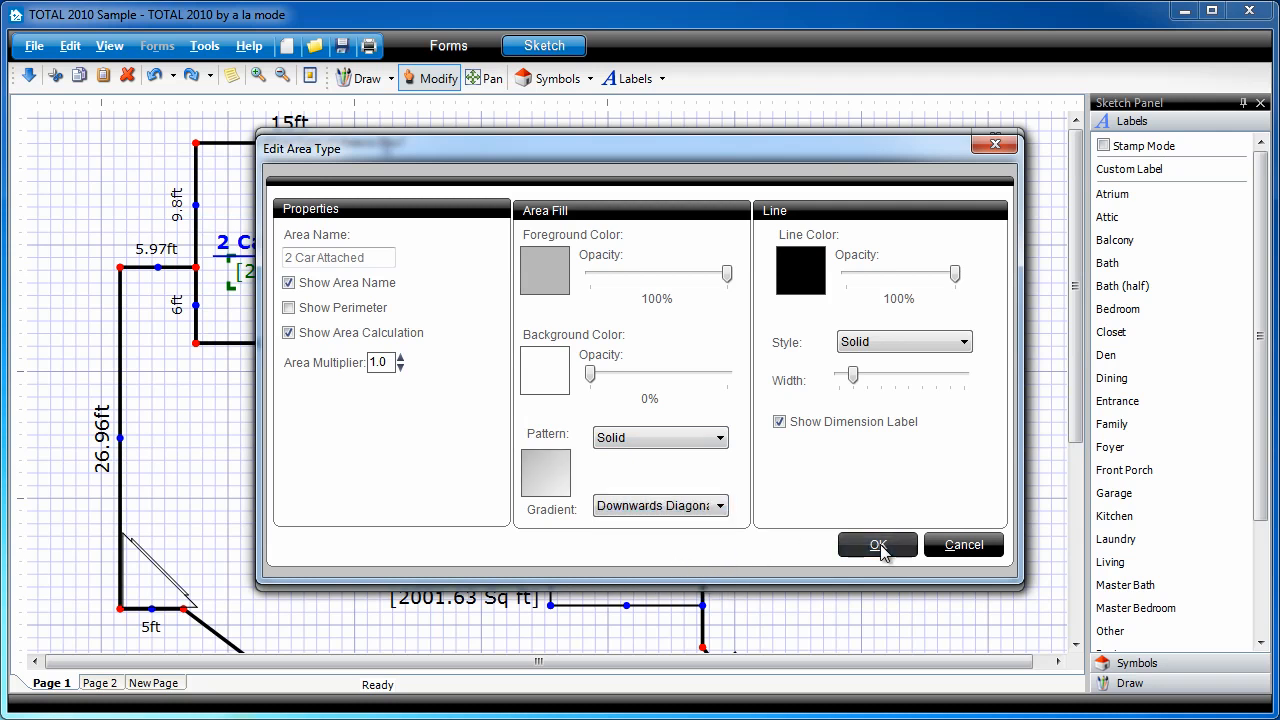
click(876, 544)
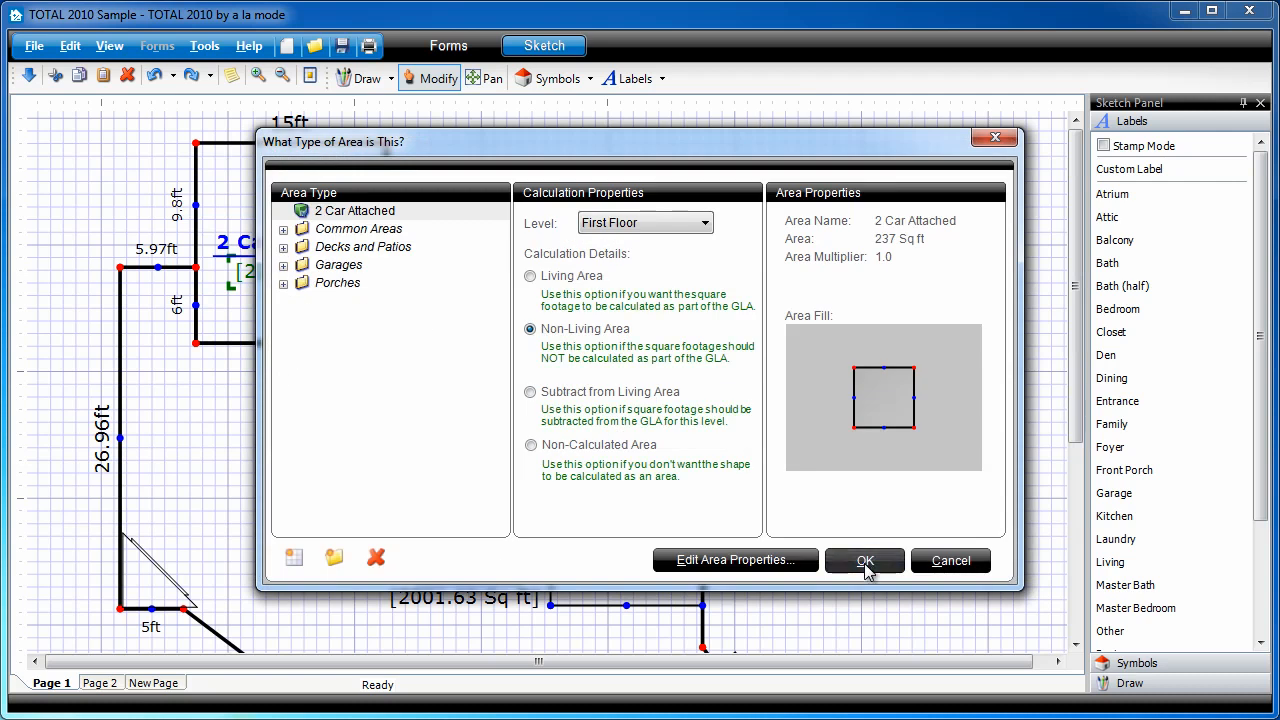
click(864, 560)
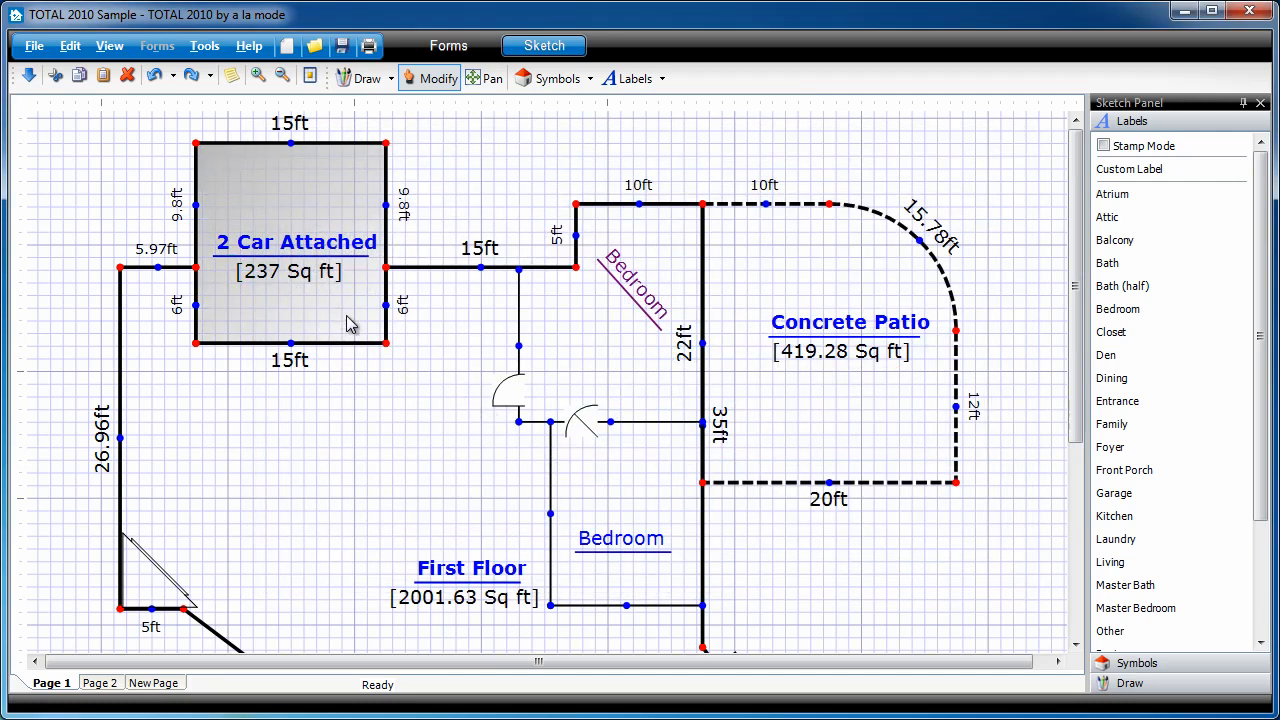
mouse_move(862, 332)
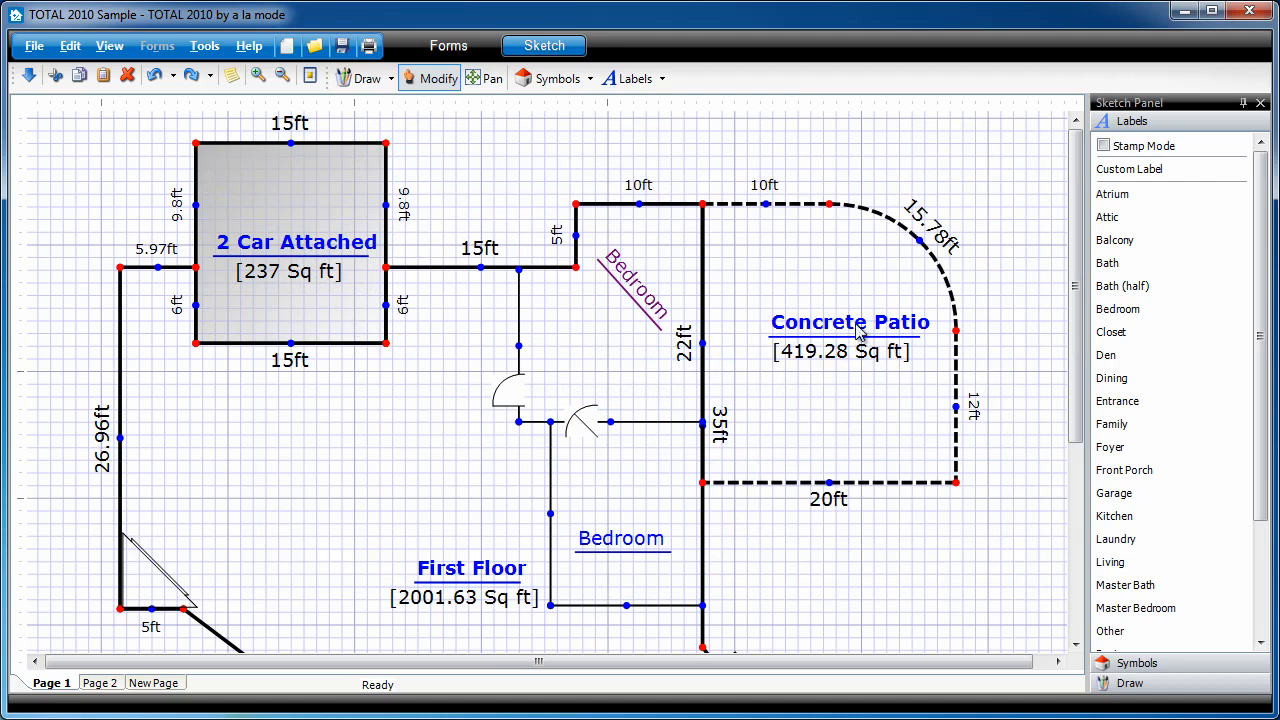
mouse_move(864, 336)
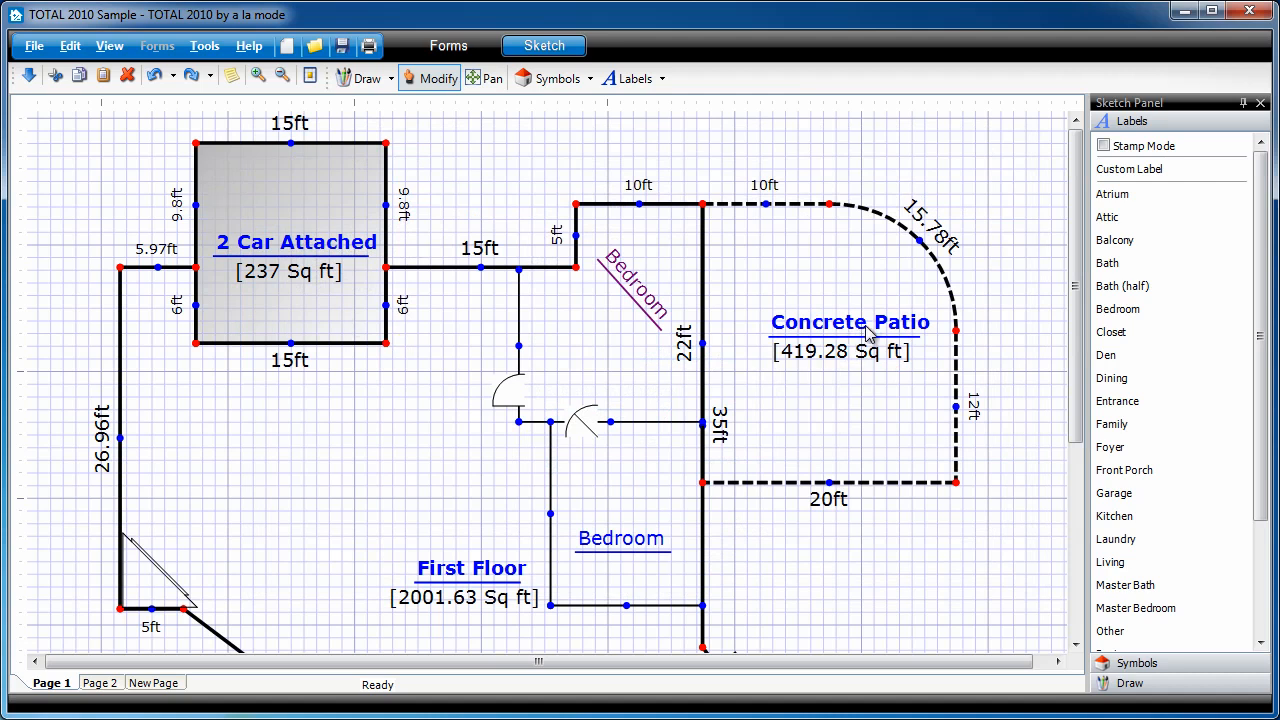
Give the Concrete Patio area a grey foreground fill at 100% opacity
double_click(850, 322)
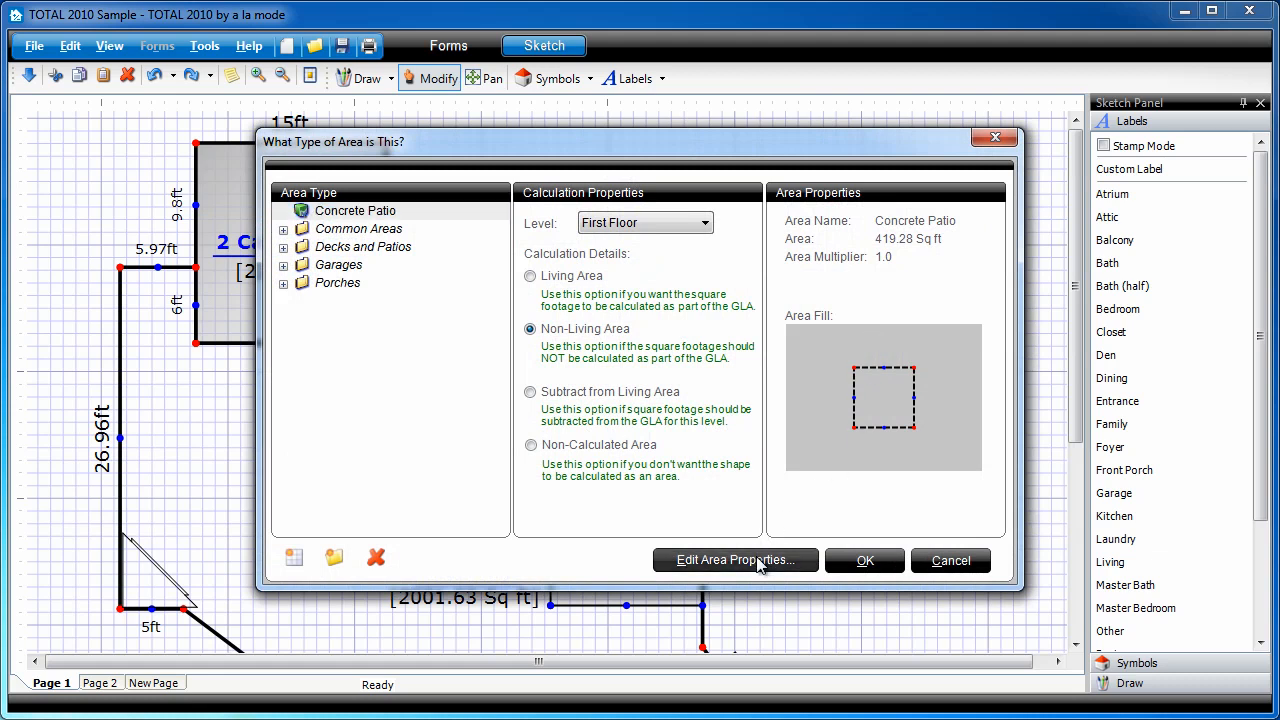
click(736, 560)
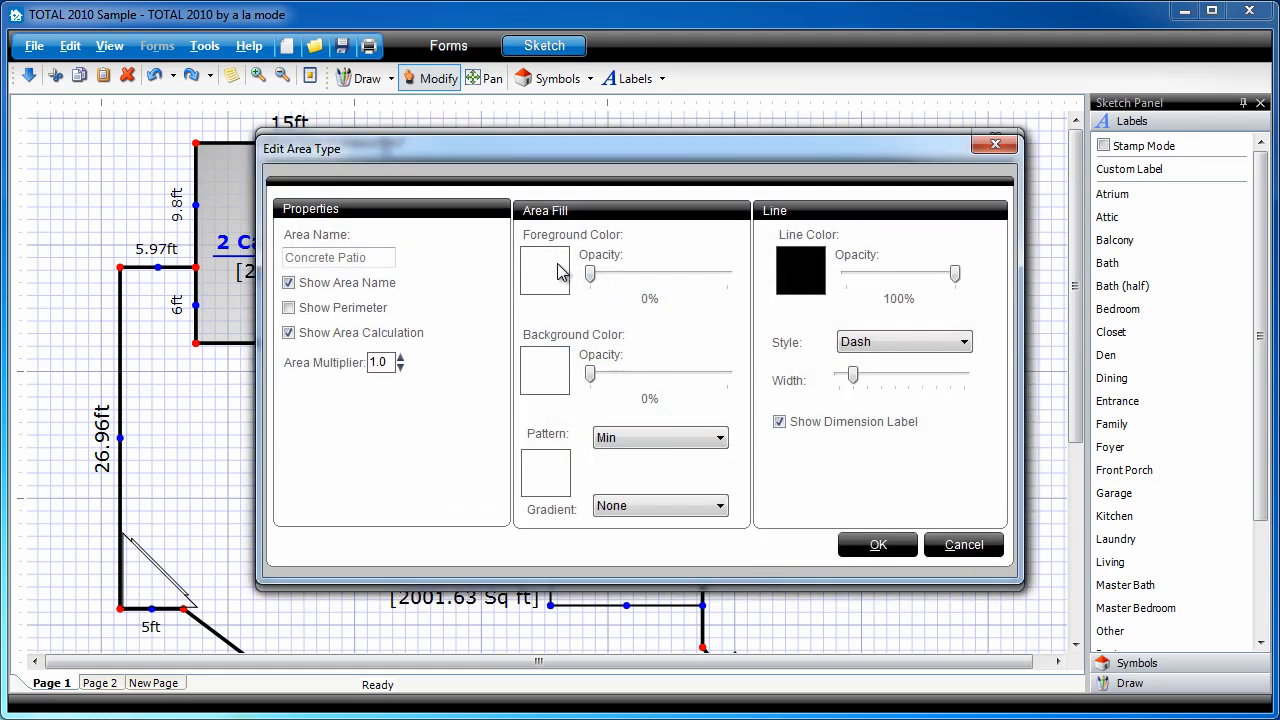
click(544, 272)
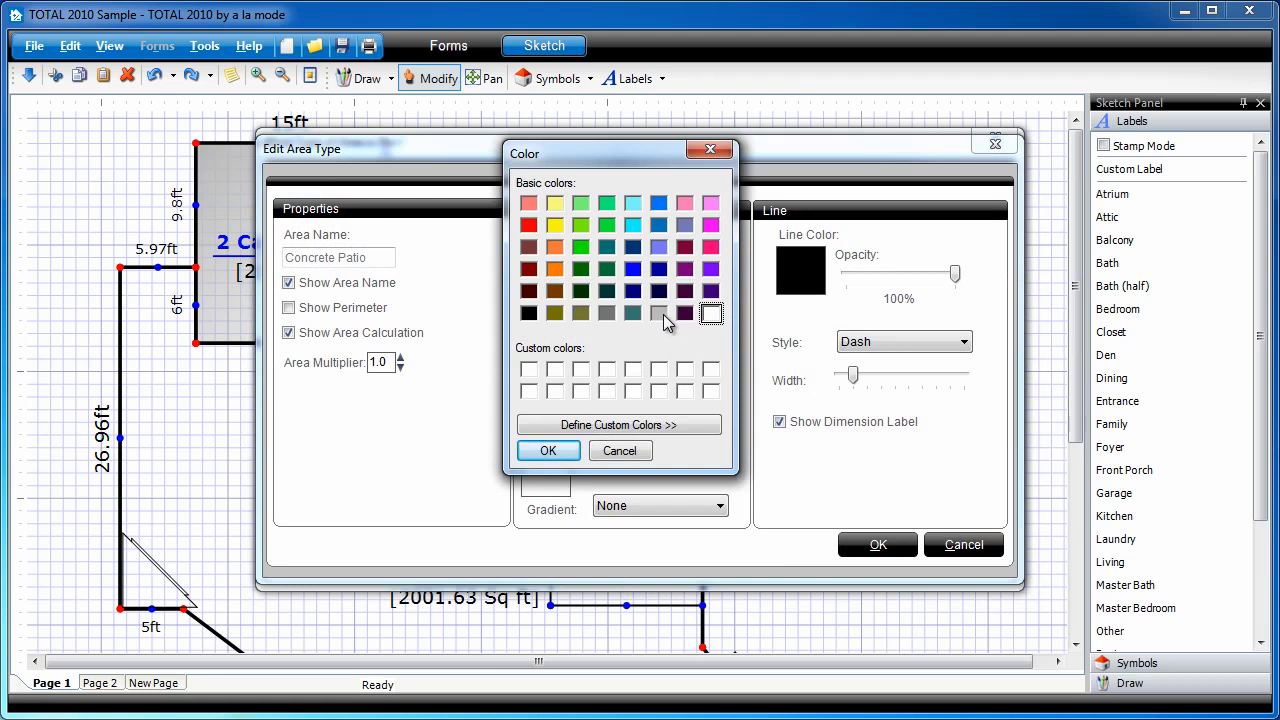
click(548, 450)
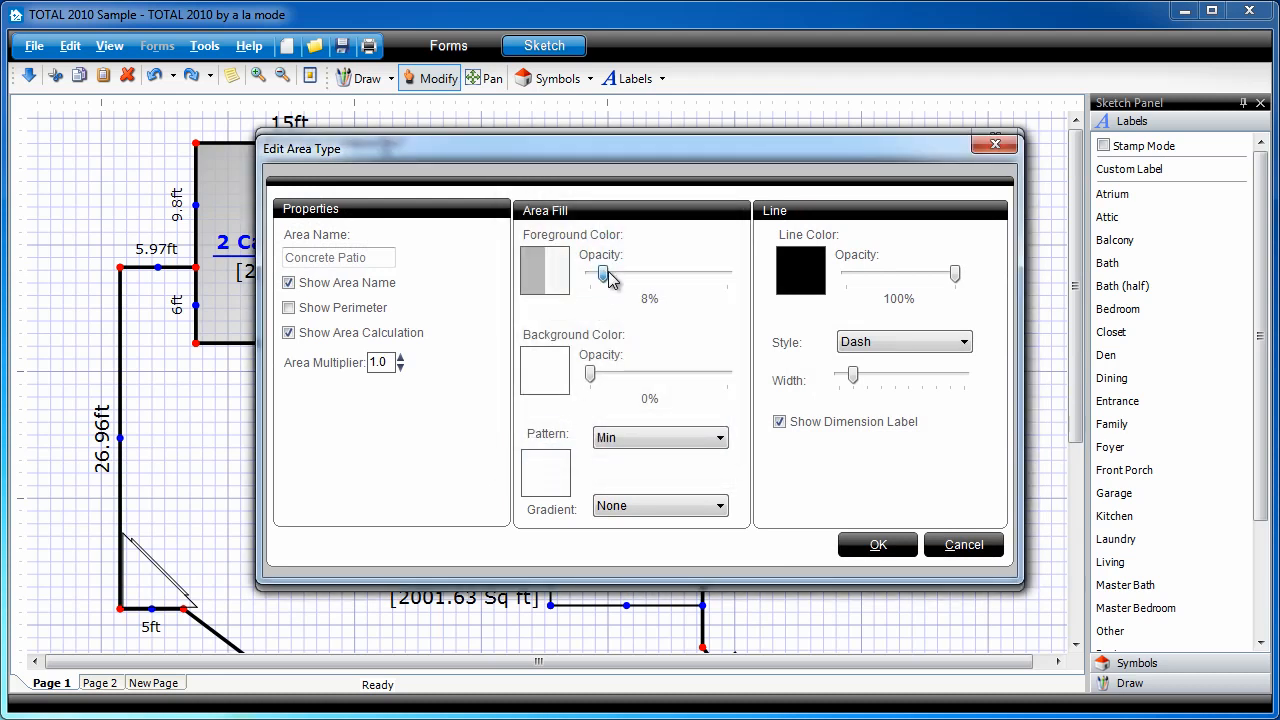
drag(604, 276, 728, 276)
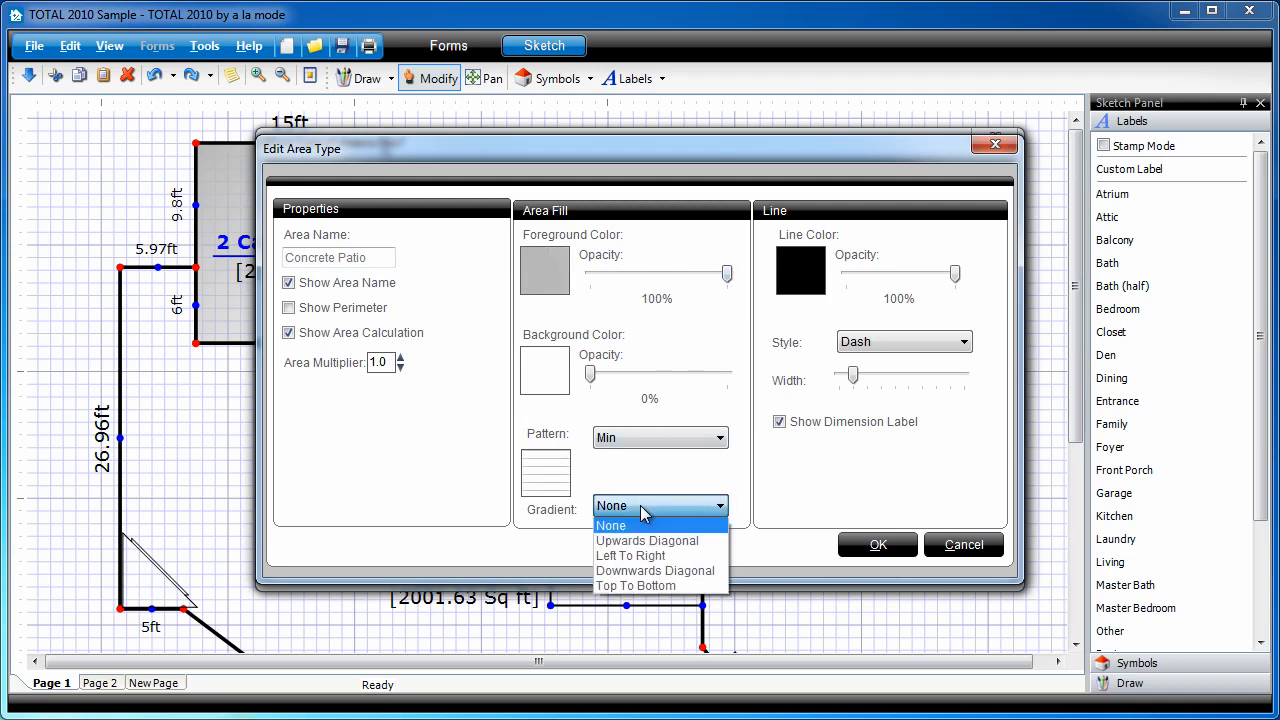
mouse_move(656, 570)
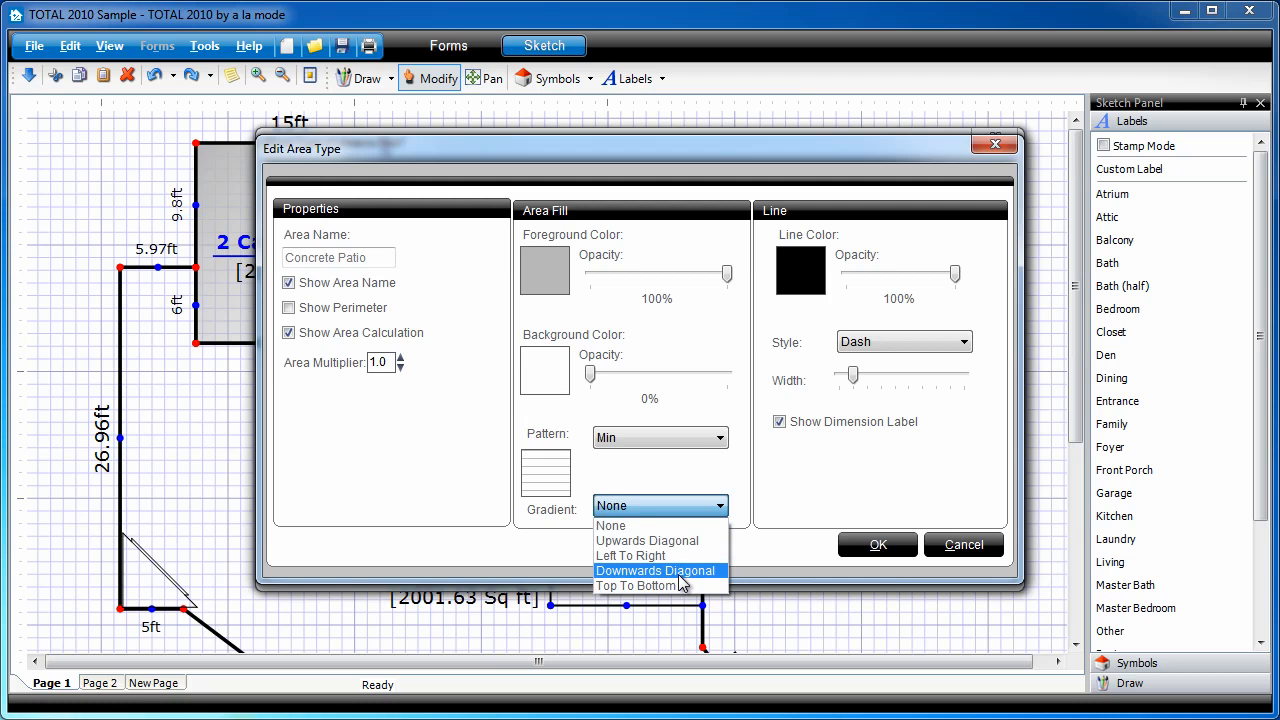
Apply a Downwards Diagonal gradient to the patio fill and return to the sketch
click(656, 570)
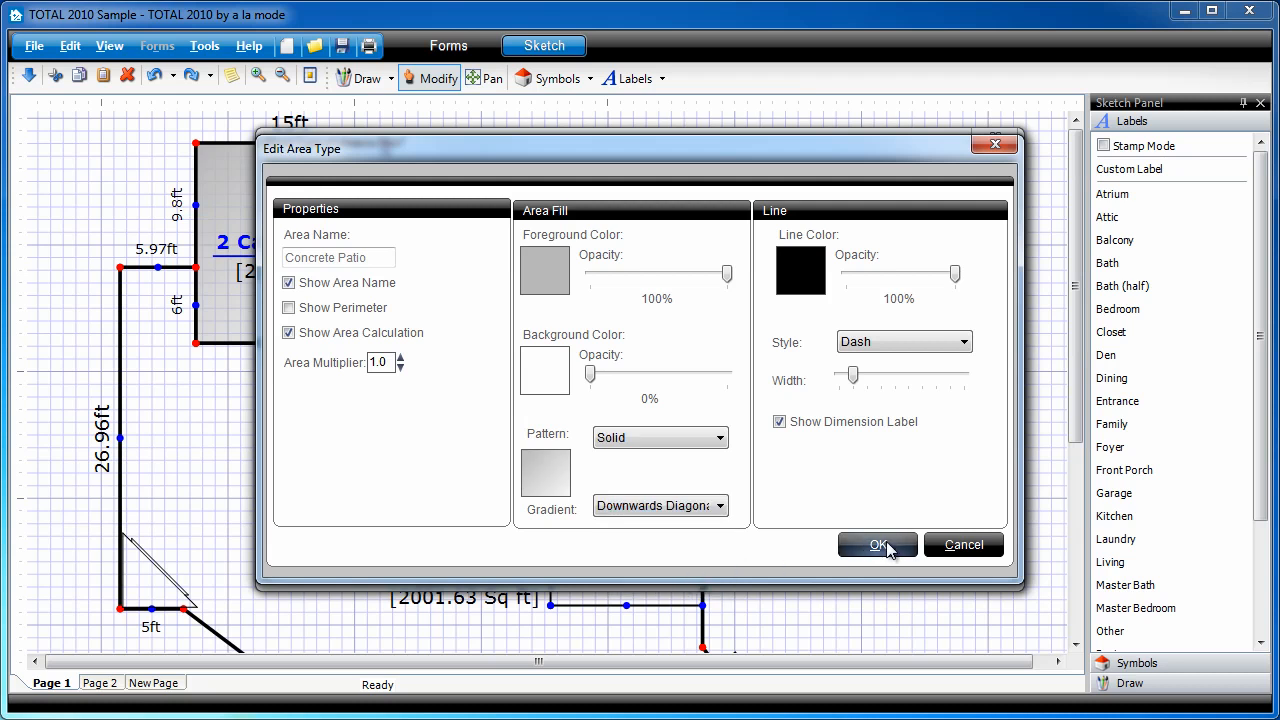
click(876, 544)
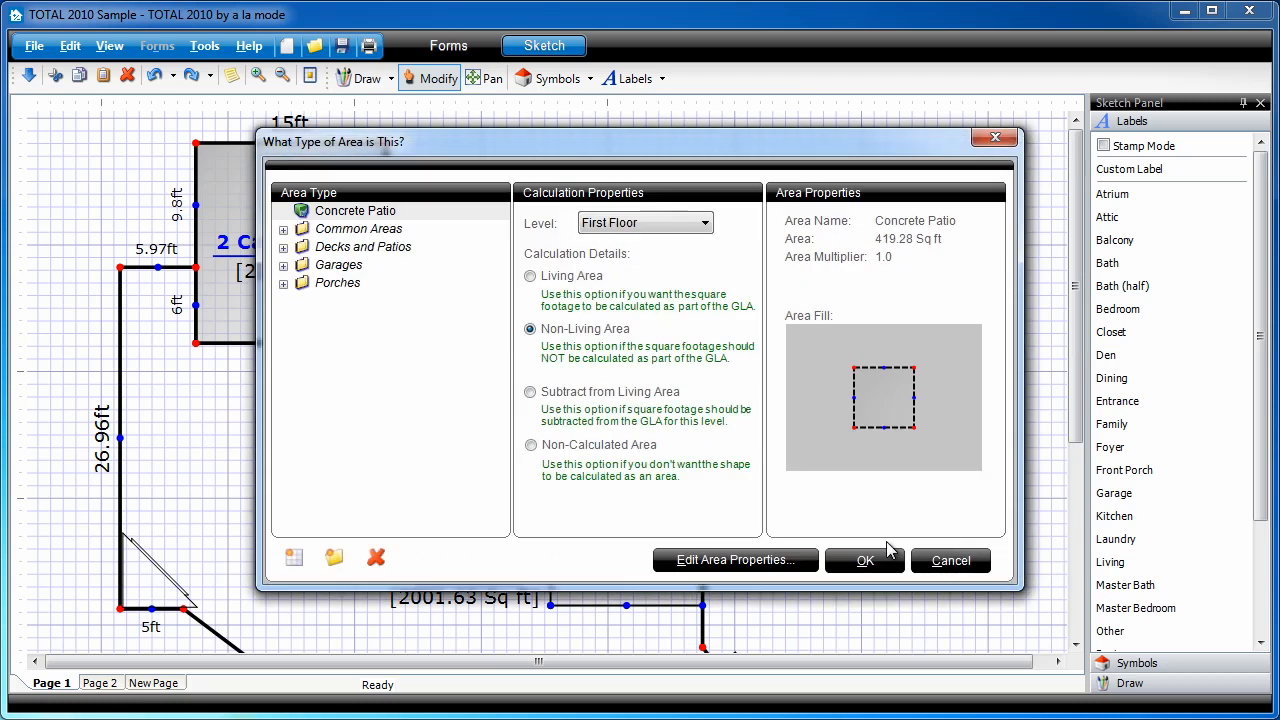
click(864, 560)
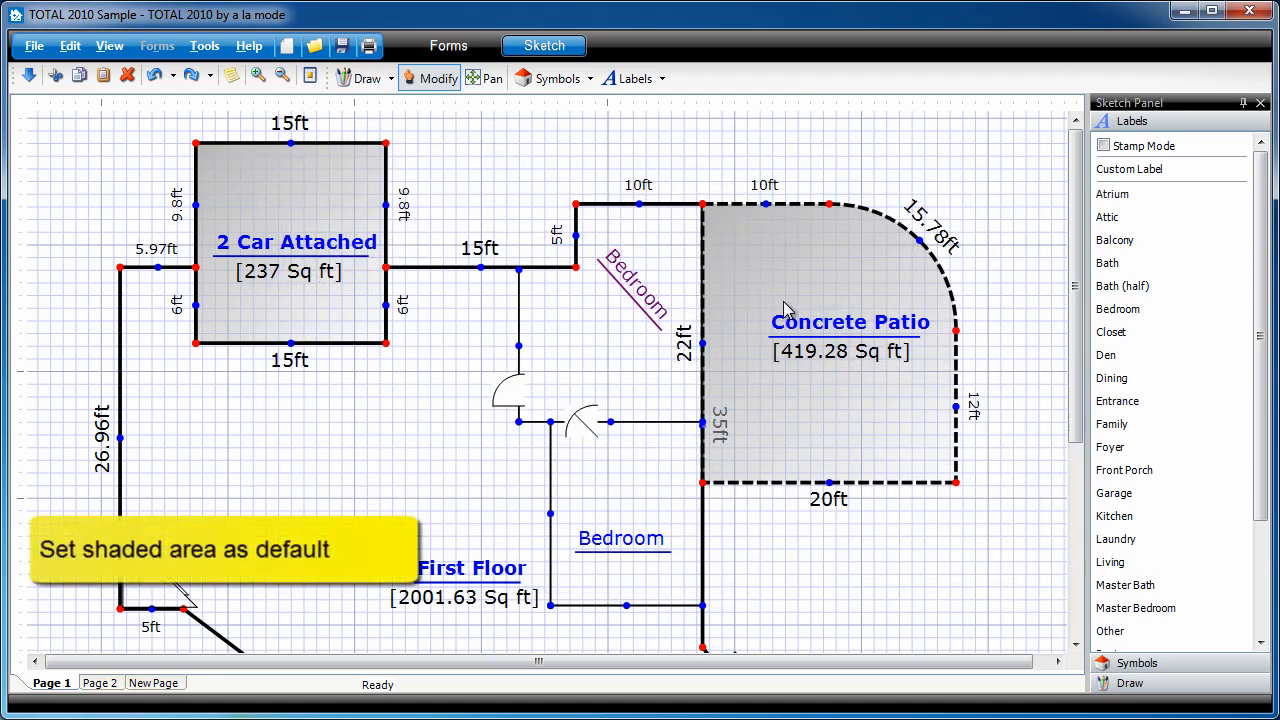
mouse_move(810, 336)
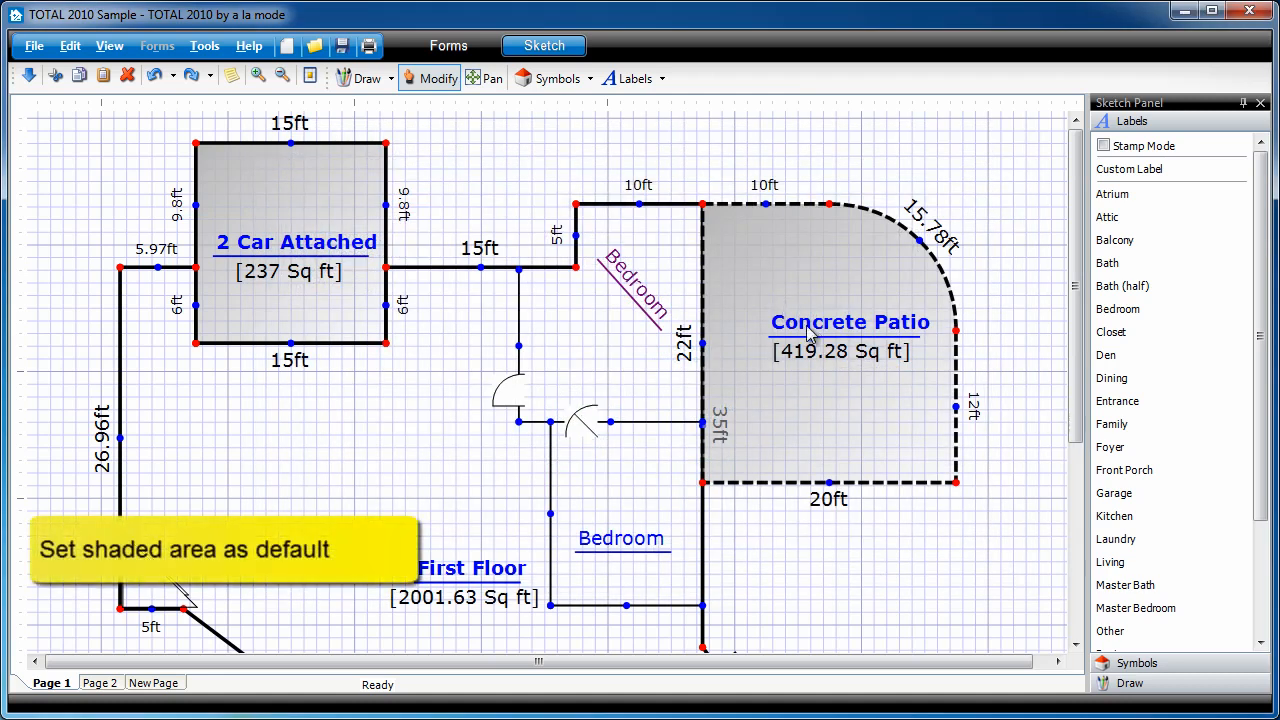
click(204, 46)
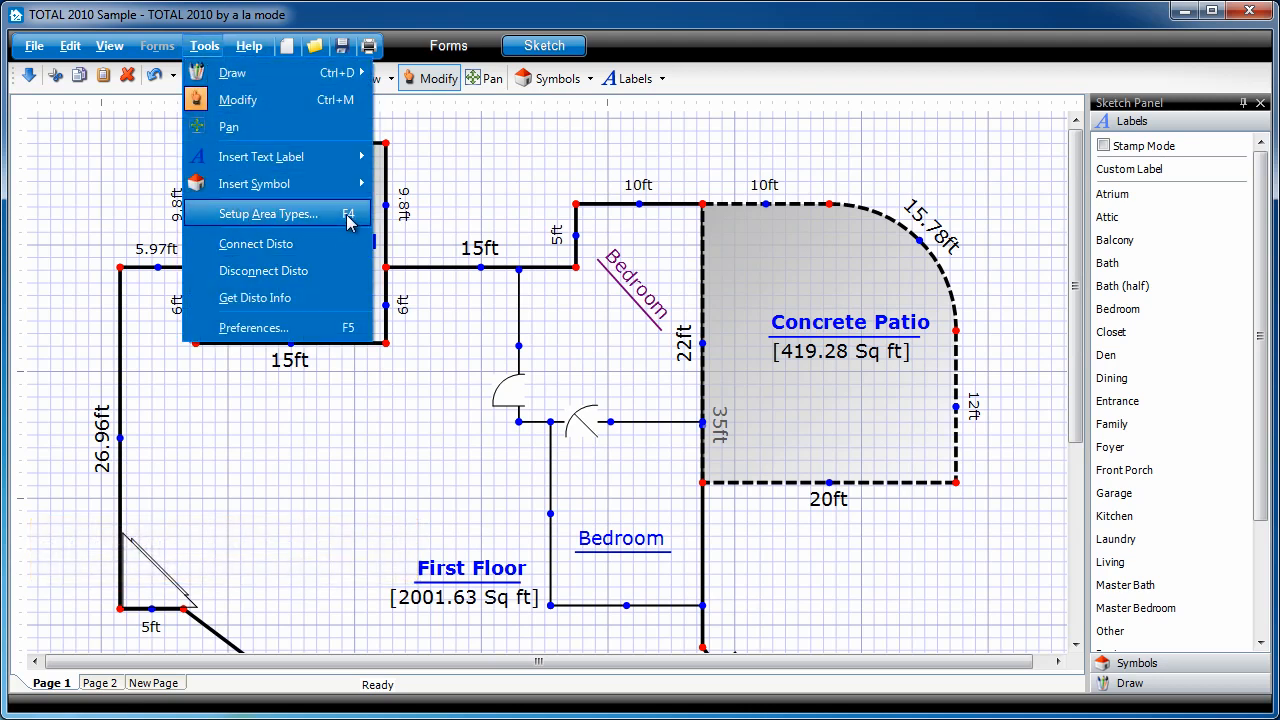
click(268, 212)
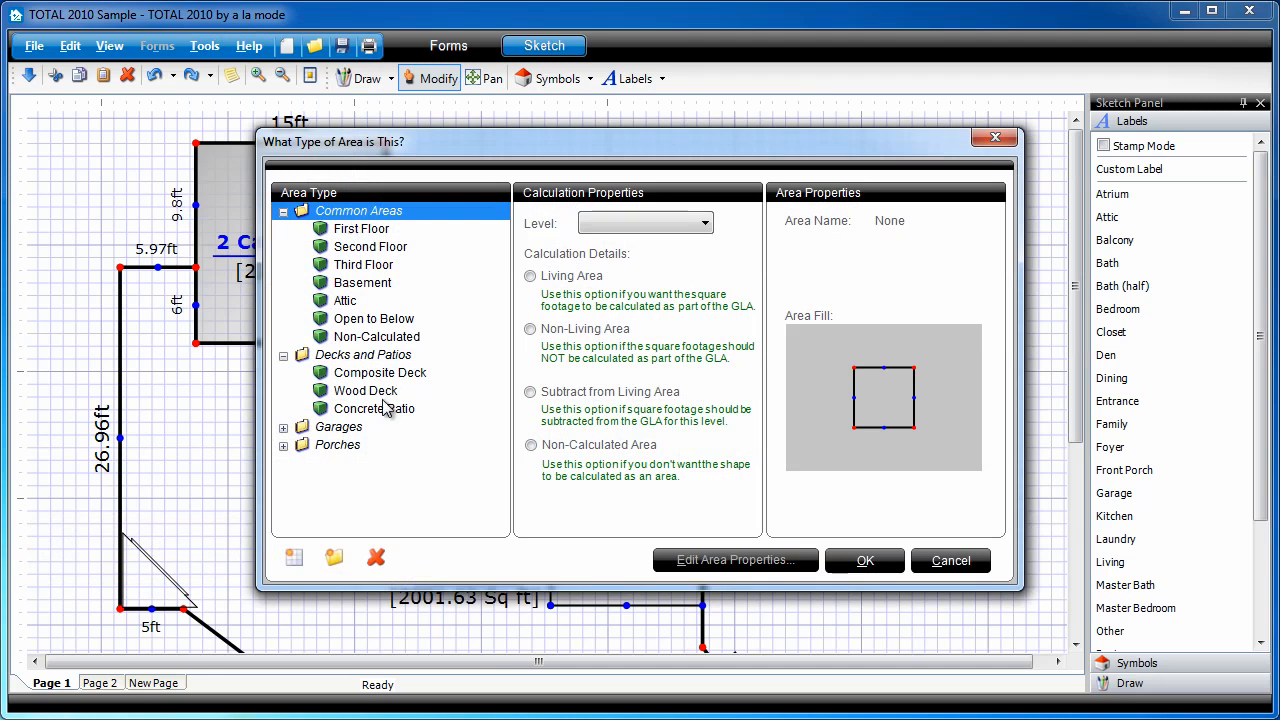
click(374, 408)
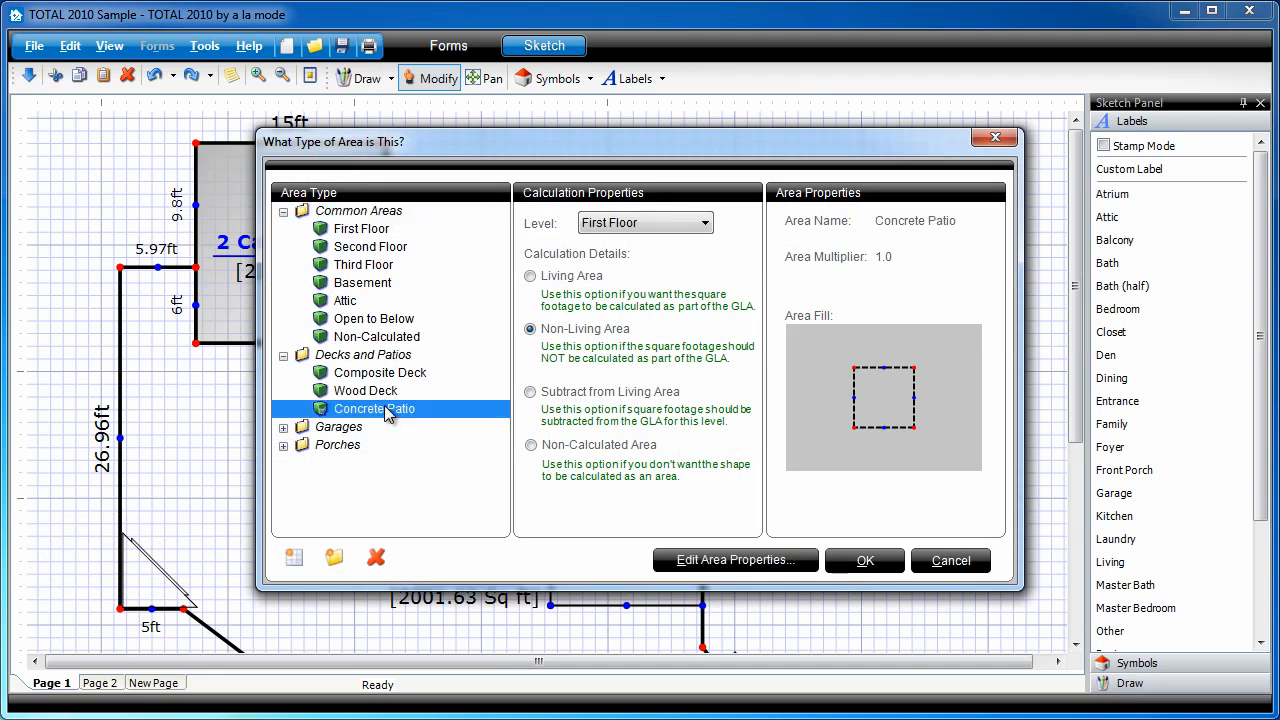
click(736, 560)
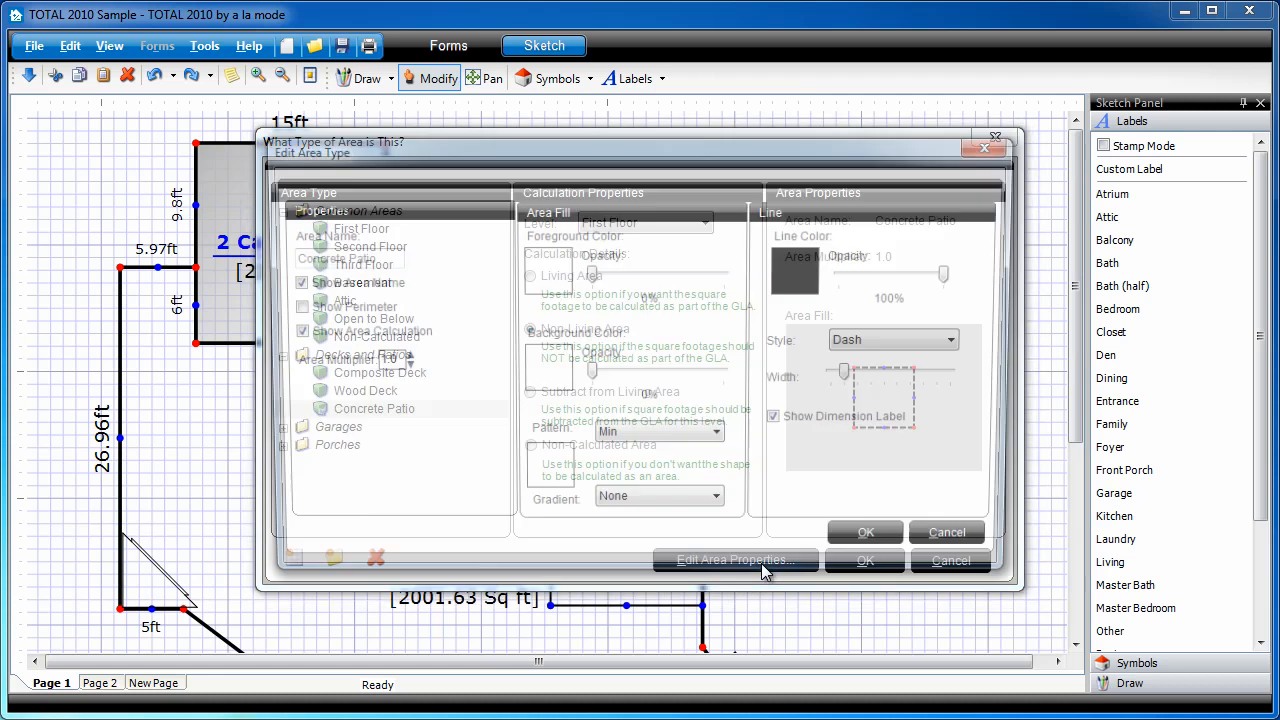
click(732, 560)
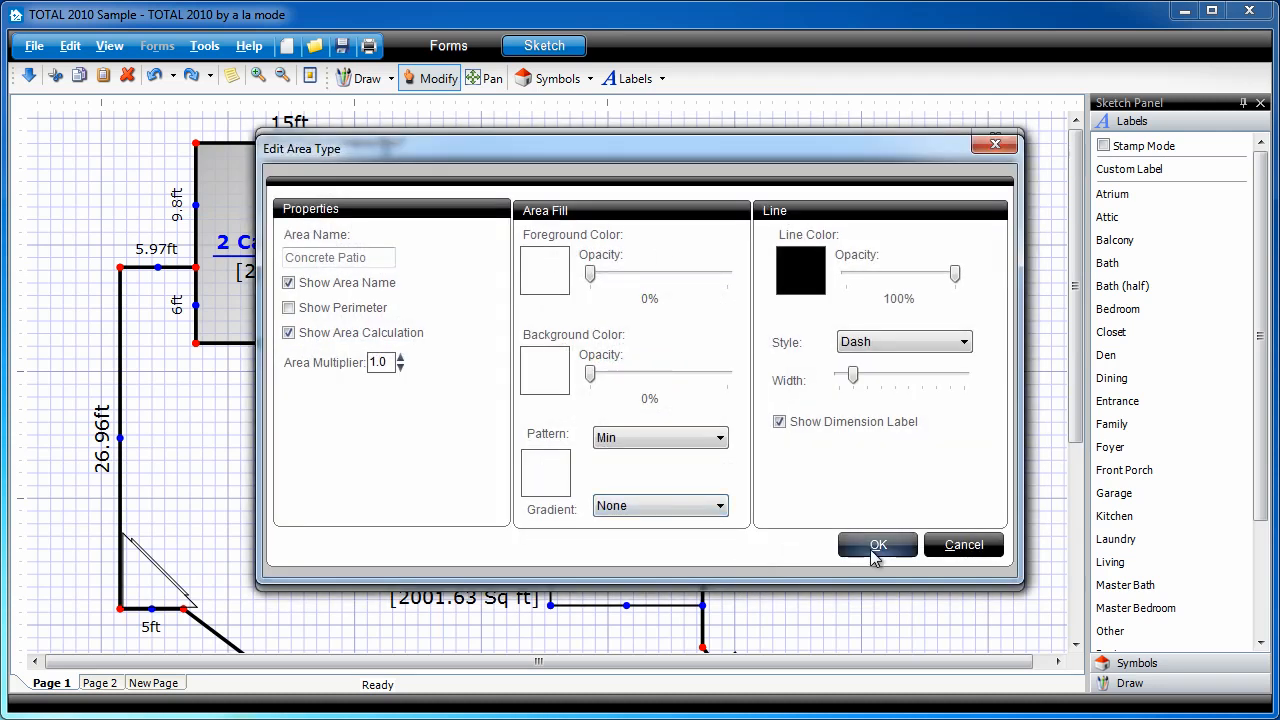
click(876, 544)
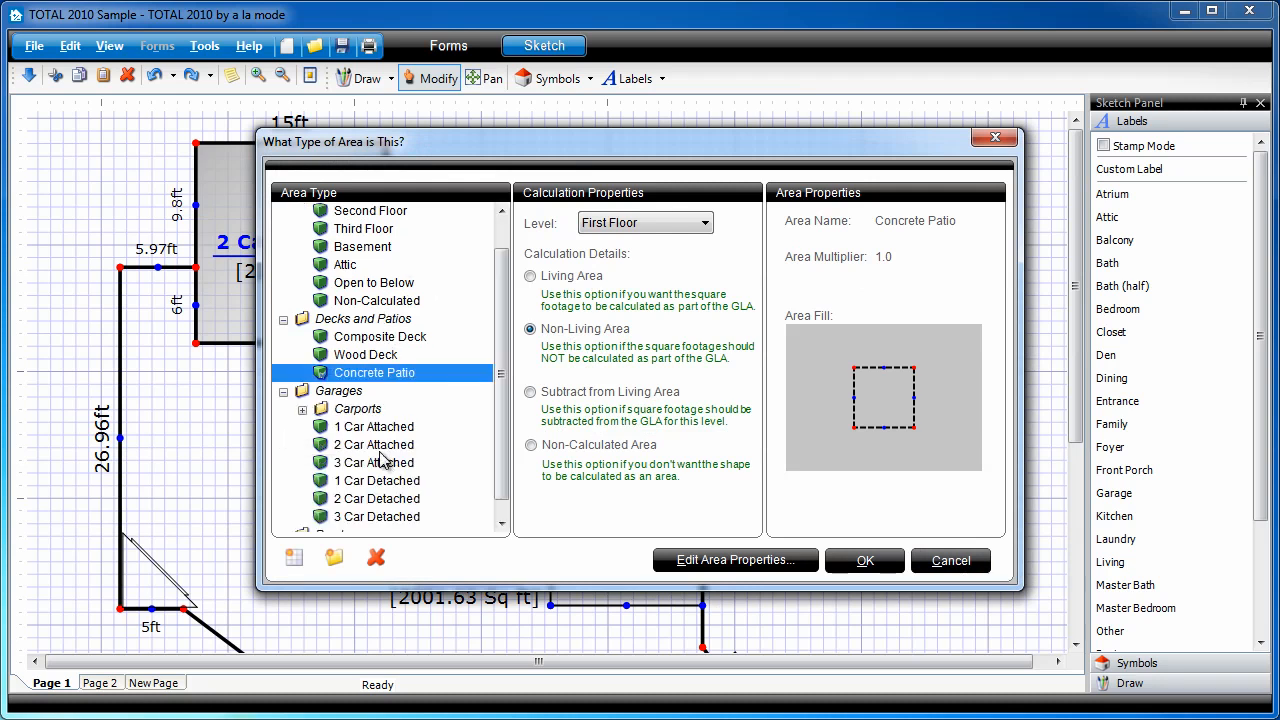
click(372, 444)
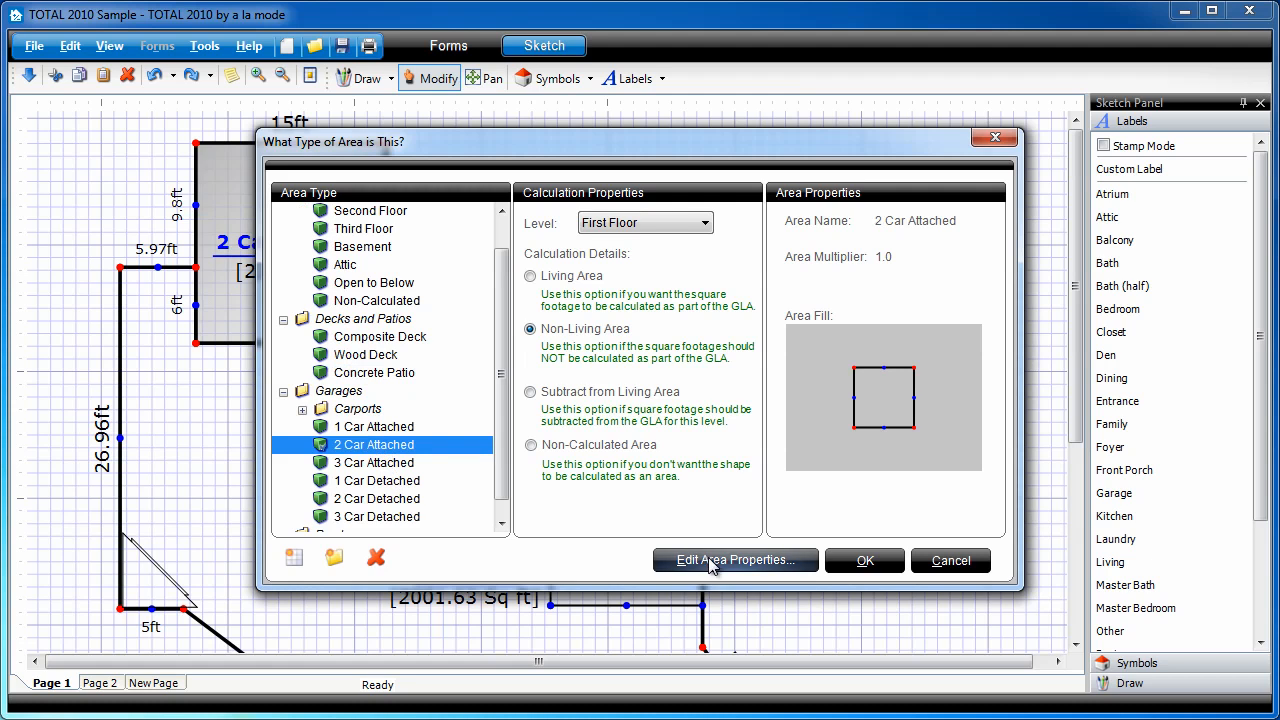
click(736, 560)
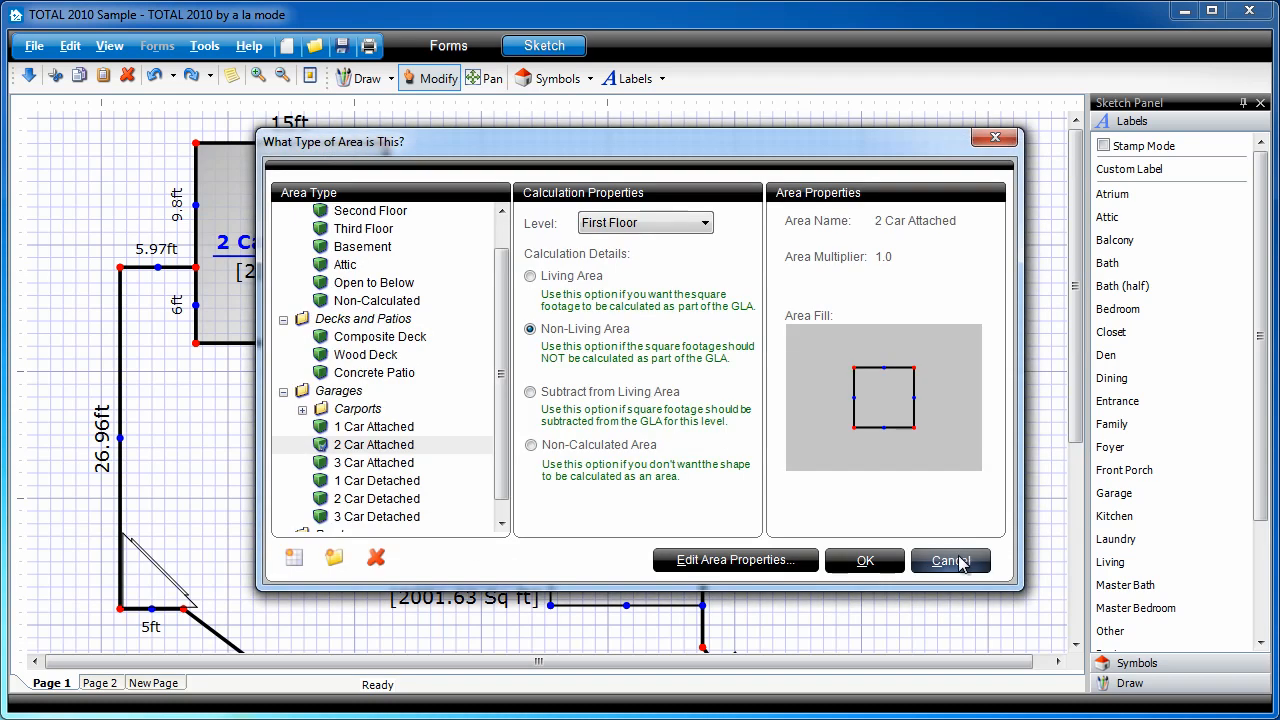
click(948, 560)
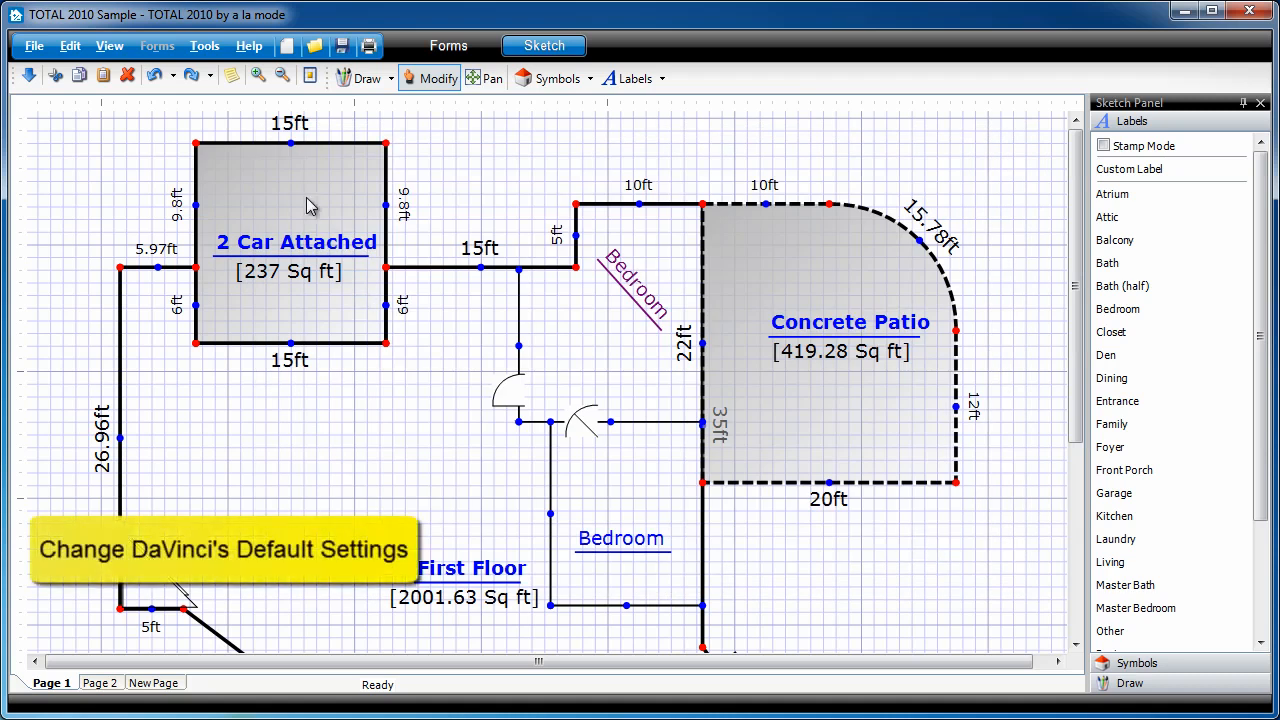
Show the Draw page of the sketch Preferences
click(204, 46)
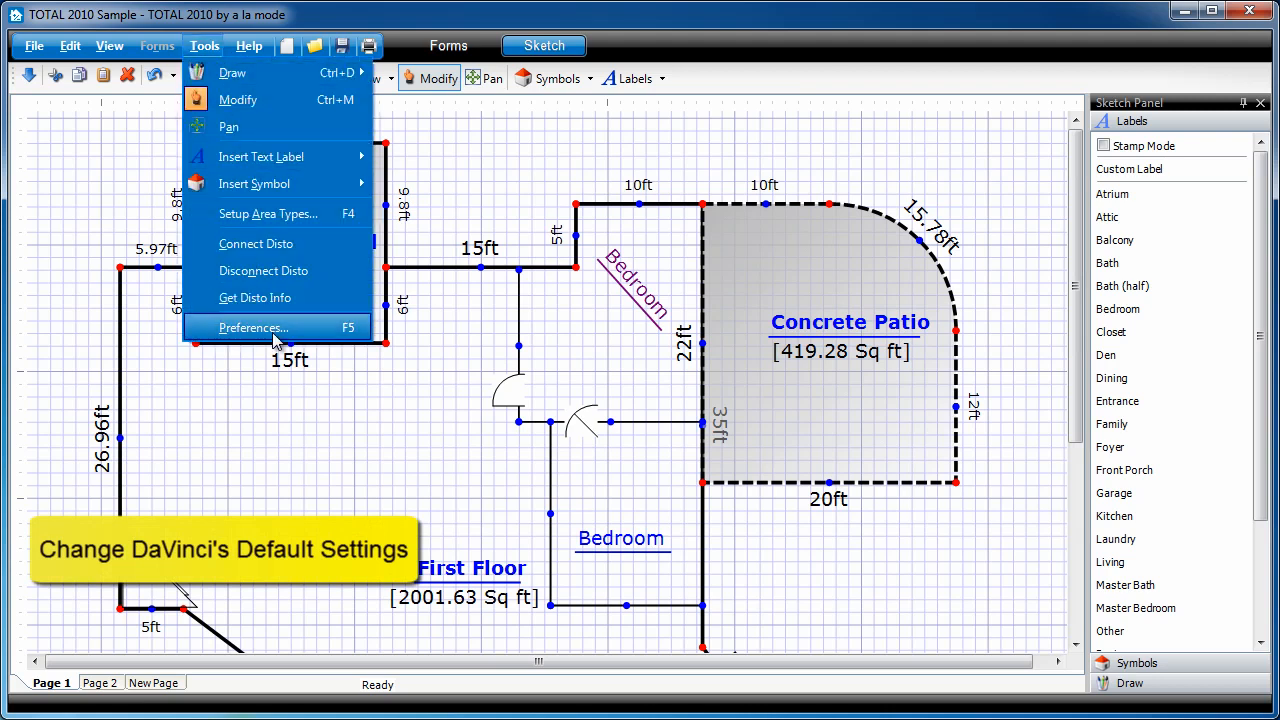
click(252, 328)
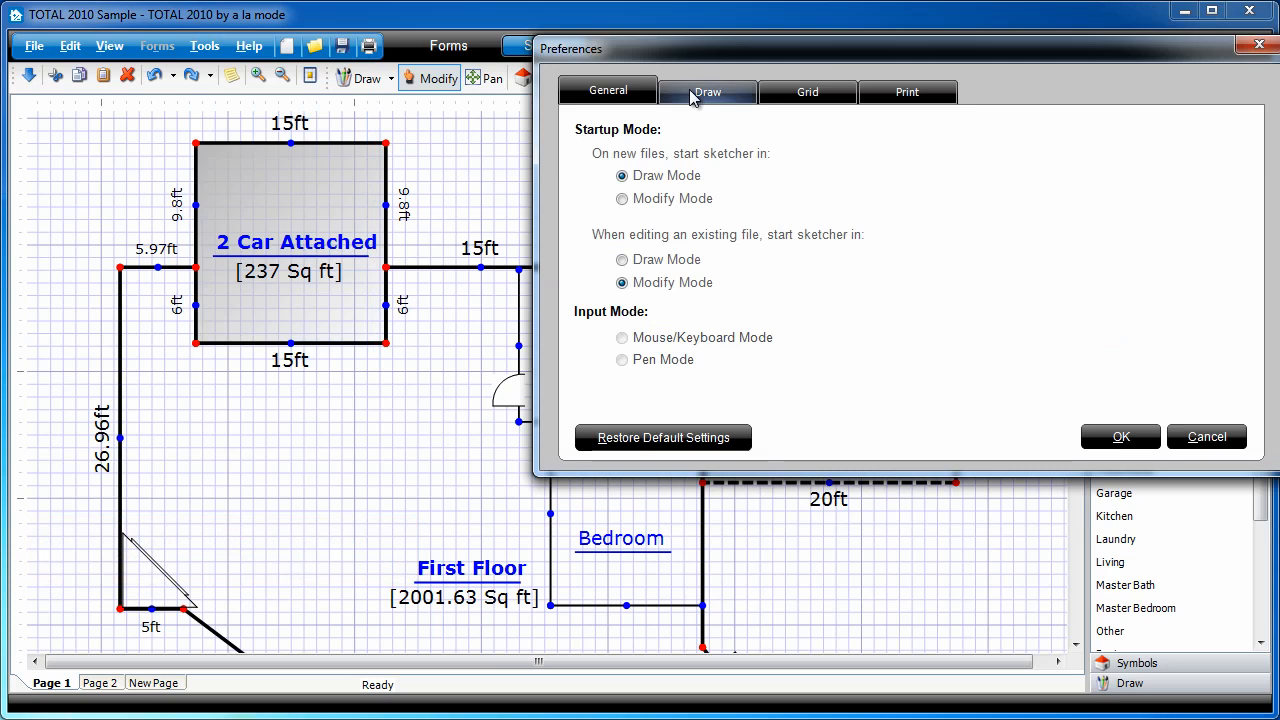
click(708, 92)
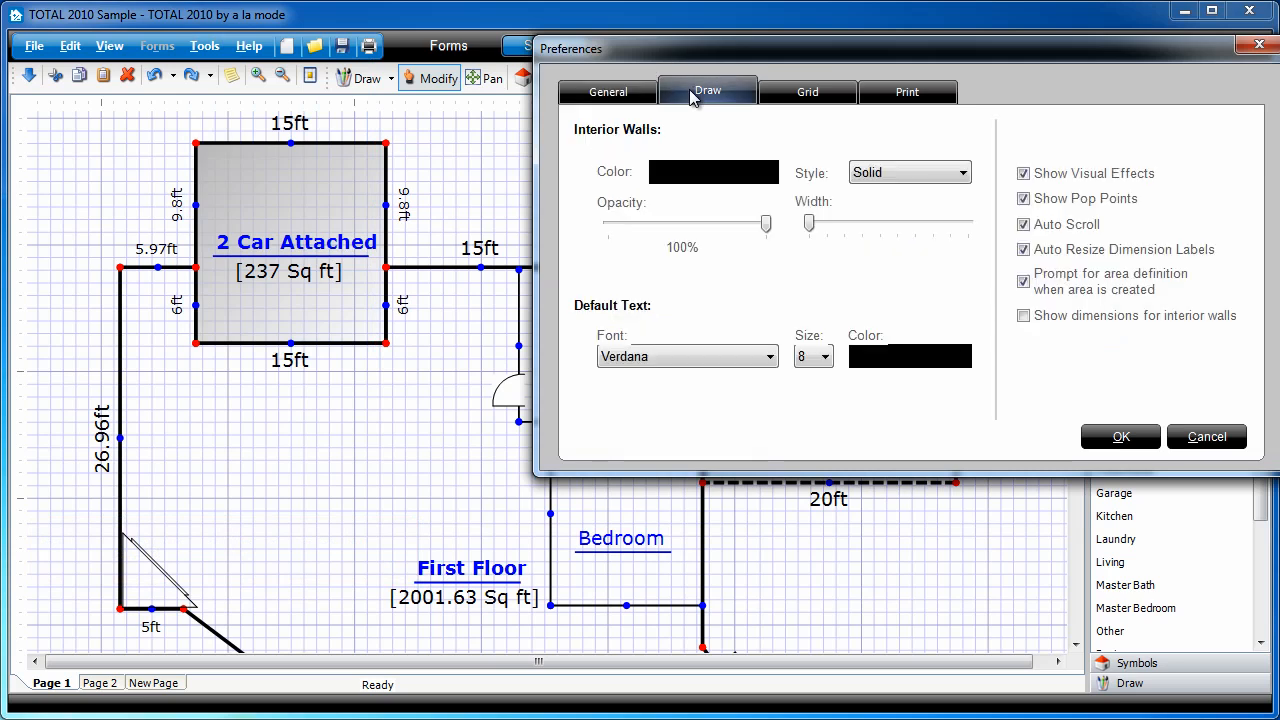
mouse_move(724, 120)
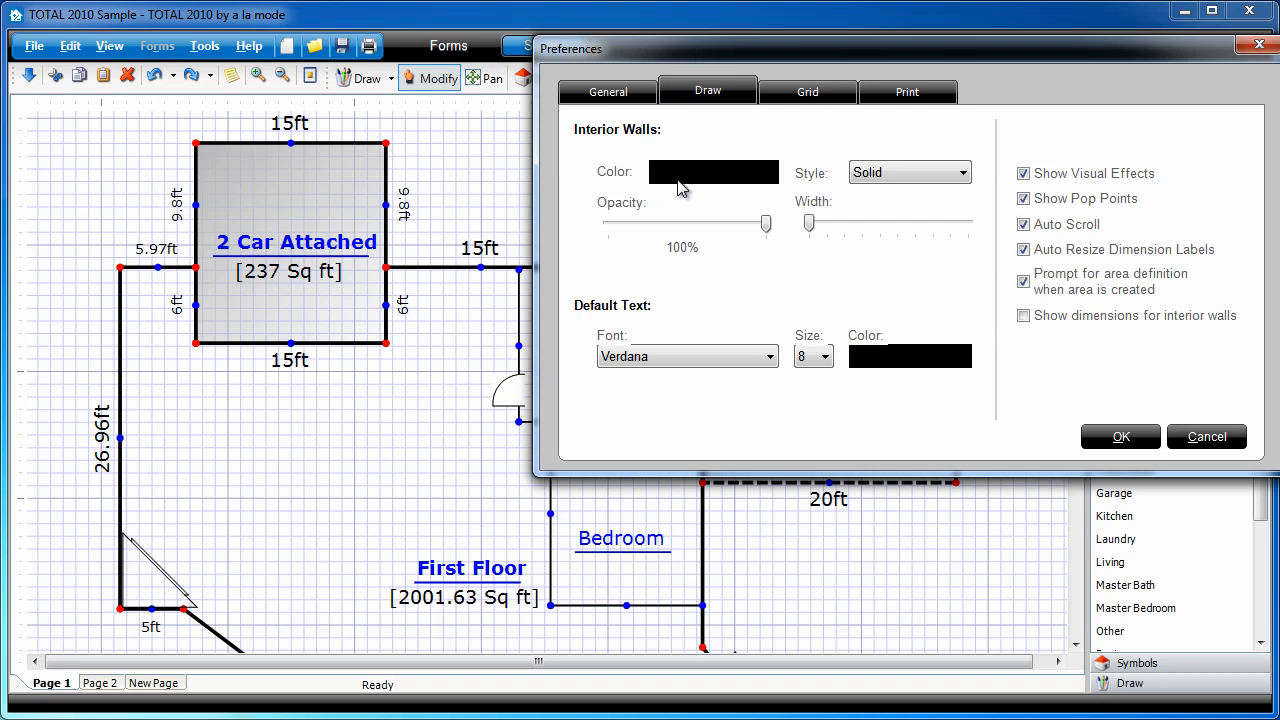
mouse_move(916, 190)
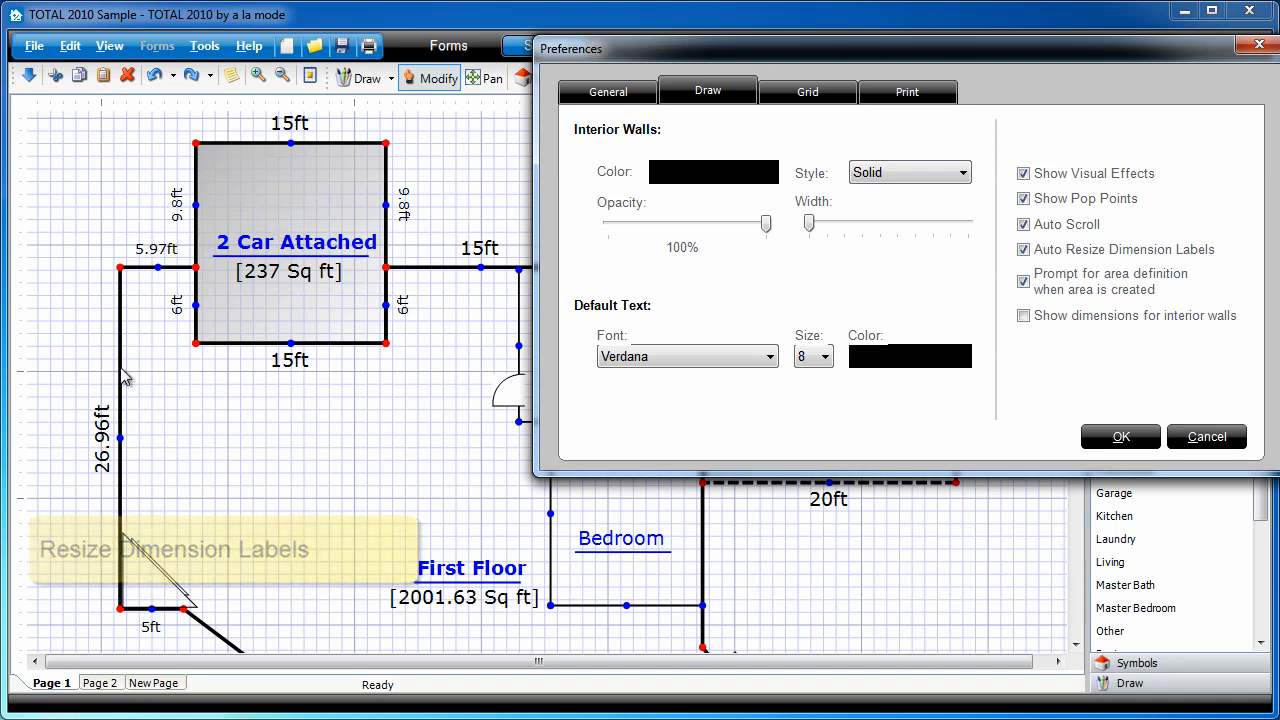
mouse_move(136, 264)
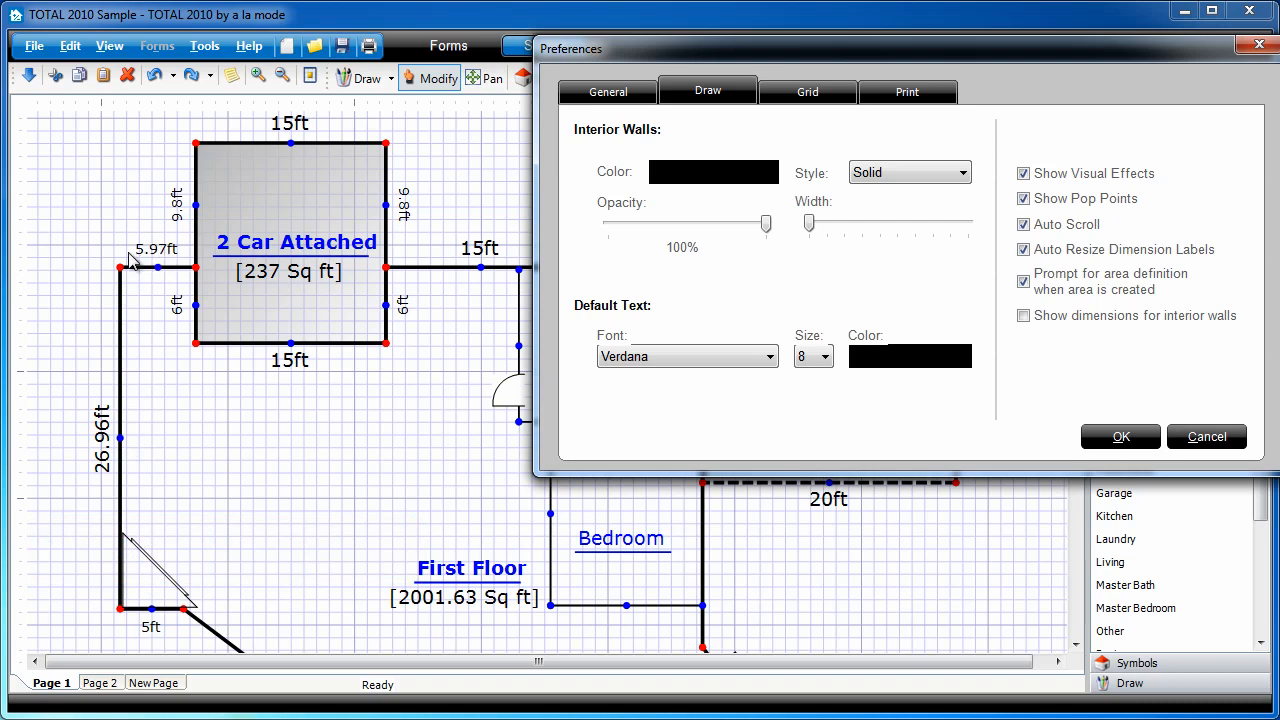
mouse_move(148, 264)
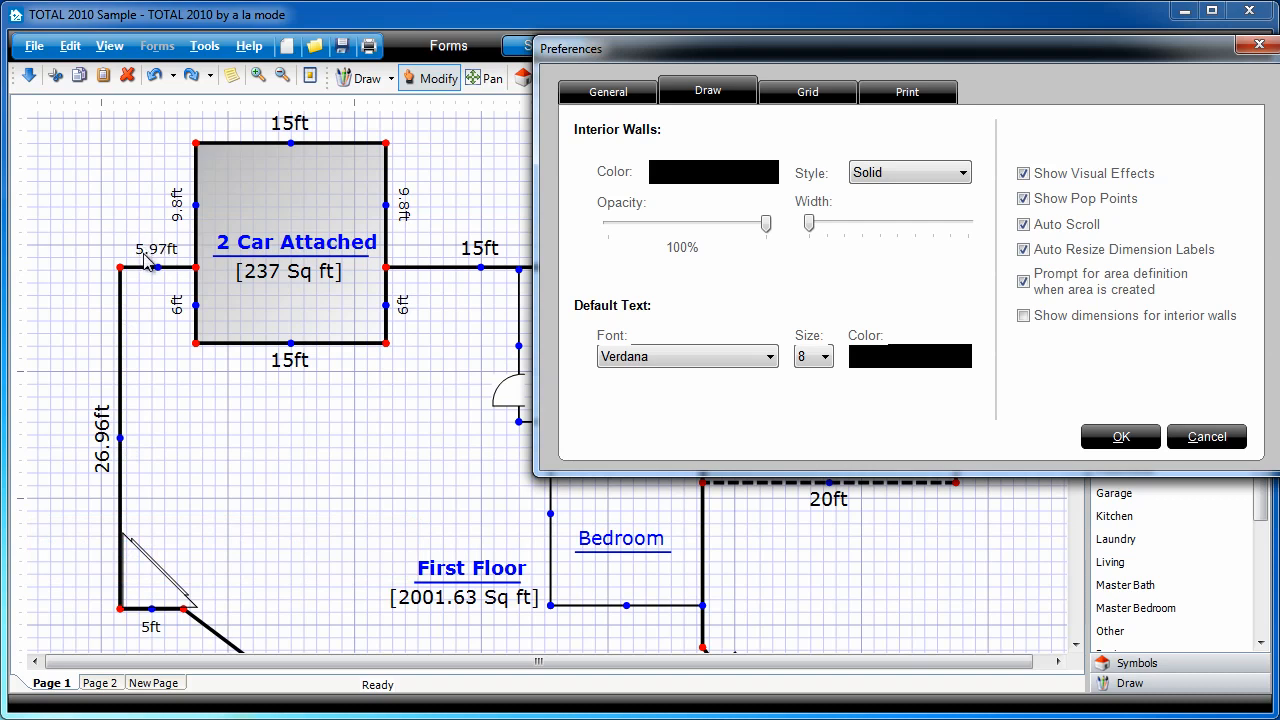
mouse_move(414, 208)
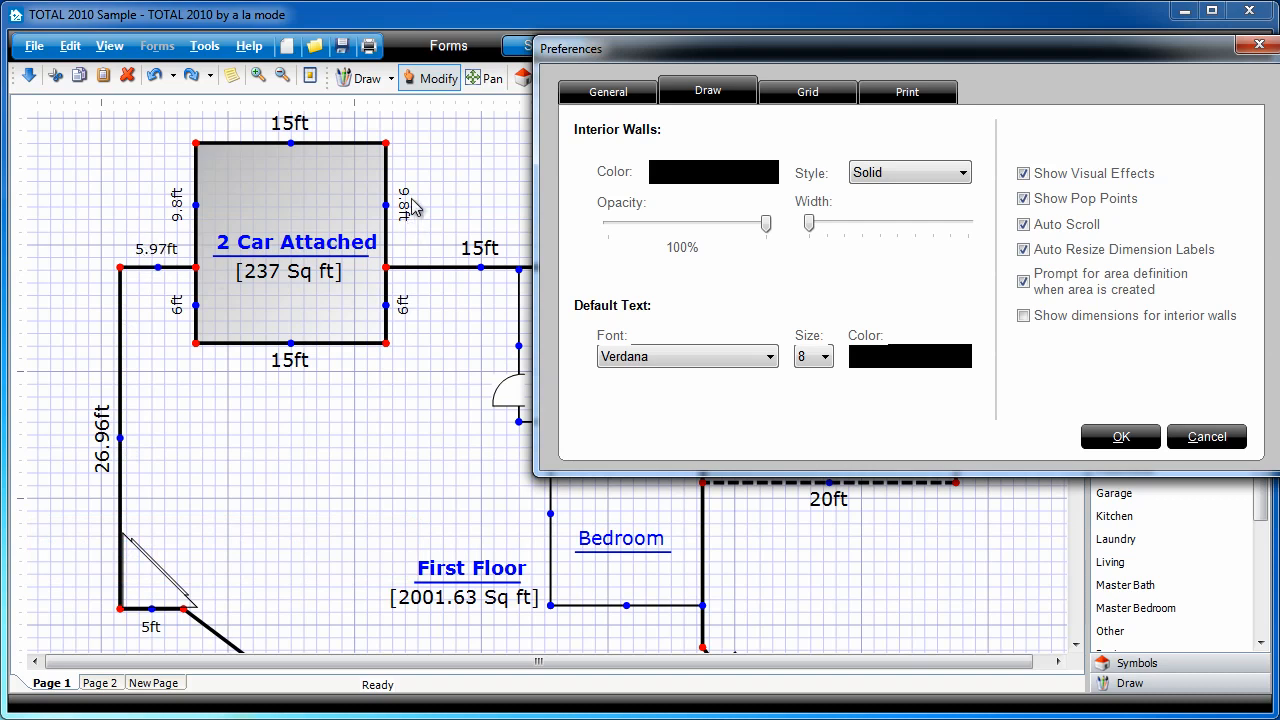
mouse_move(304, 140)
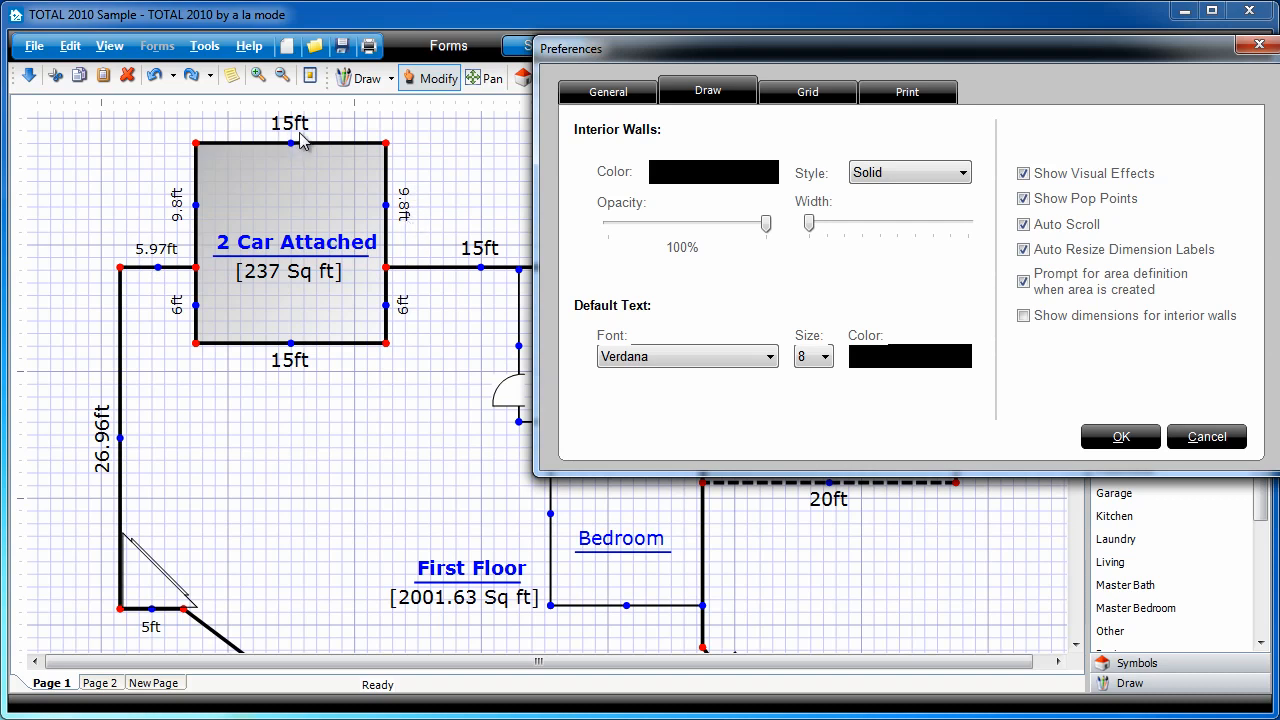
mouse_move(908, 290)
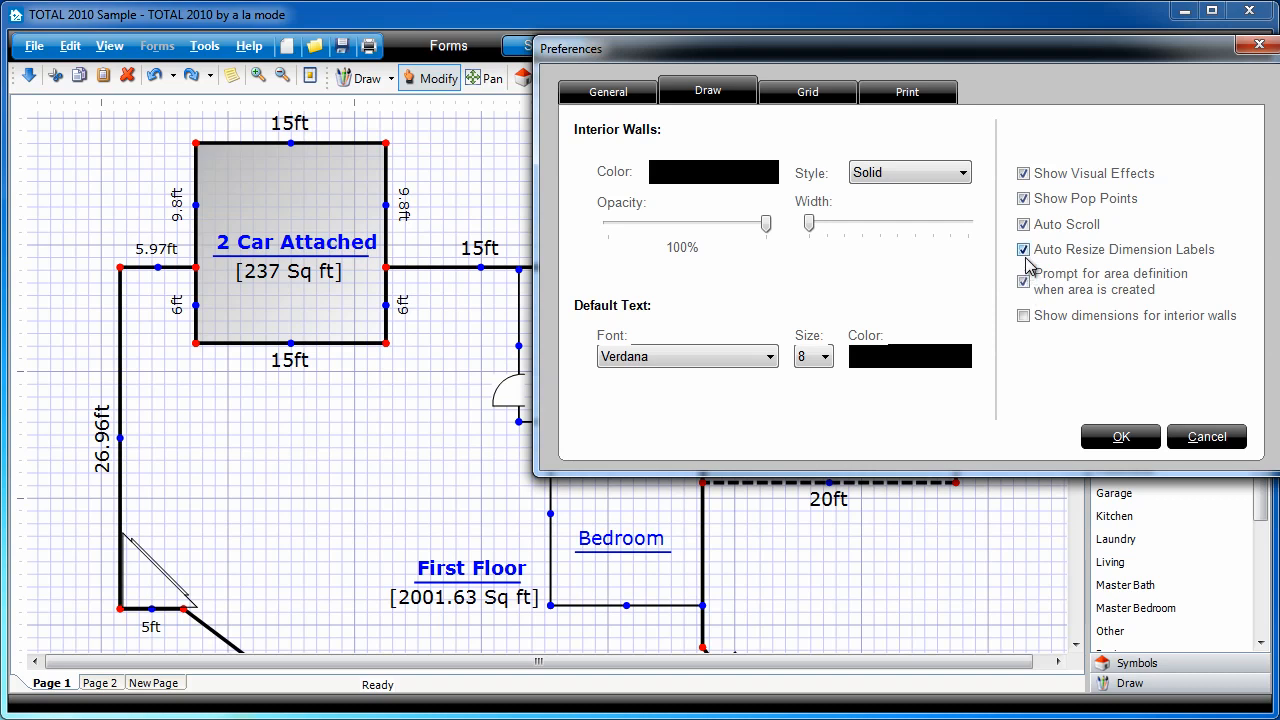
Turn off Auto Resize Dimension Labels and confirm the preferences
click(1022, 248)
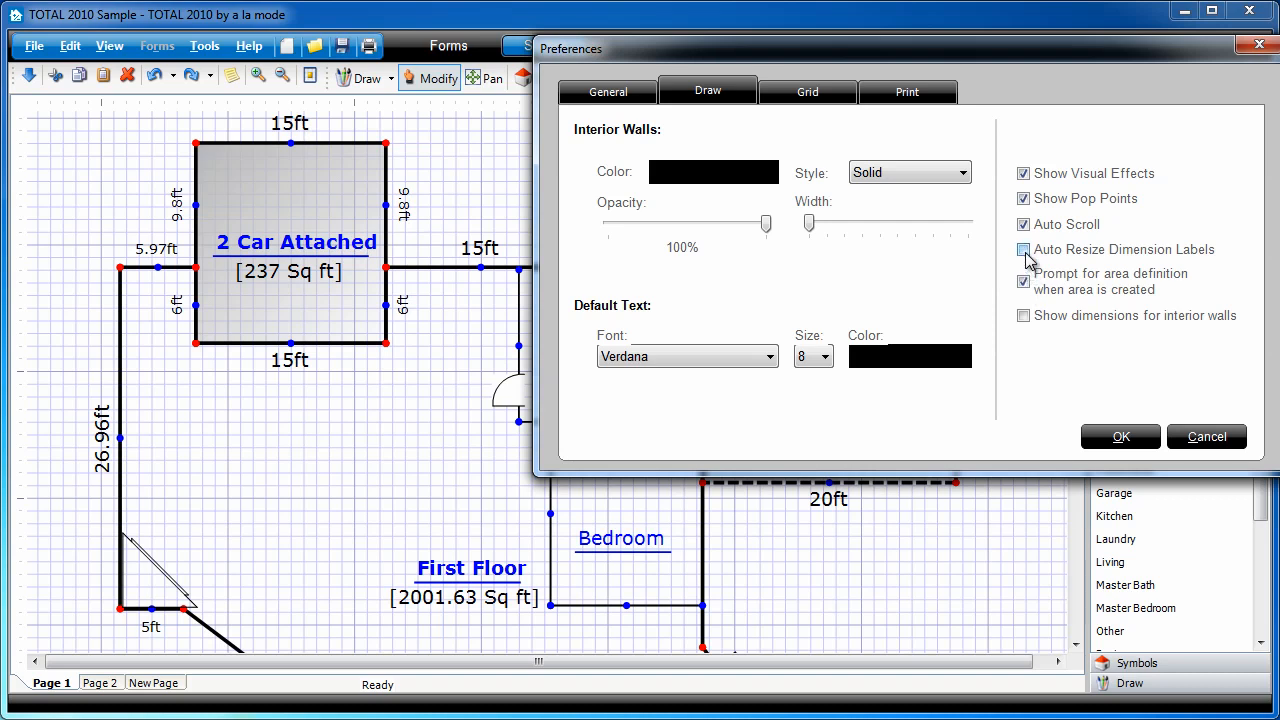
click(1022, 248)
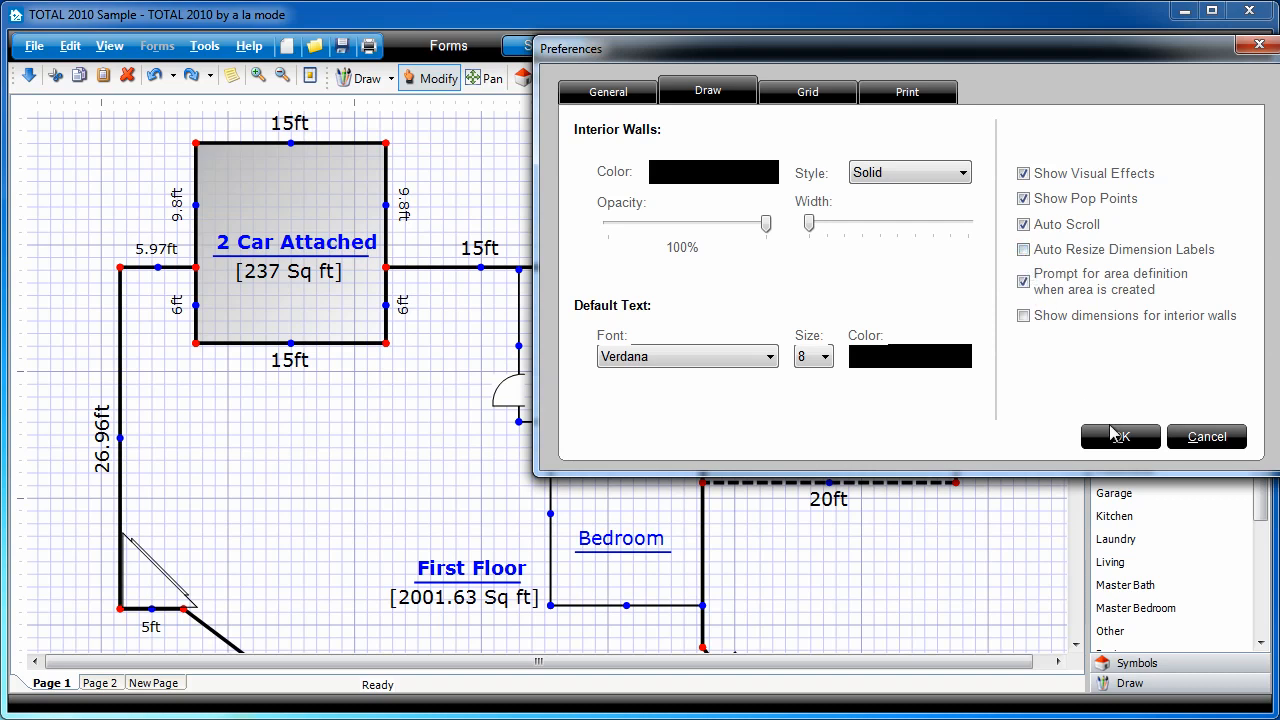
click(68, 46)
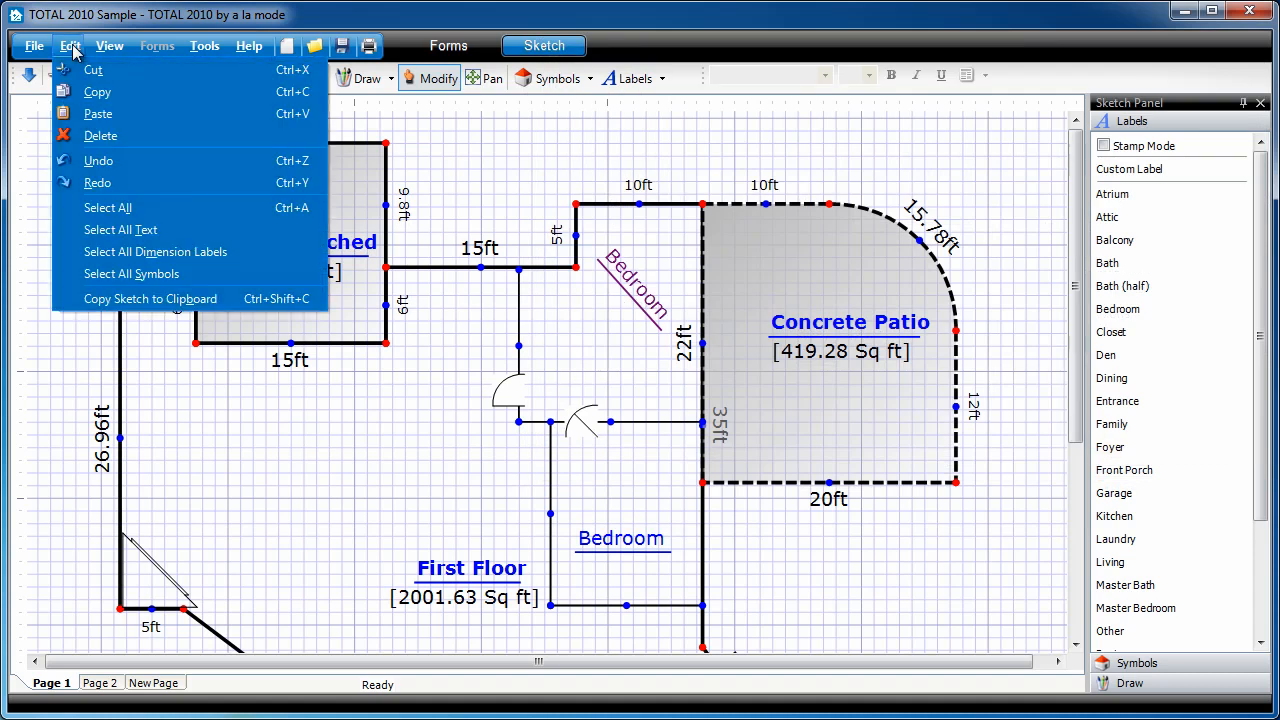
mouse_move(284, 252)
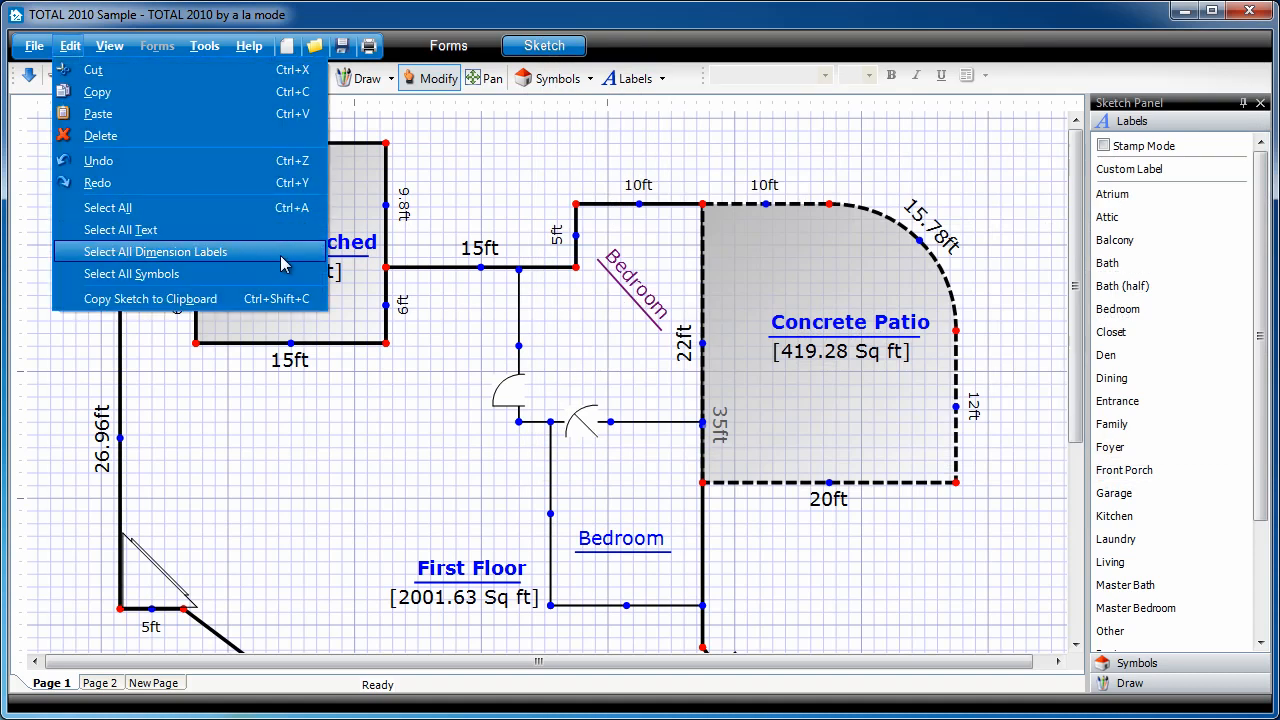
Select all dimension labels, enlarge them to font size 10, then deselect
click(156, 252)
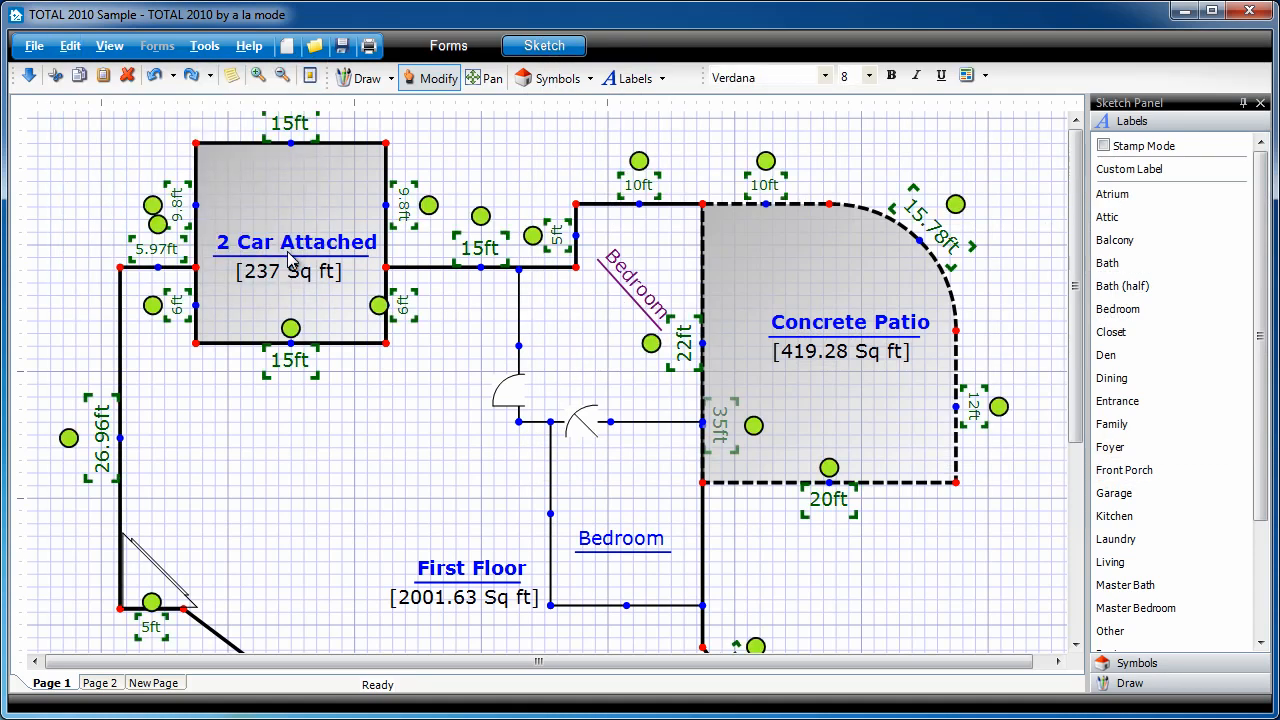
mouse_move(864, 76)
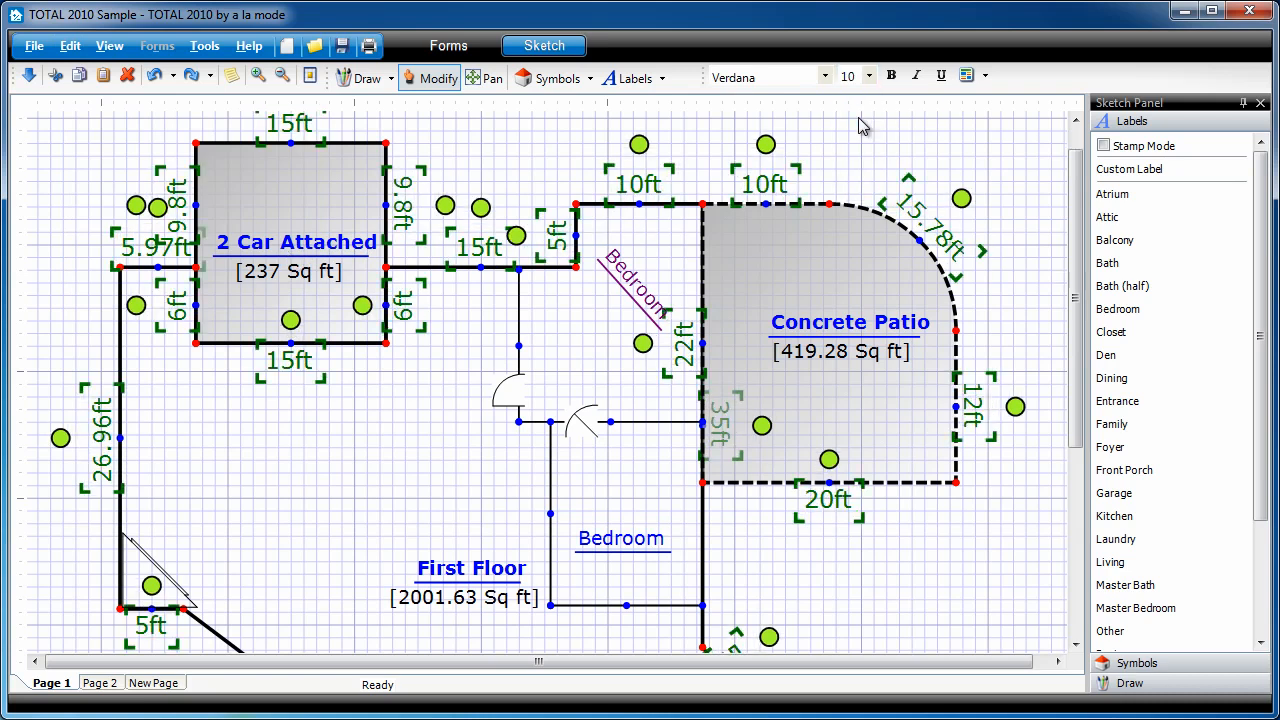
click(868, 76)
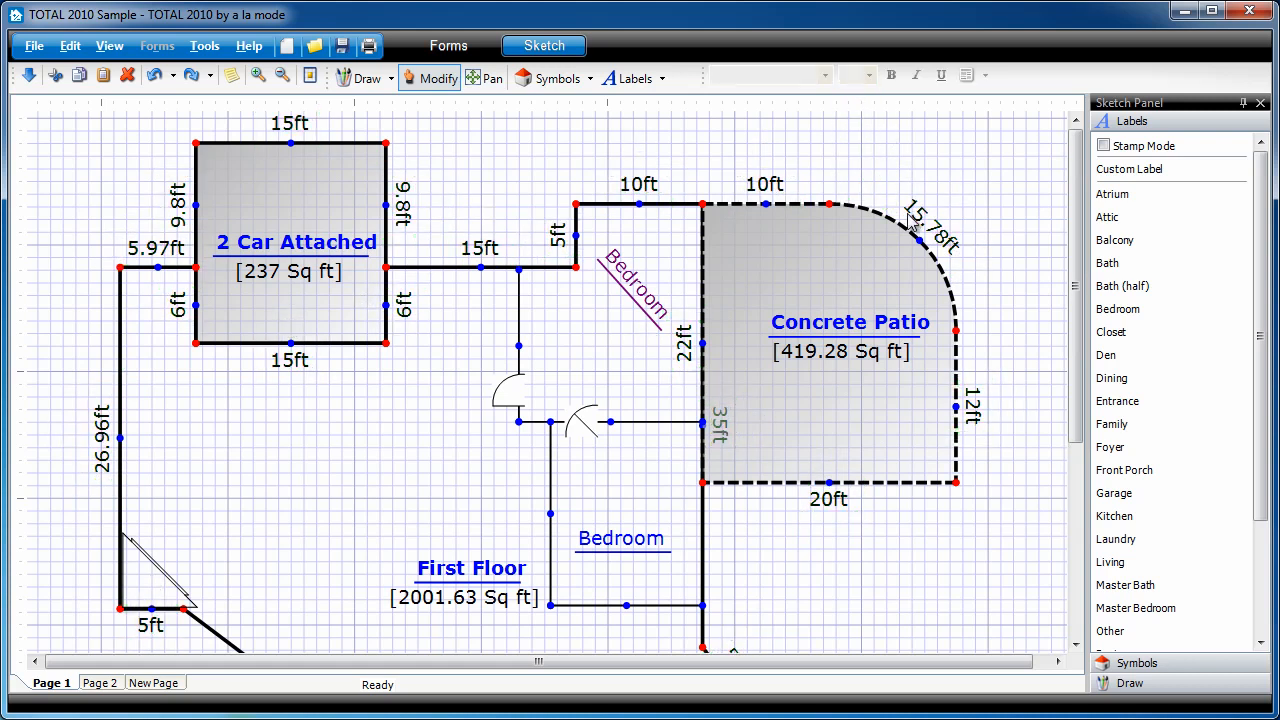
click(204, 46)
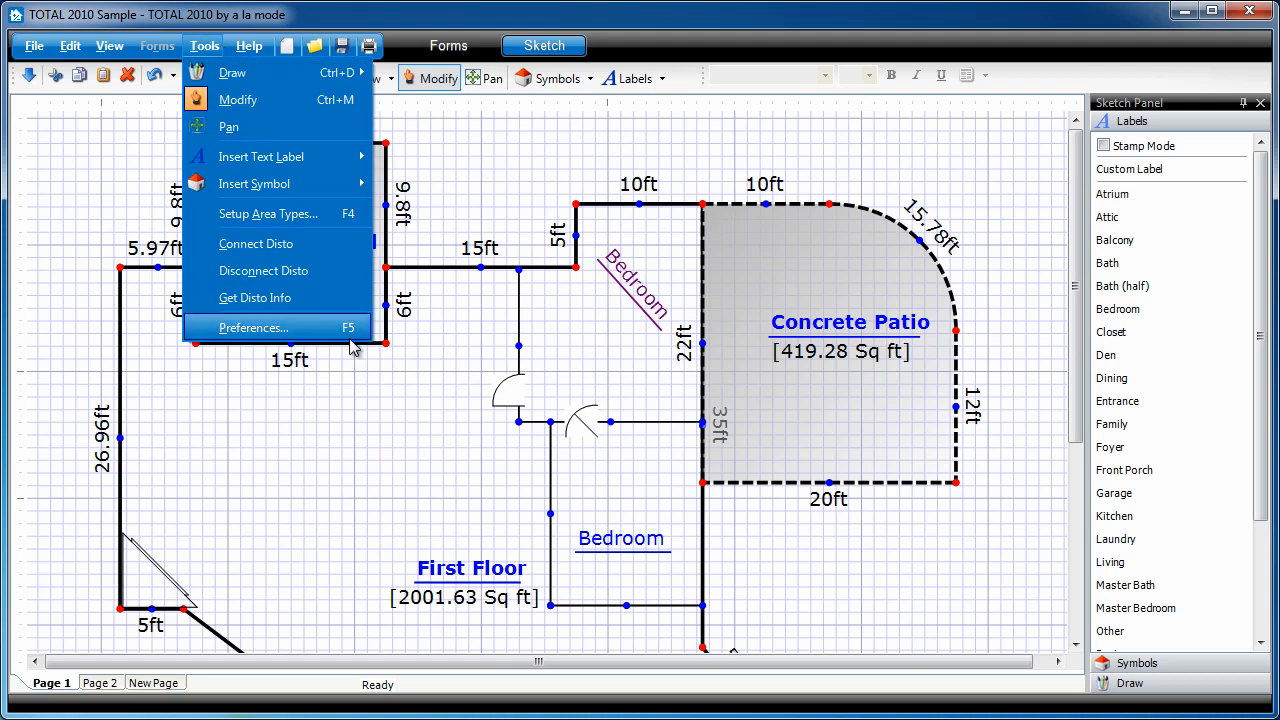
In the Grid preferences, lower Decimal precision from 2 to 1 place
click(252, 328)
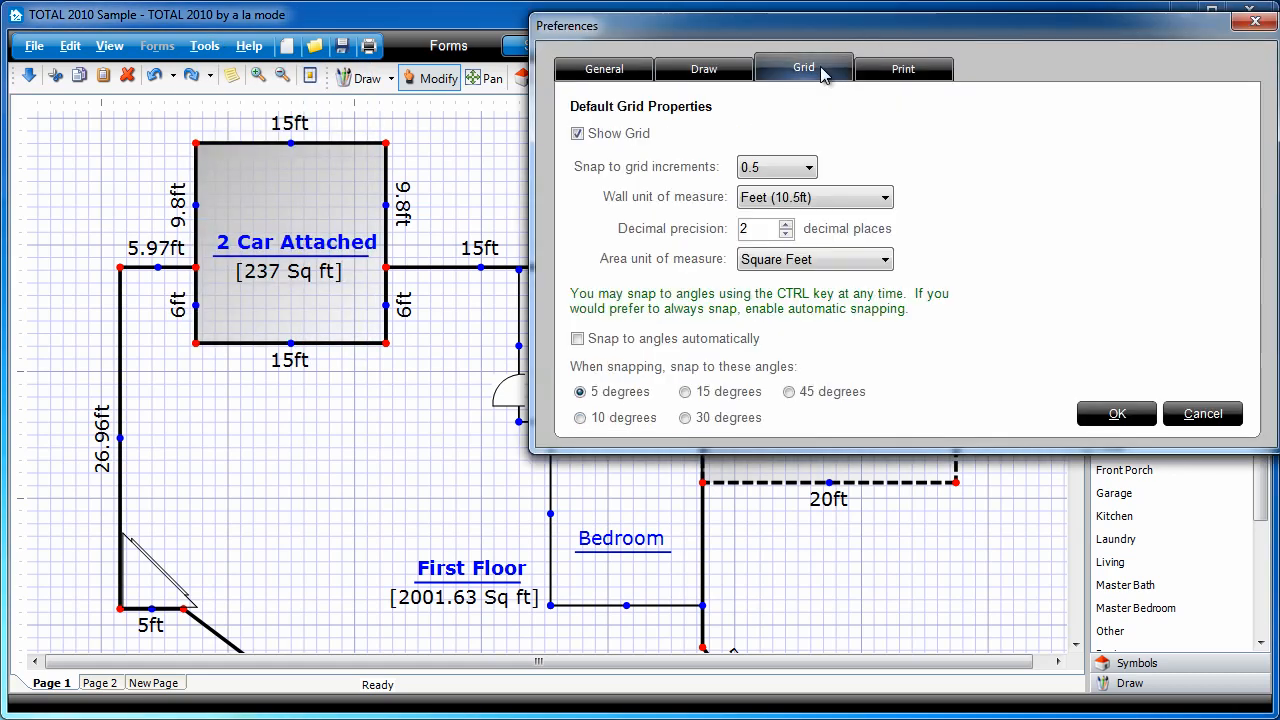
mouse_move(818, 104)
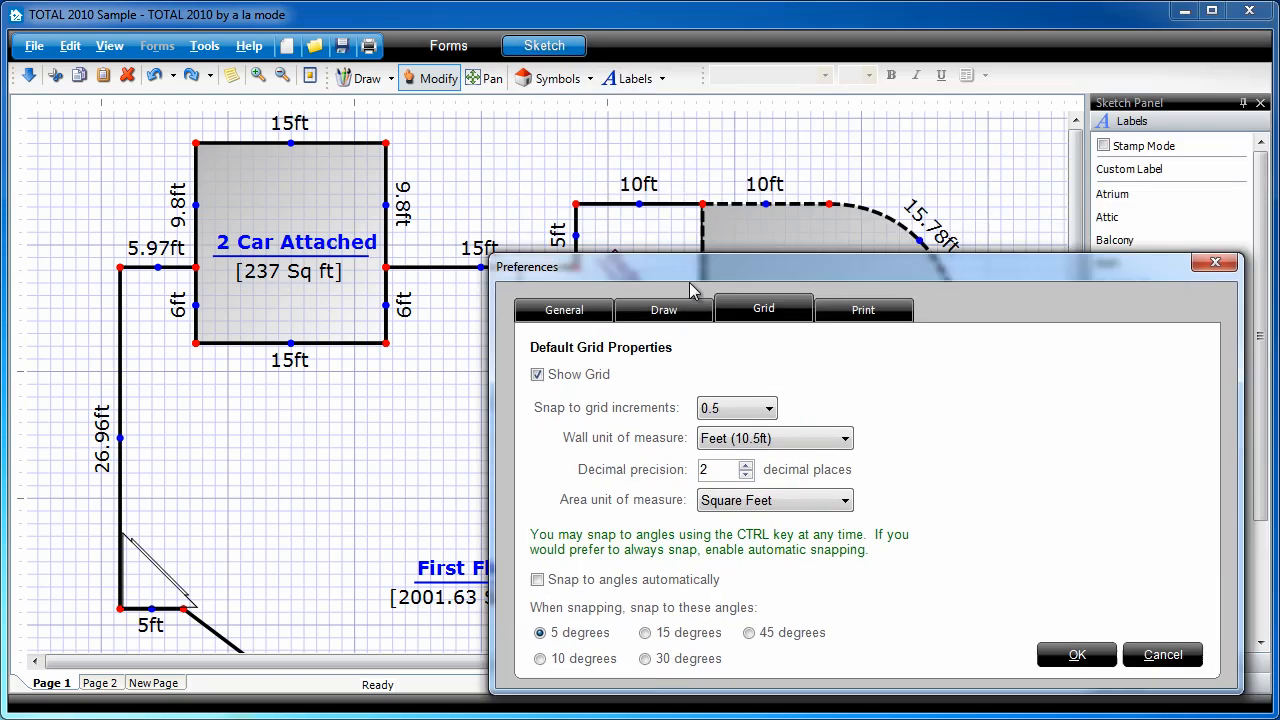
drag(690, 266, 690, 374)
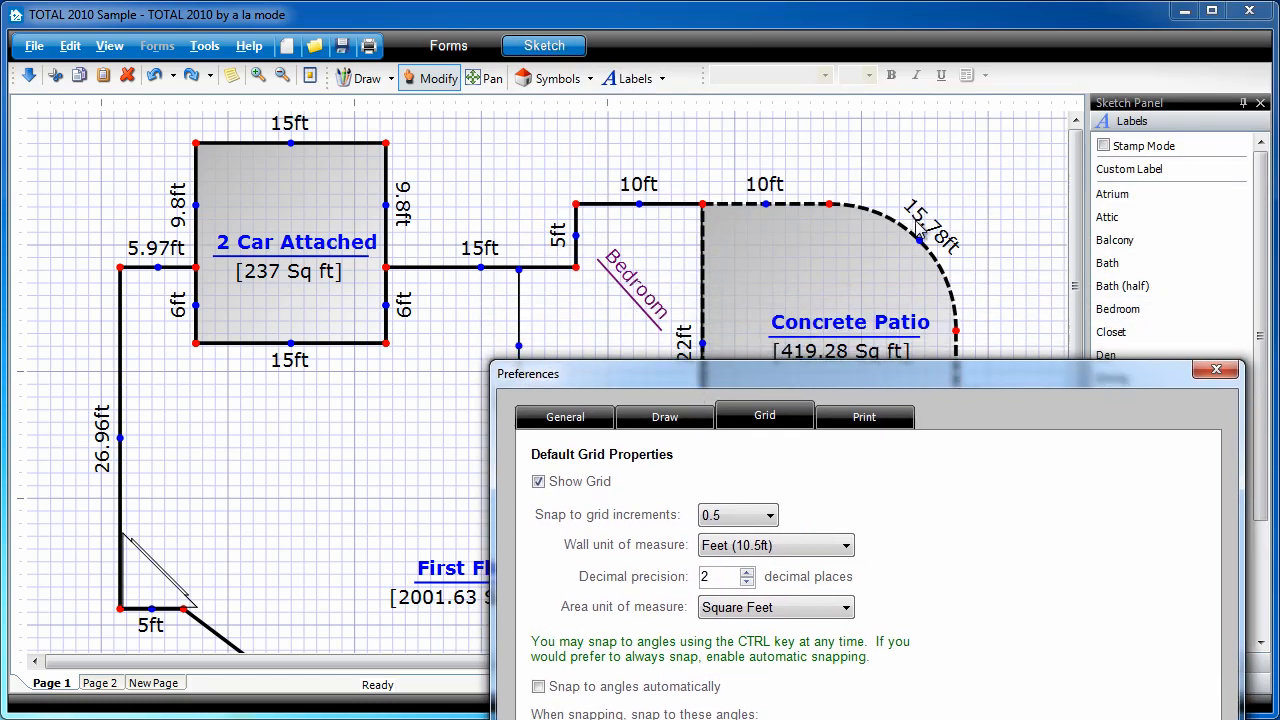
mouse_move(916, 352)
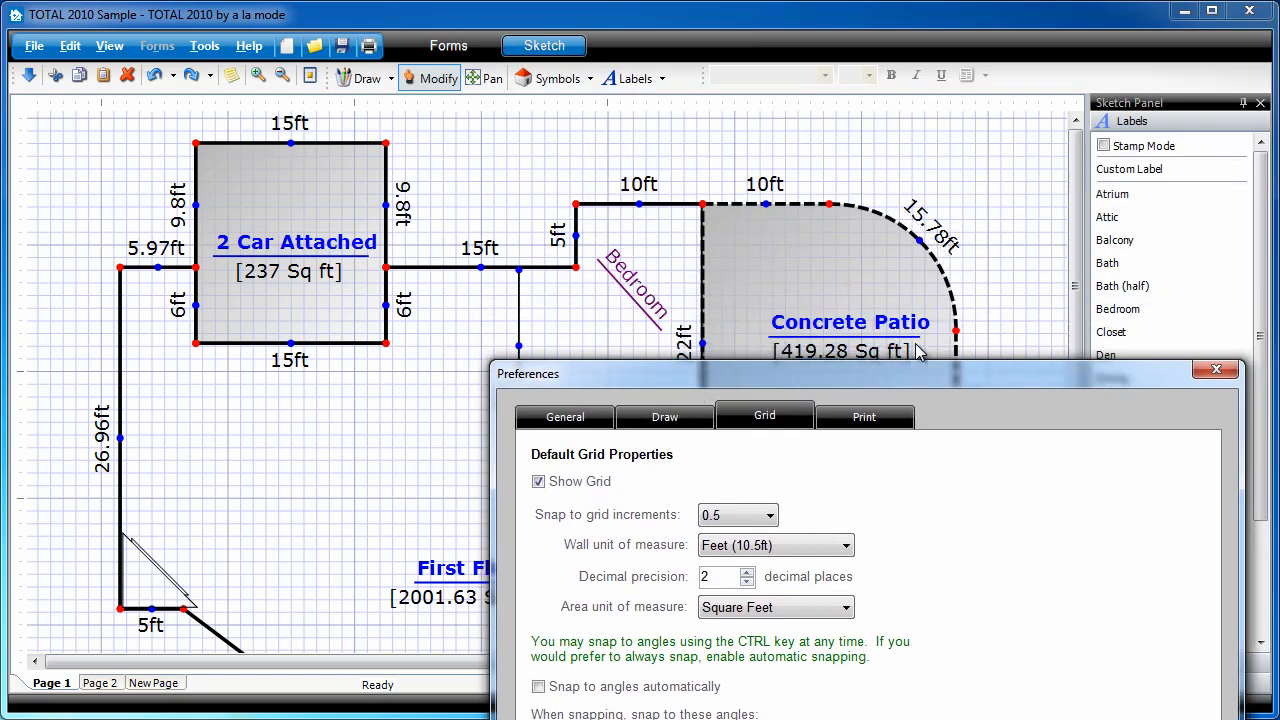
mouse_move(900, 360)
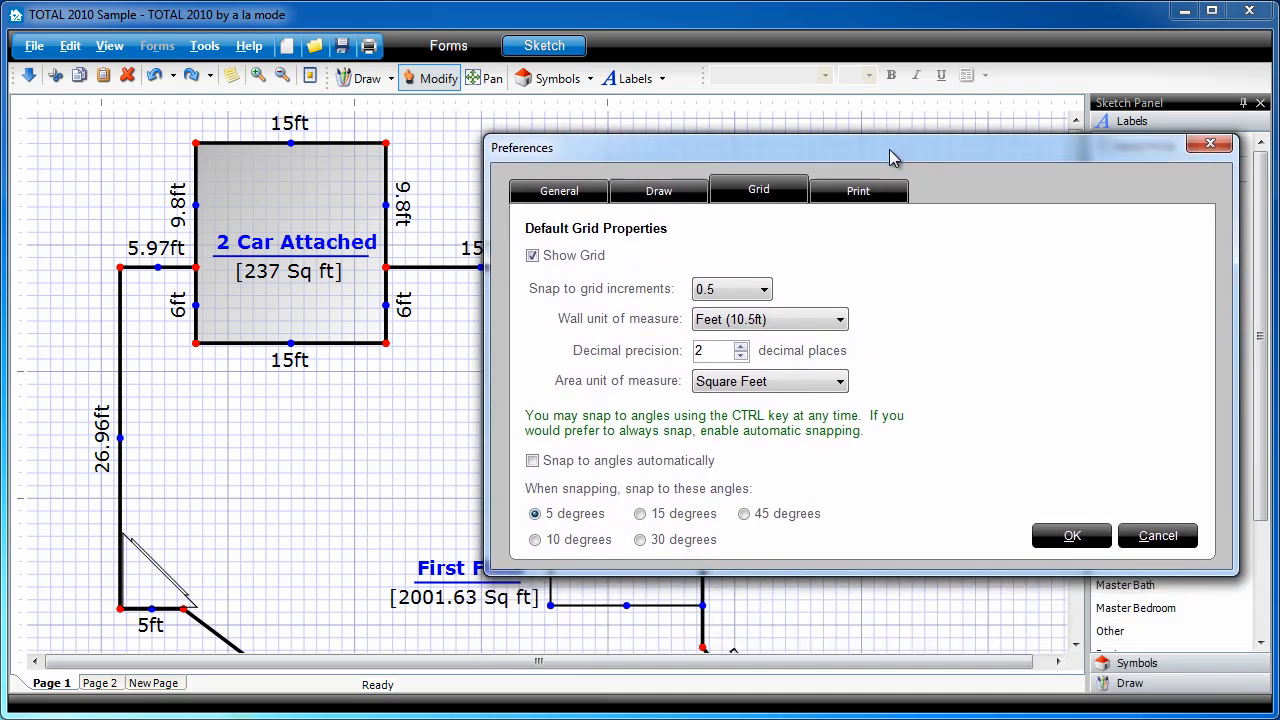
click(740, 356)
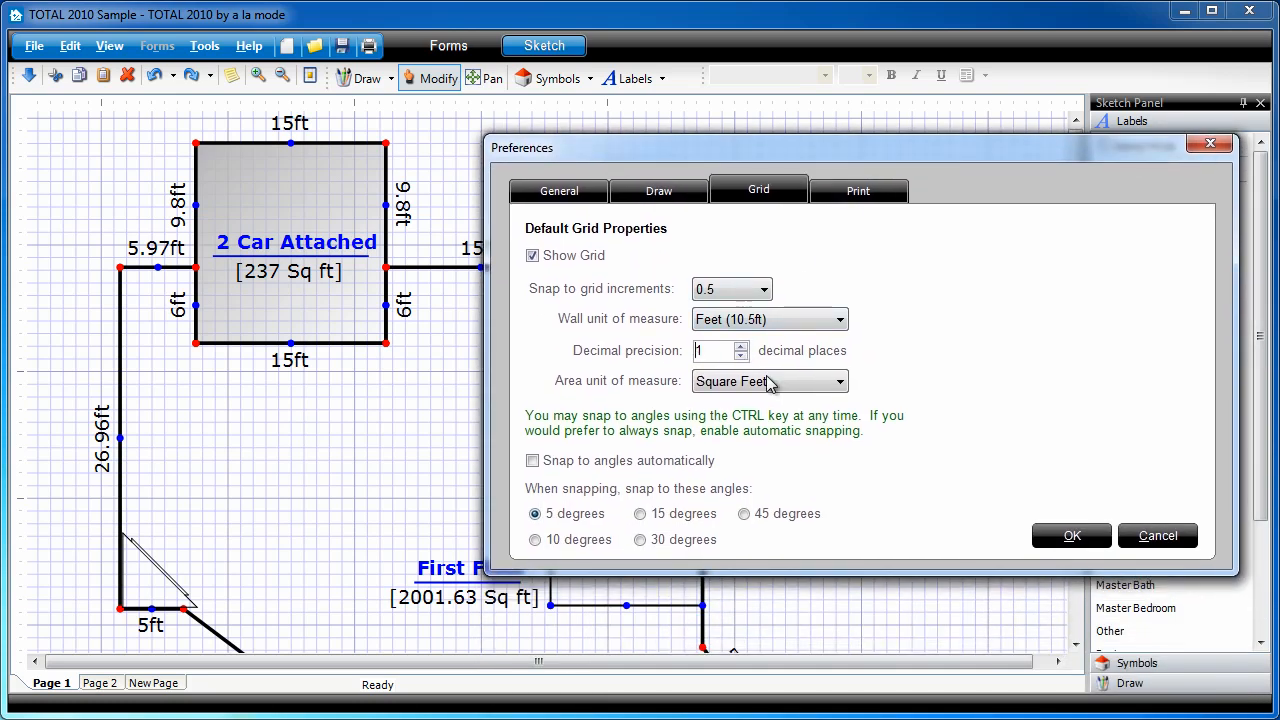
mouse_move(904, 424)
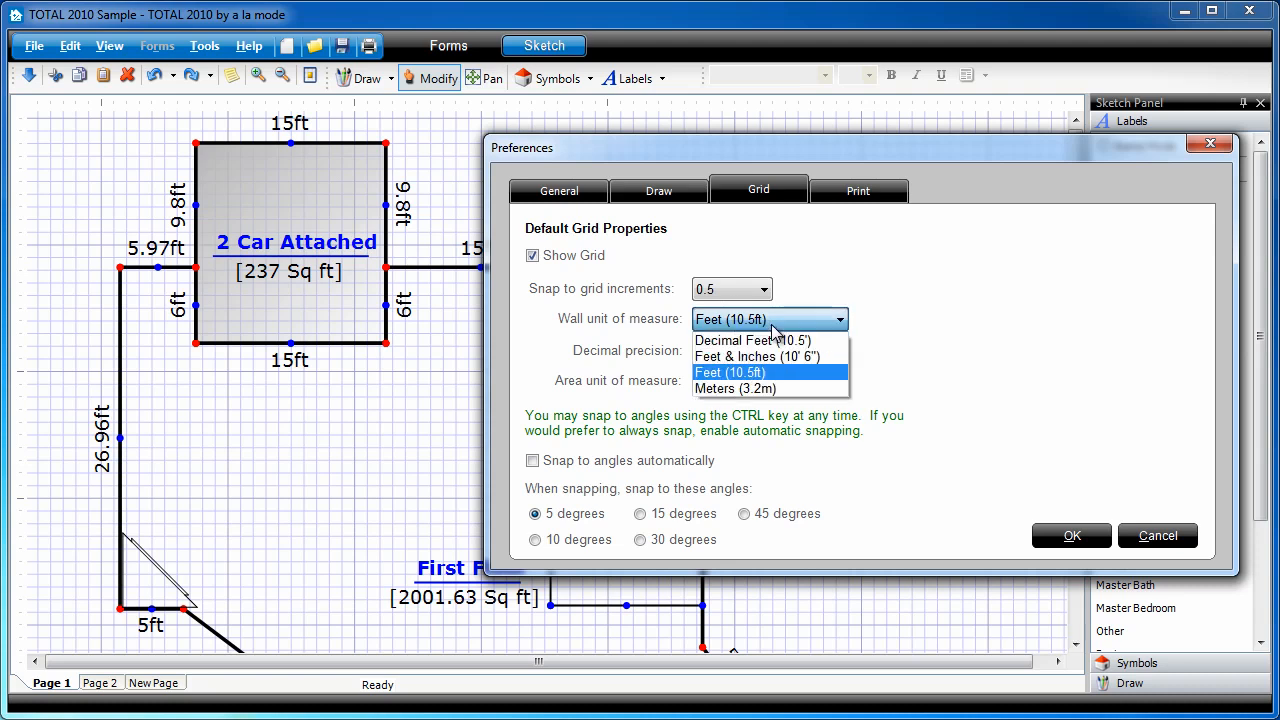
mouse_move(758, 356)
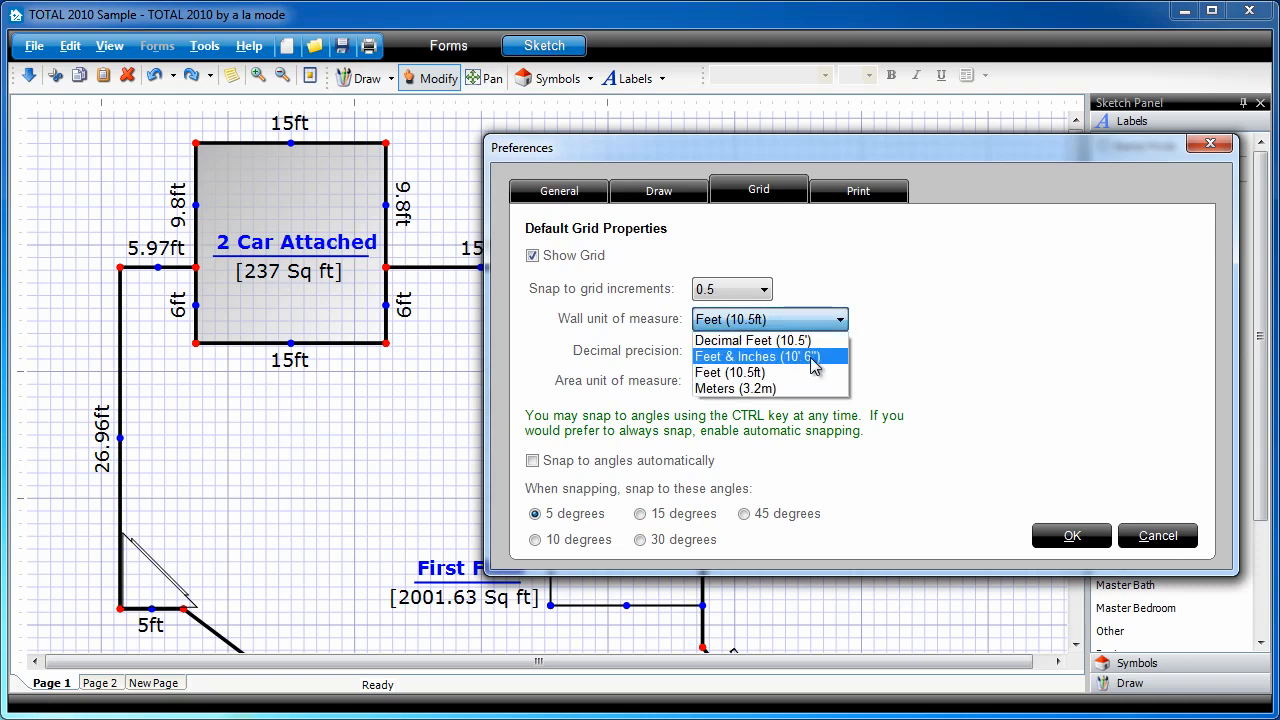
mouse_move(828, 368)
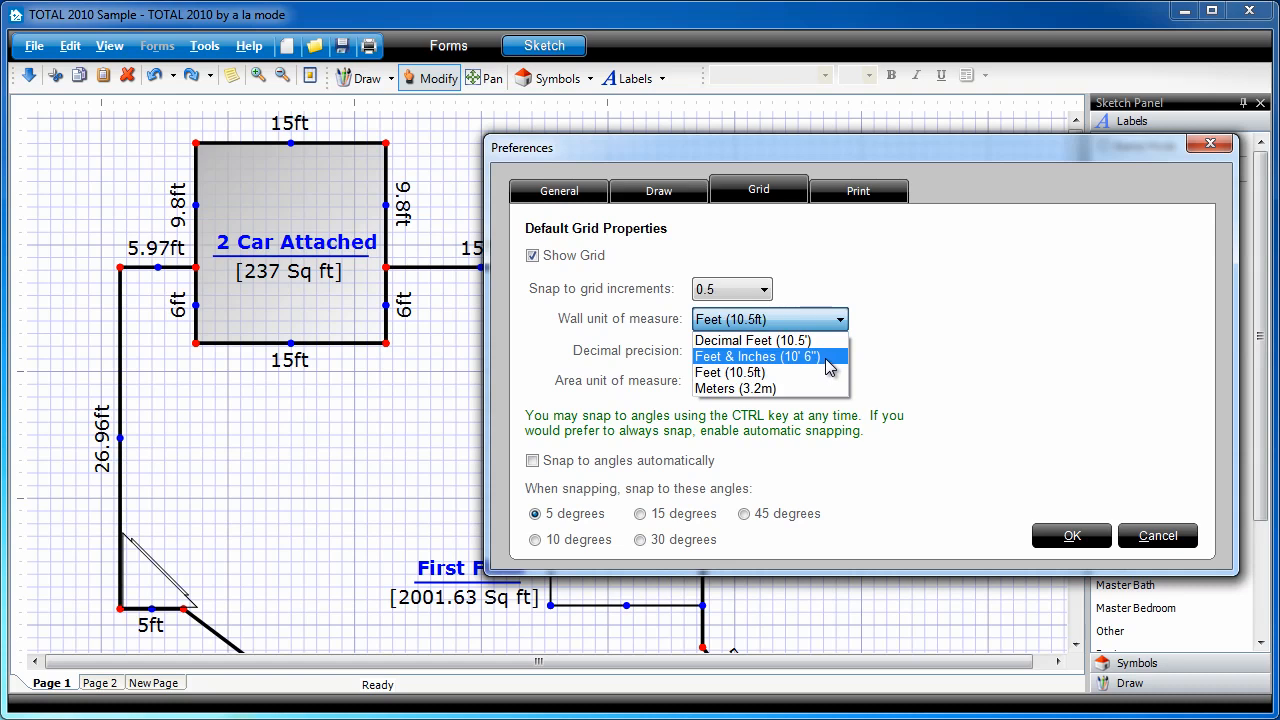
mouse_move(780, 340)
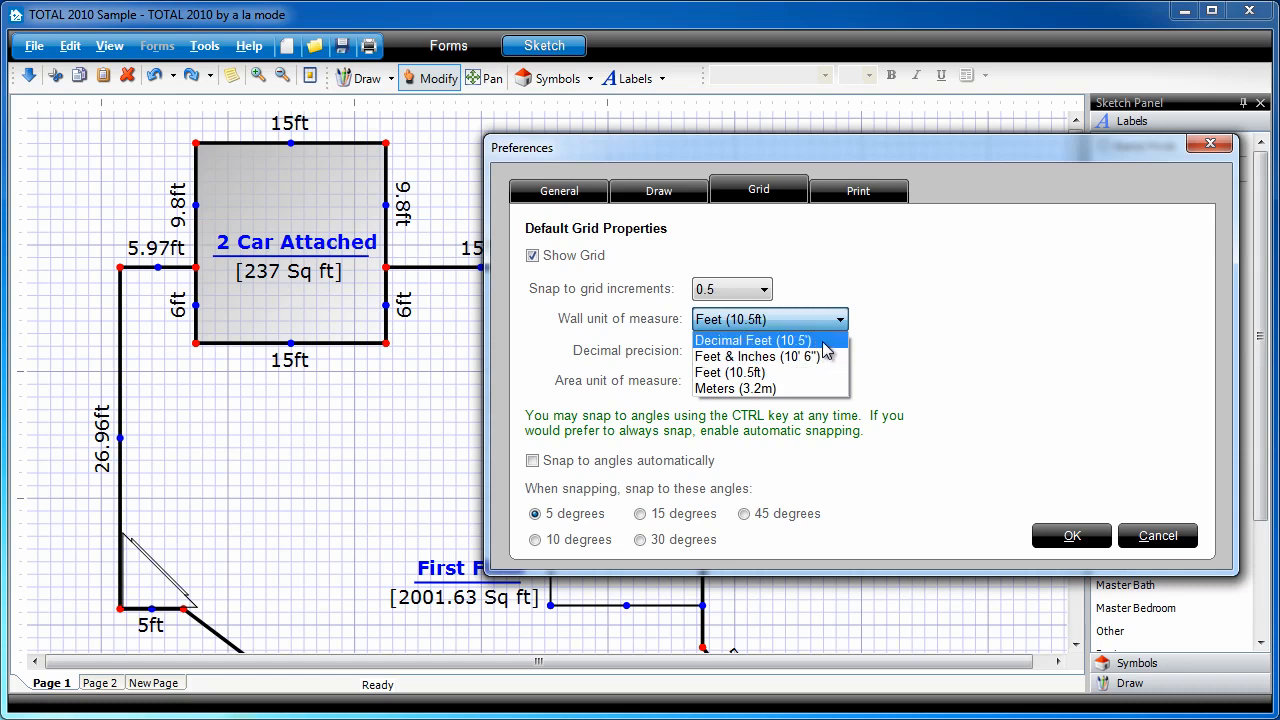